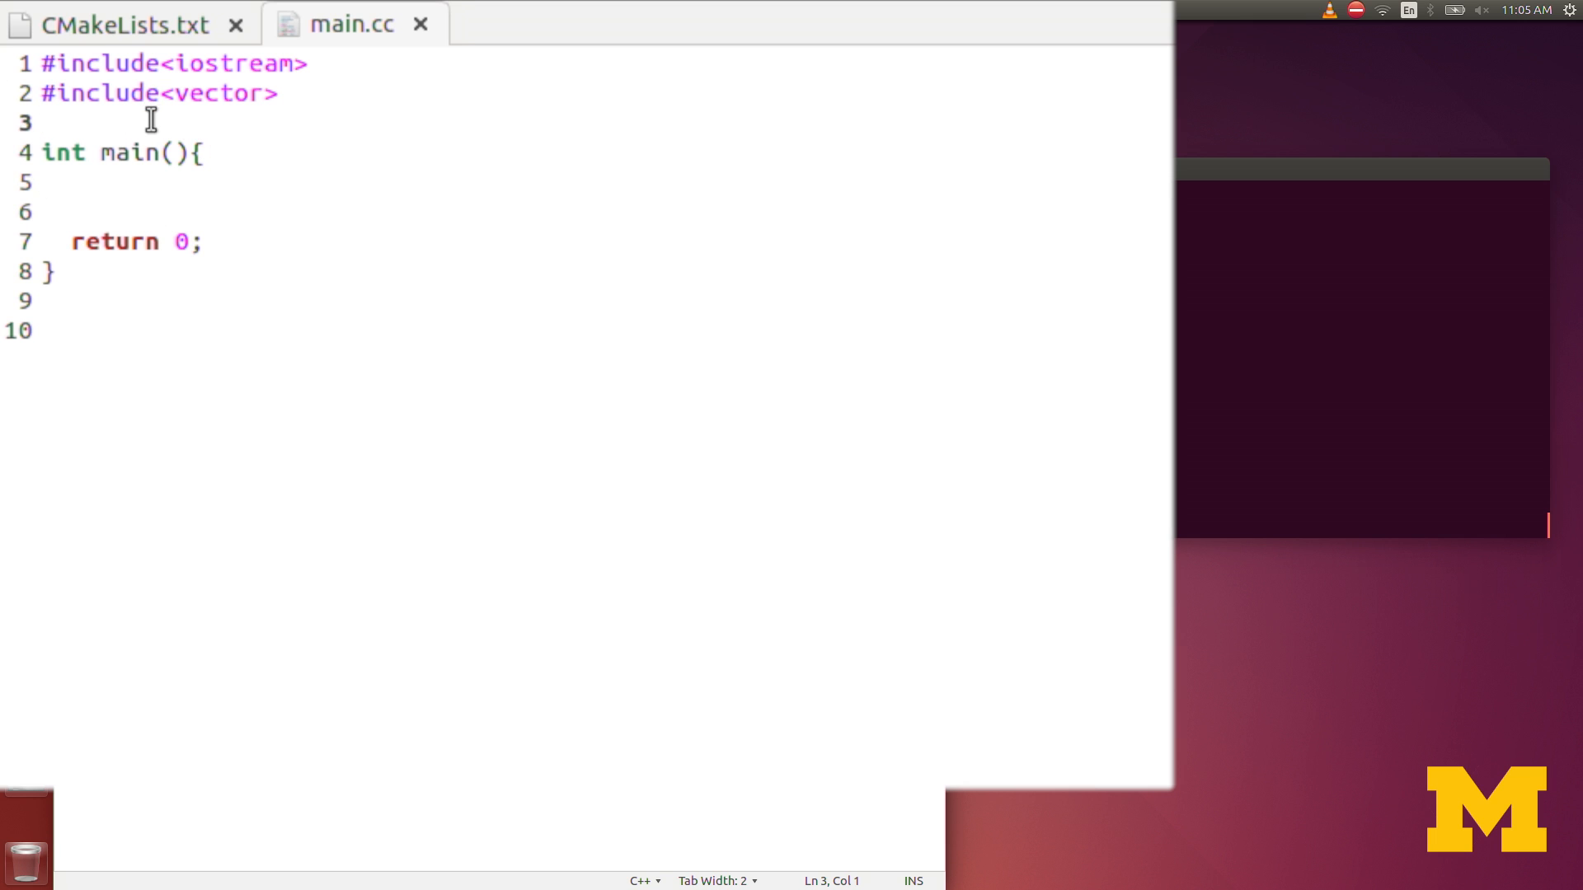
Step: Add a 'double triangle_area(double base, double height)' header on a new line above main
{"action": "key", "text": "Return"}
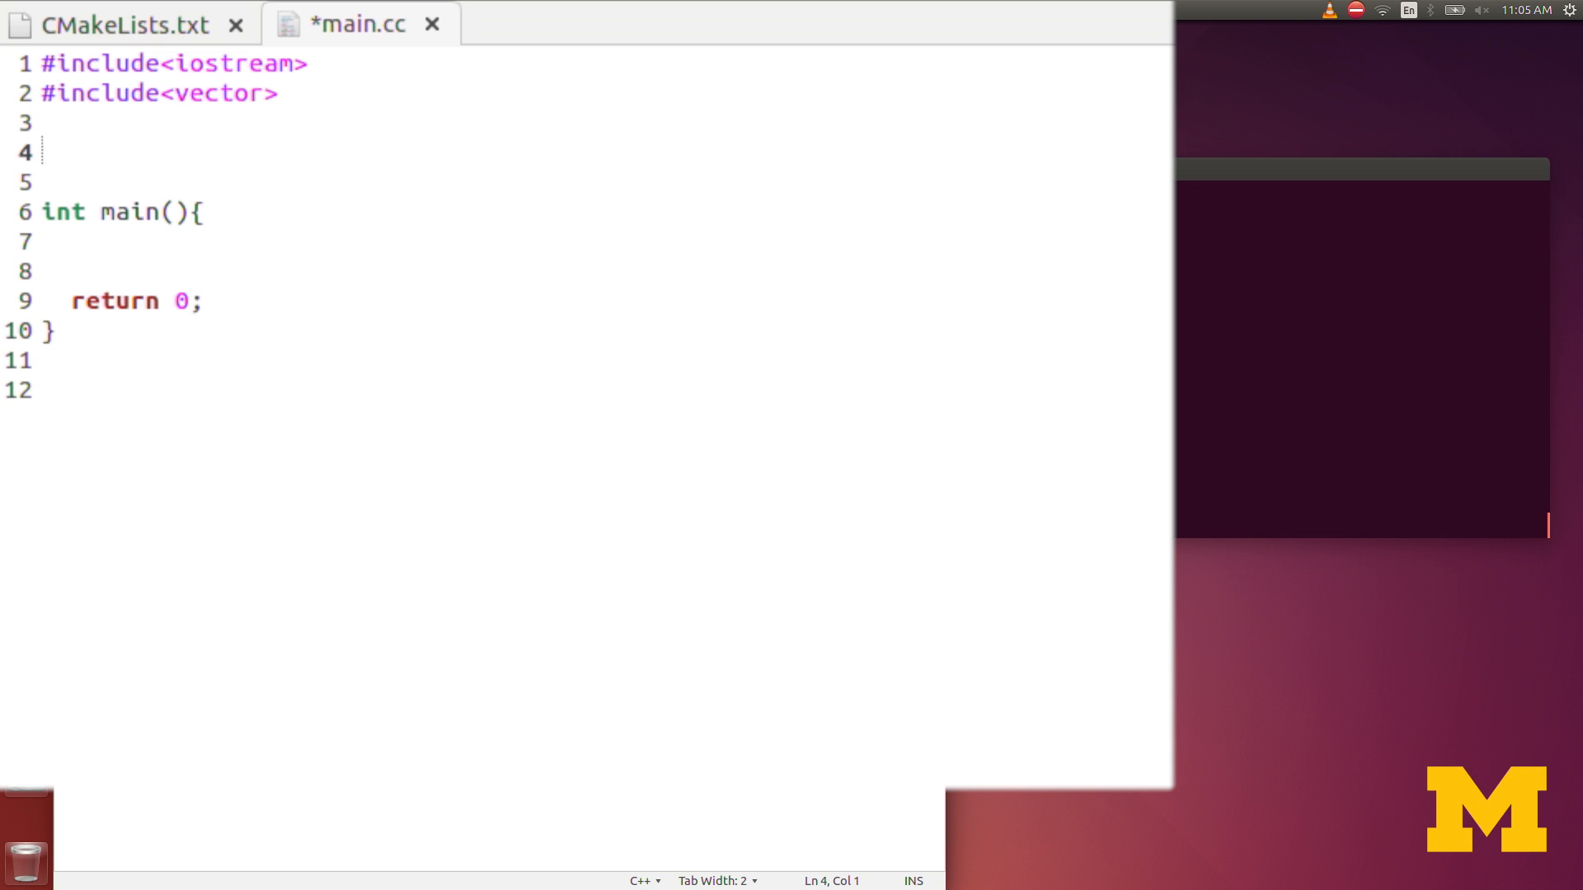
{"action": "type", "text": "doub"}
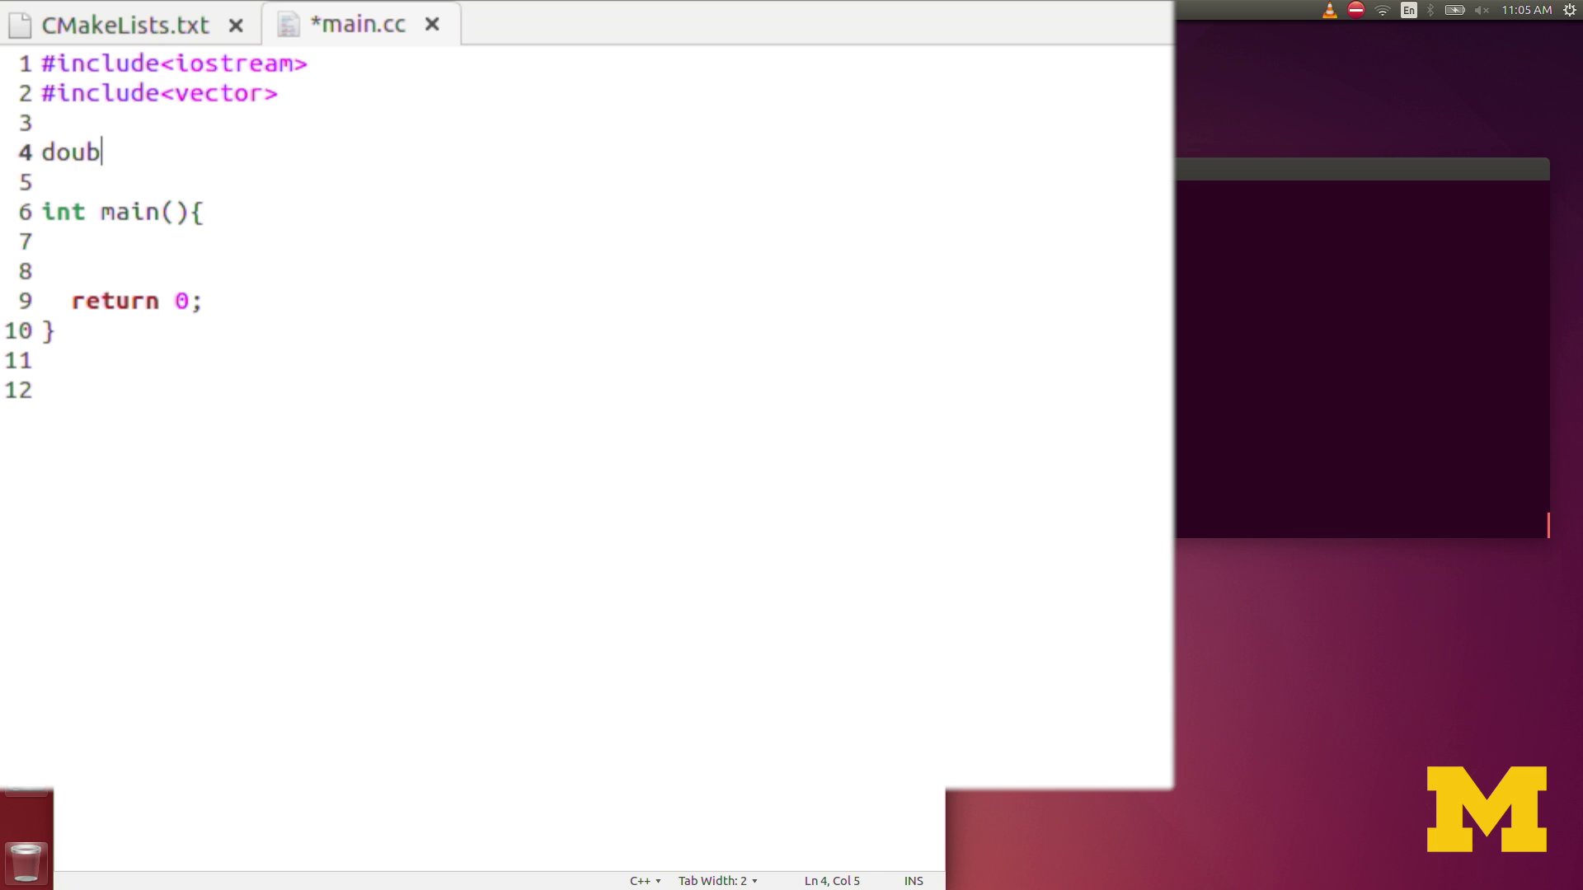
{"action": "type", "text": "le"}
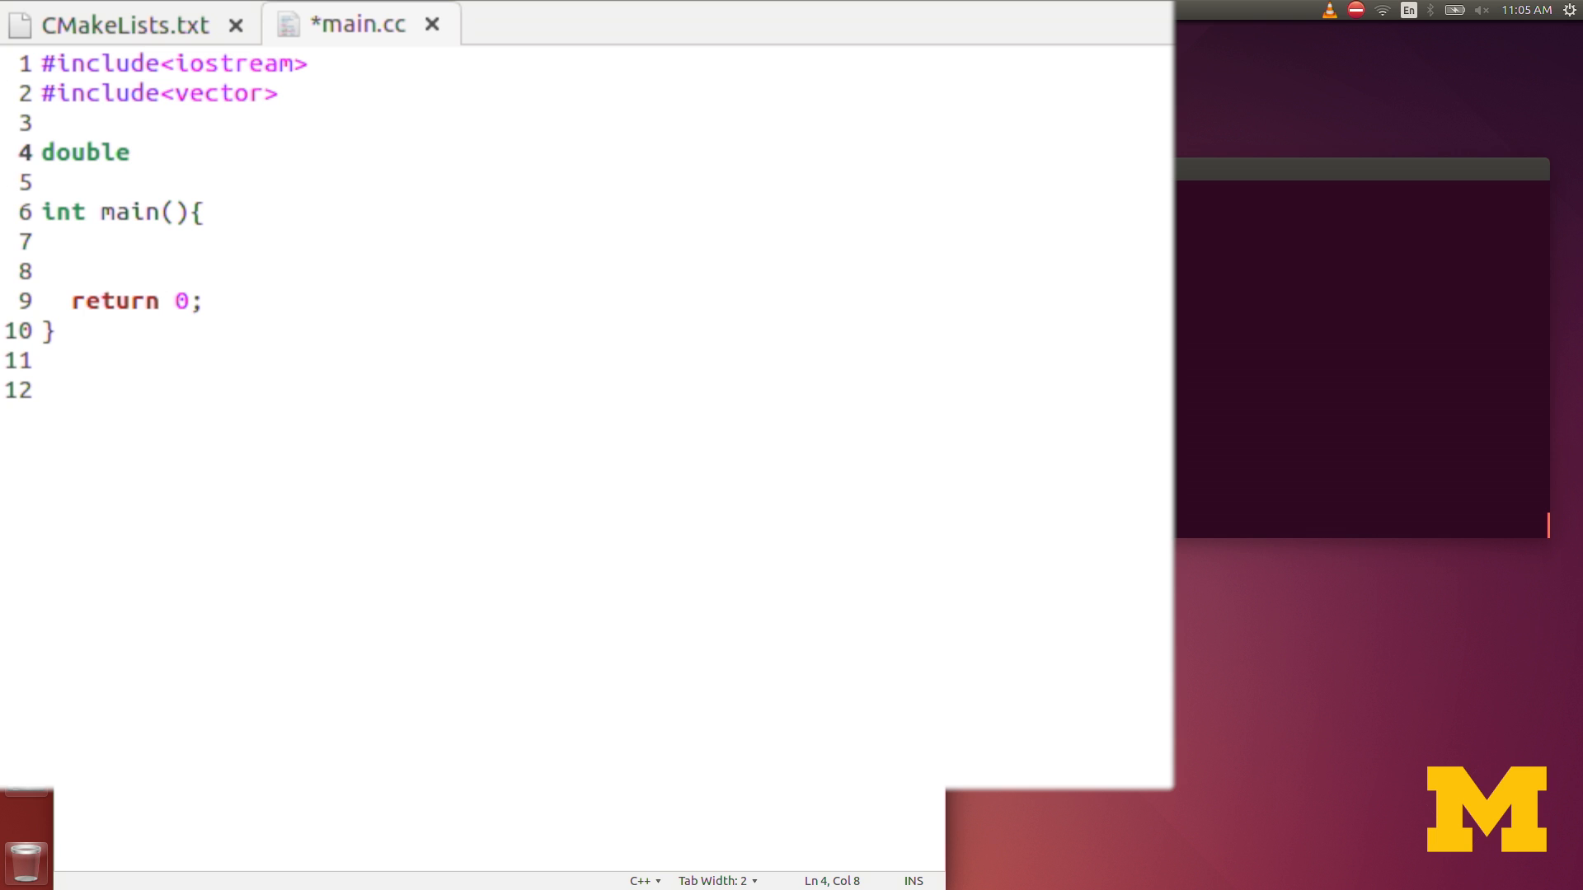
{"action": "type", "text": "ti"}
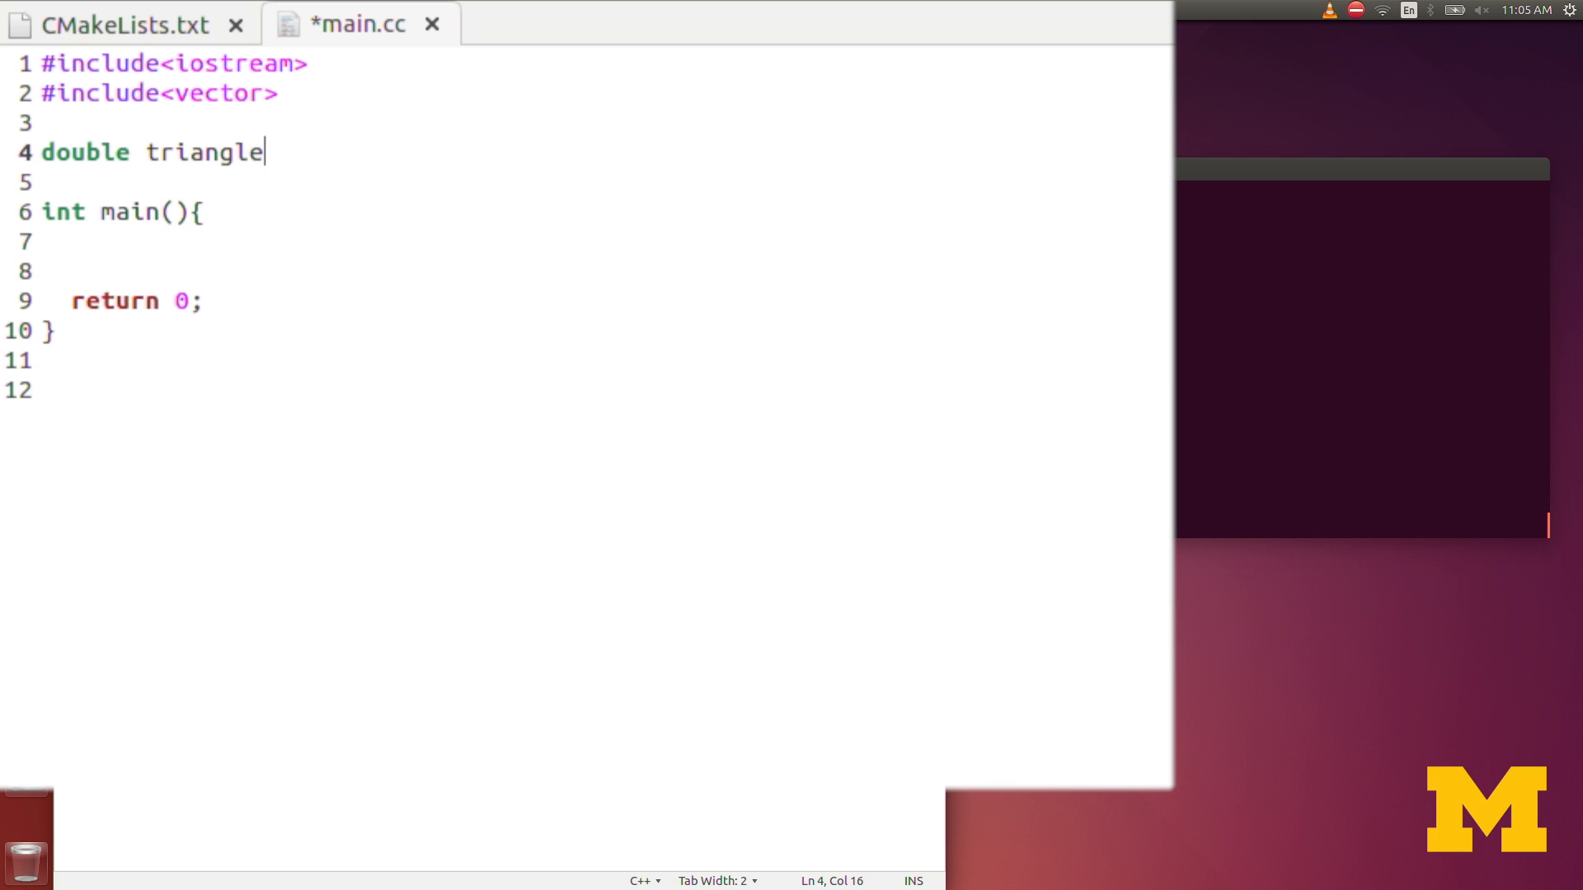
{"action": "type", "text": "_area"}
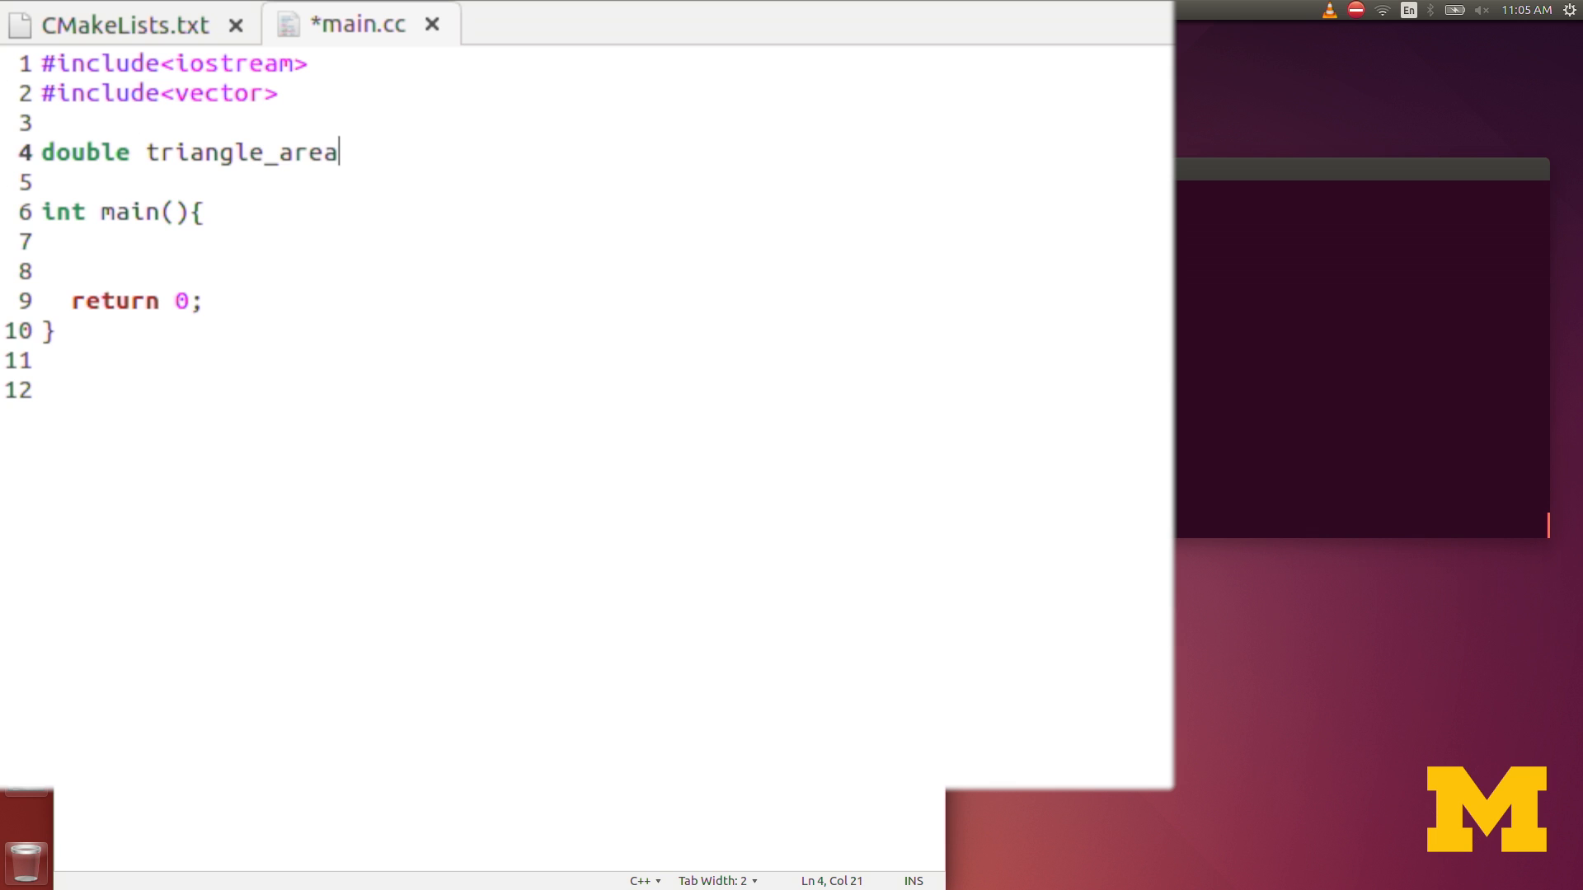
{"action": "type", "text": "("}
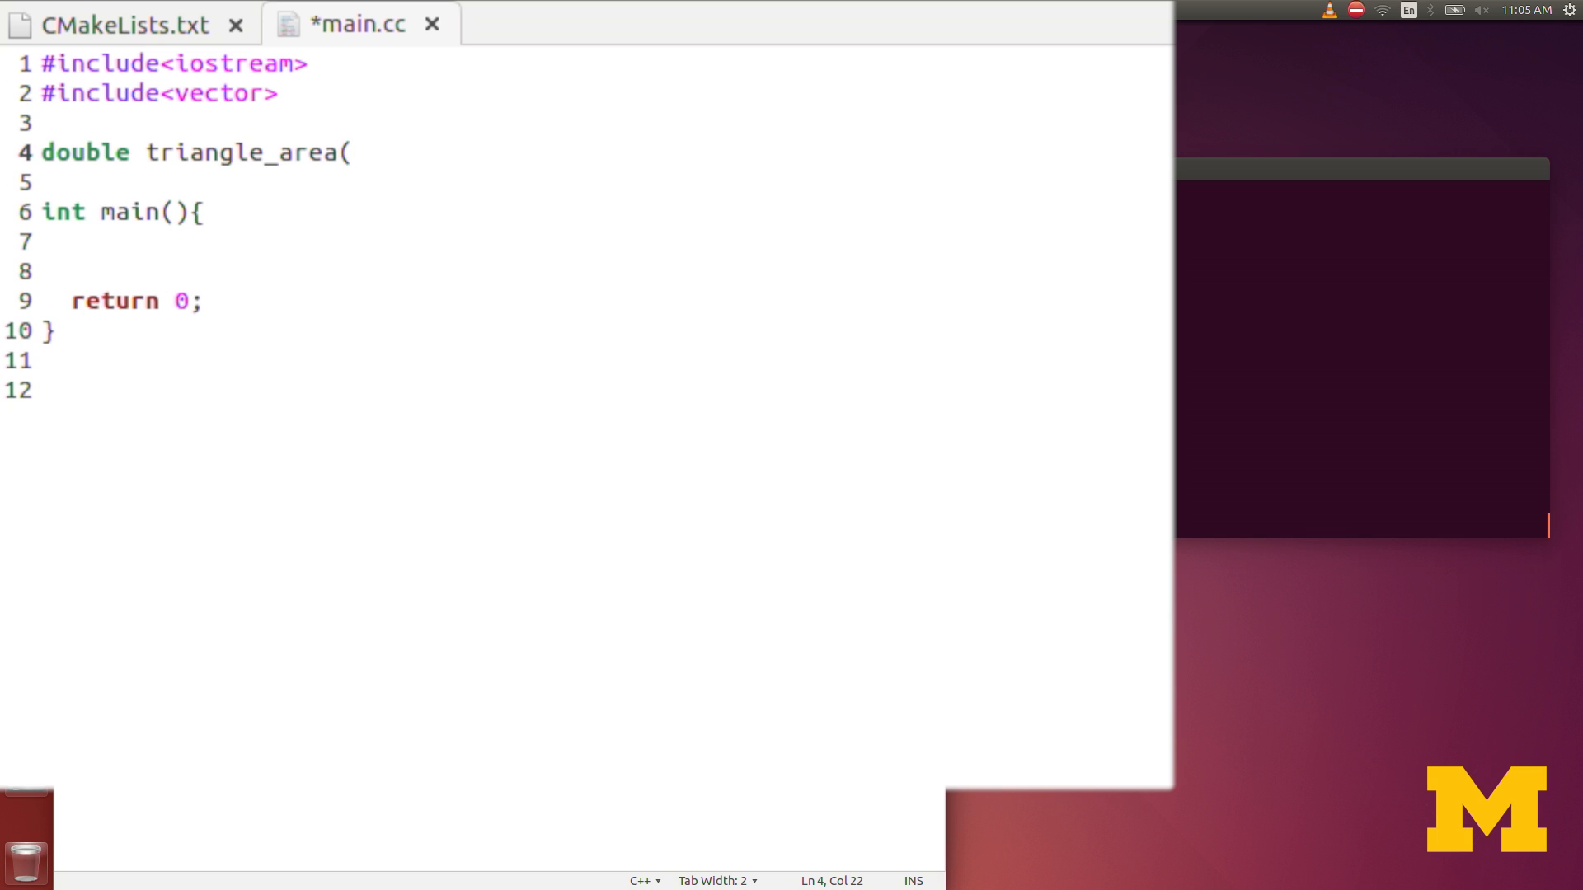
{"action": "type", "text": "double base"}
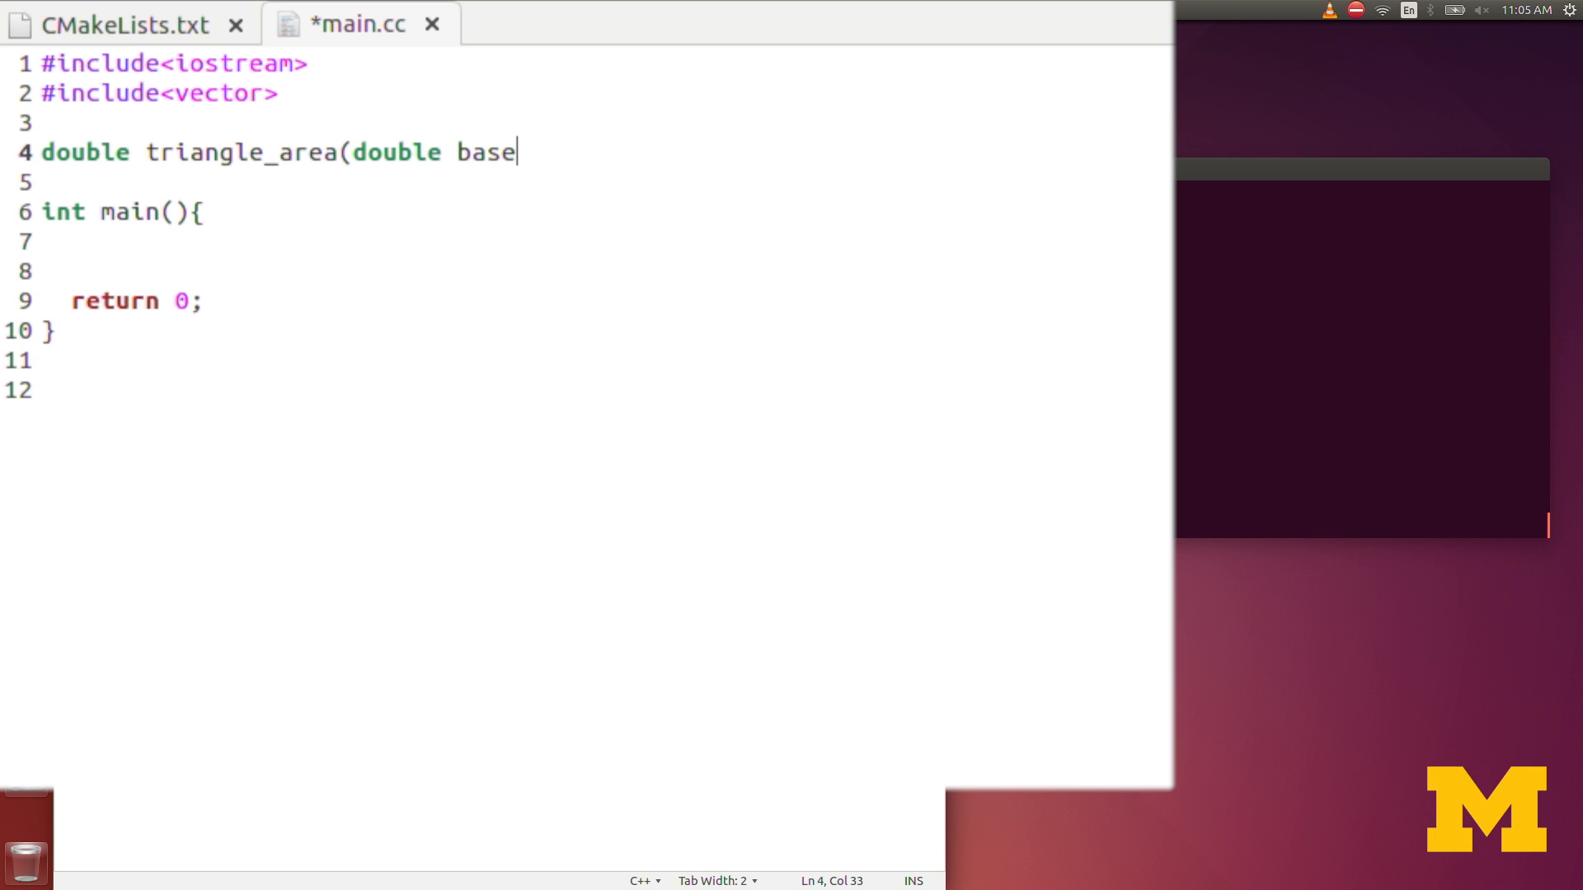
{"action": "type", "text": ",d"}
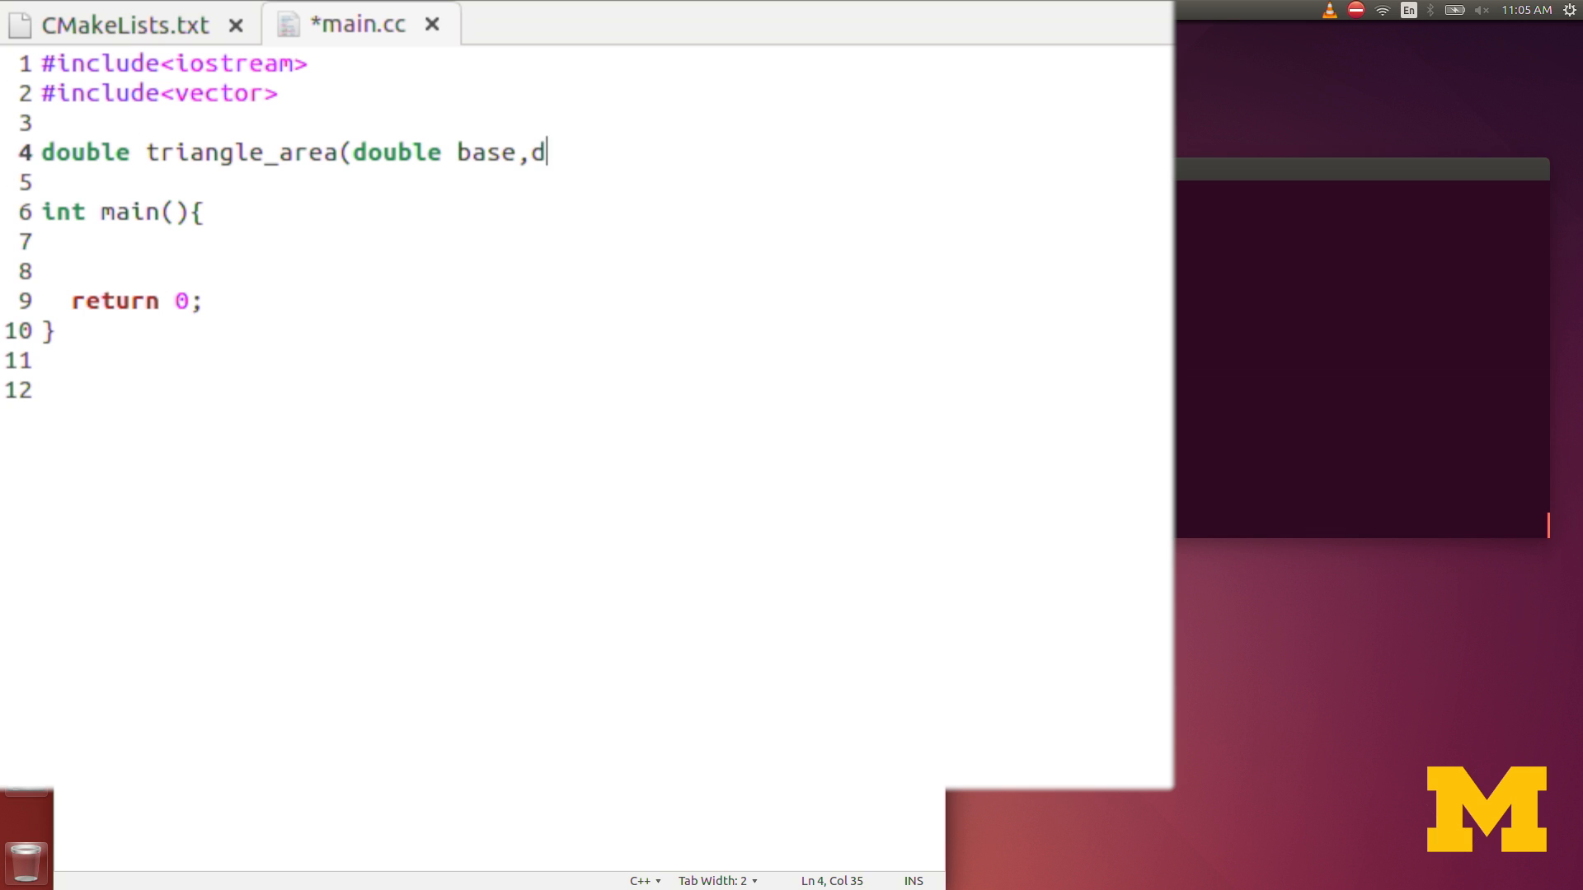
{"action": "type", "text": "ouble height"}
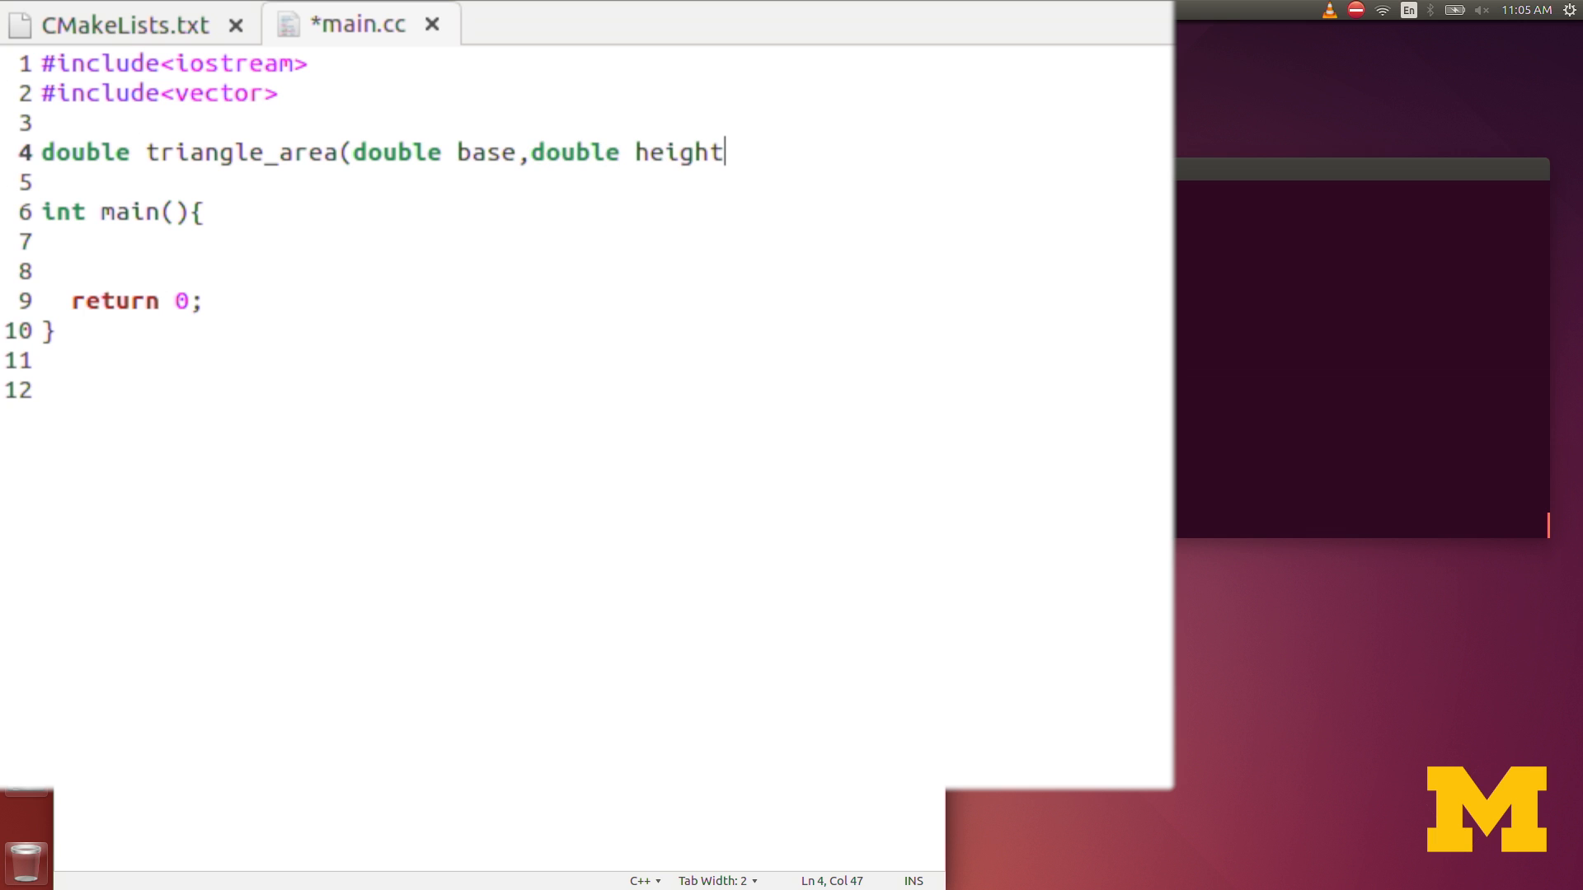
{"action": "type", "text": "){"}
{"action": "type", "text": "}"}
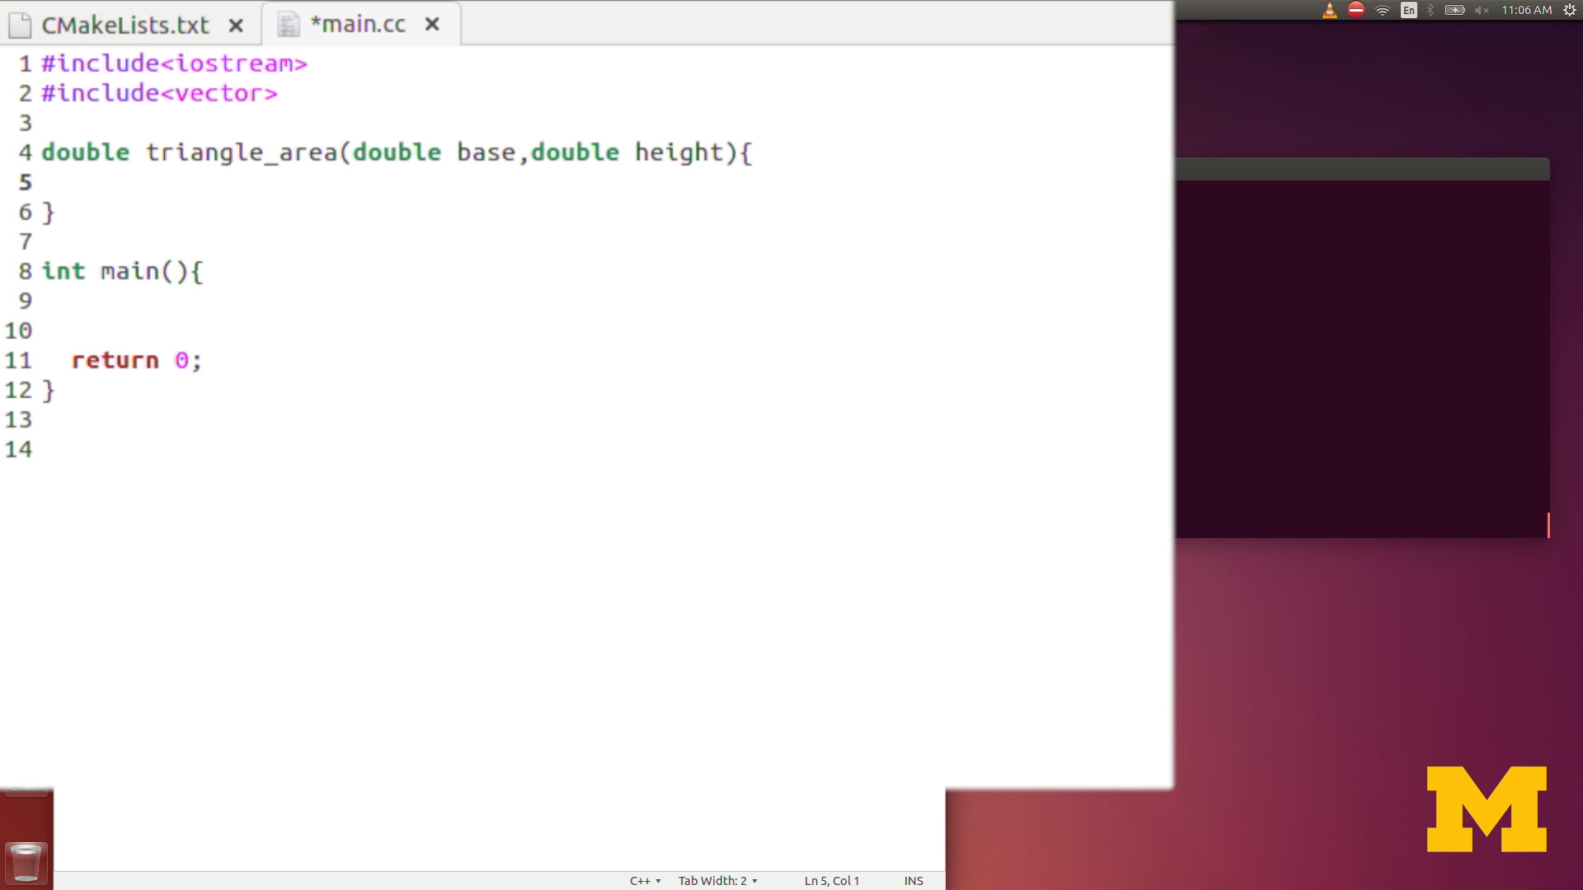
Step: Declare 'double area;' and assign area = 1/2*base*height in triangle_area
{"action": "type", "text": "double a"}
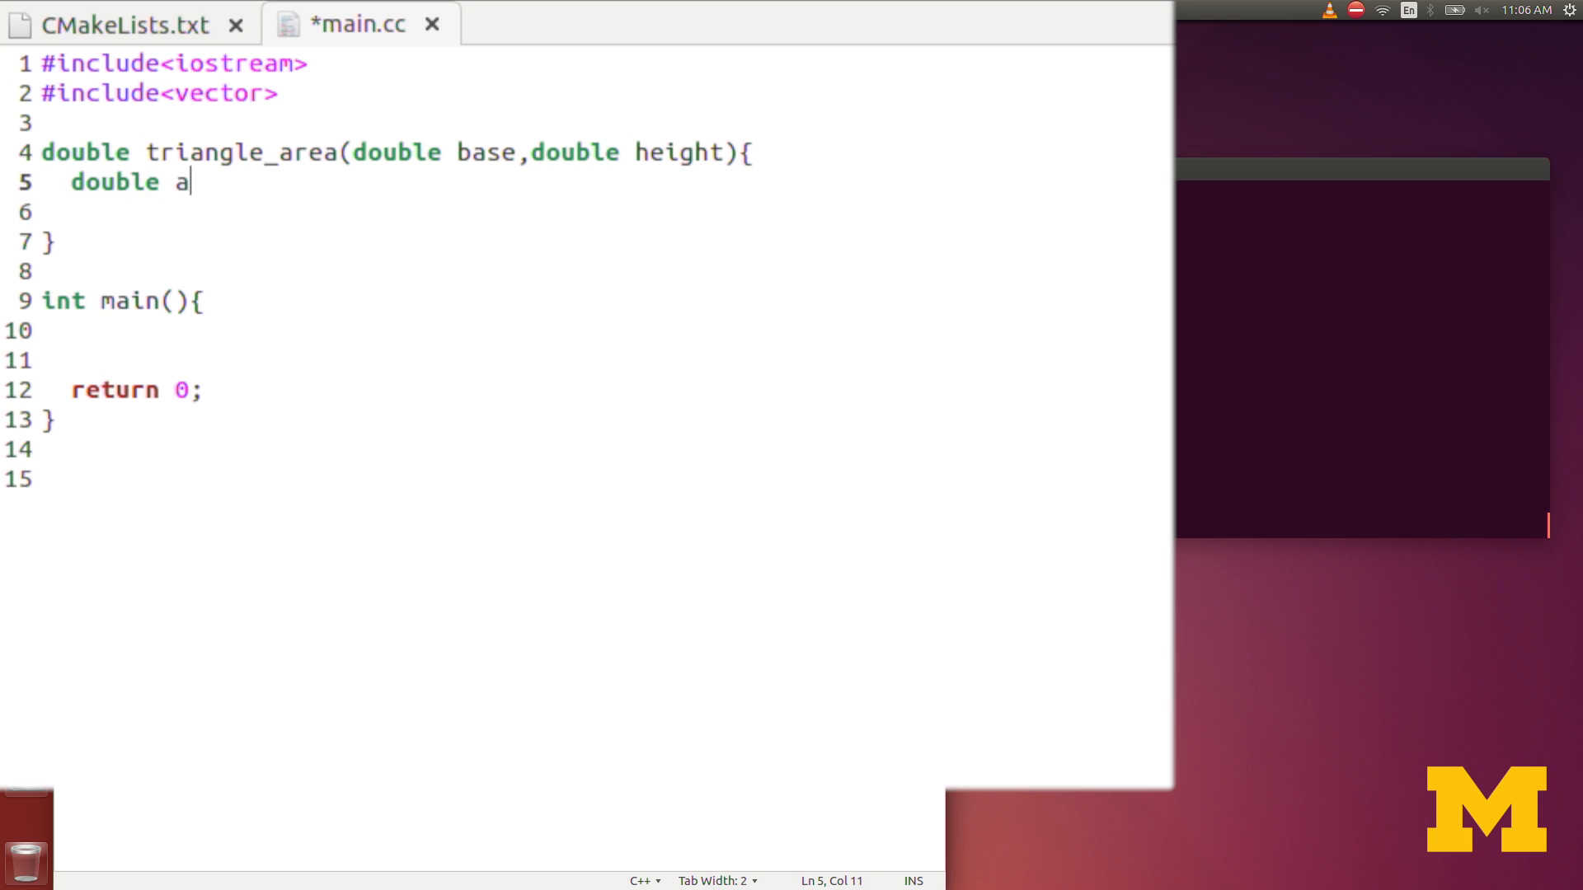
{"action": "type", "text": "rea"}
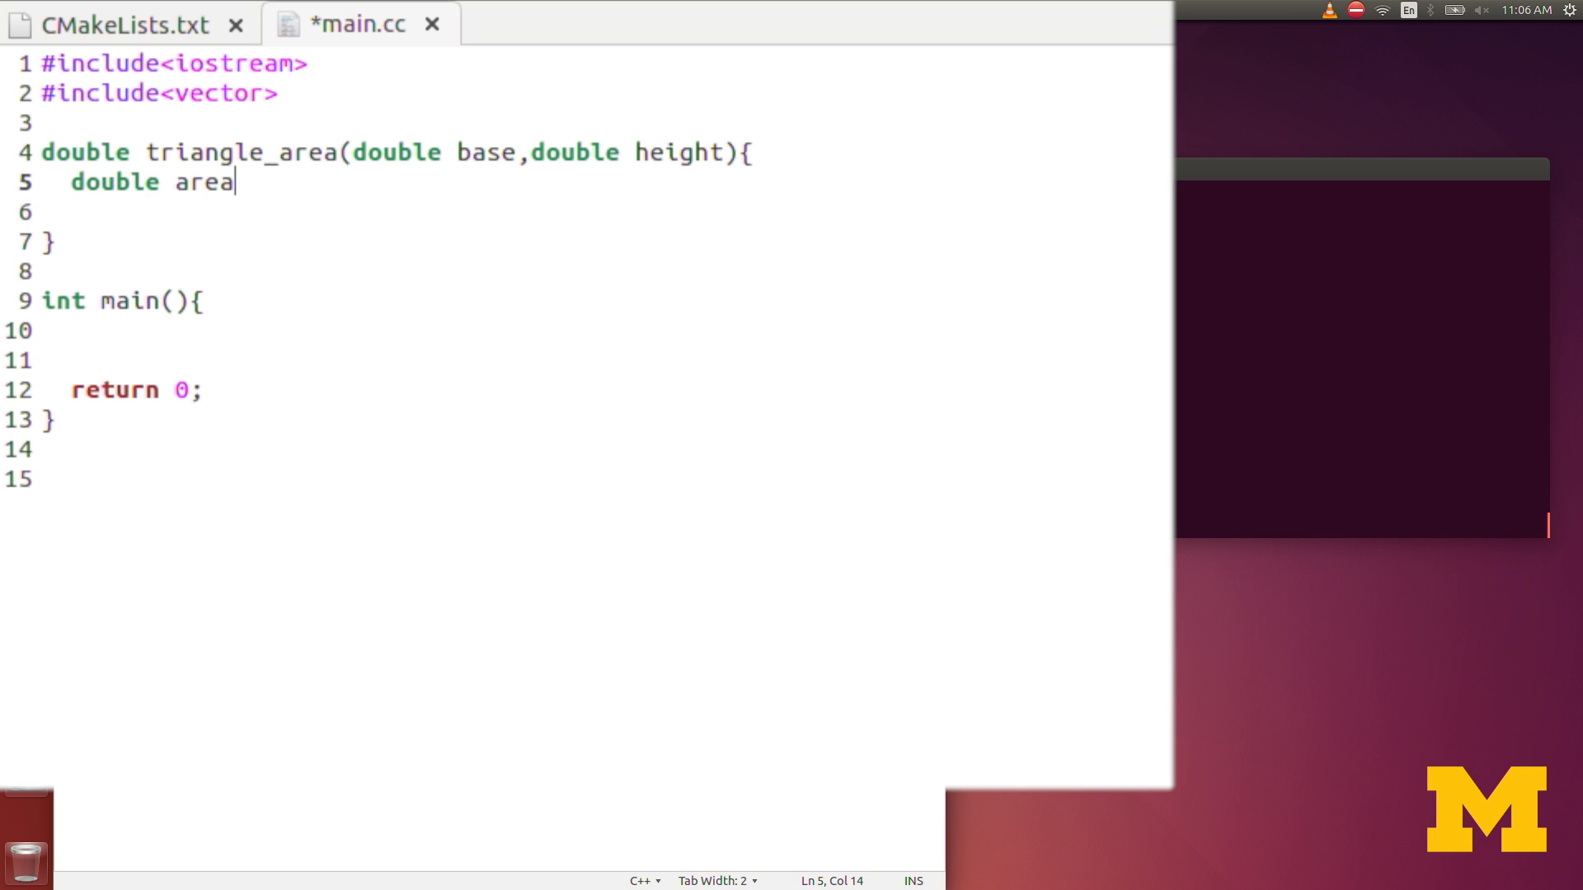
{"action": "type", "text": ";"}
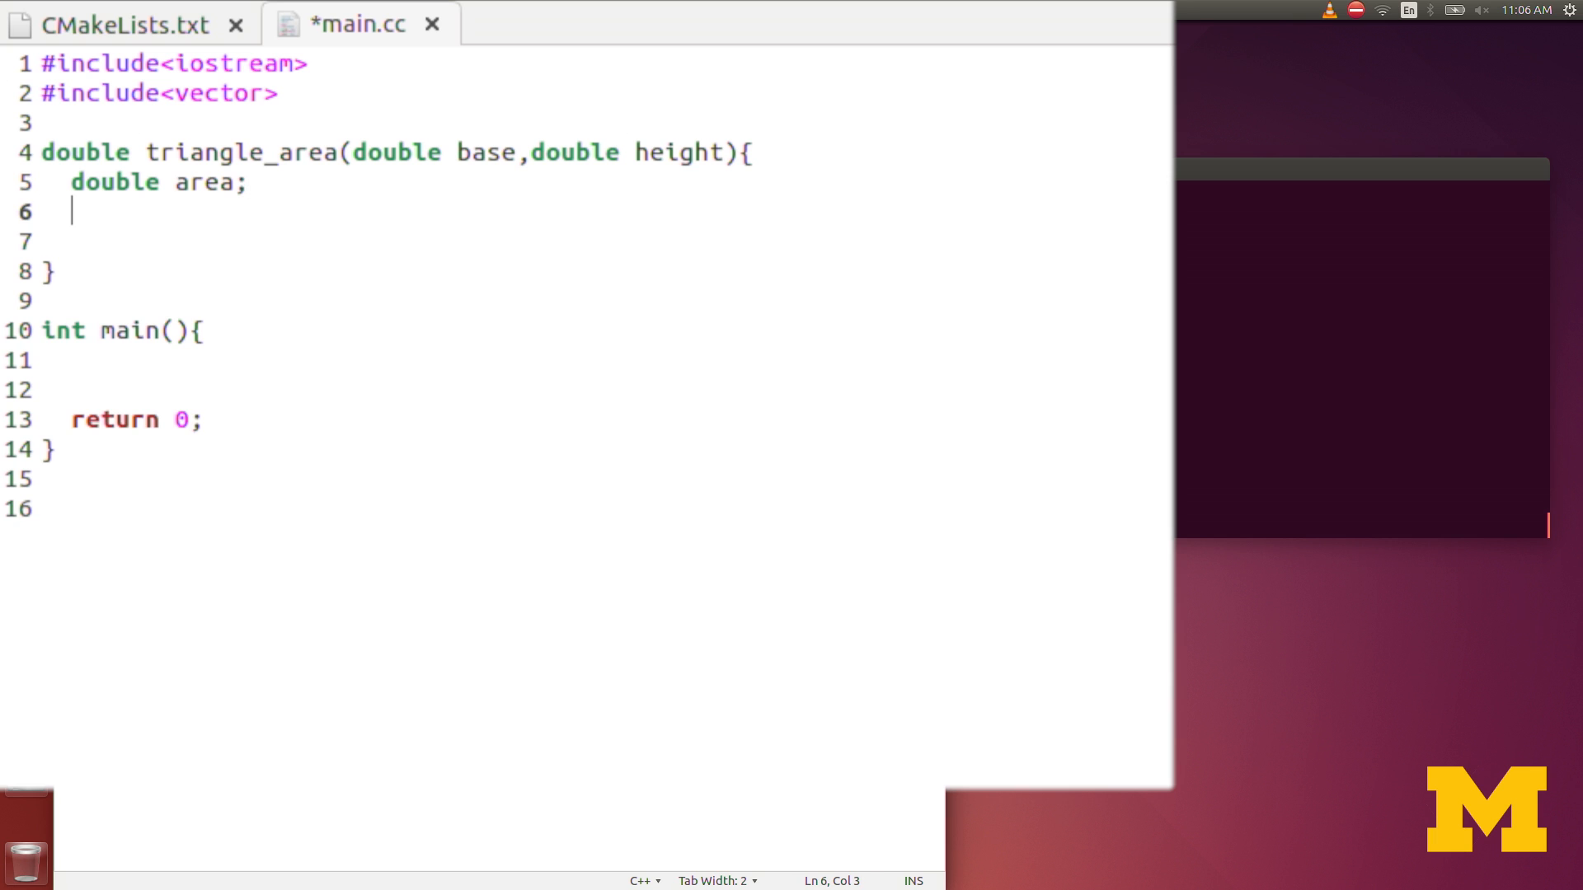
{"action": "type", "text": "area ="}
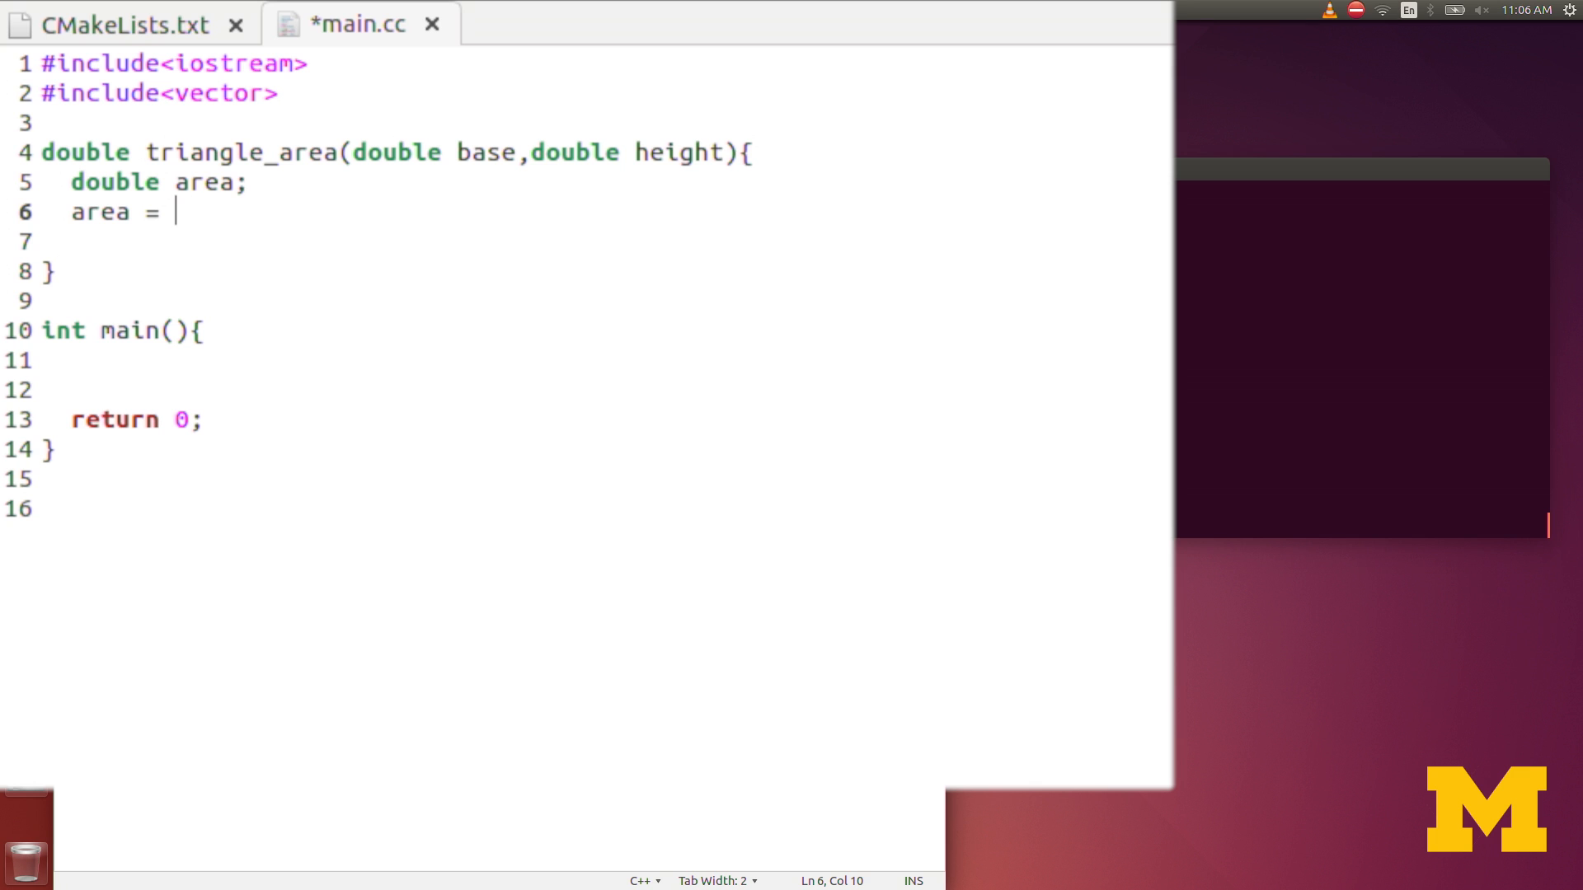
{"action": "type", "text": "1./"}
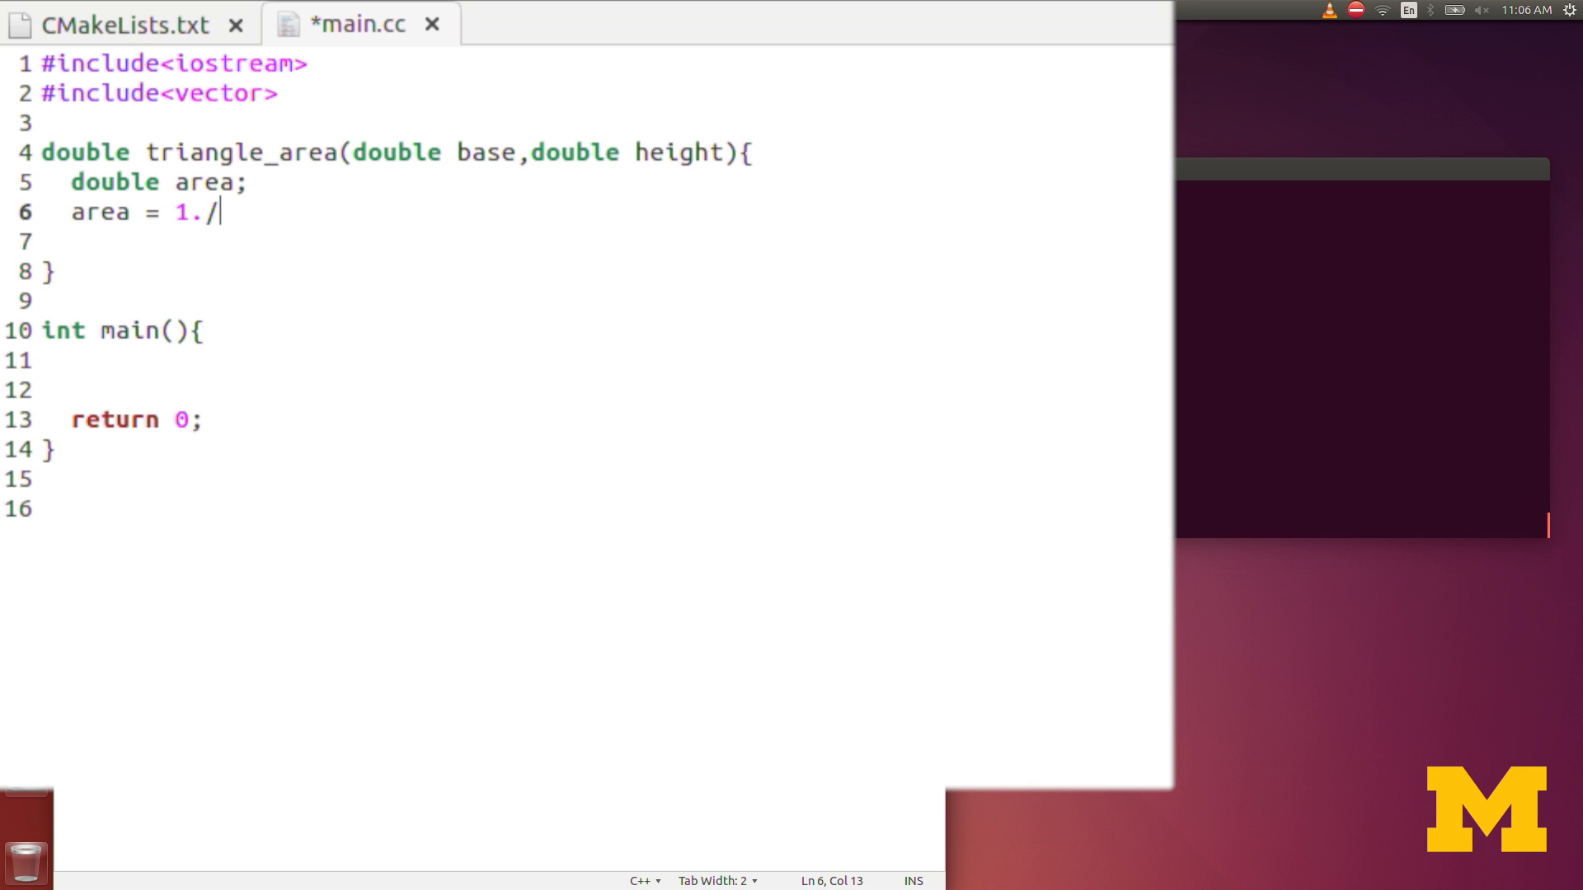
{"action": "type", "text": "2"}
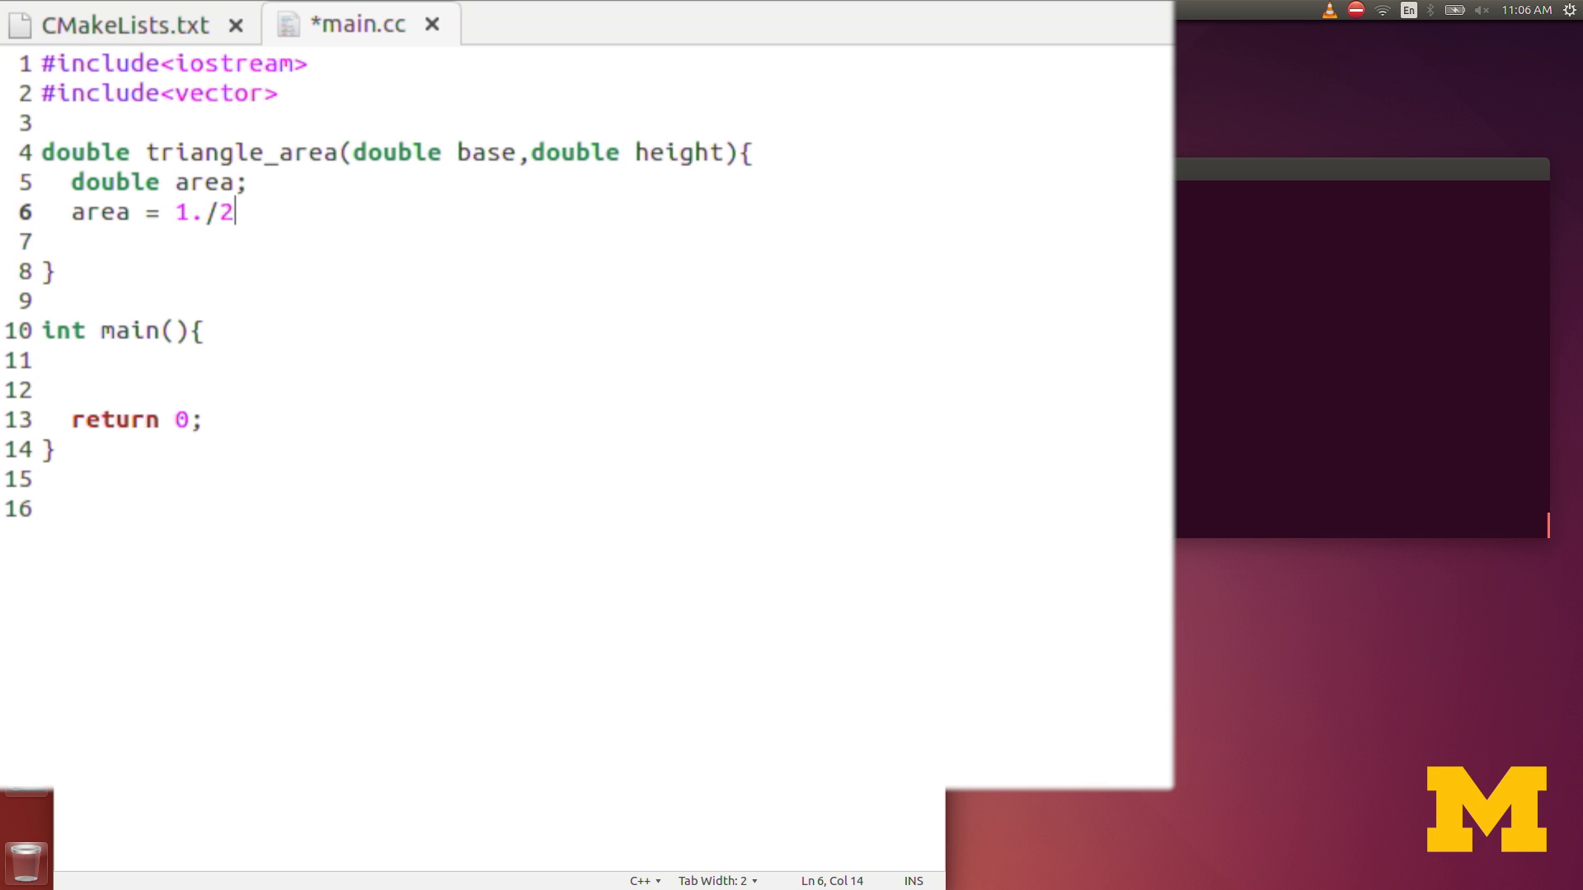
{"action": "key", "text": "BackSpace"}
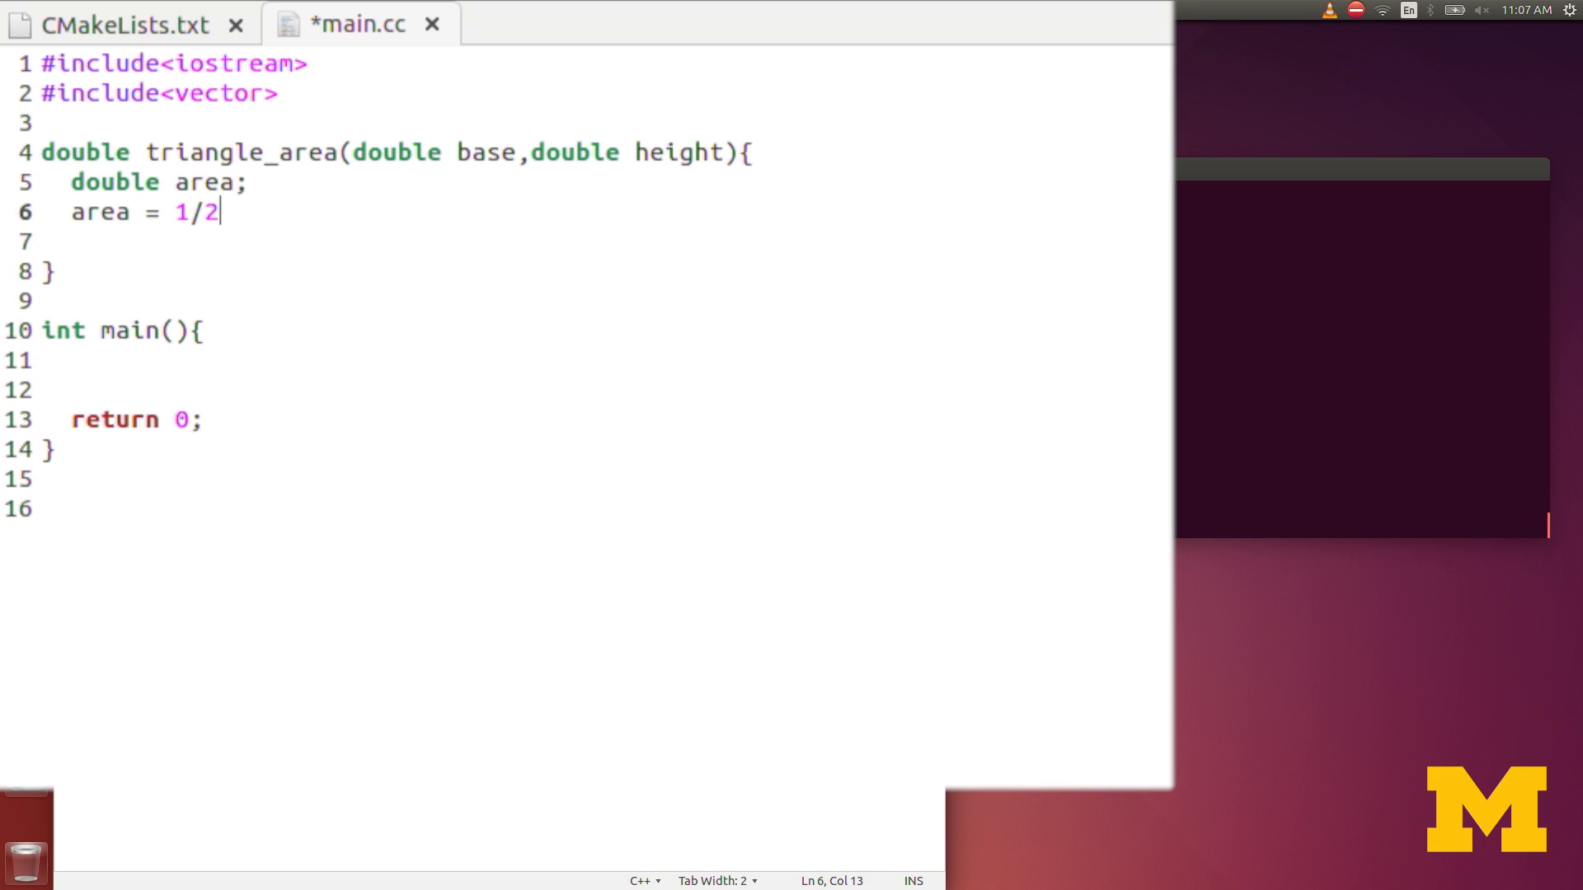
{"action": "type", "text": "*base"}
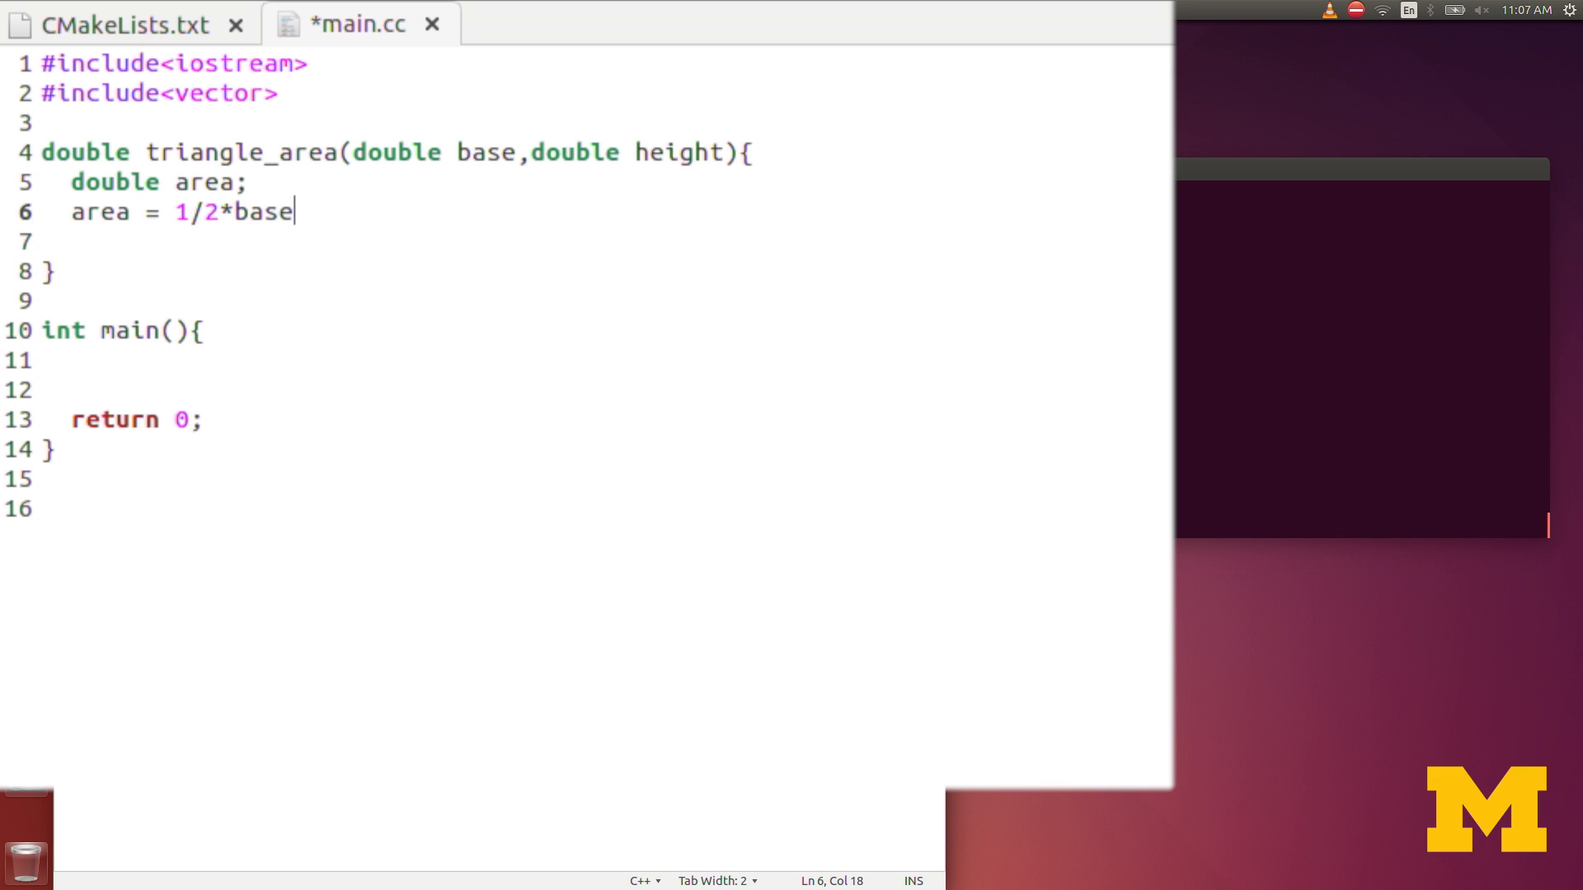
{"action": "type", "text": "*height;"}
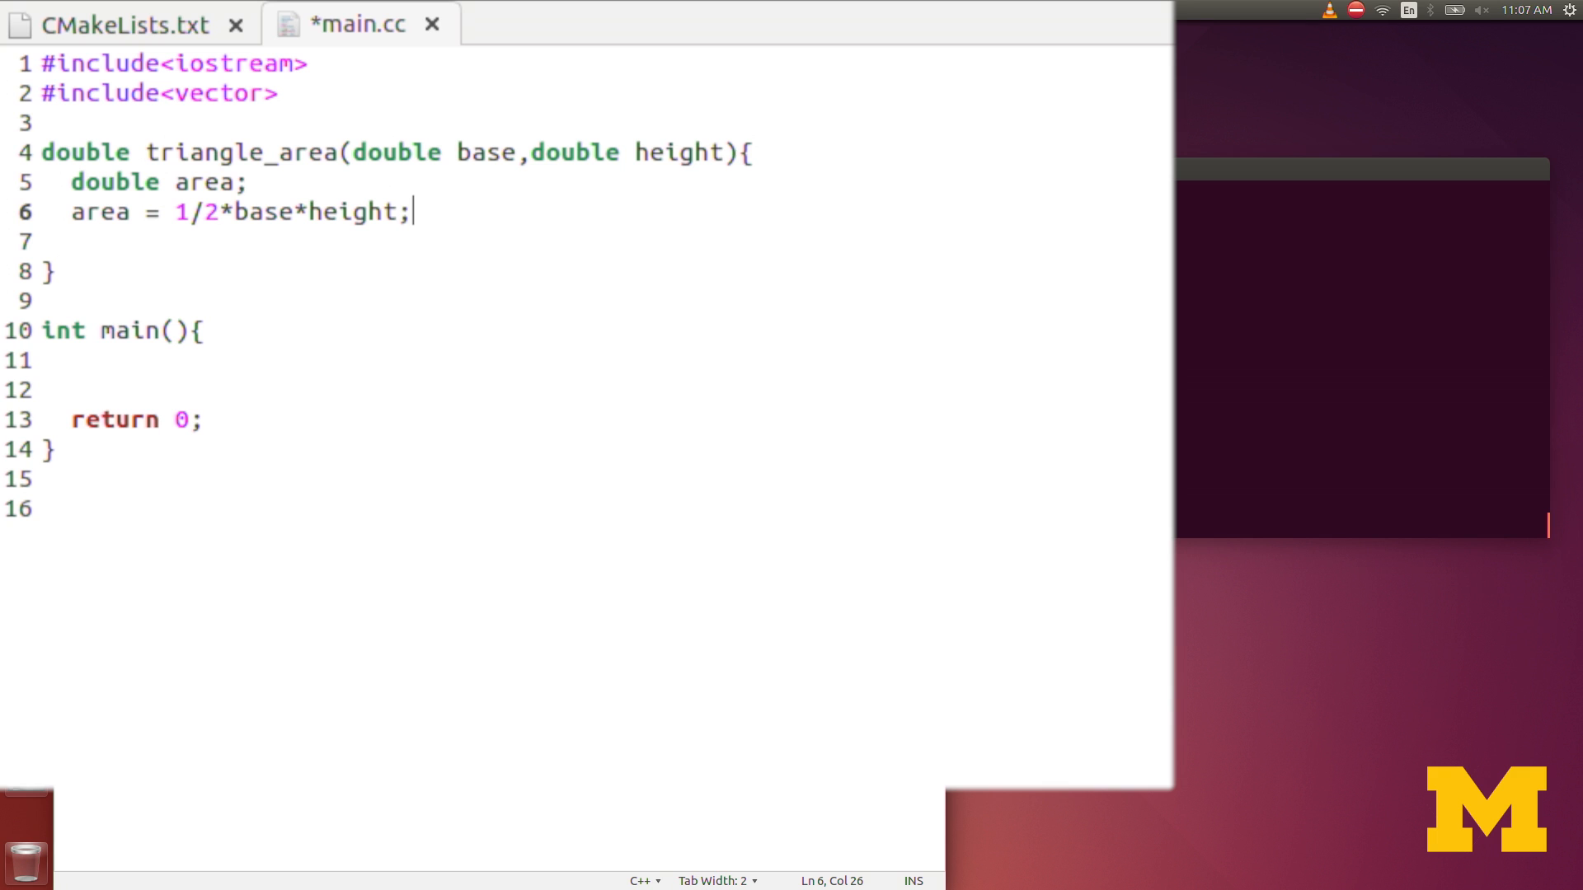
Step: Restore the decimal point to make 1./2 and add 'return area;'
{"action": "left_click", "coordinate": [192, 212]}
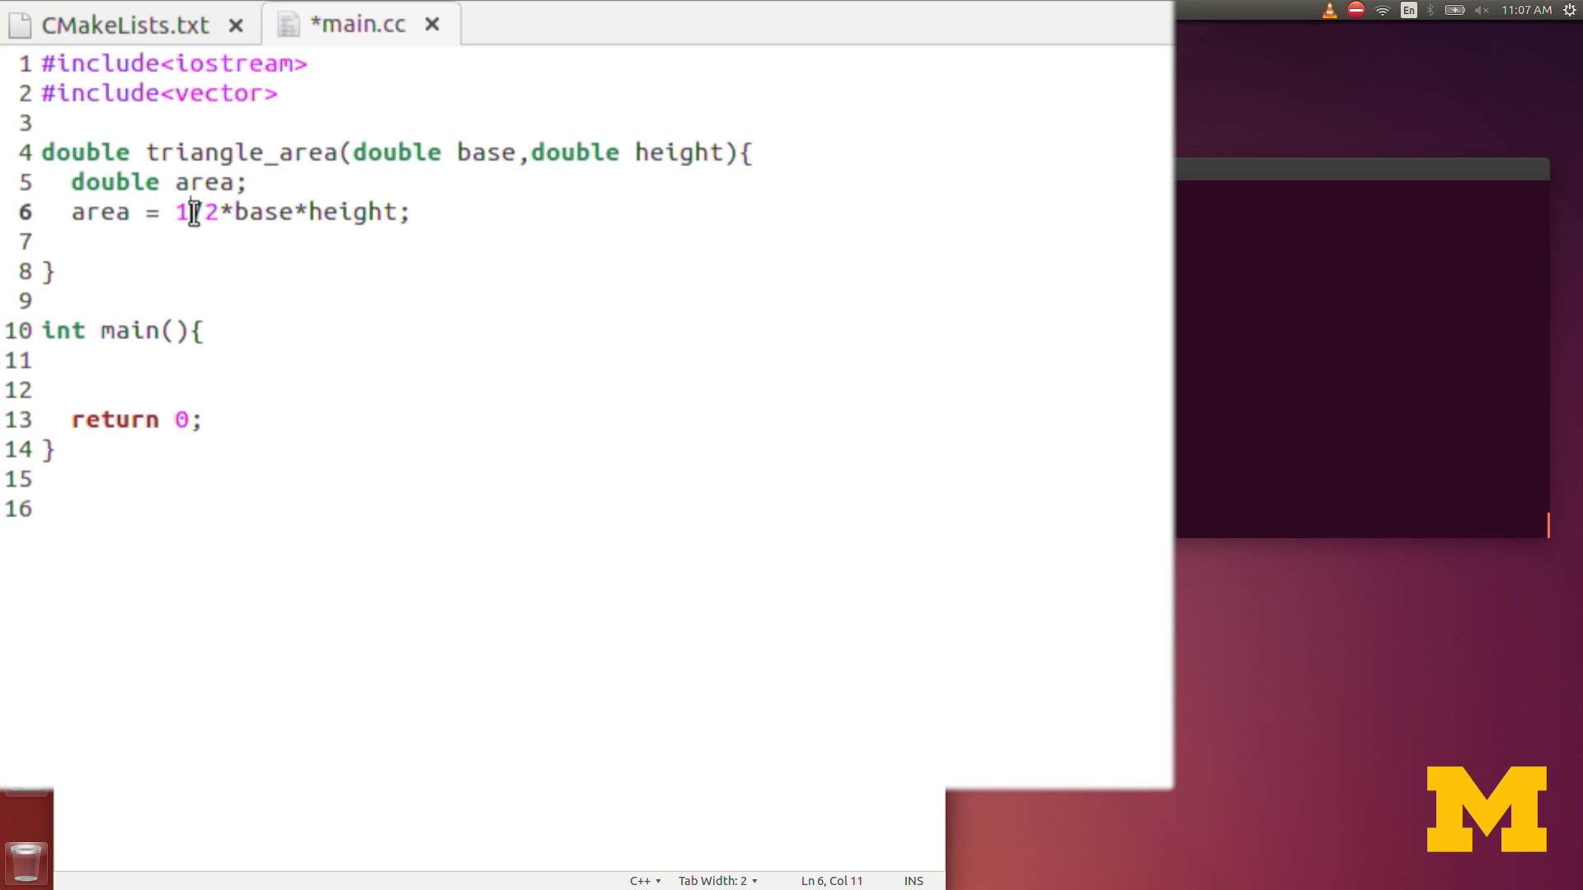
{"action": "type", "text": "."}
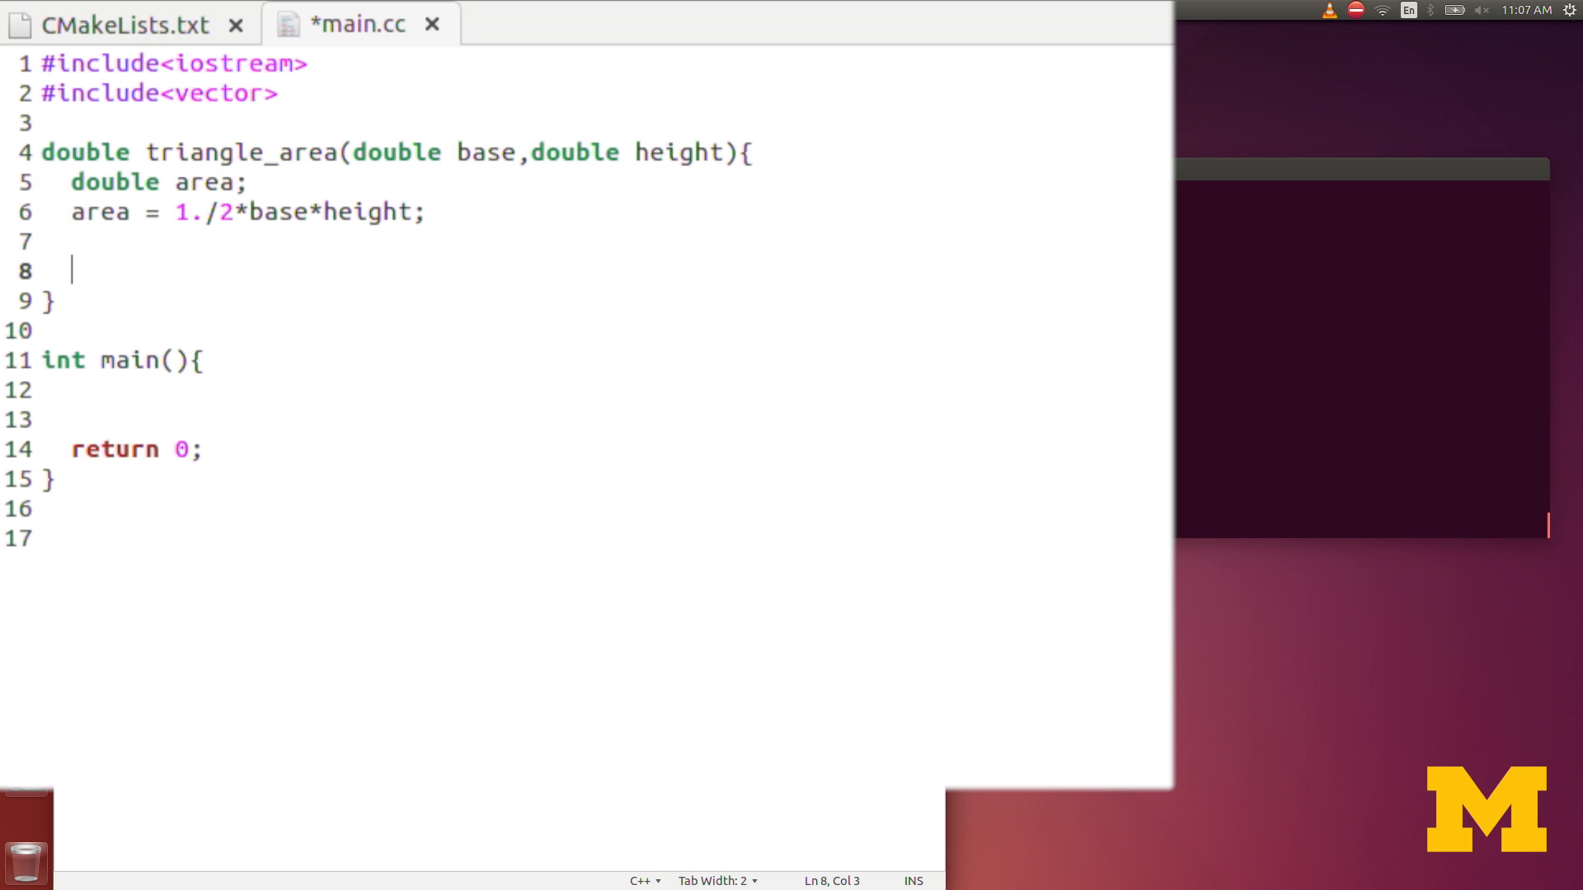
{"action": "type", "text": "return"}
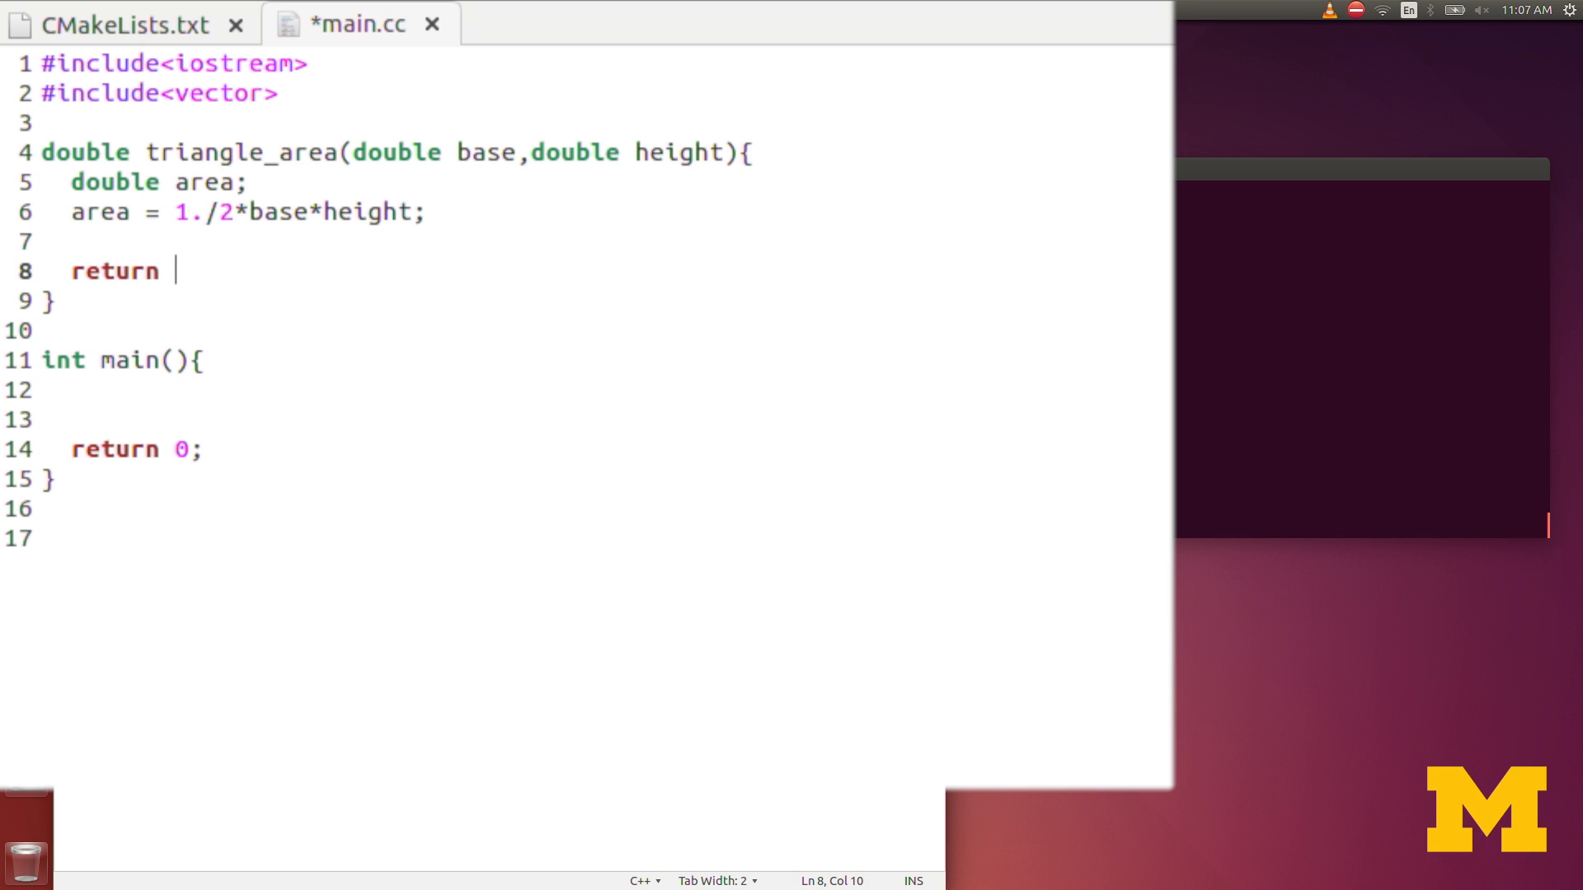
{"action": "type", "text": "area;"}
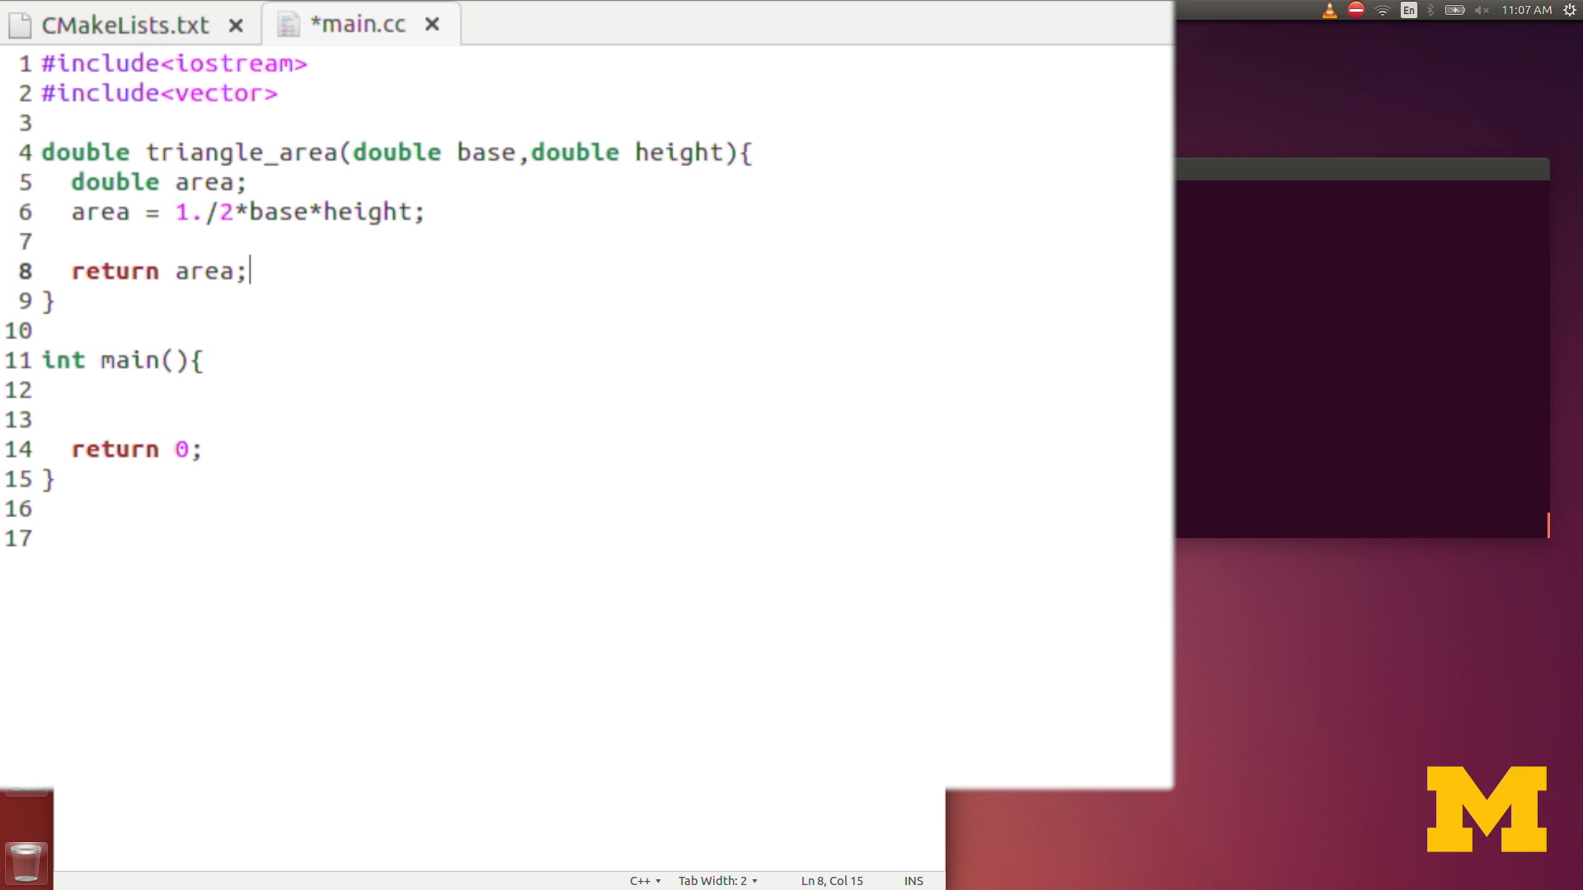
{"action": "mouse_move", "coordinate": [244, 373]}
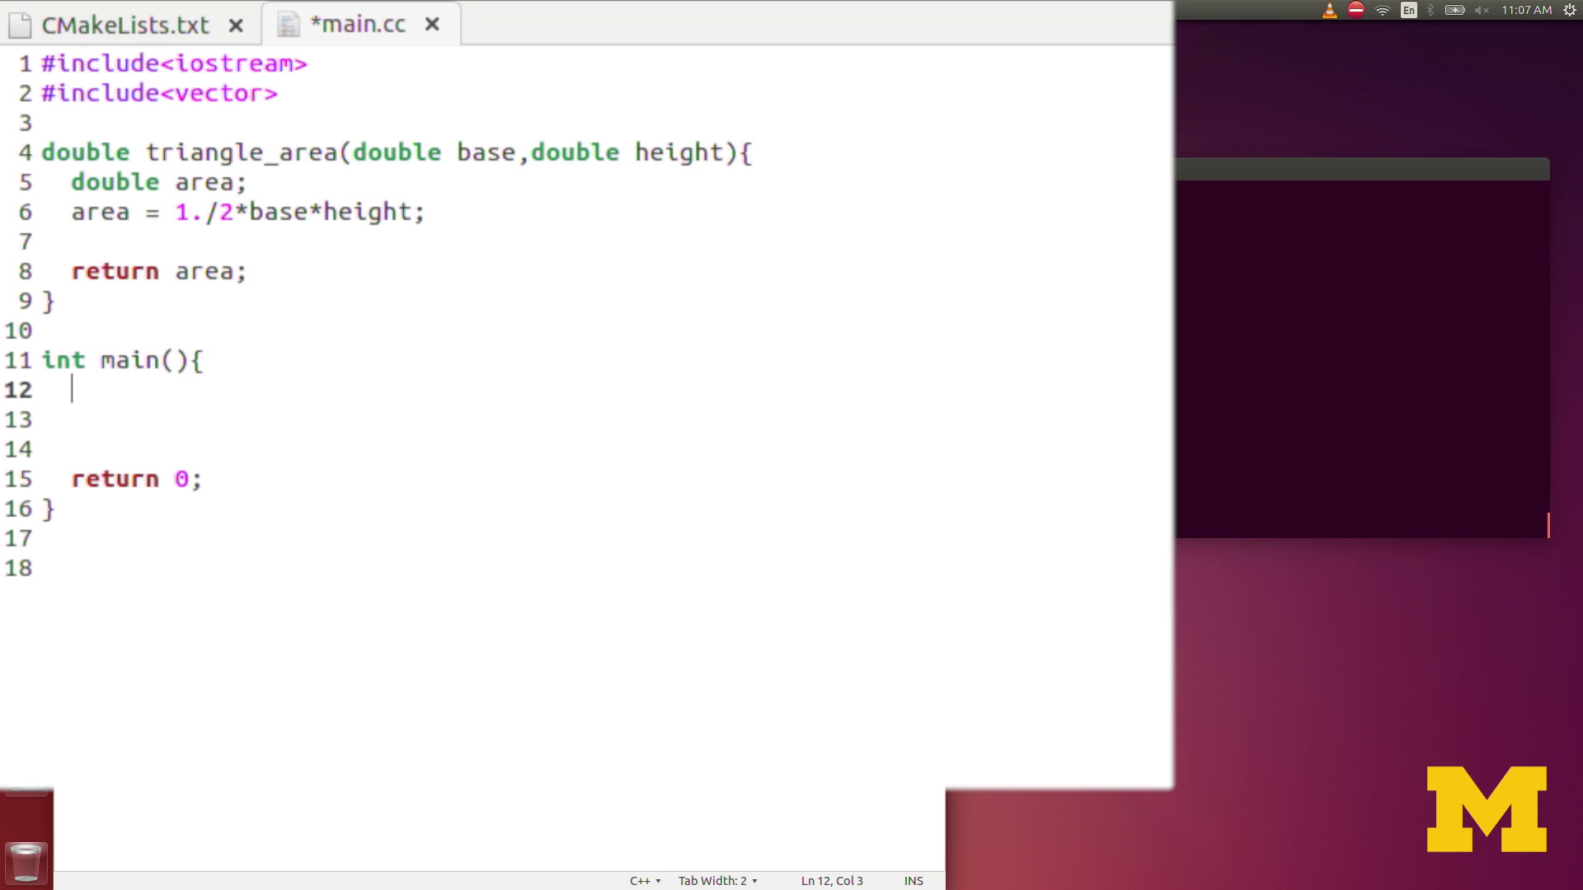
Step: Start a 'std::cout <<' line and declare 'double area' in main
{"action": "type", "text": "std::cout <"}
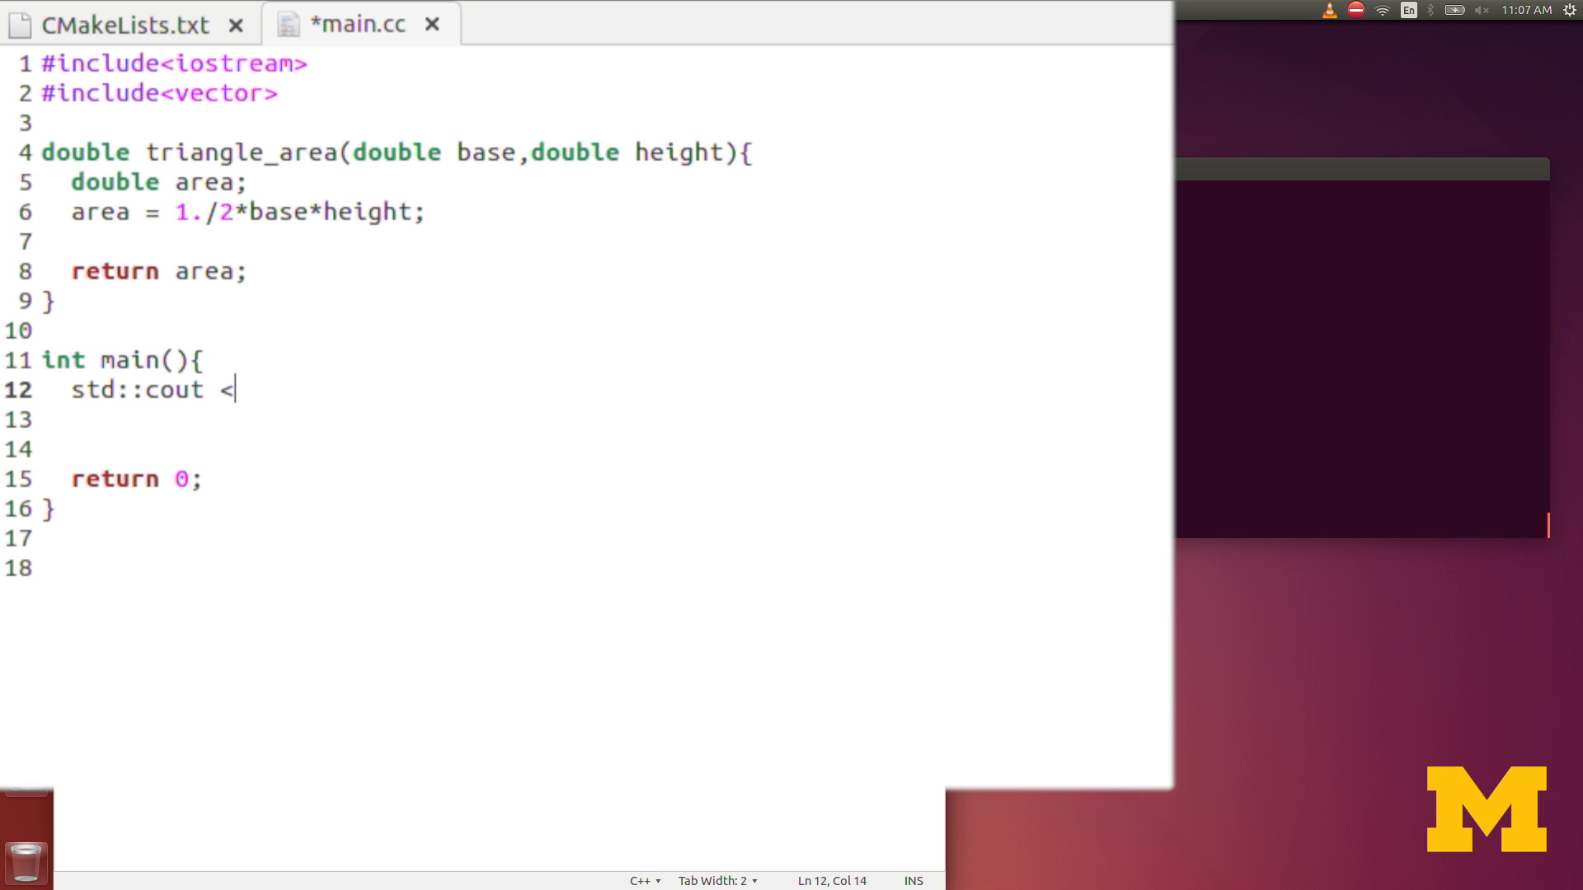
{"action": "type", "text": "<"}
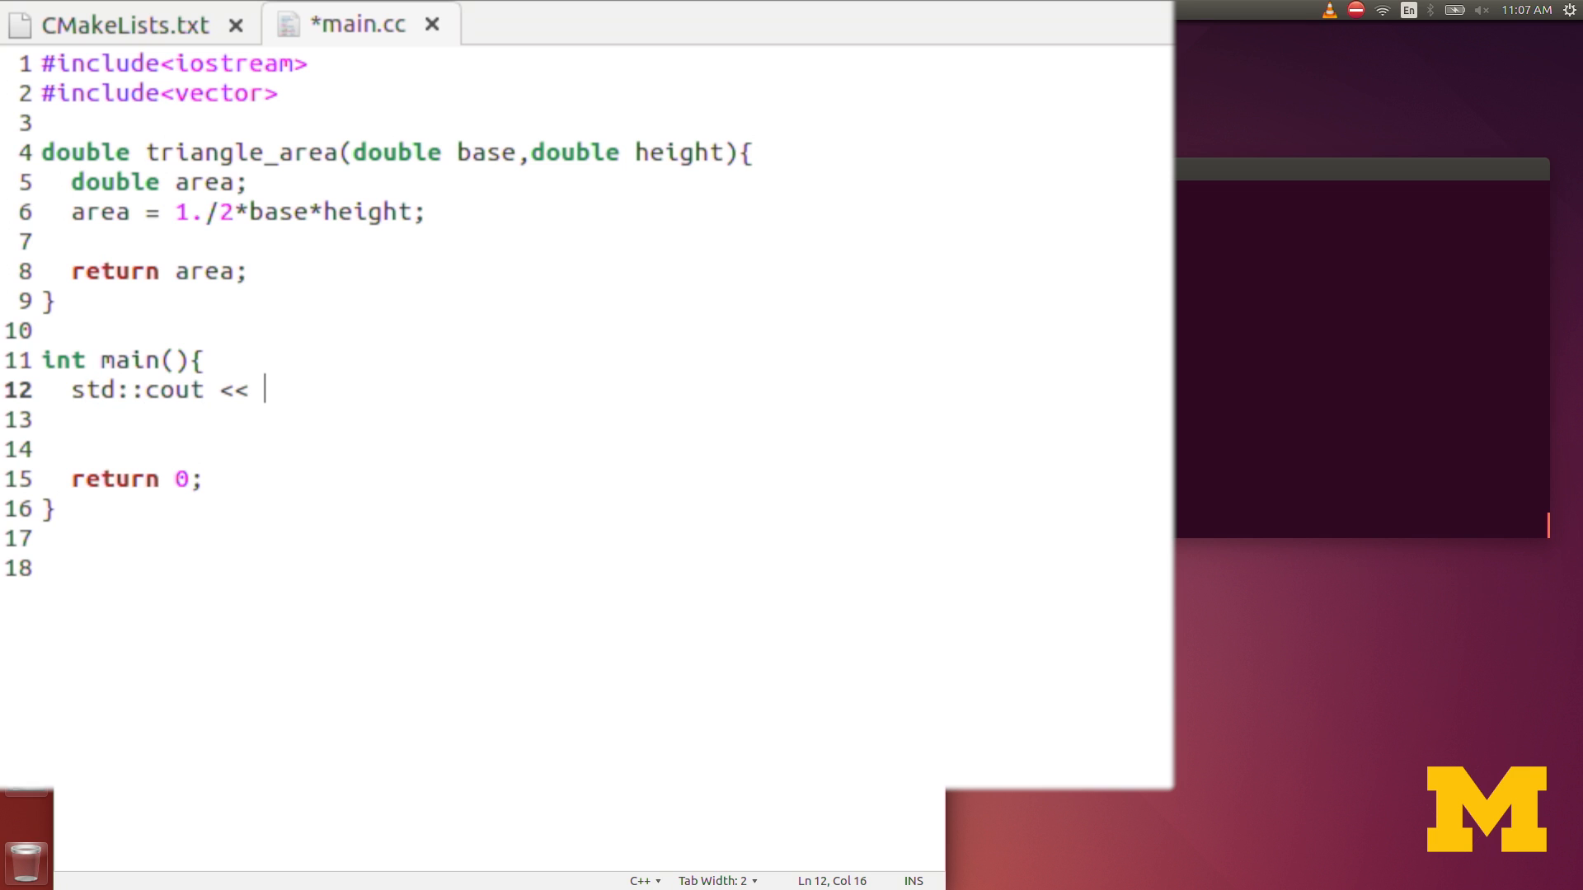
{"action": "type", "text": "dobu"}
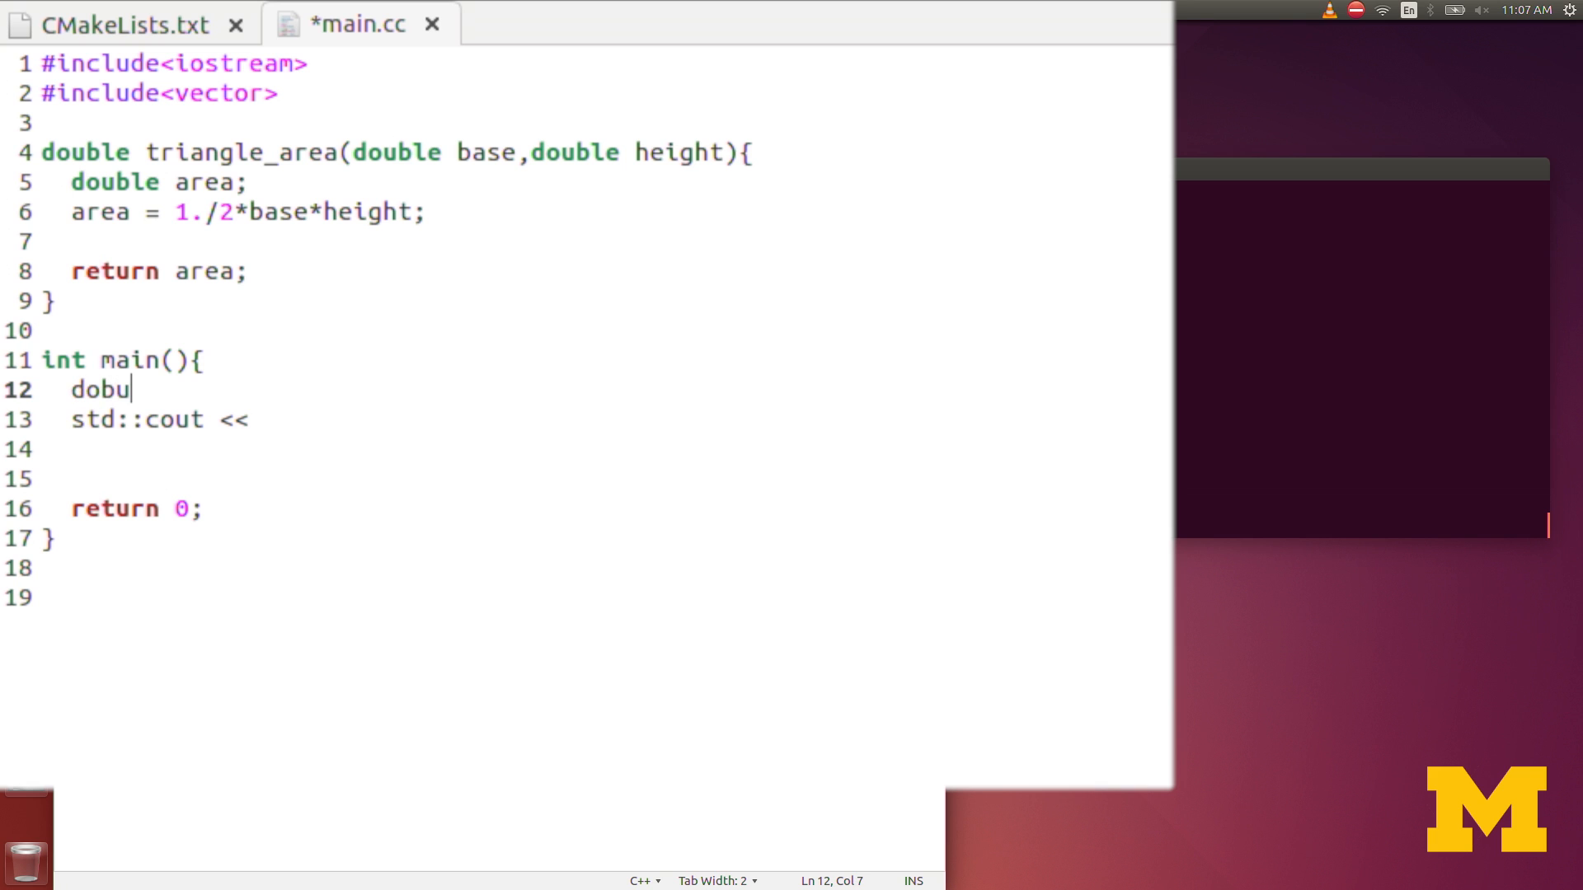
{"action": "type", "text": "el"}
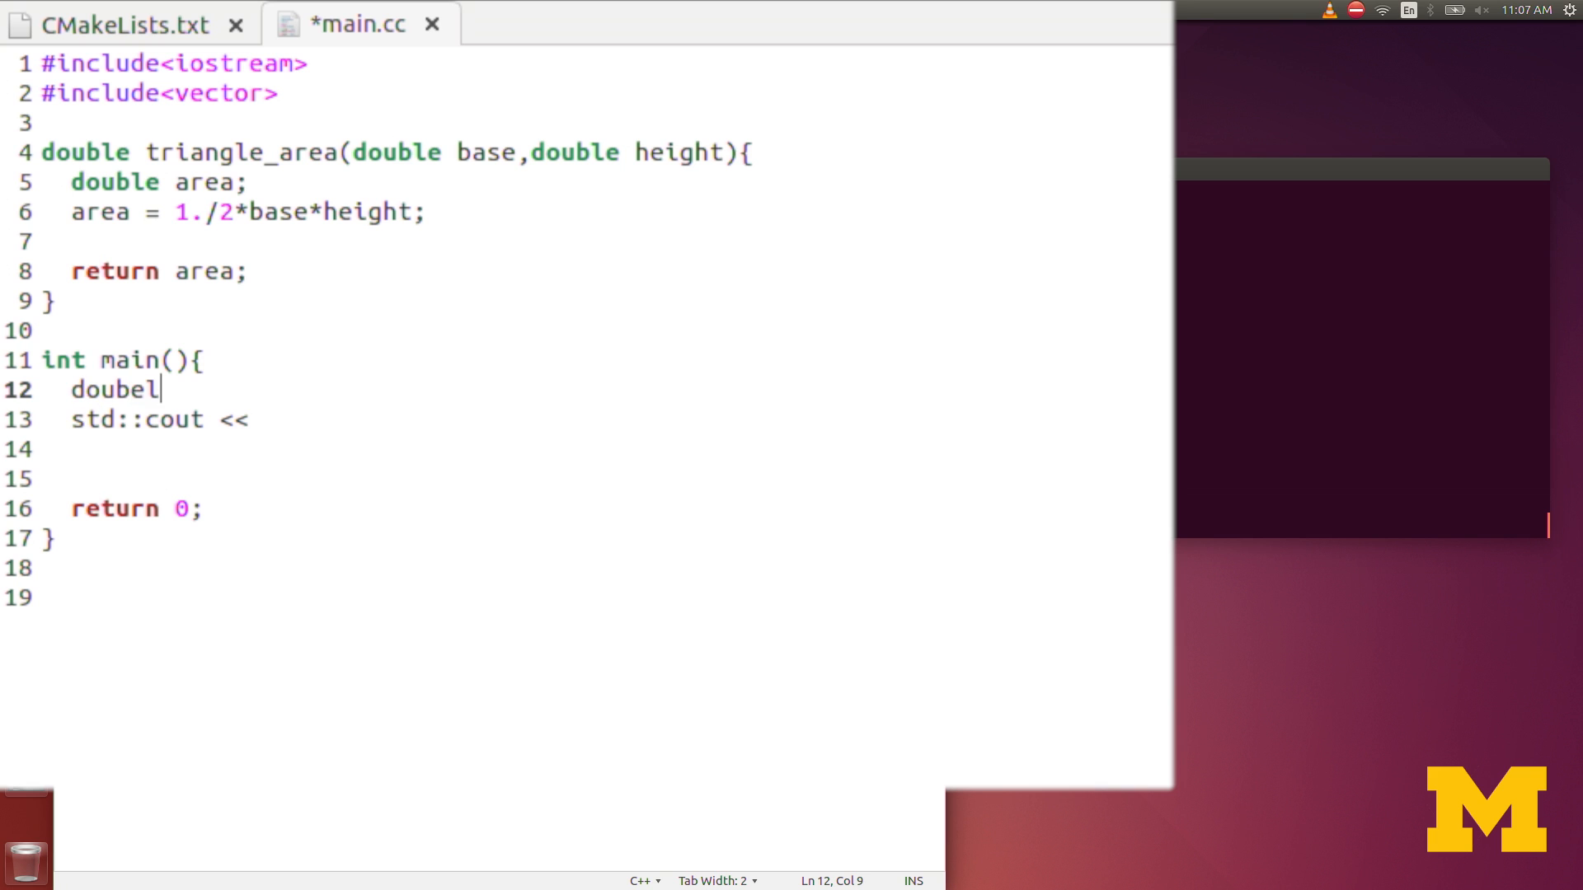
{"action": "type", "text": "double area"}
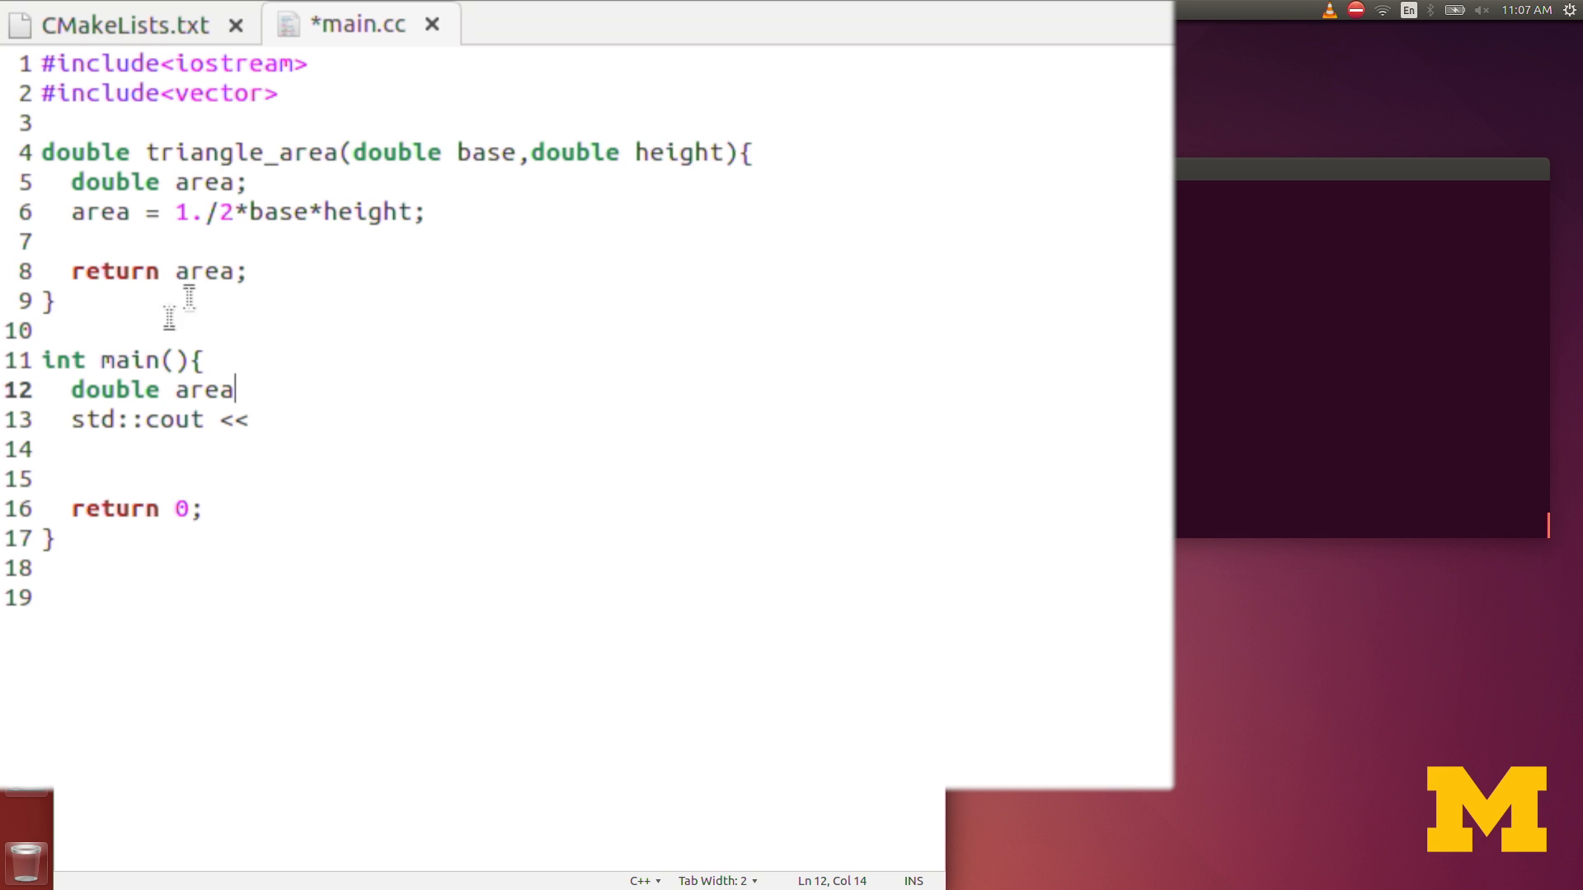
{"action": "mouse_move", "coordinate": [239, 161]}
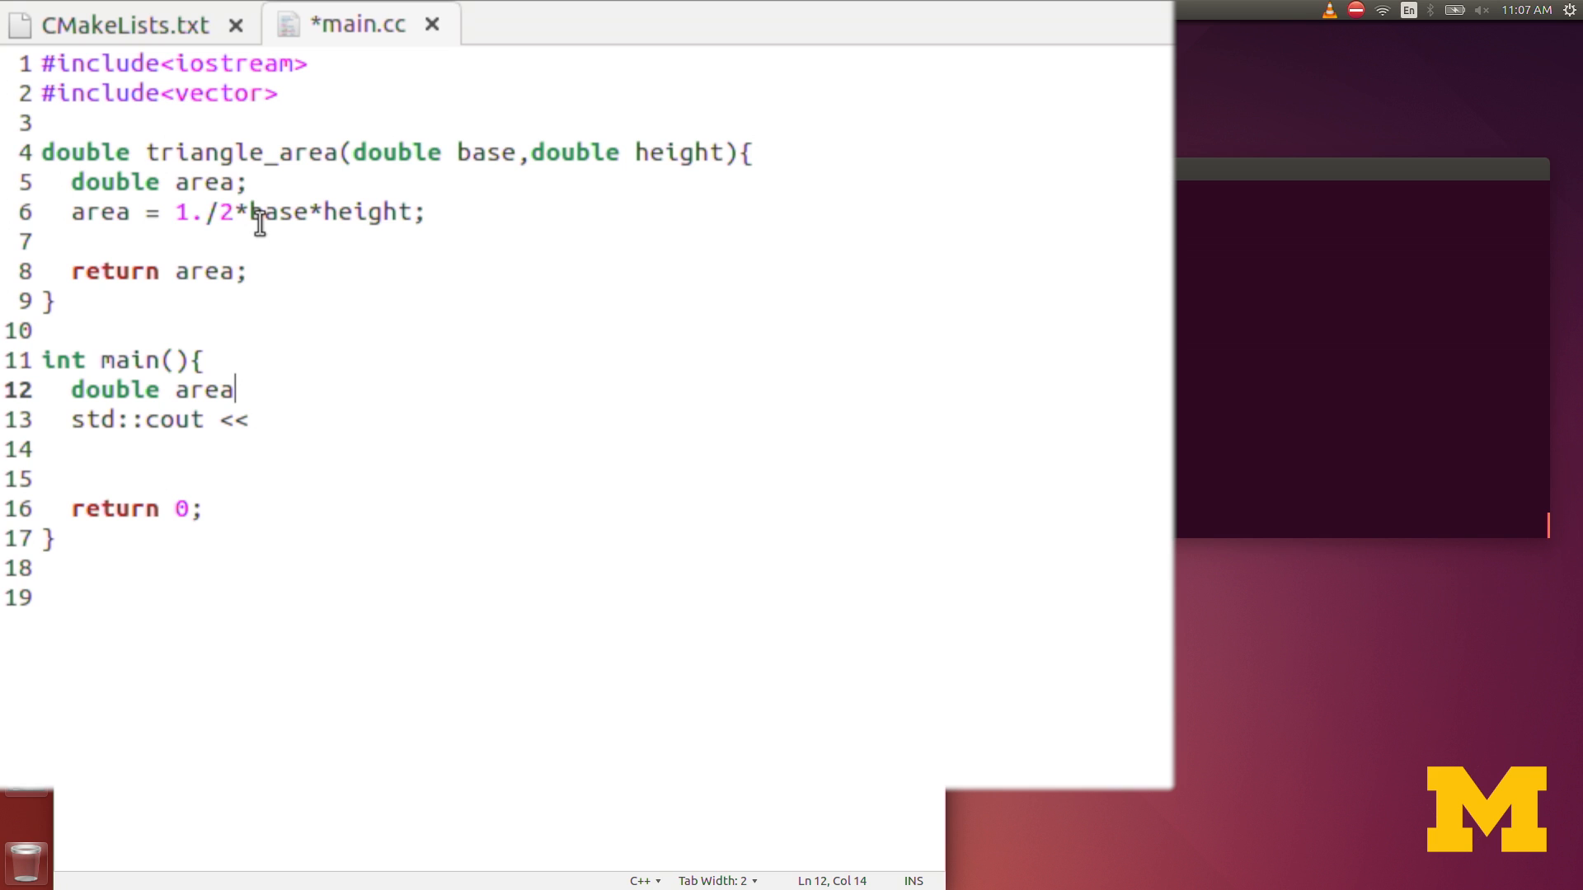
{"action": "mouse_move", "coordinate": [277, 385]}
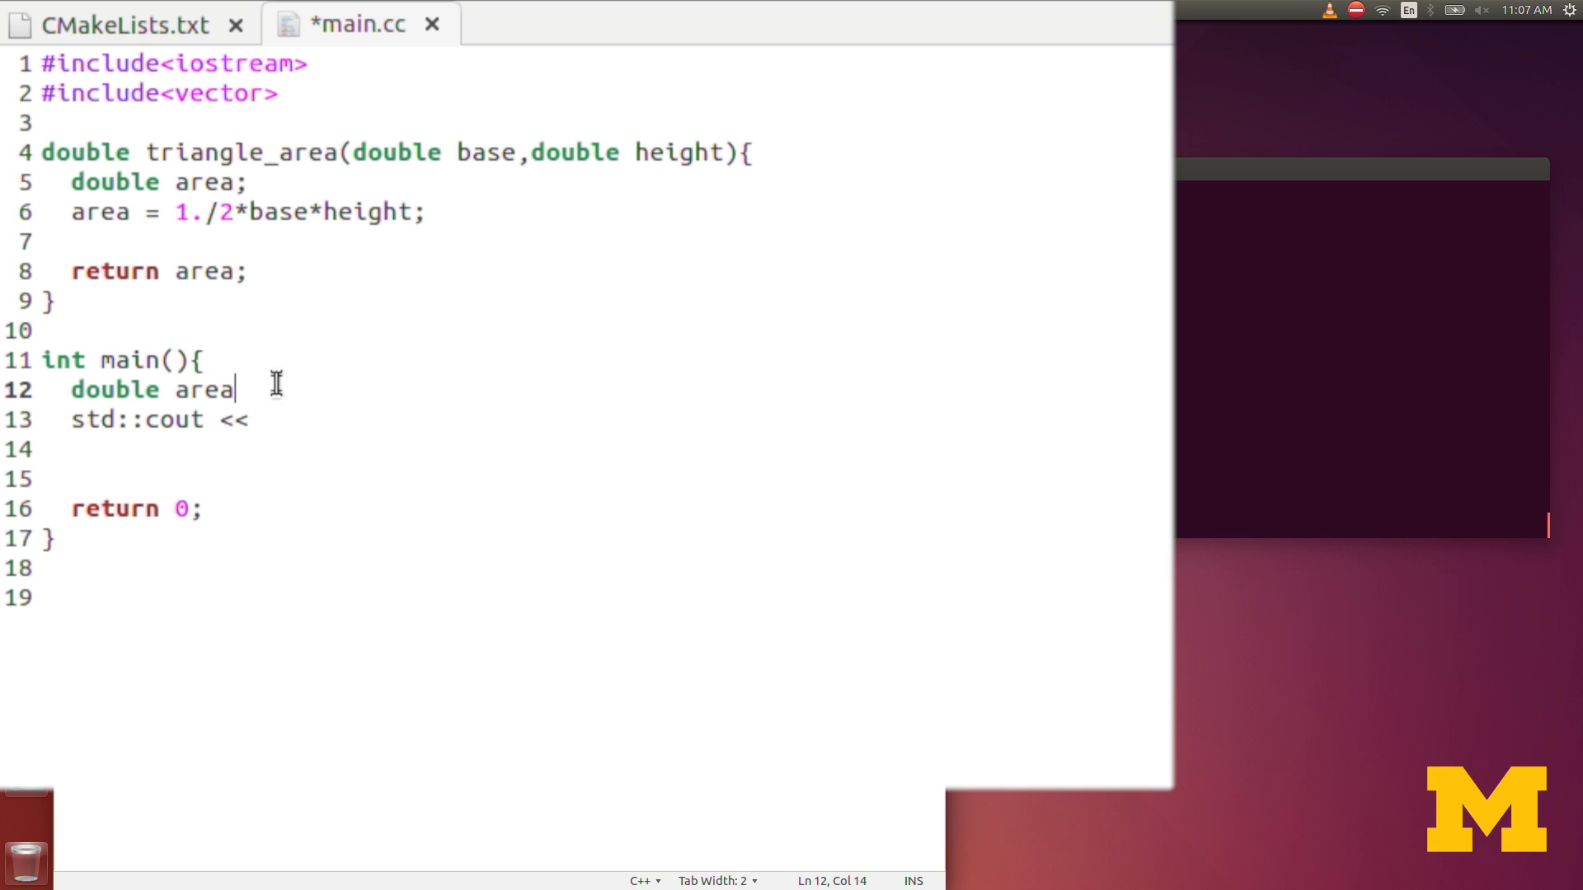
{"action": "mouse_move", "coordinate": [280, 417]}
{"action": "type", "text": "a"}
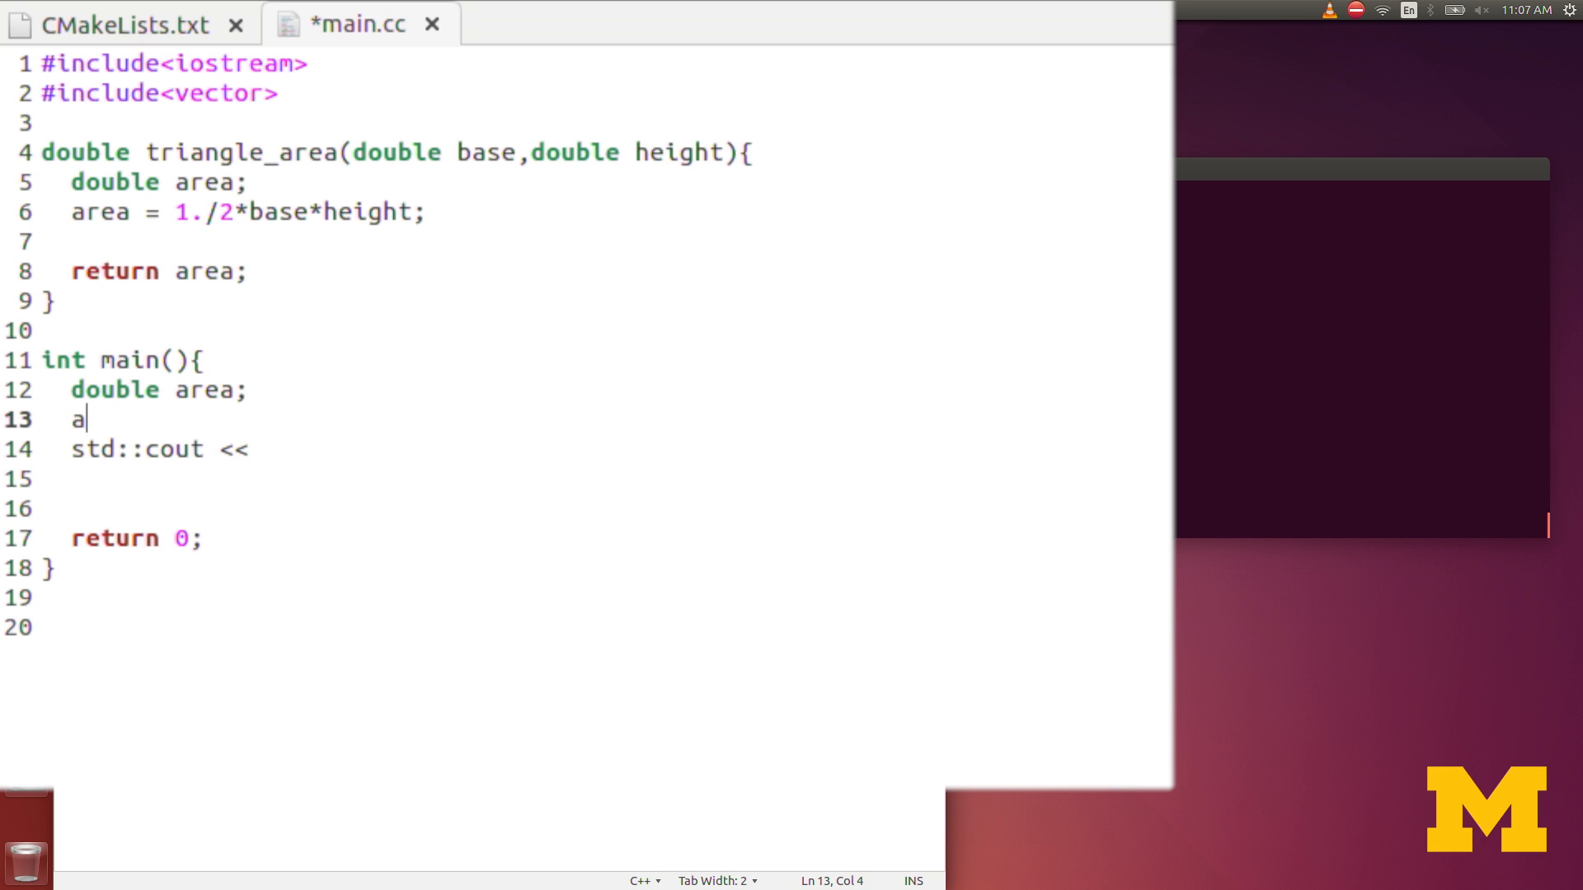
Step: Assign area = triangle_area(2.,3.) in main
{"action": "type", "text": "rea ="}
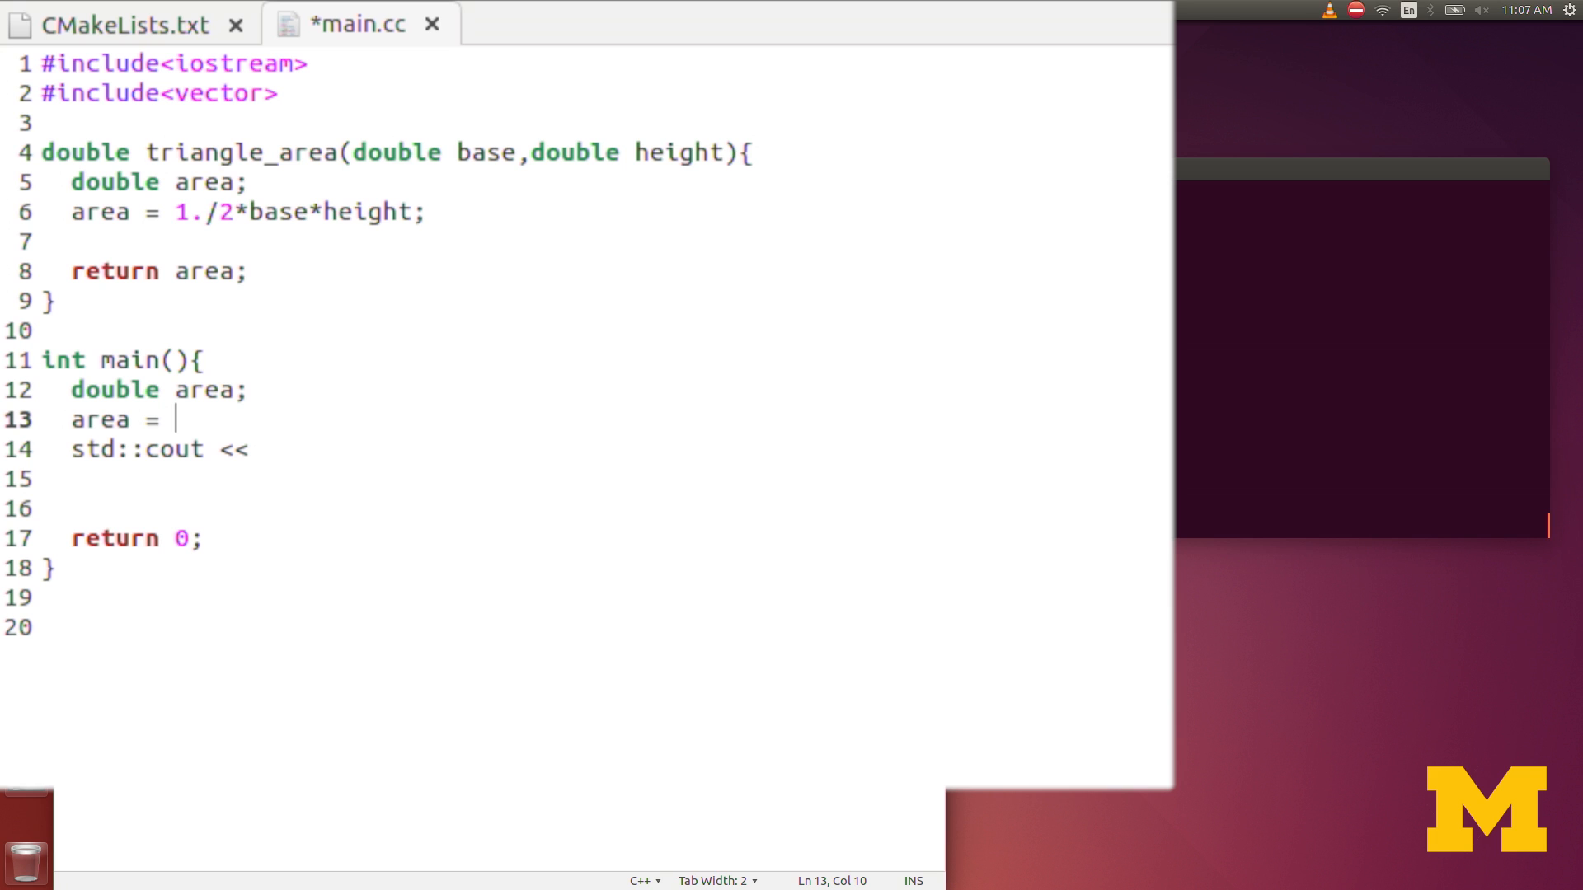
{"action": "type", "text": "triangle_"}
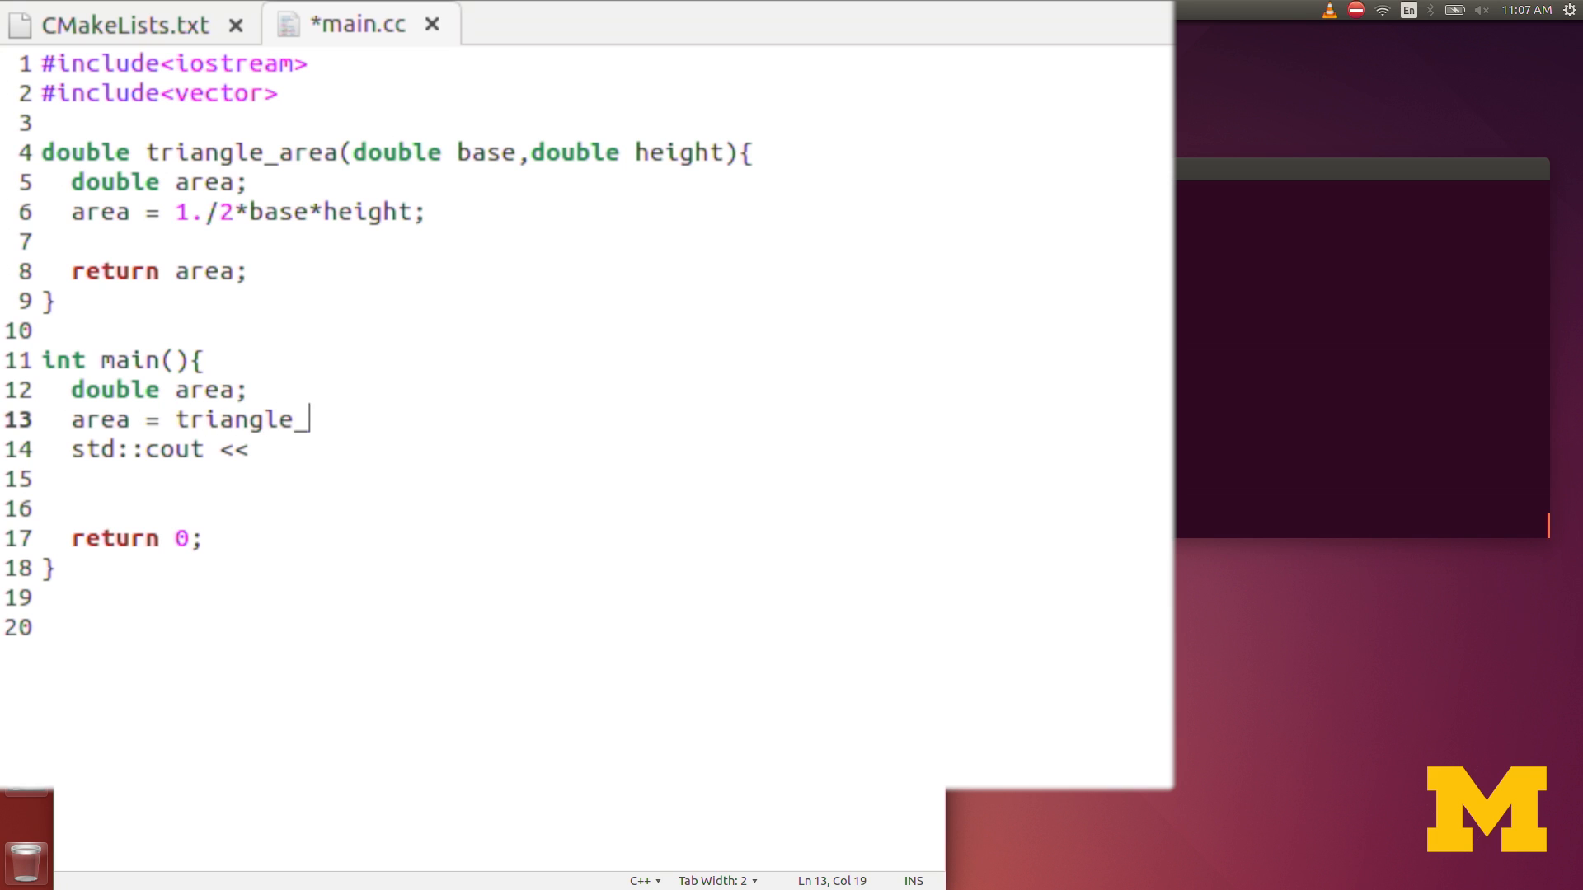
{"action": "type", "text": "area("}
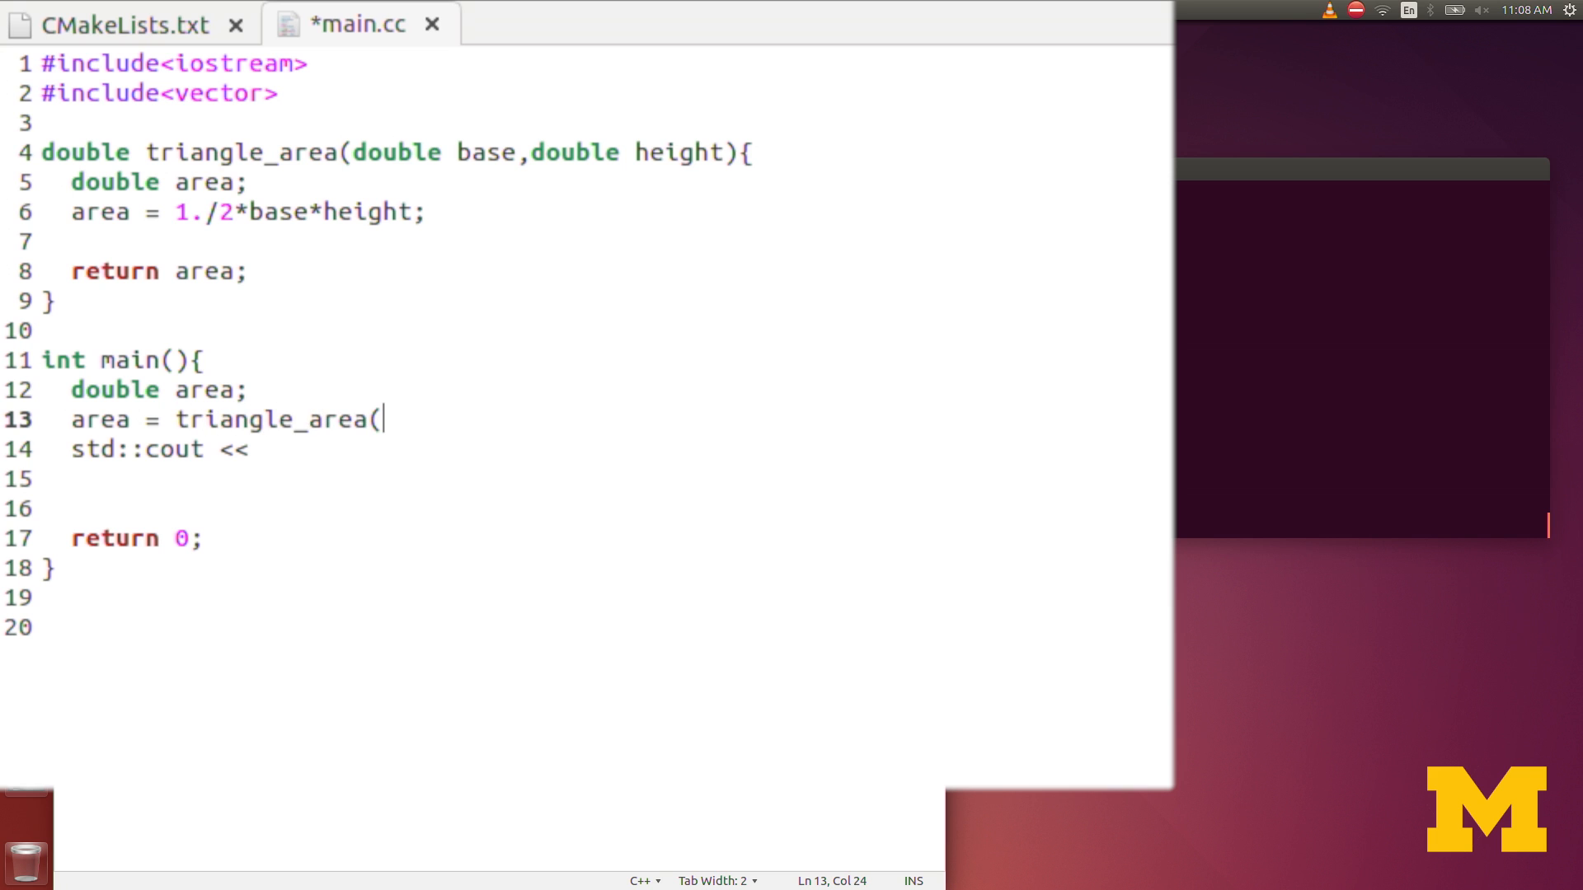
{"action": "type", "text": "2."}
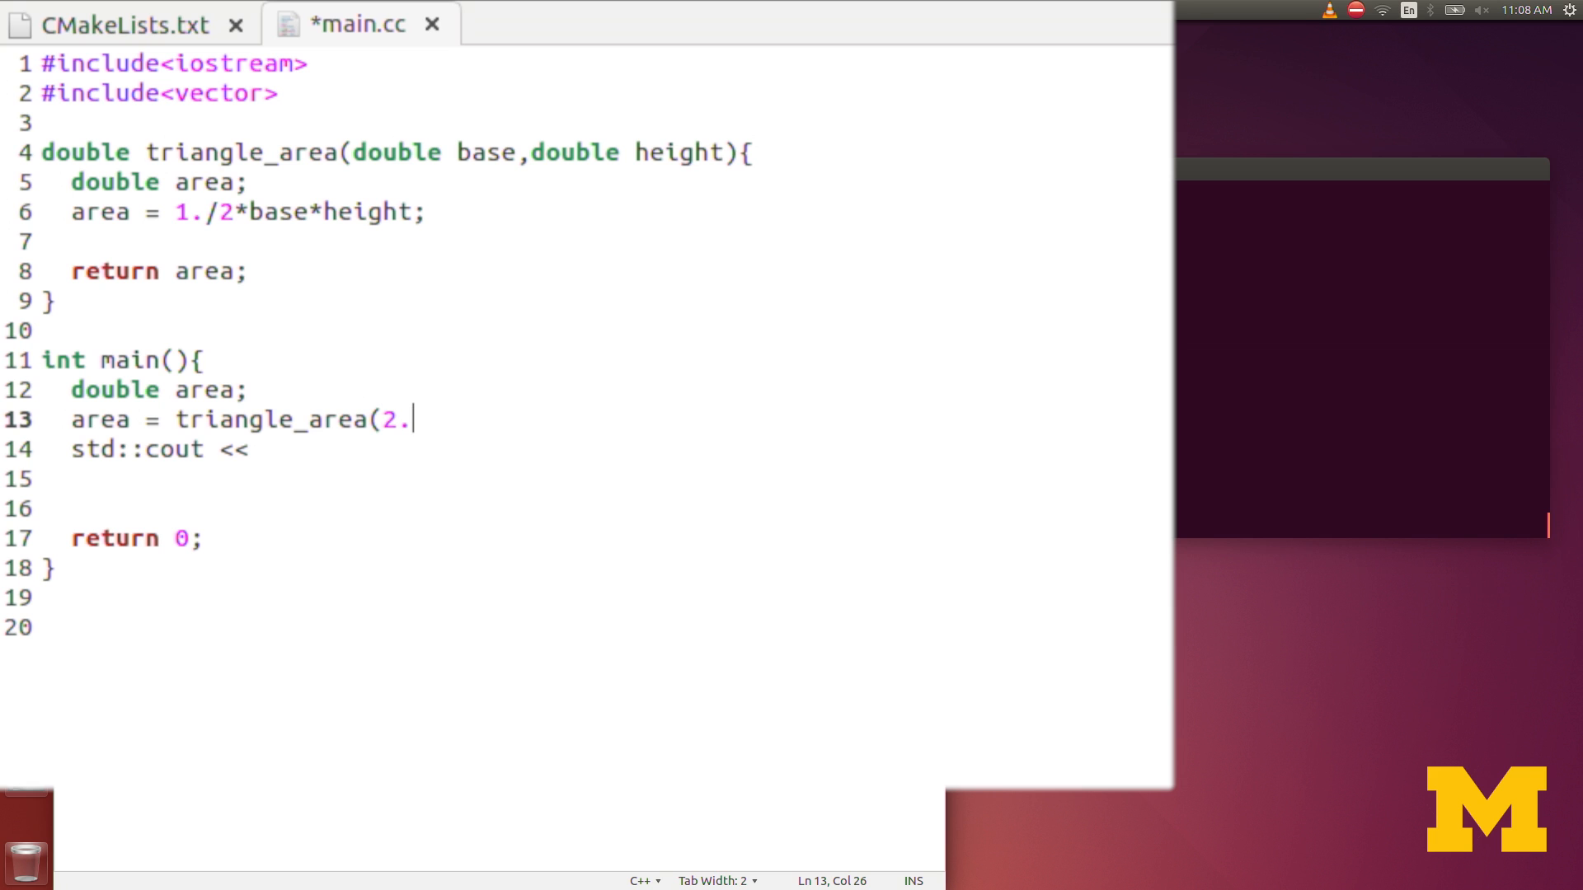
{"action": "type", "text": ","}
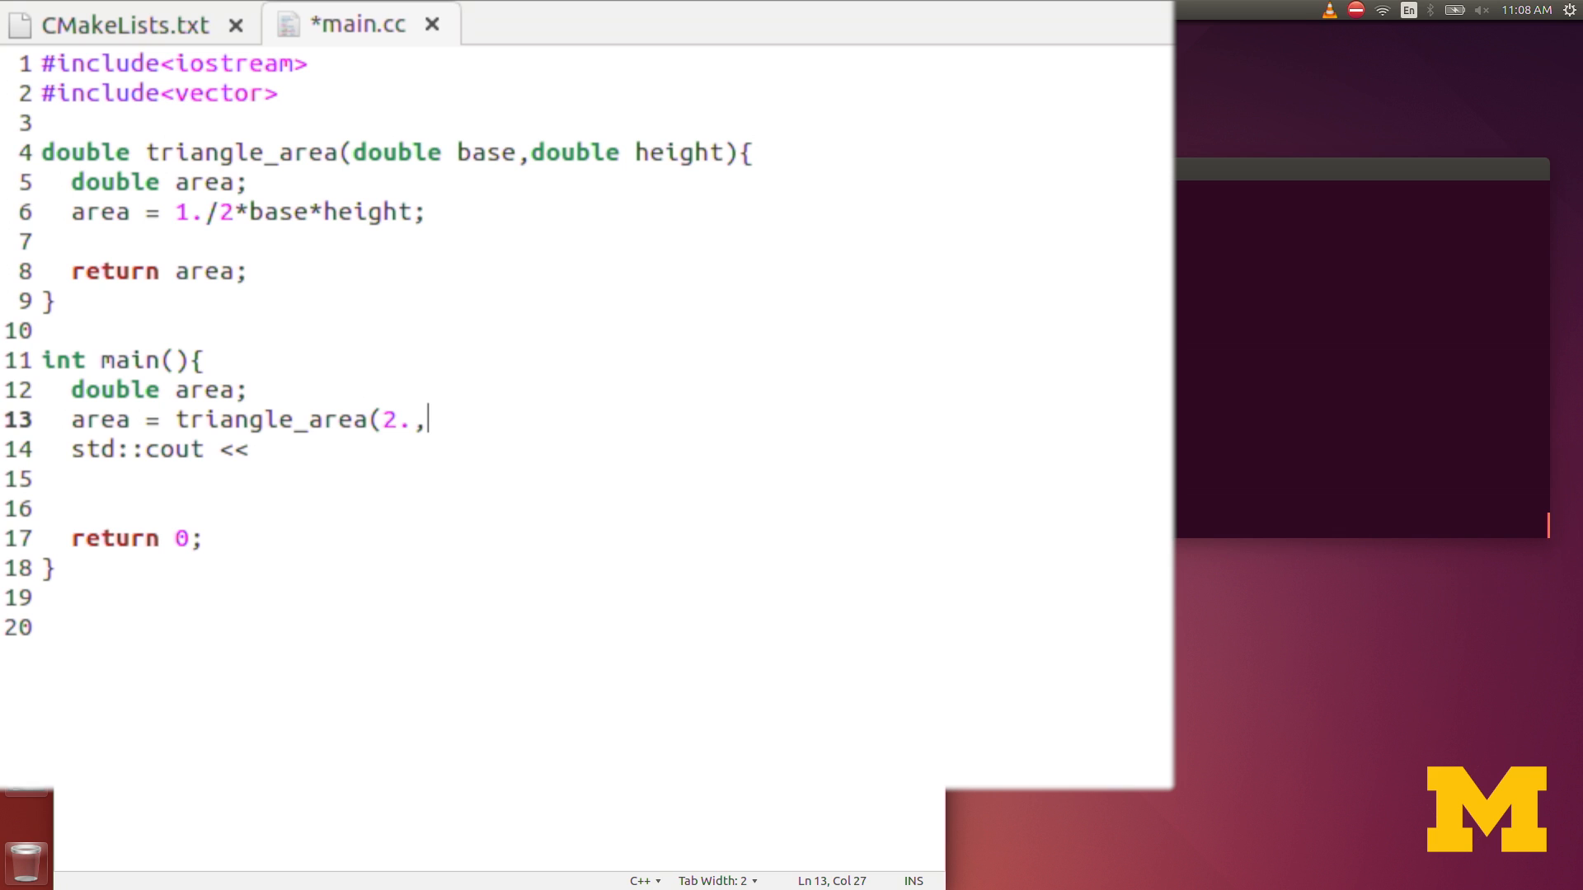
{"action": "type", "text": "3.);"}
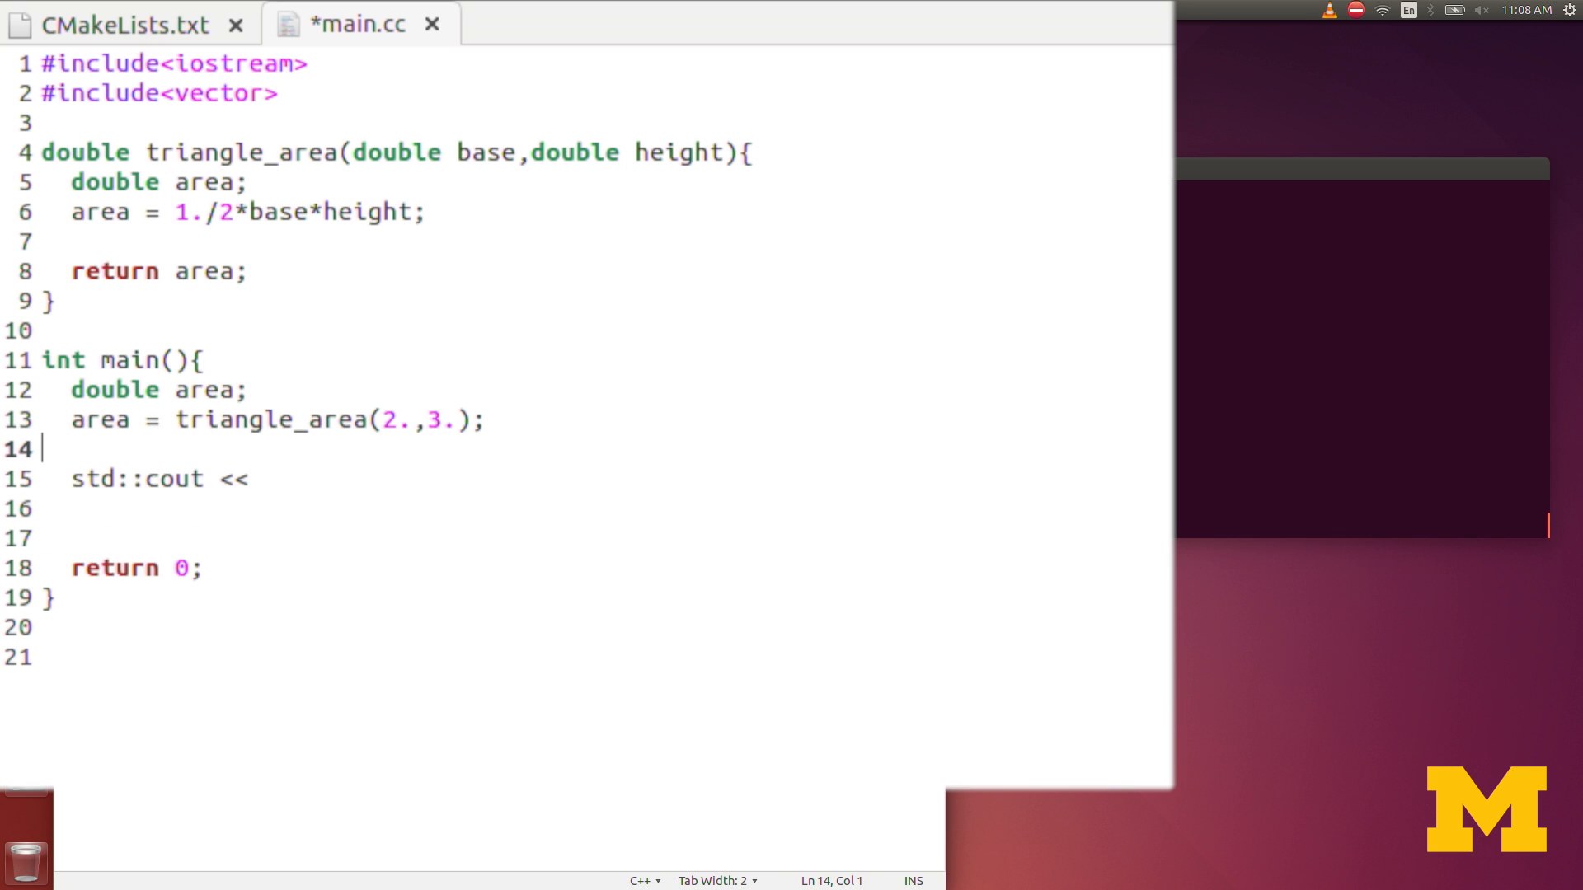
Step: Print area followed by std::endl, then build with 'make run' in the Terminal
{"action": "type", "text": "area"}
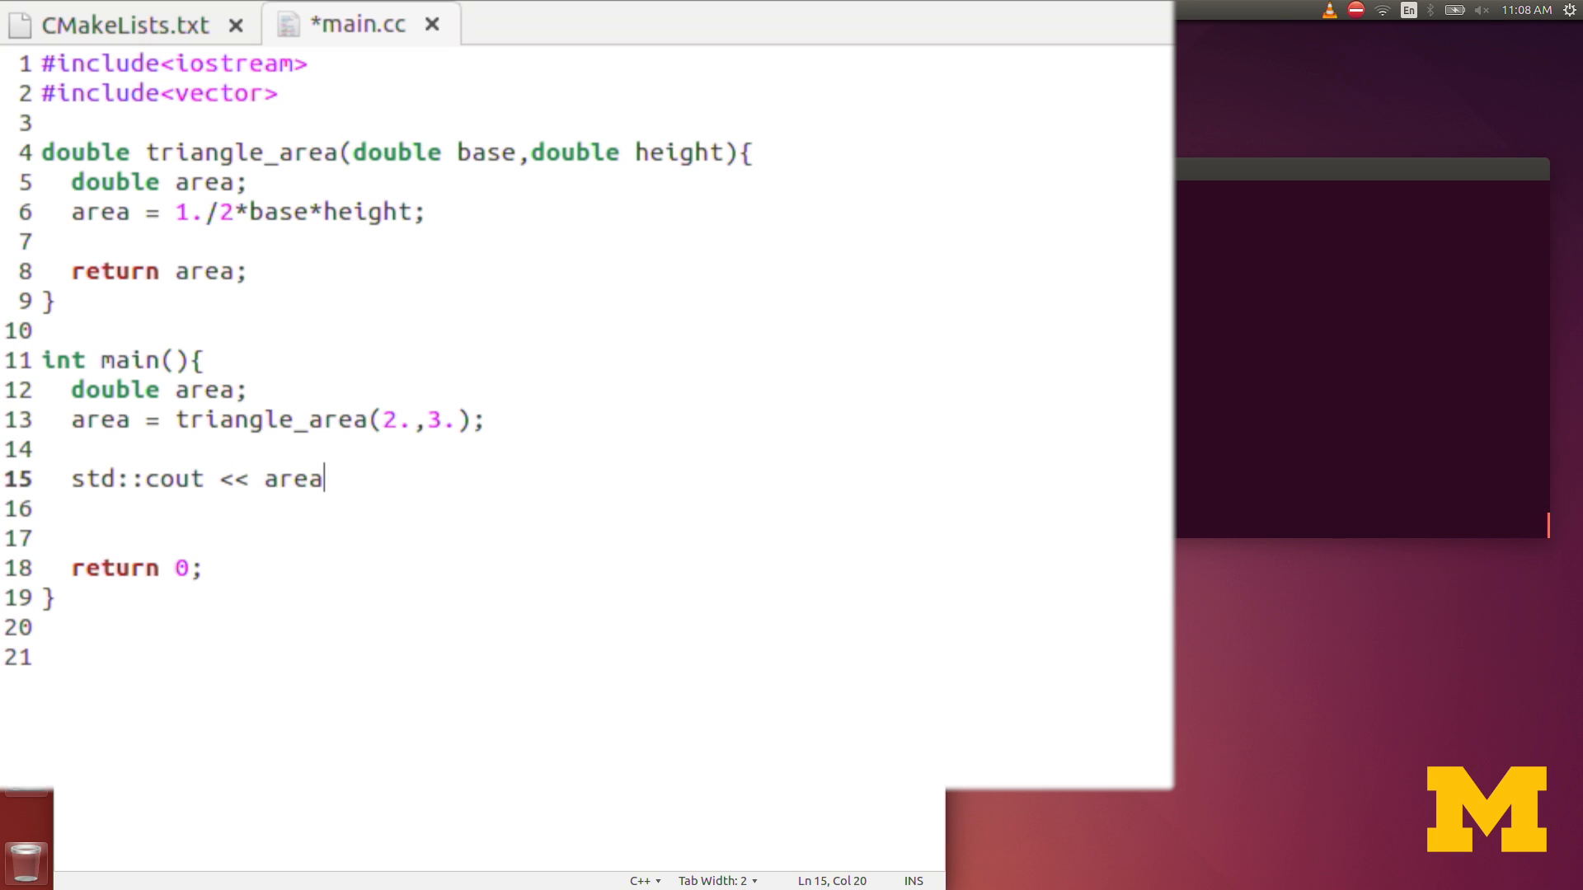
{"action": "type", "text": "<<"}
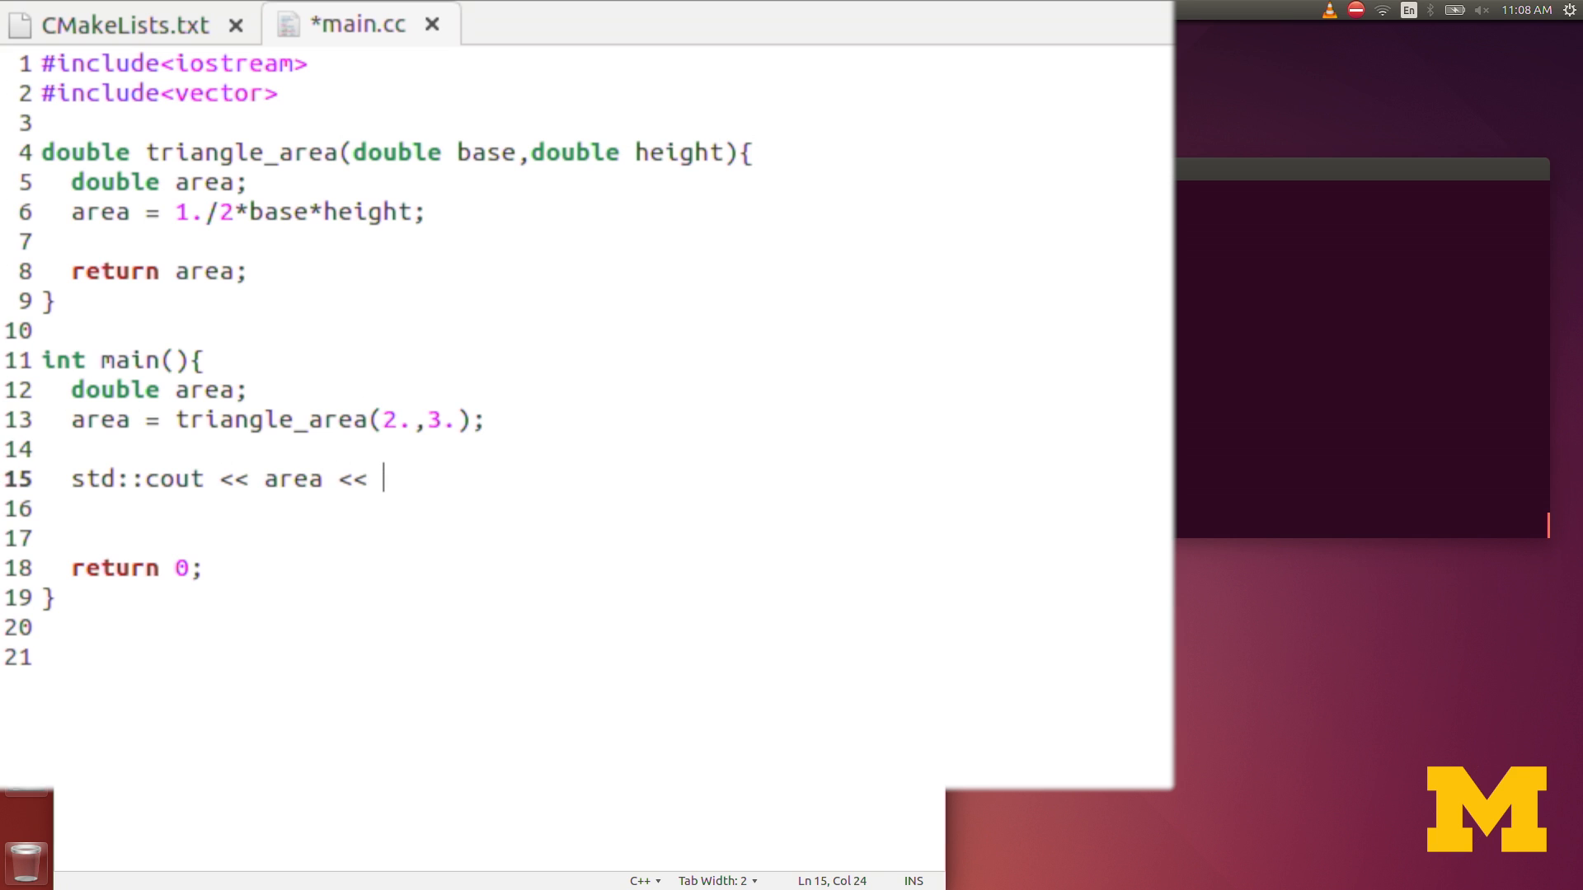
{"action": "type", "text": "std::endl;"}
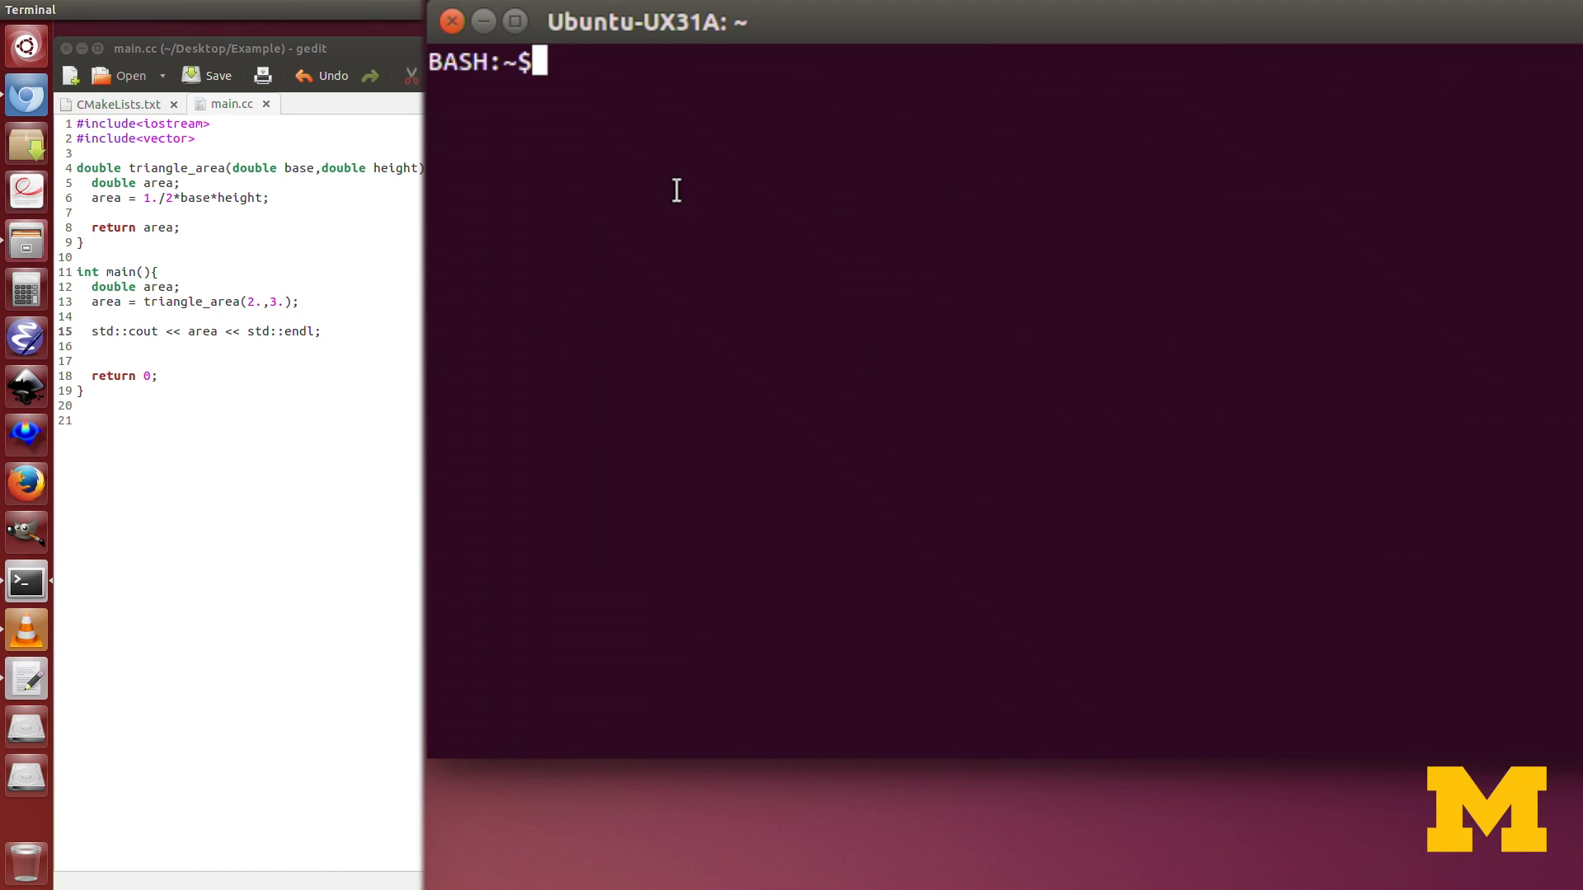
{"action": "type", "text": "make run"}
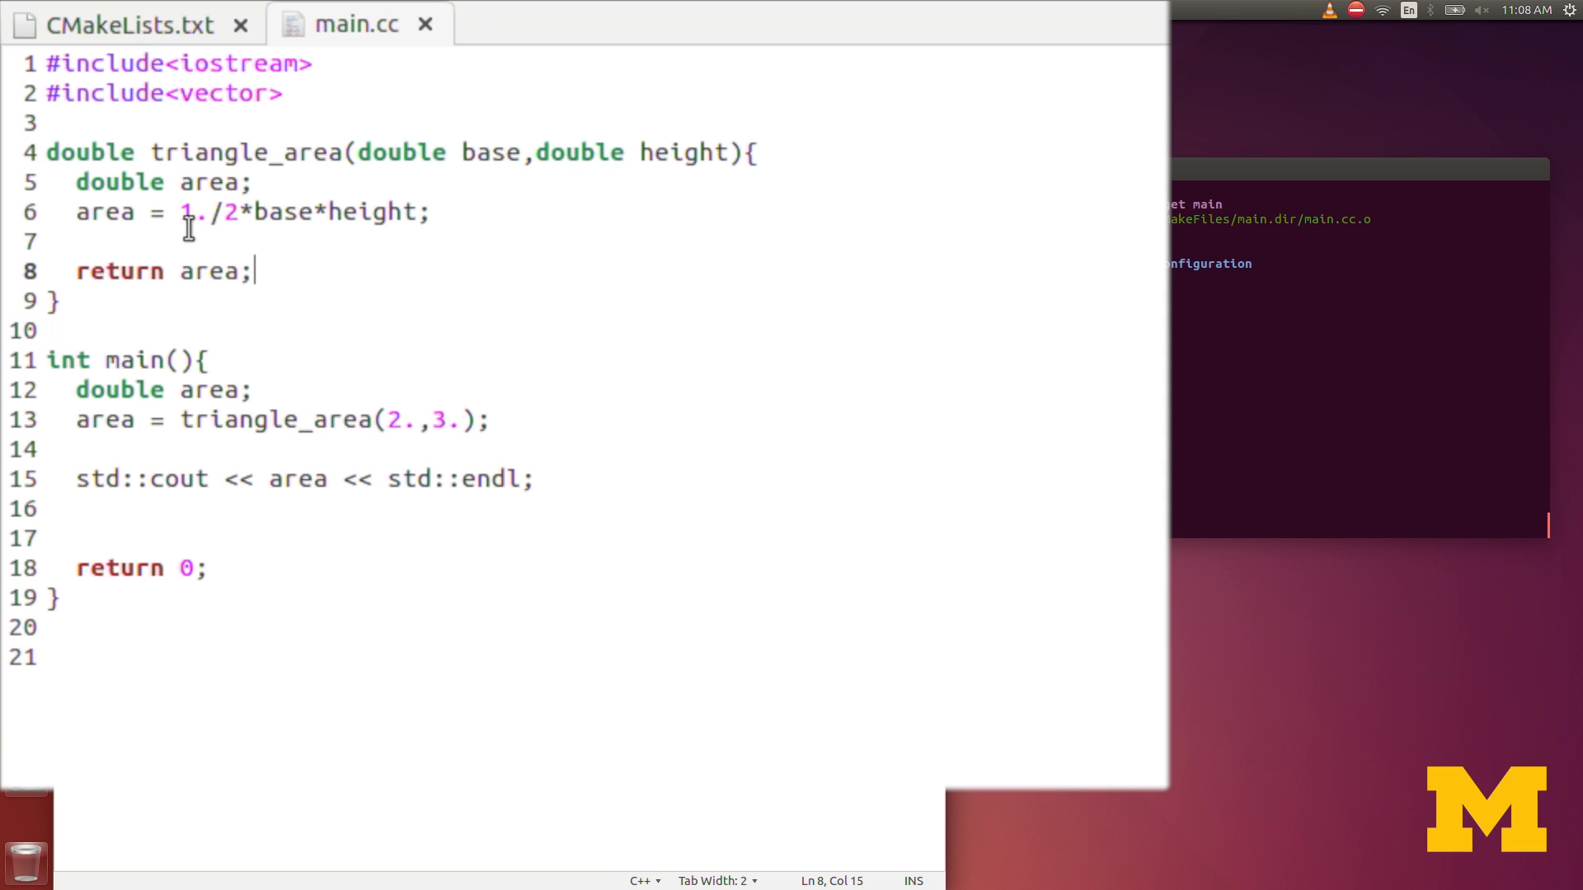
Step: Select the formula on line 6 and retype 1./2*base*height to return it directly
{"action": "left_click_drag", "start_coordinate": [179, 212], "coordinate": [414, 212]}
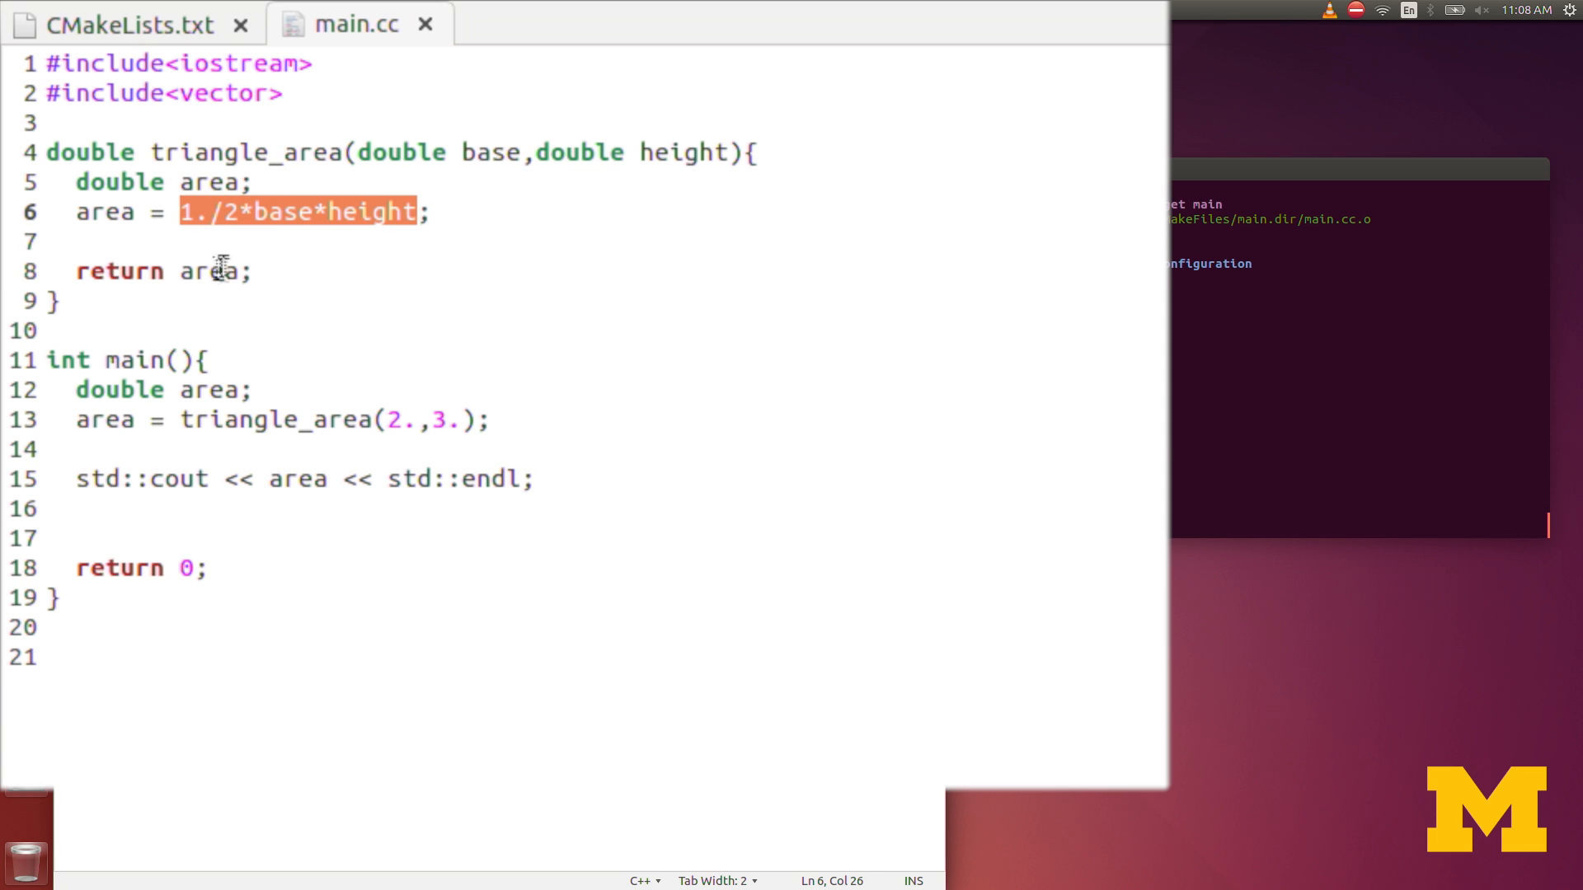
{"action": "type", "text": "1./2*base*height"}
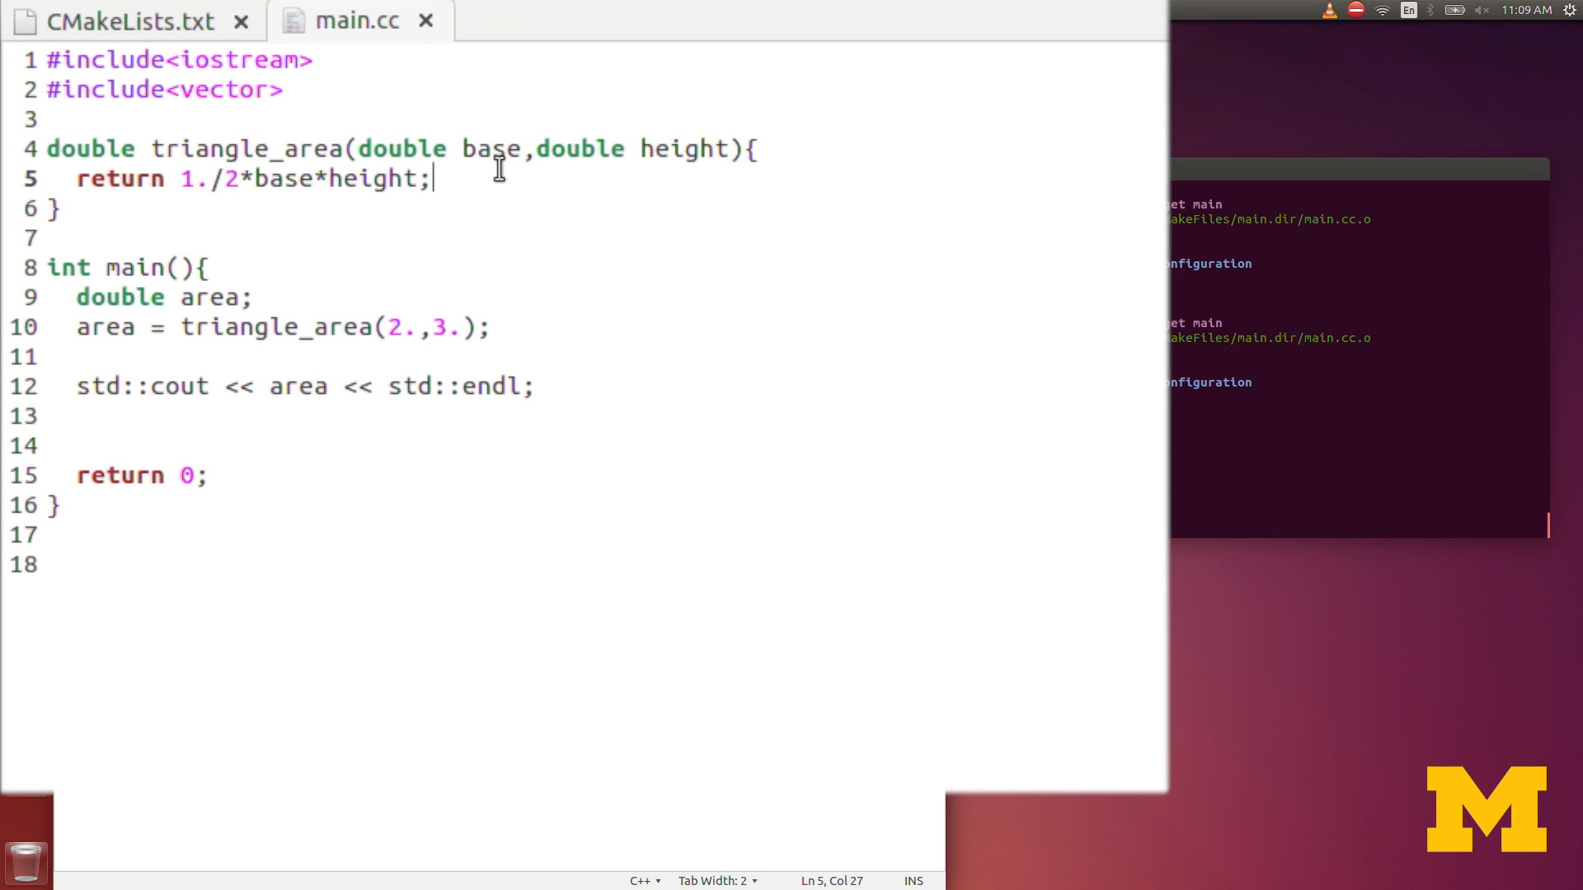
{"action": "mouse_move", "coordinate": [493, 286]}
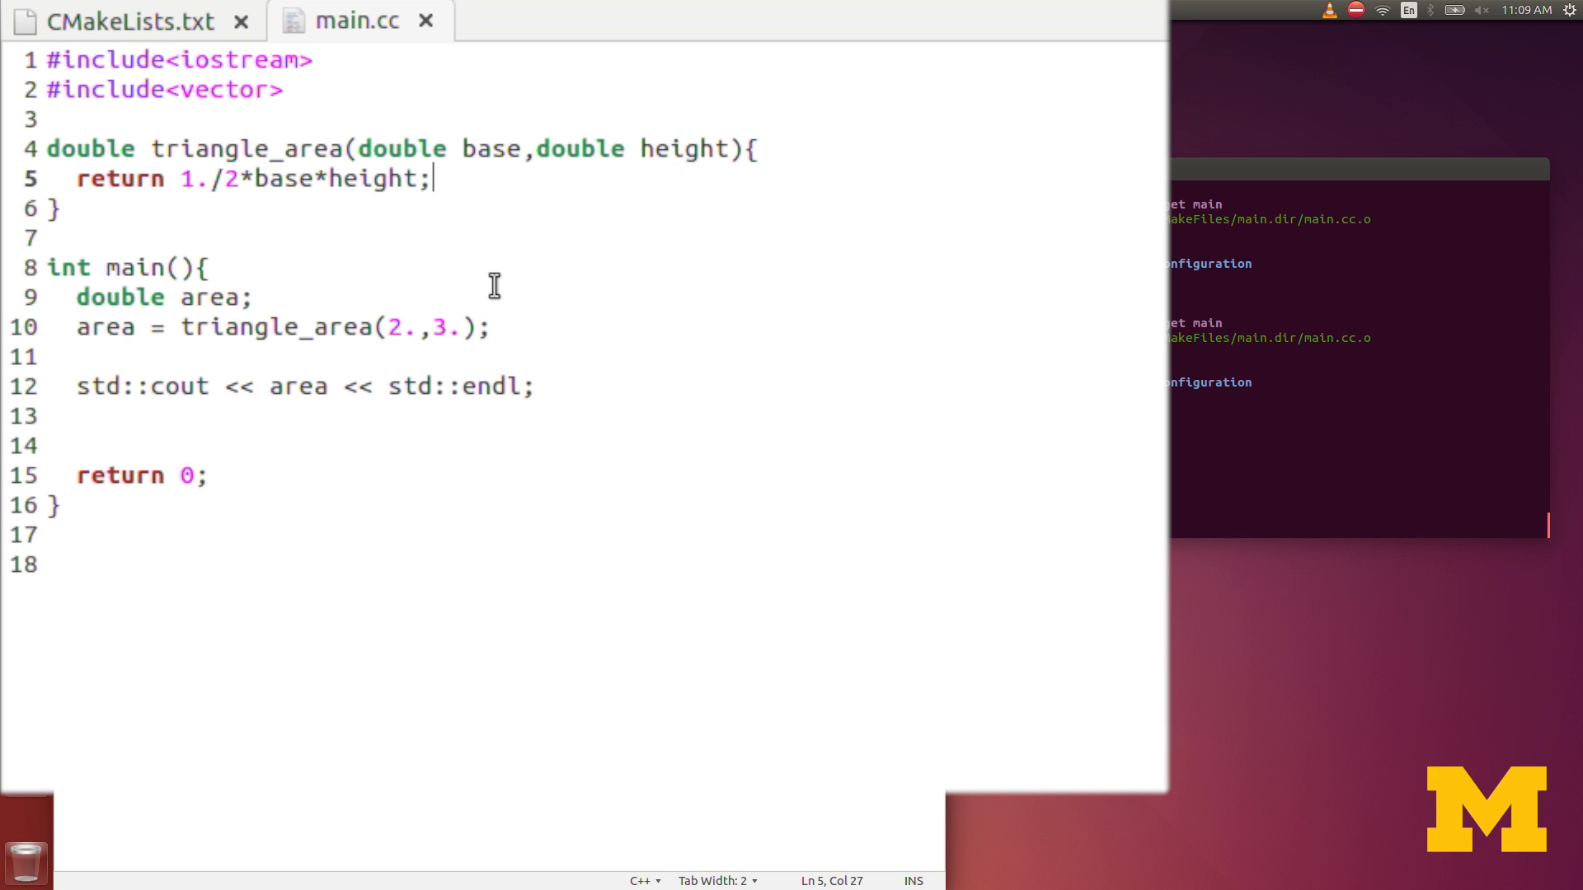
{"action": "mouse_move", "coordinate": [155, 192]}
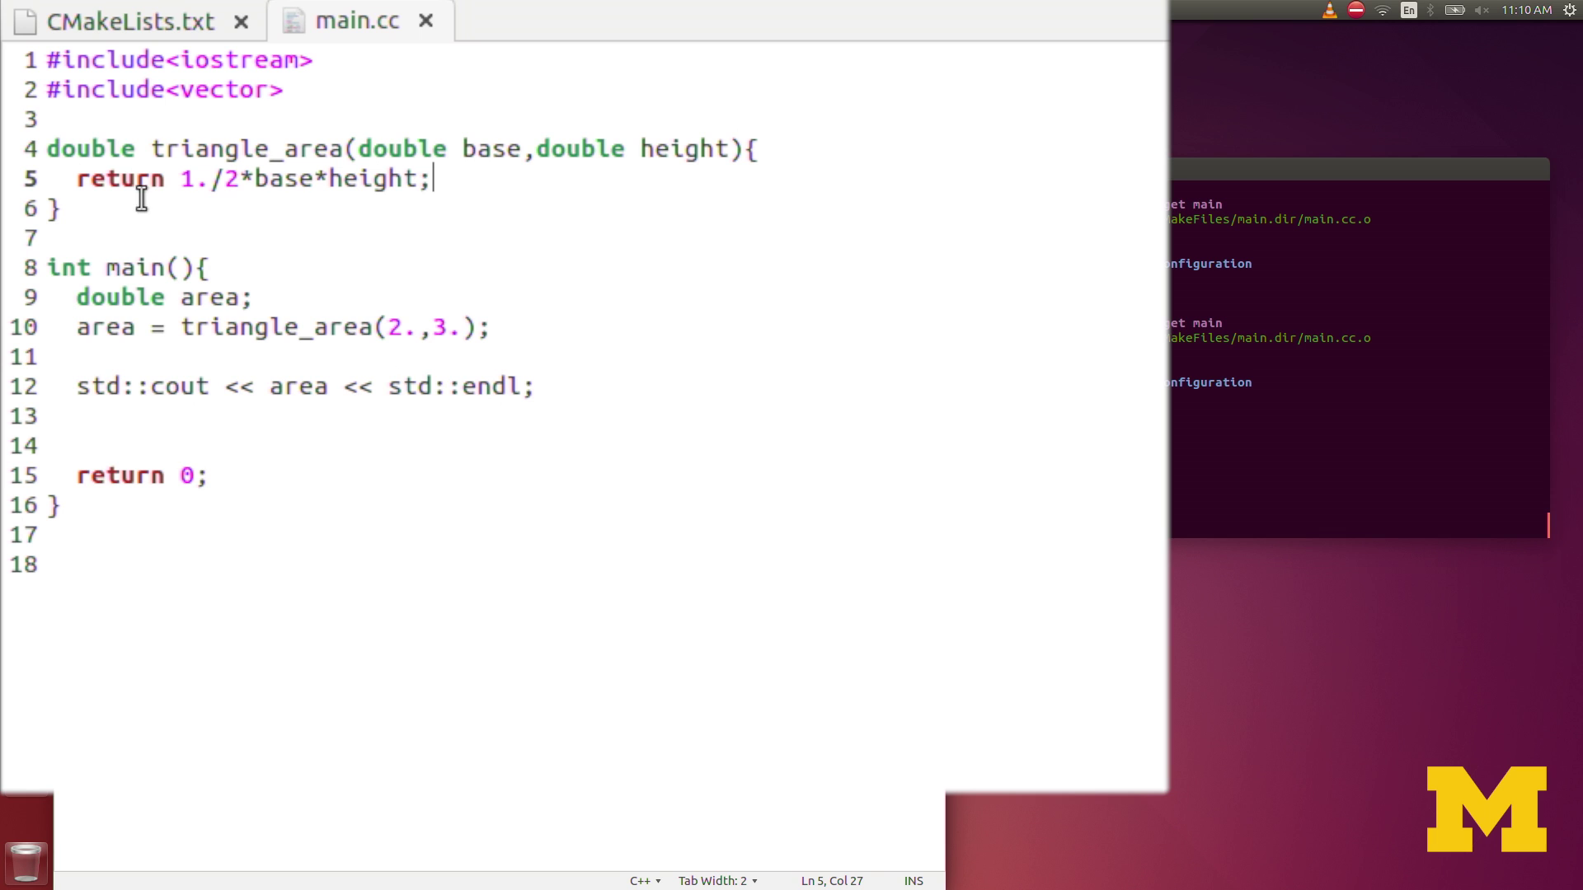
Step: Paste a void triangle_area copy with a double &area parameter assigning area = 1./2*base*height
{"action": "key", "text": "Return"}
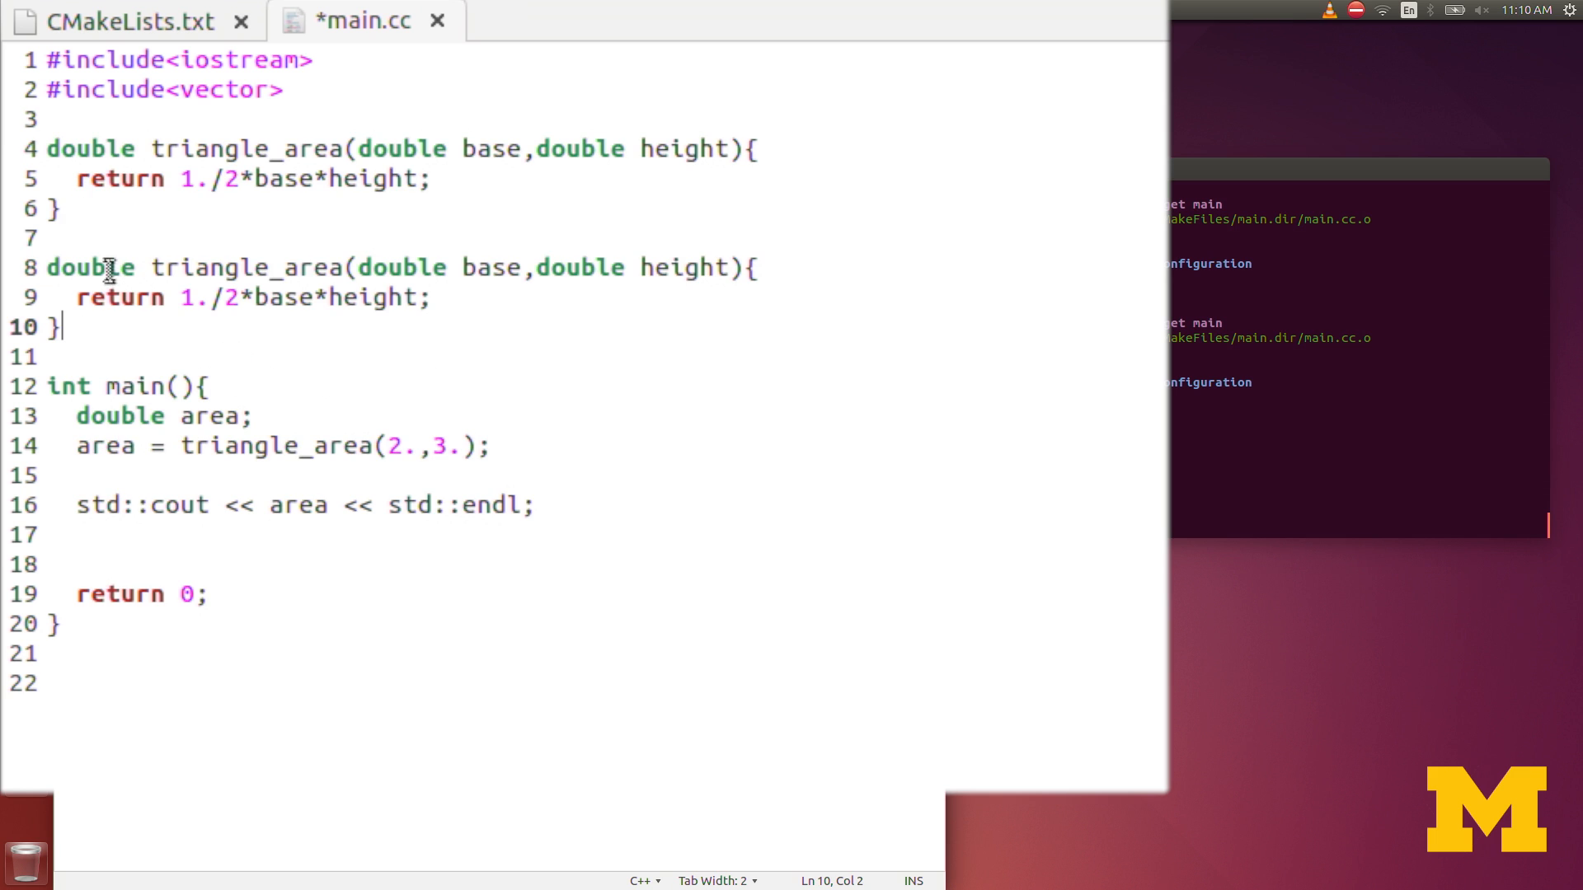
{"action": "double_click", "coordinate": [80, 265]}
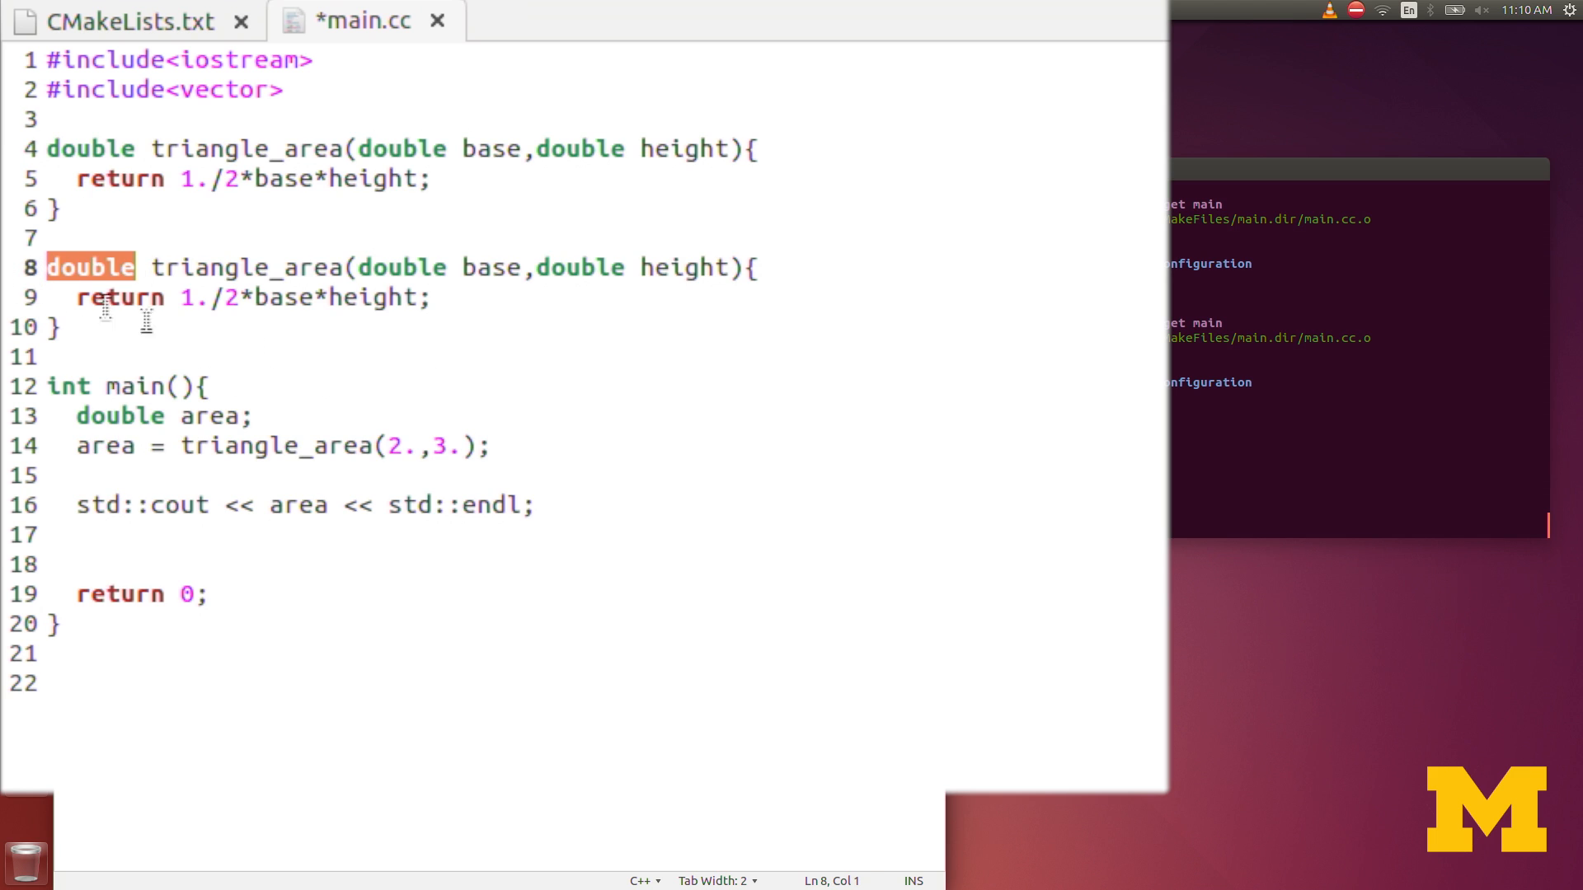
{"action": "mouse_move", "coordinate": [396, 341]}
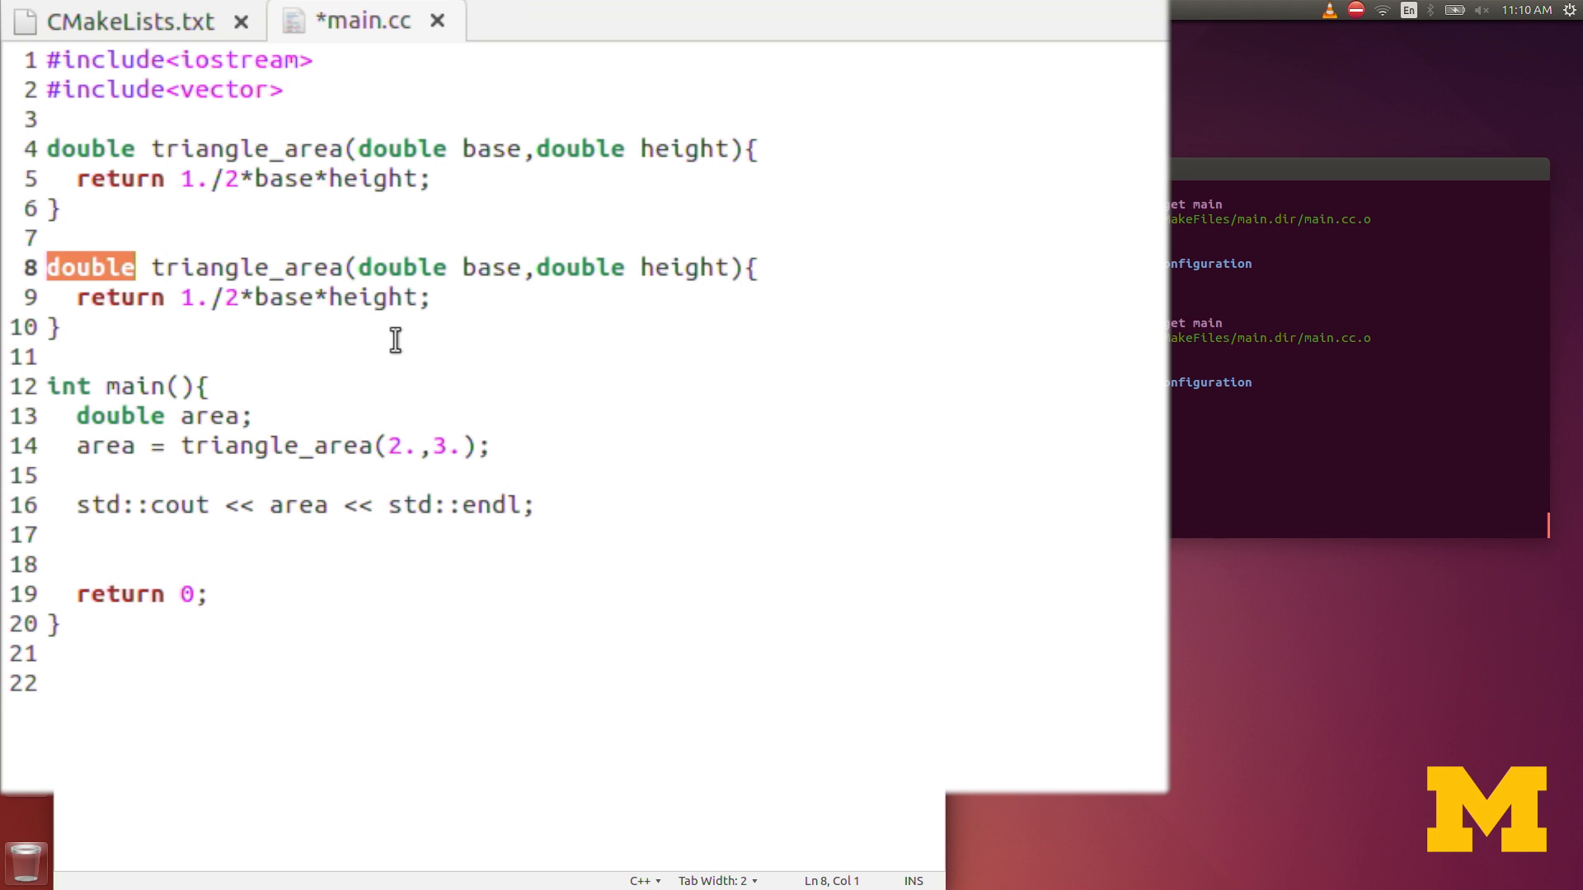
{"action": "type", "text": "void"}
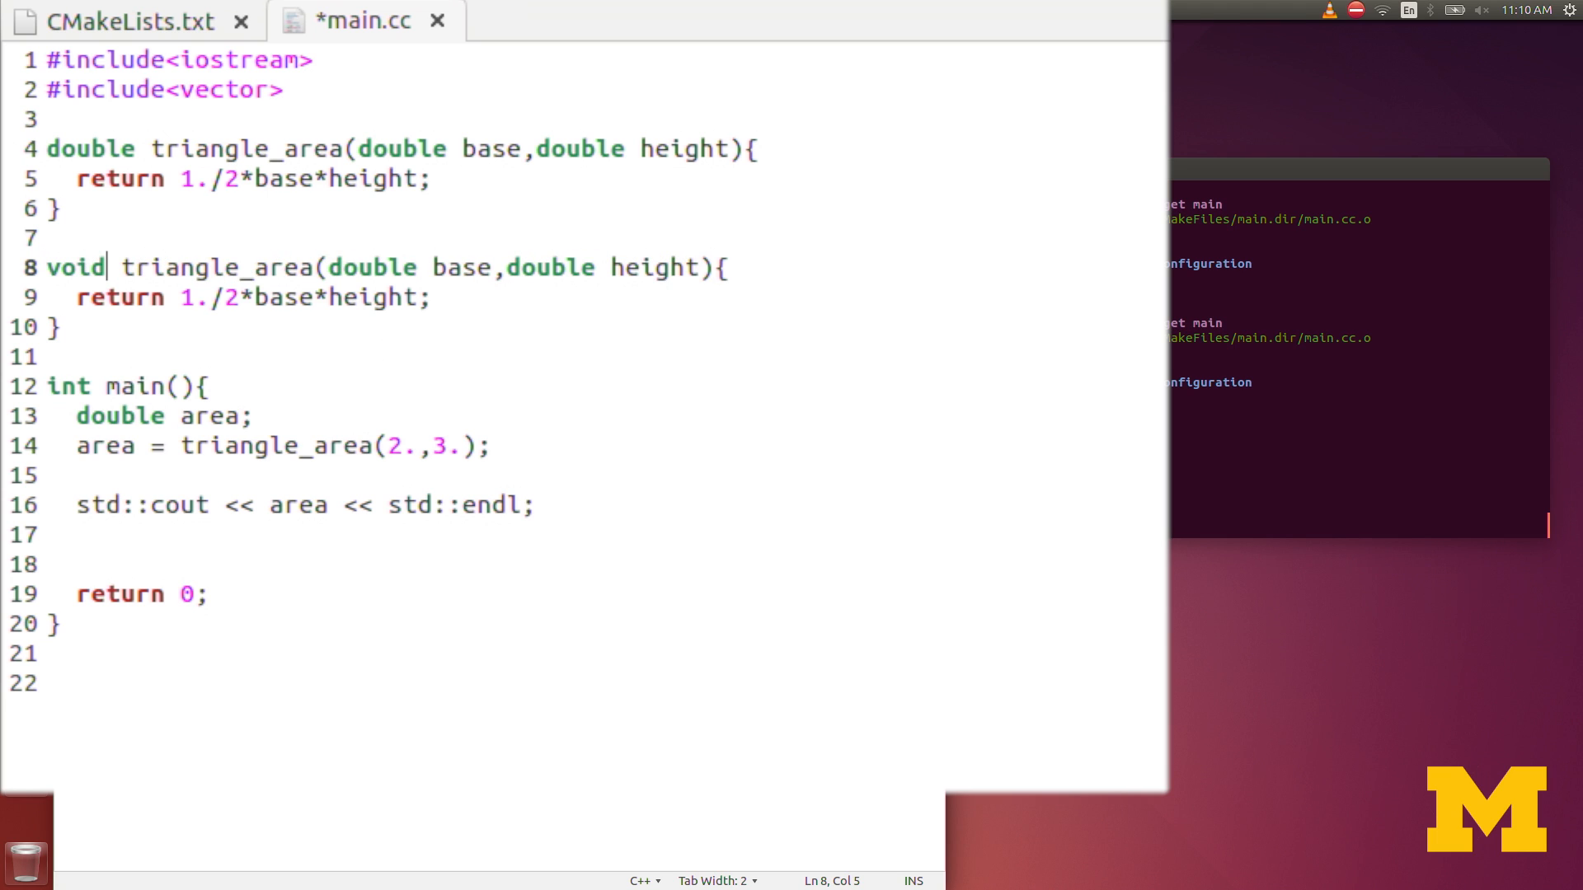
{"action": "mouse_move", "coordinate": [312, 266]}
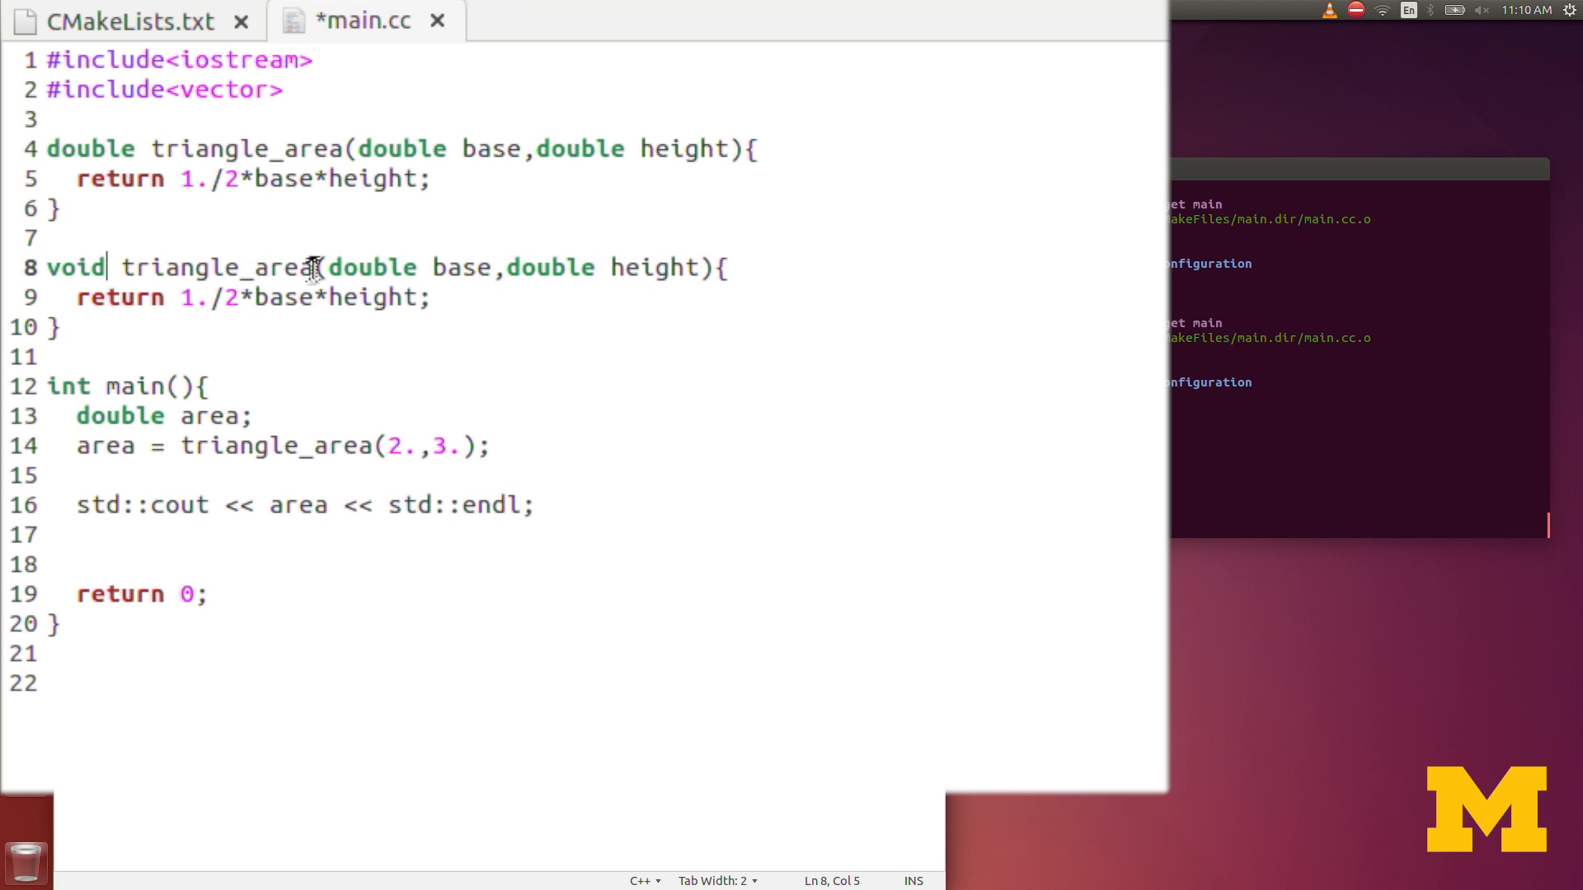
{"action": "mouse_move", "coordinate": [483, 267]}
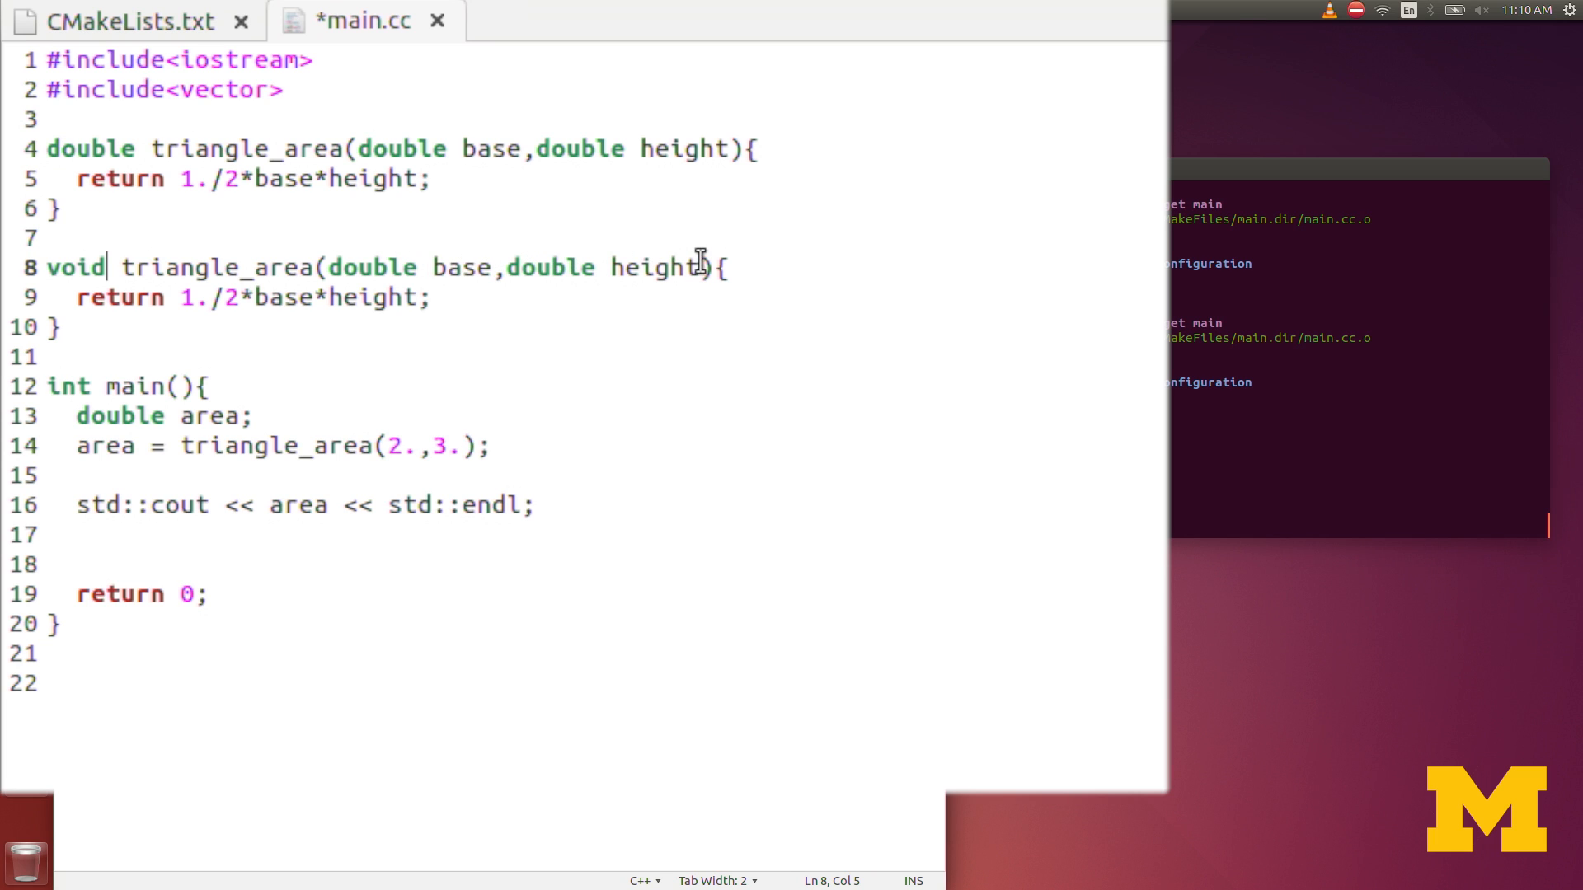
{"action": "type", "text": ","}
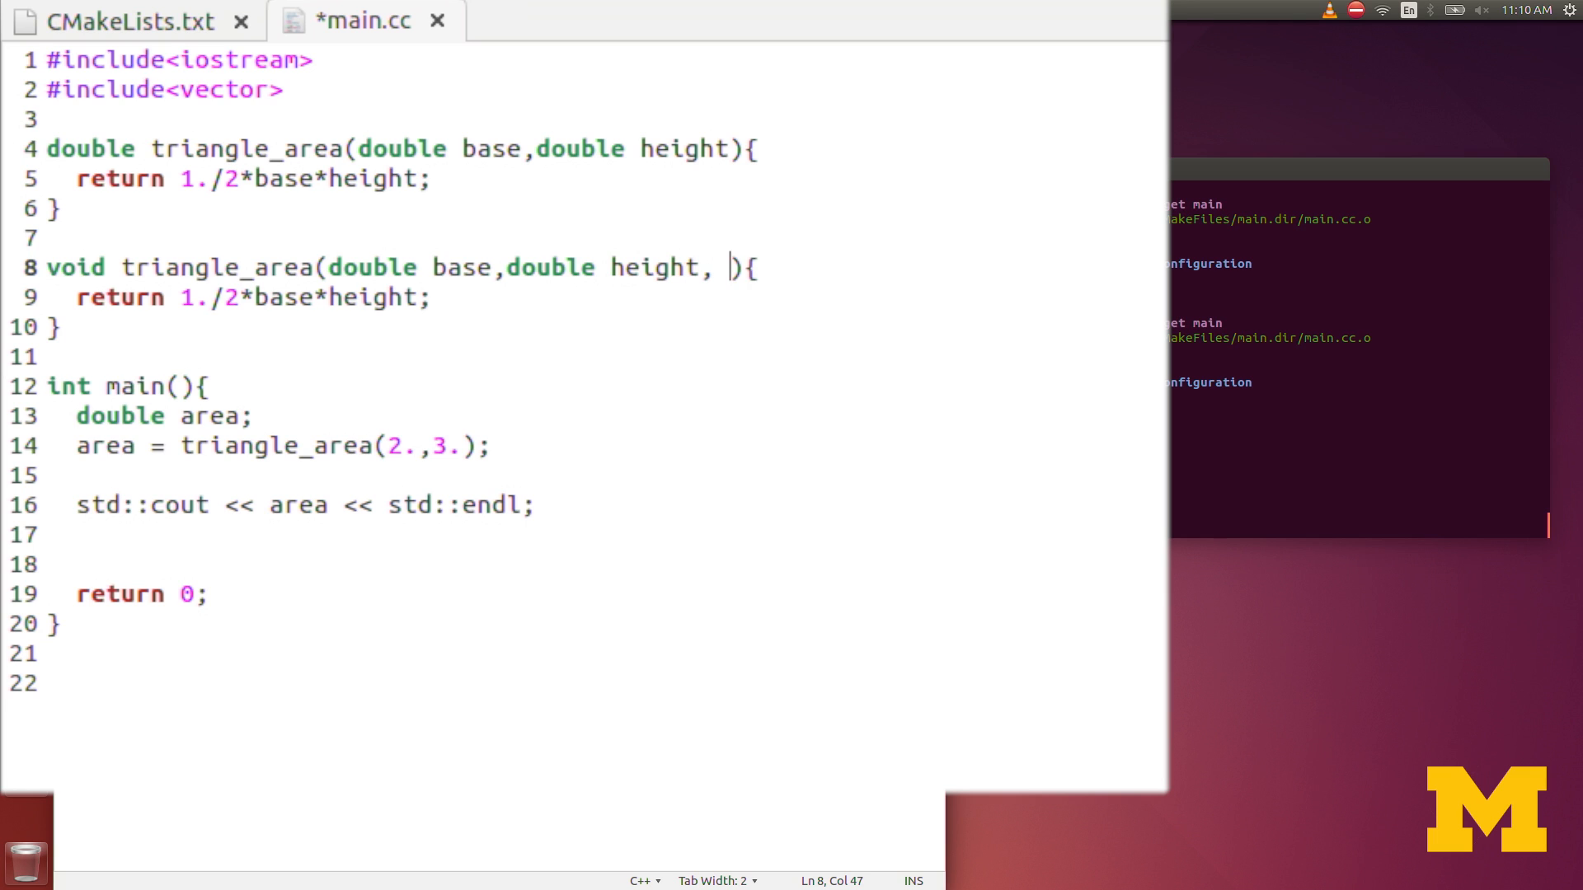
{"action": "type", "text": "double"}
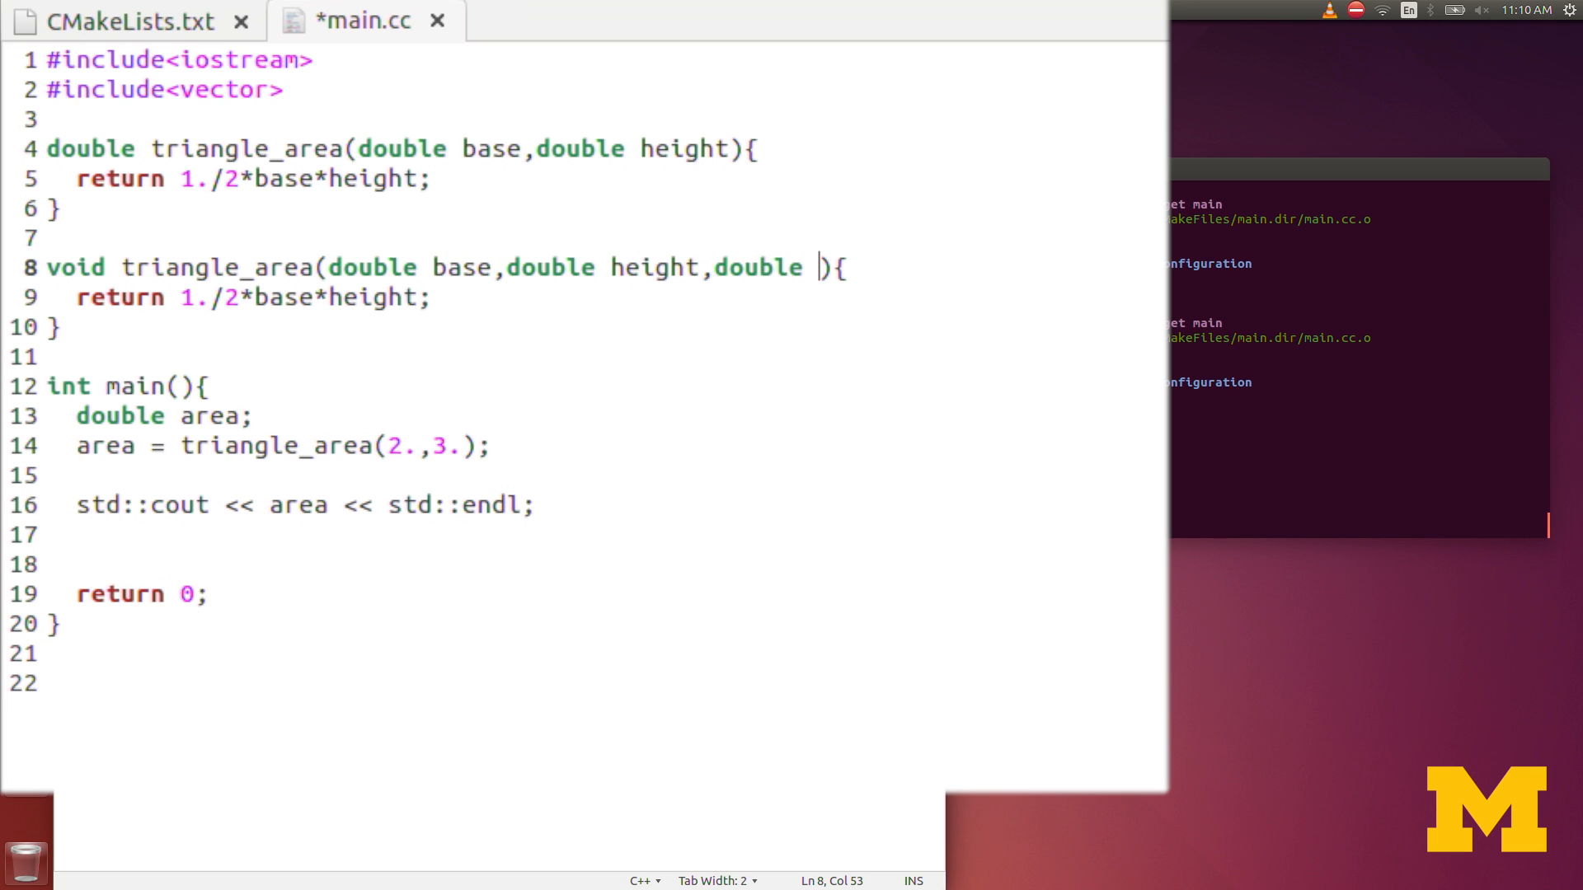
{"action": "type", "text": "b"}
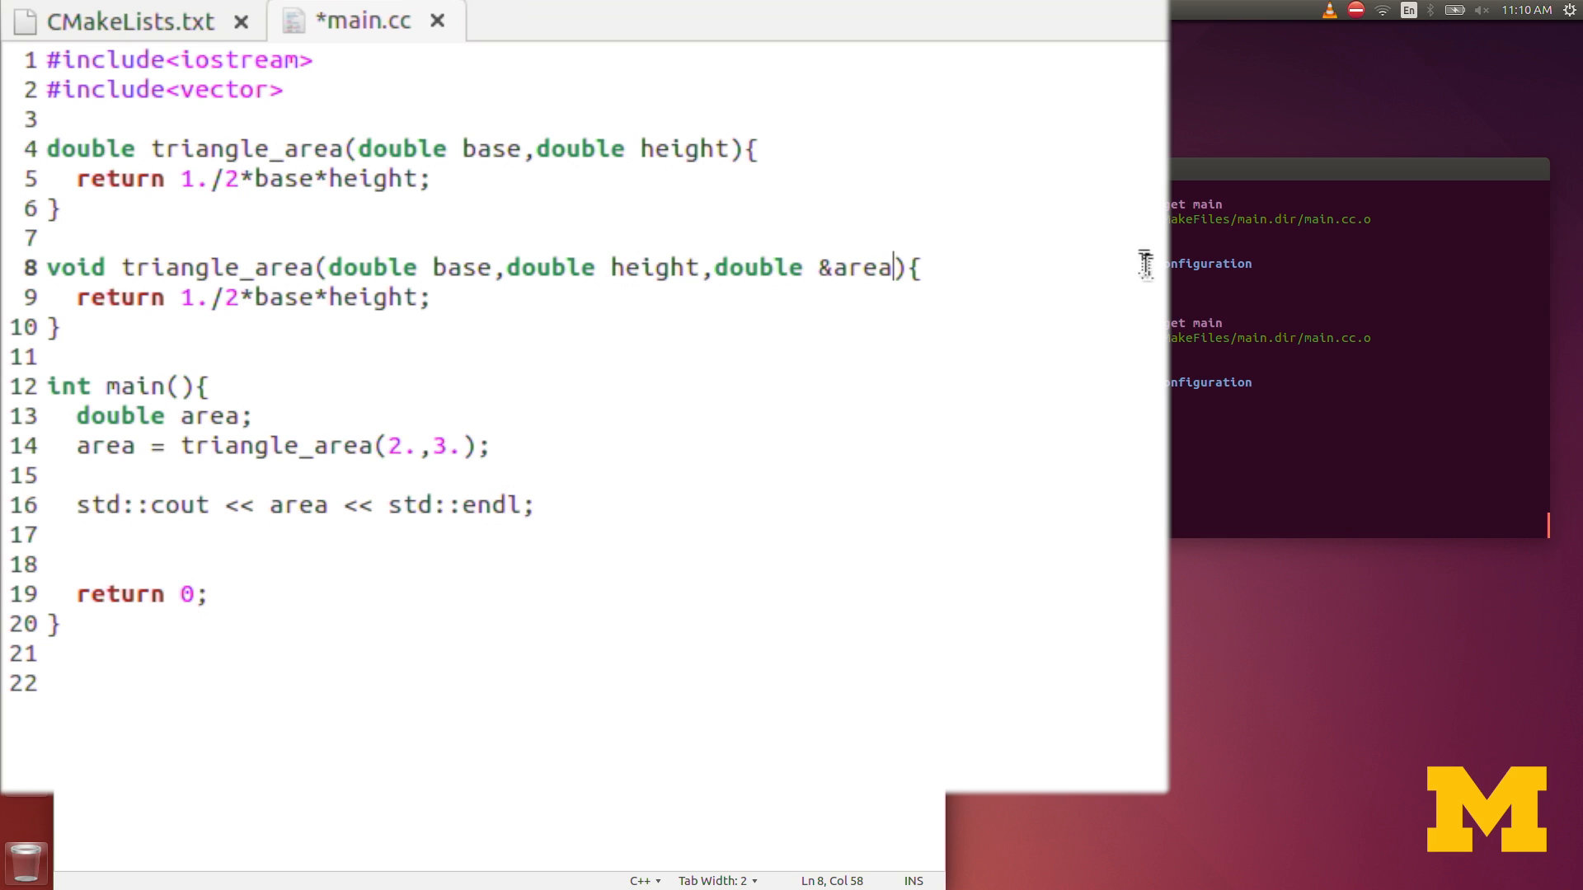
{"action": "mouse_move", "coordinate": [827, 292]}
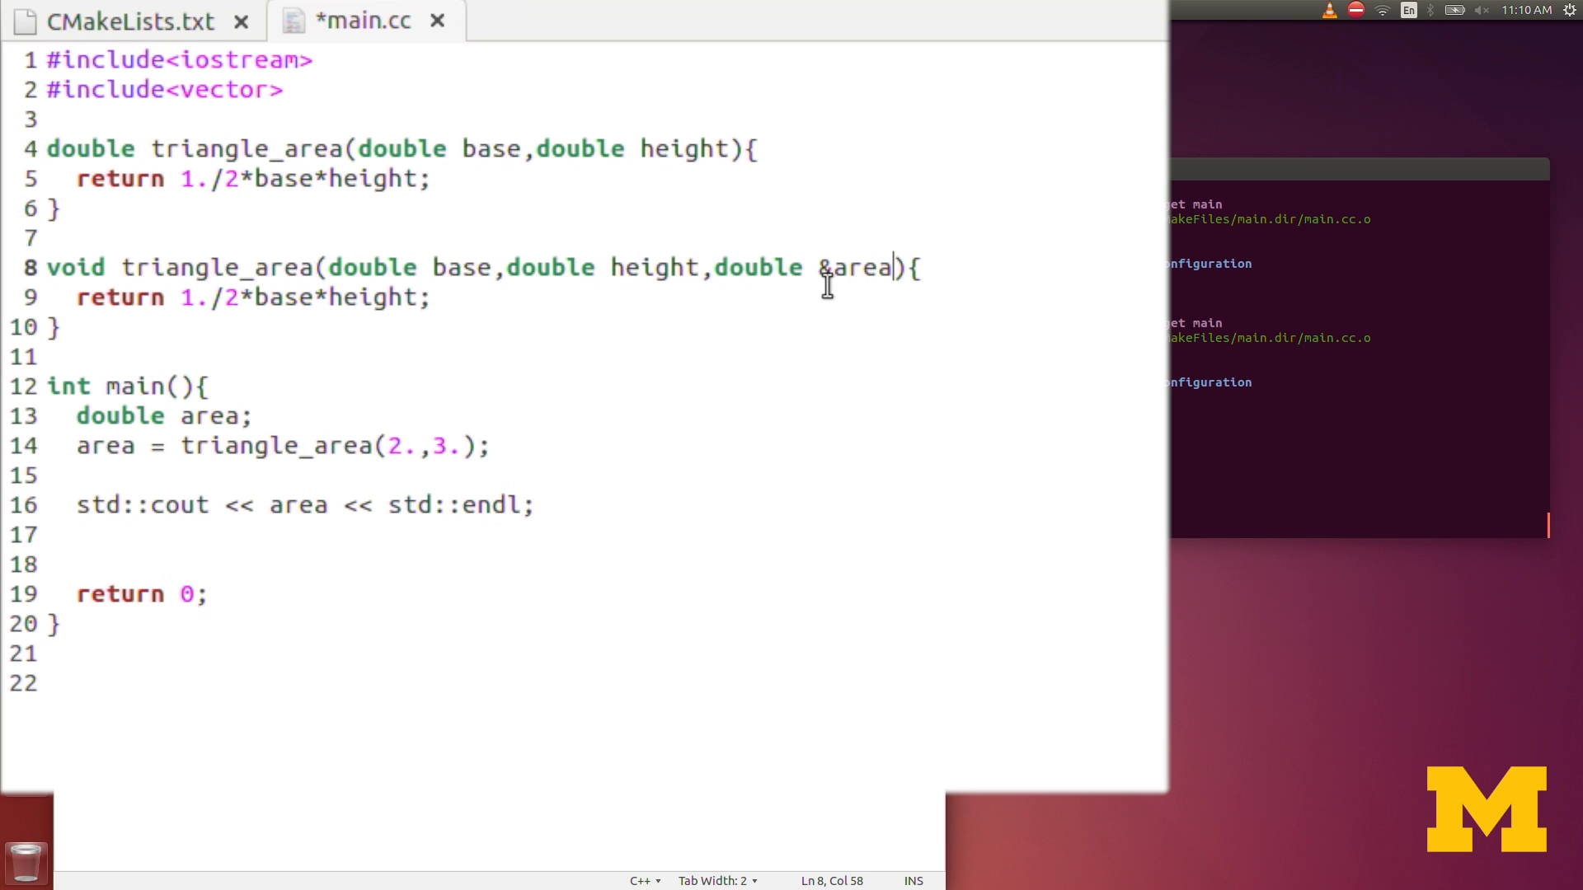
{"action": "mouse_move", "coordinate": [930, 267]}
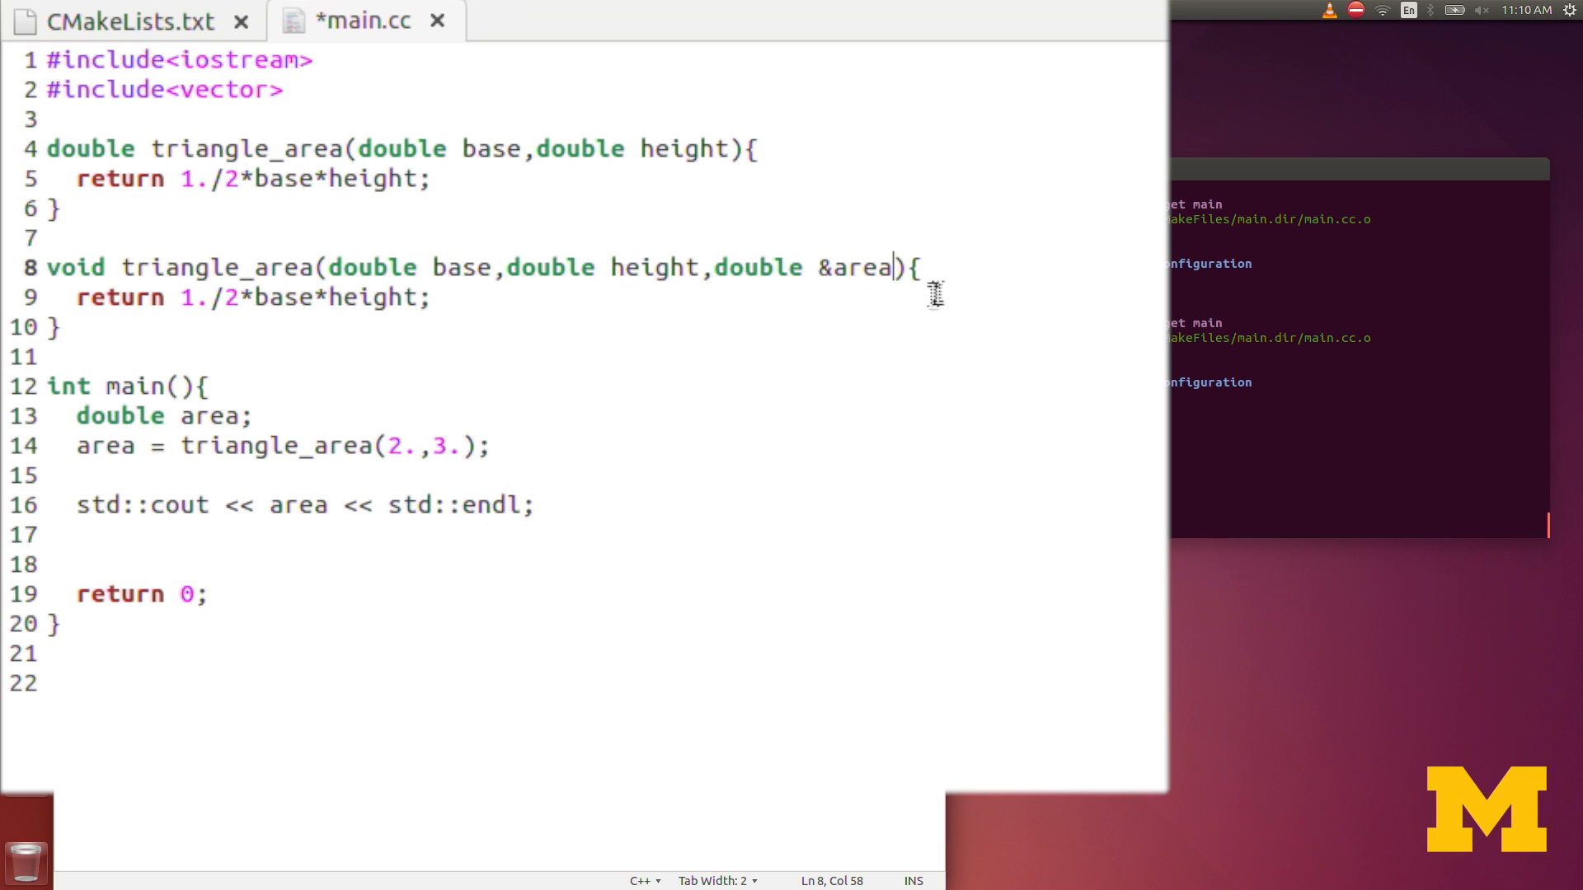
{"action": "mouse_move", "coordinate": [78, 297]}
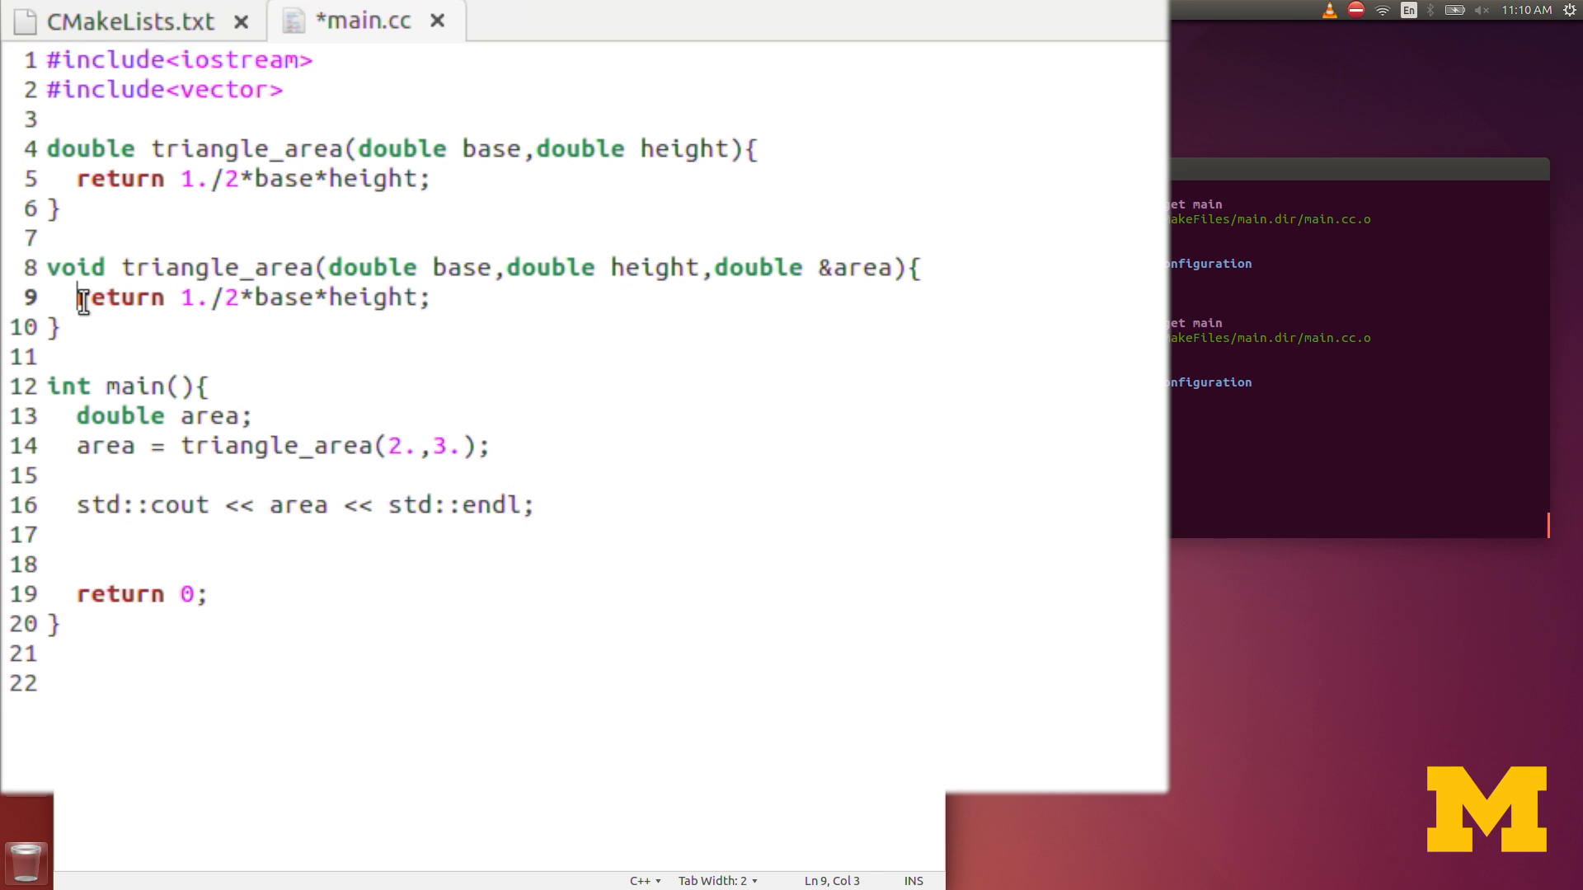
{"action": "type", "text": "area"}
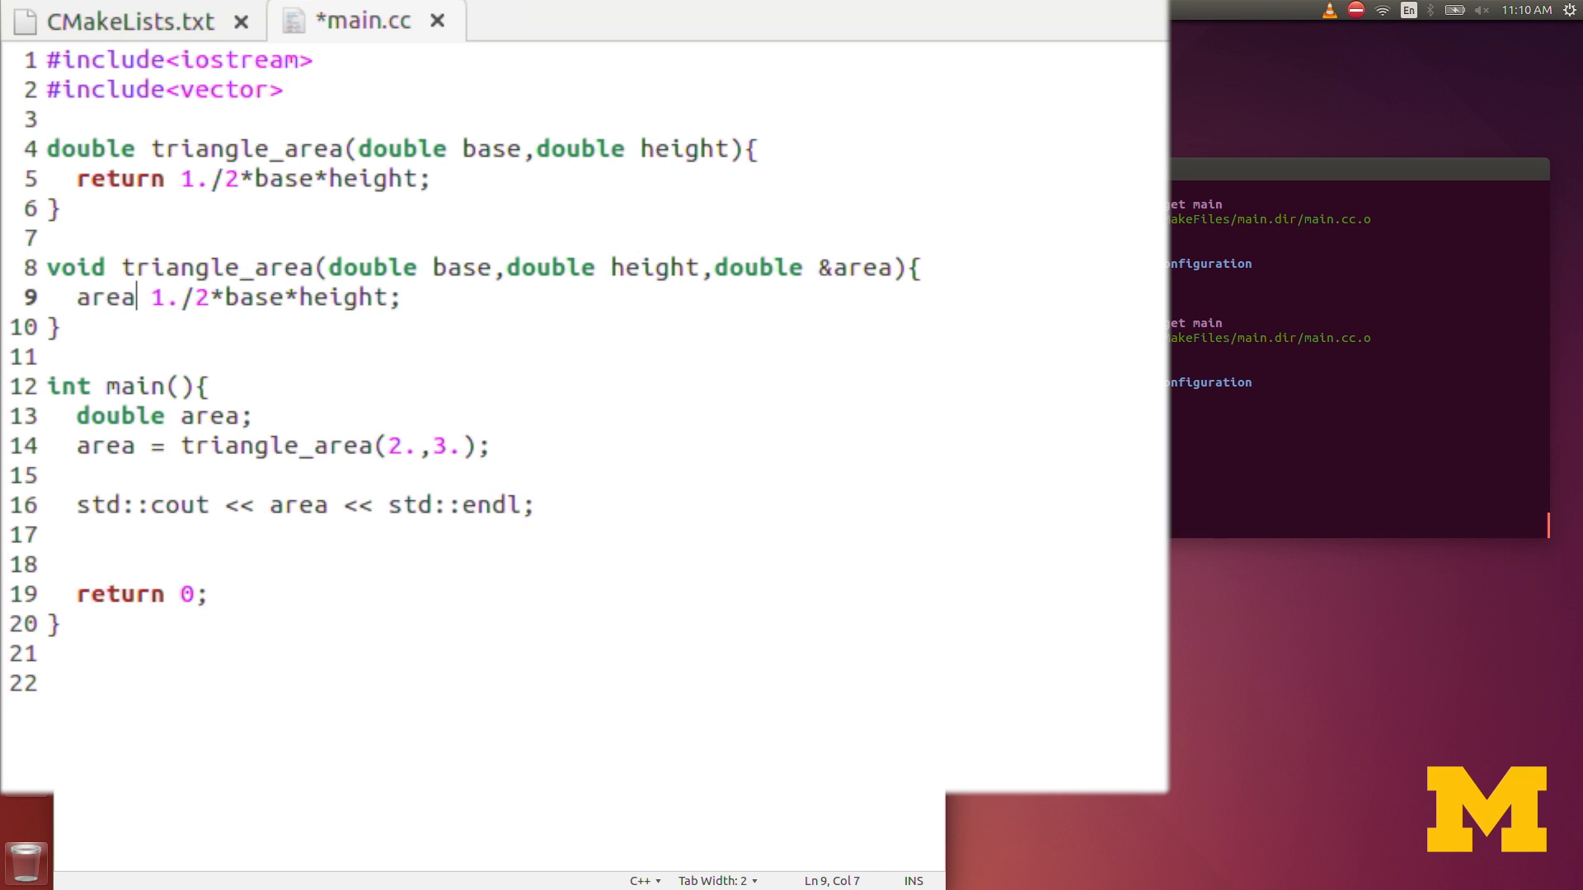
{"action": "type", "text": "="}
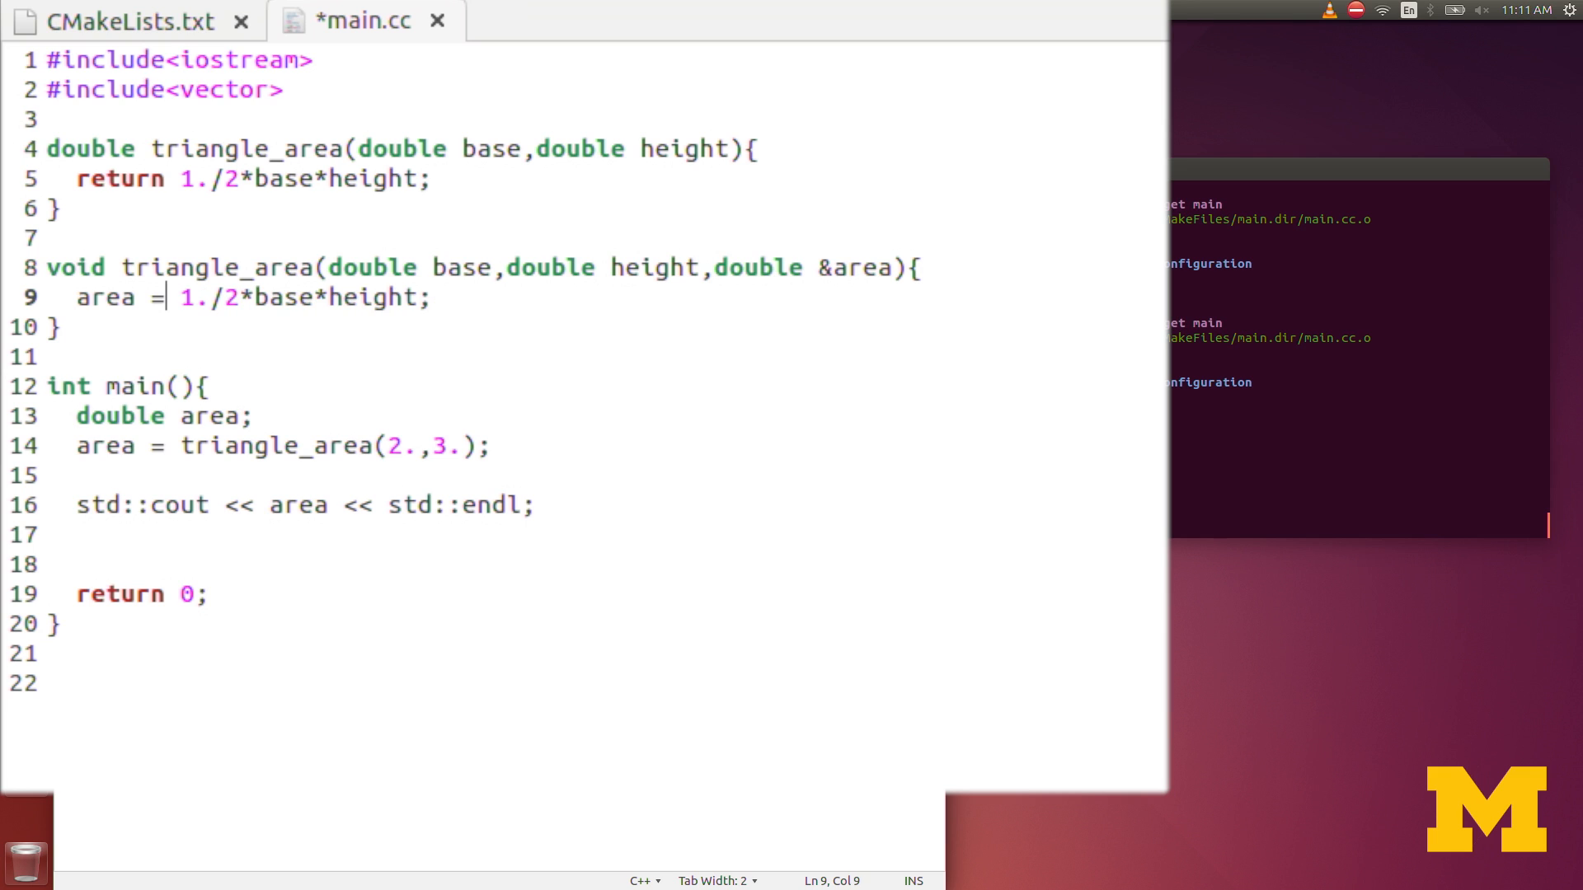
{"action": "mouse_move", "coordinate": [165, 446]}
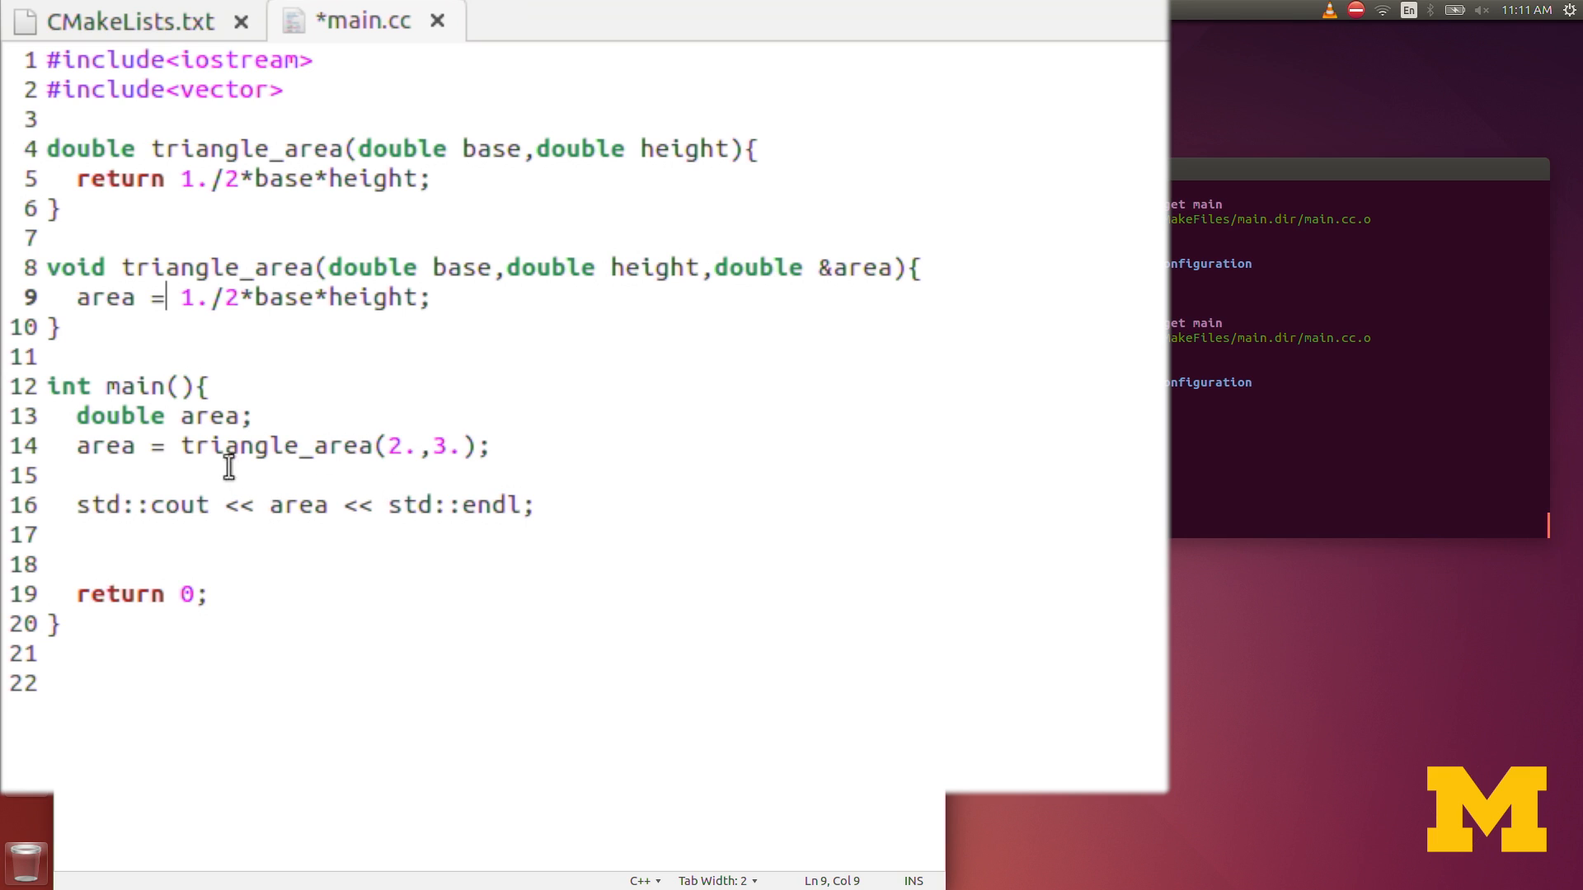
{"action": "mouse_move", "coordinate": [181, 445]}
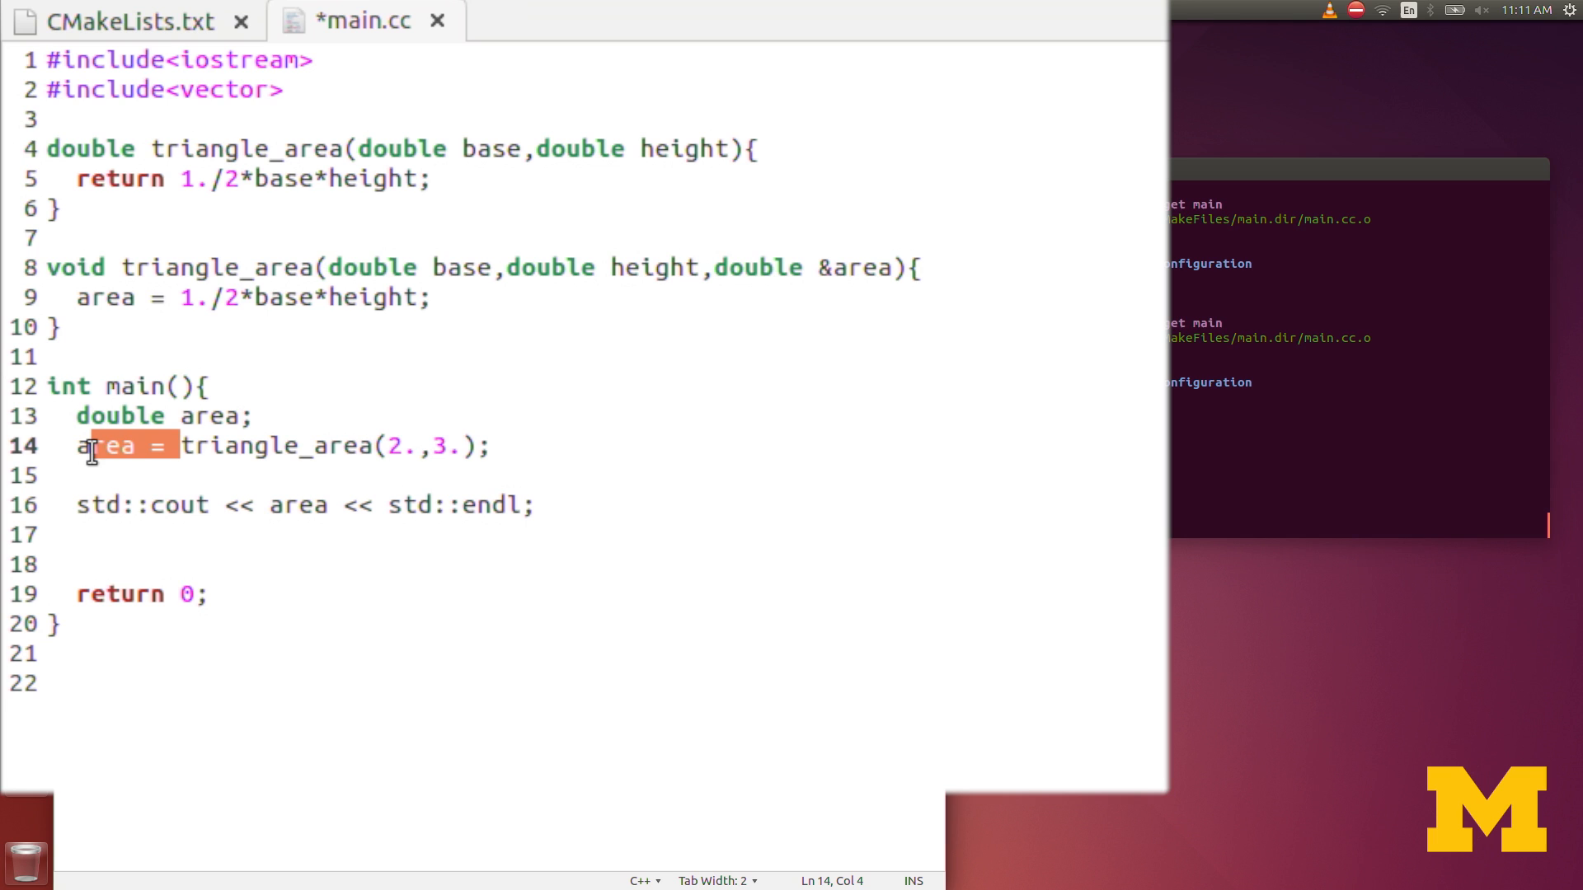
{"action": "mouse_move", "coordinate": [310, 266]}
{"action": "type", "text": "1"}
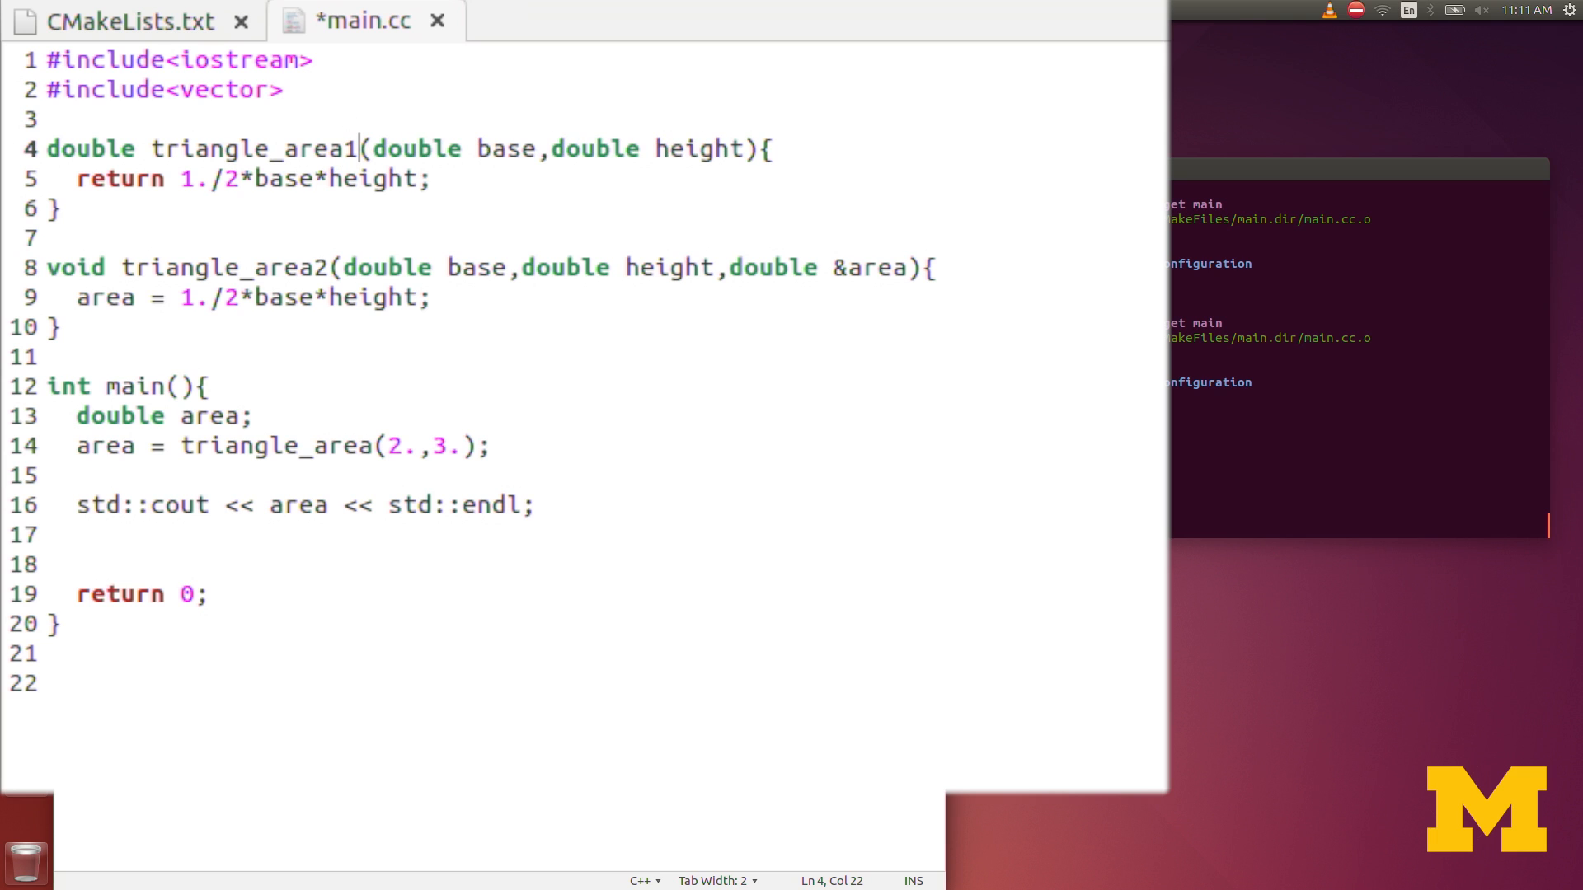
{"action": "mouse_move", "coordinate": [59, 445]}
{"action": "type", "text": "2"}
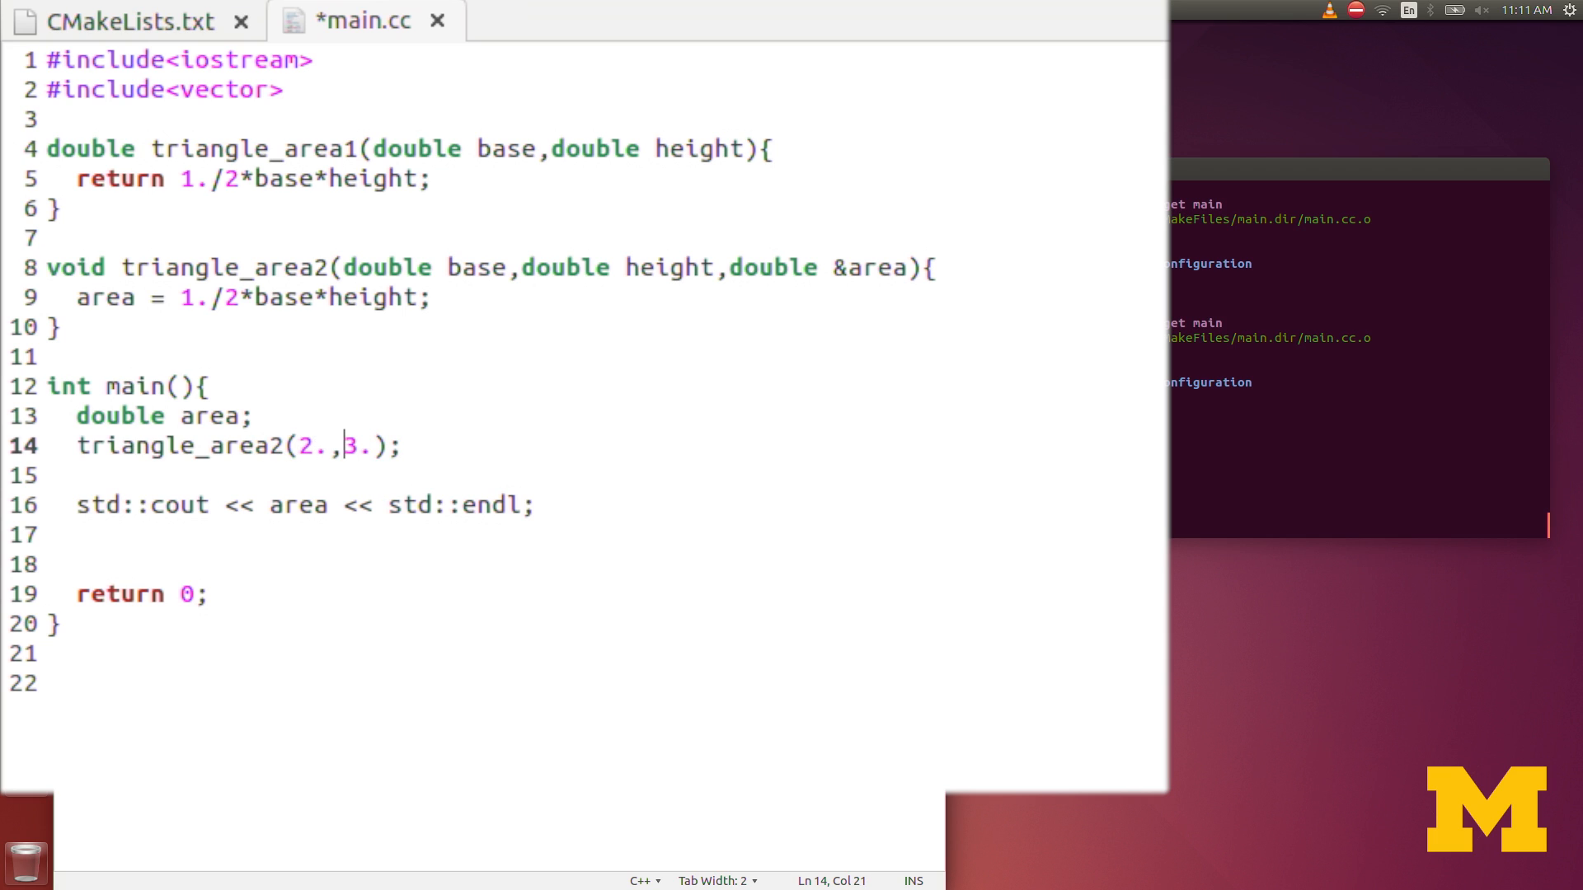
Step: Pass area as the third argument in main's triangle_area2(2.,3.,area) call
{"action": "type", "text": ","}
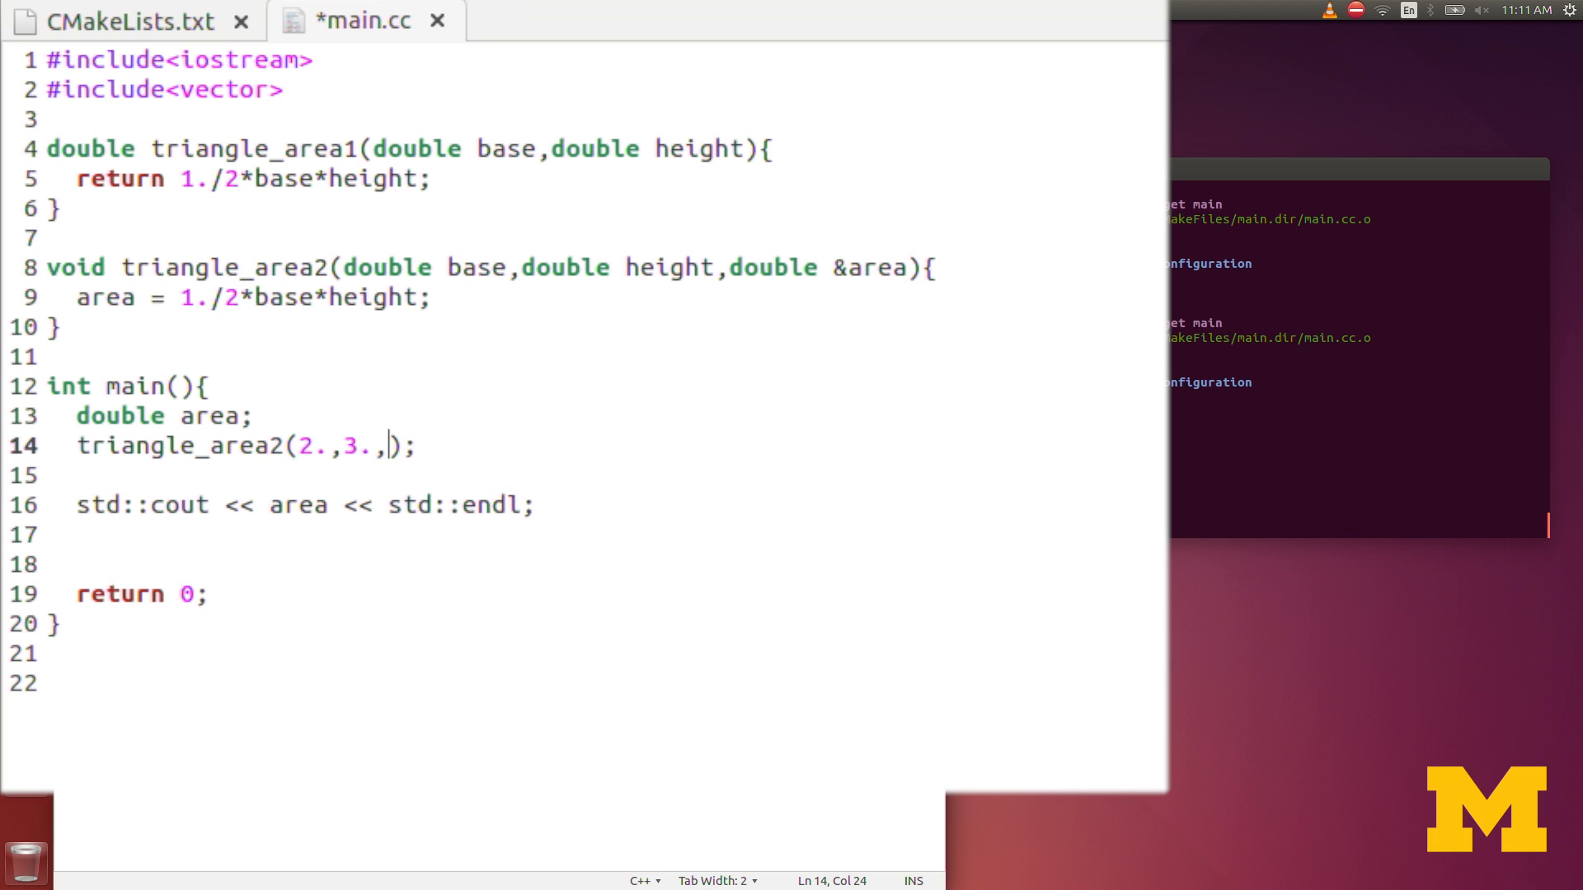
{"action": "type", "text": "area"}
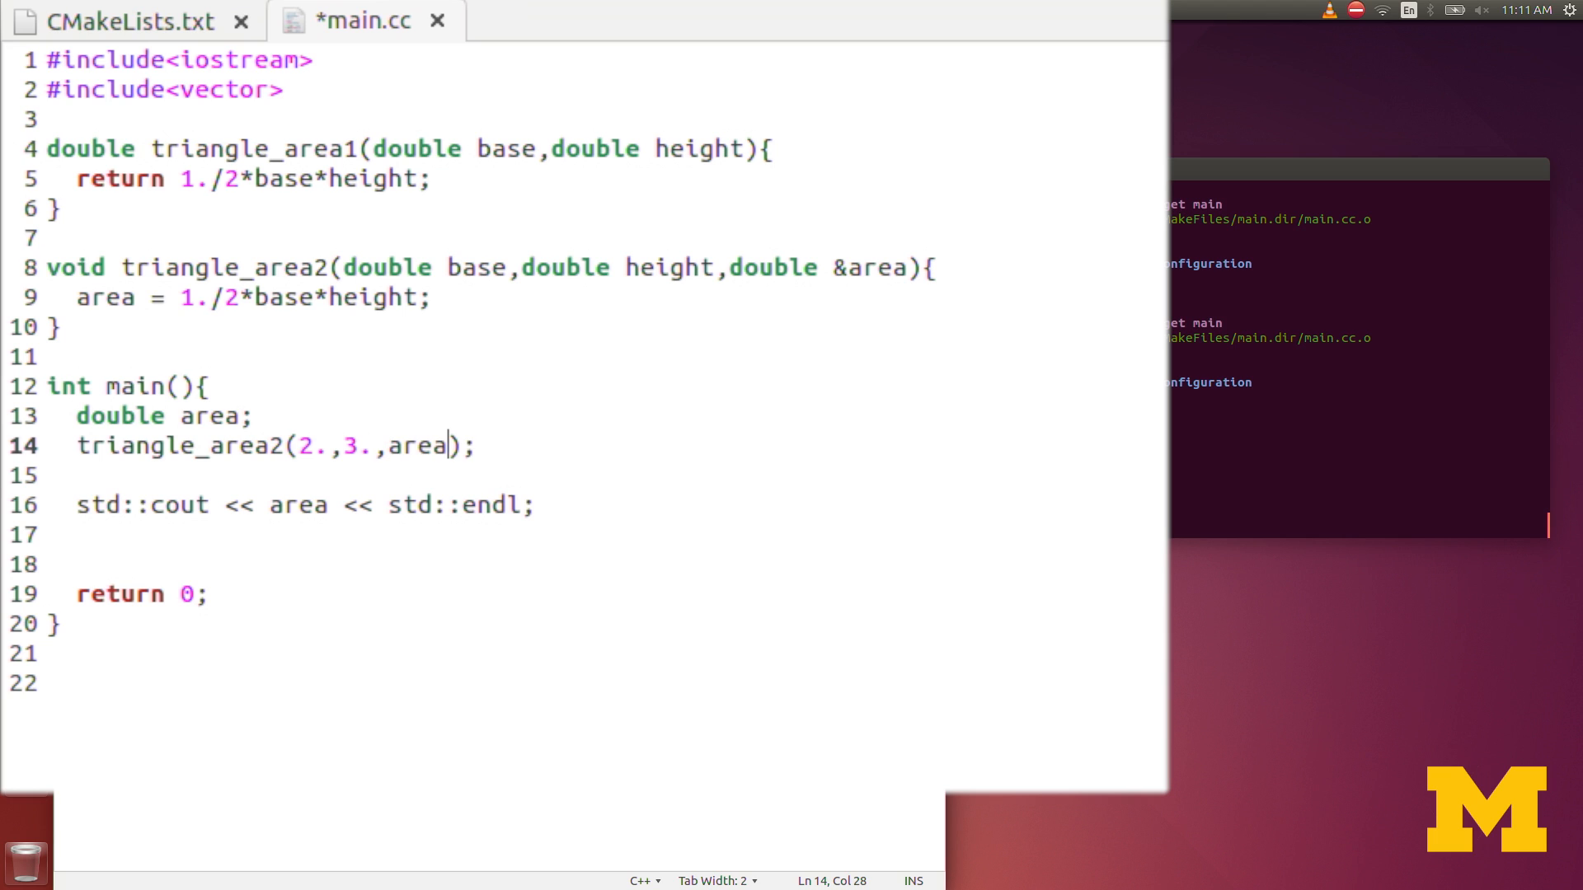
{"action": "mouse_move", "coordinate": [88, 463]}
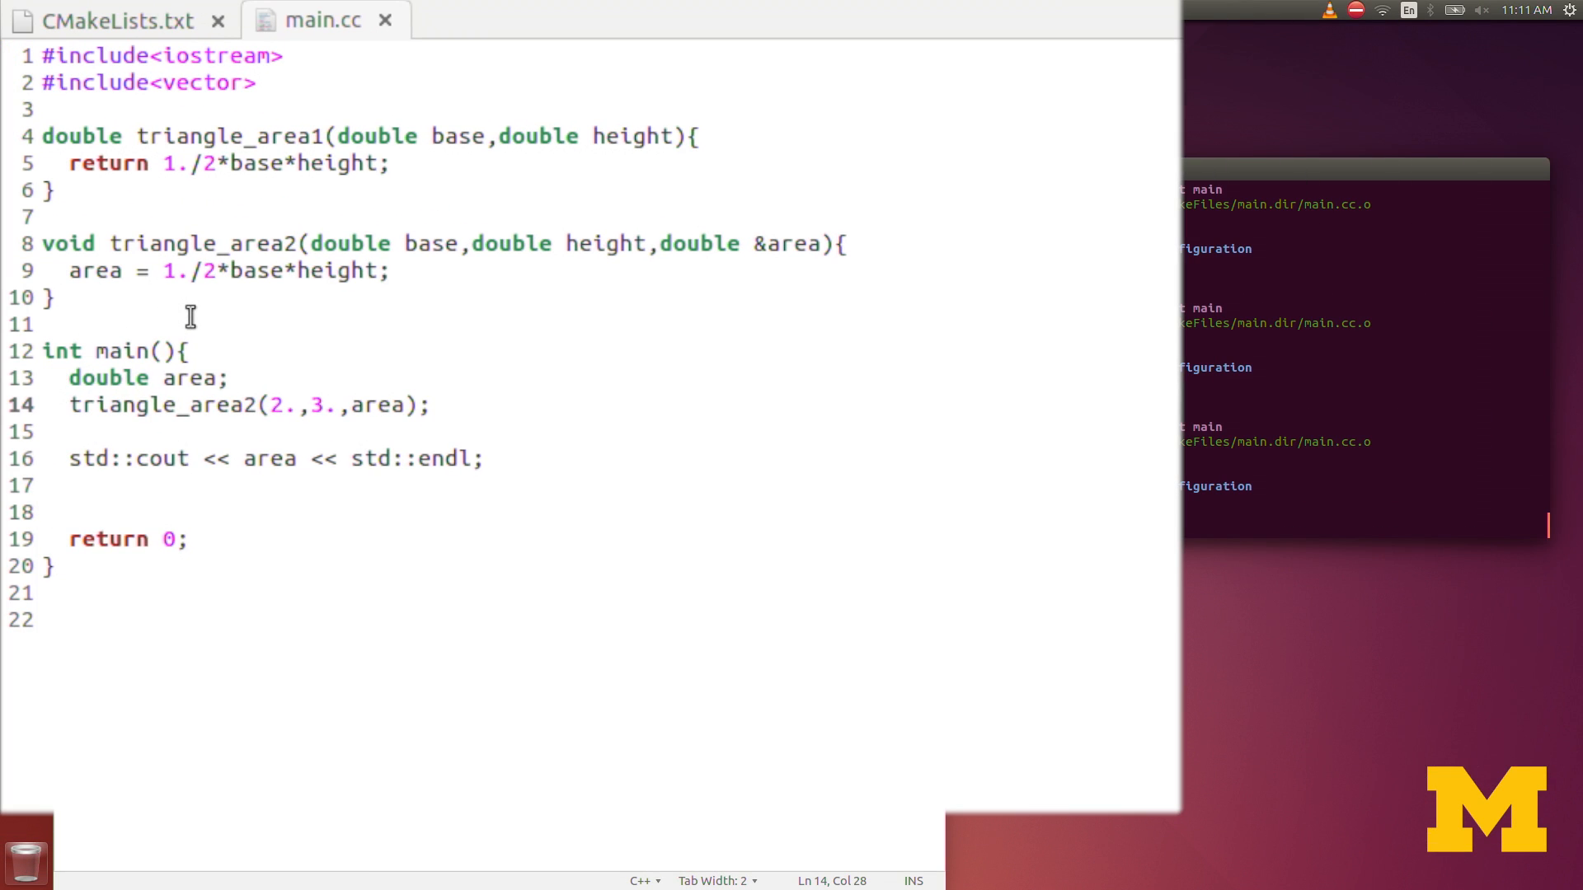
{"action": "mouse_move", "coordinate": [94, 271]}
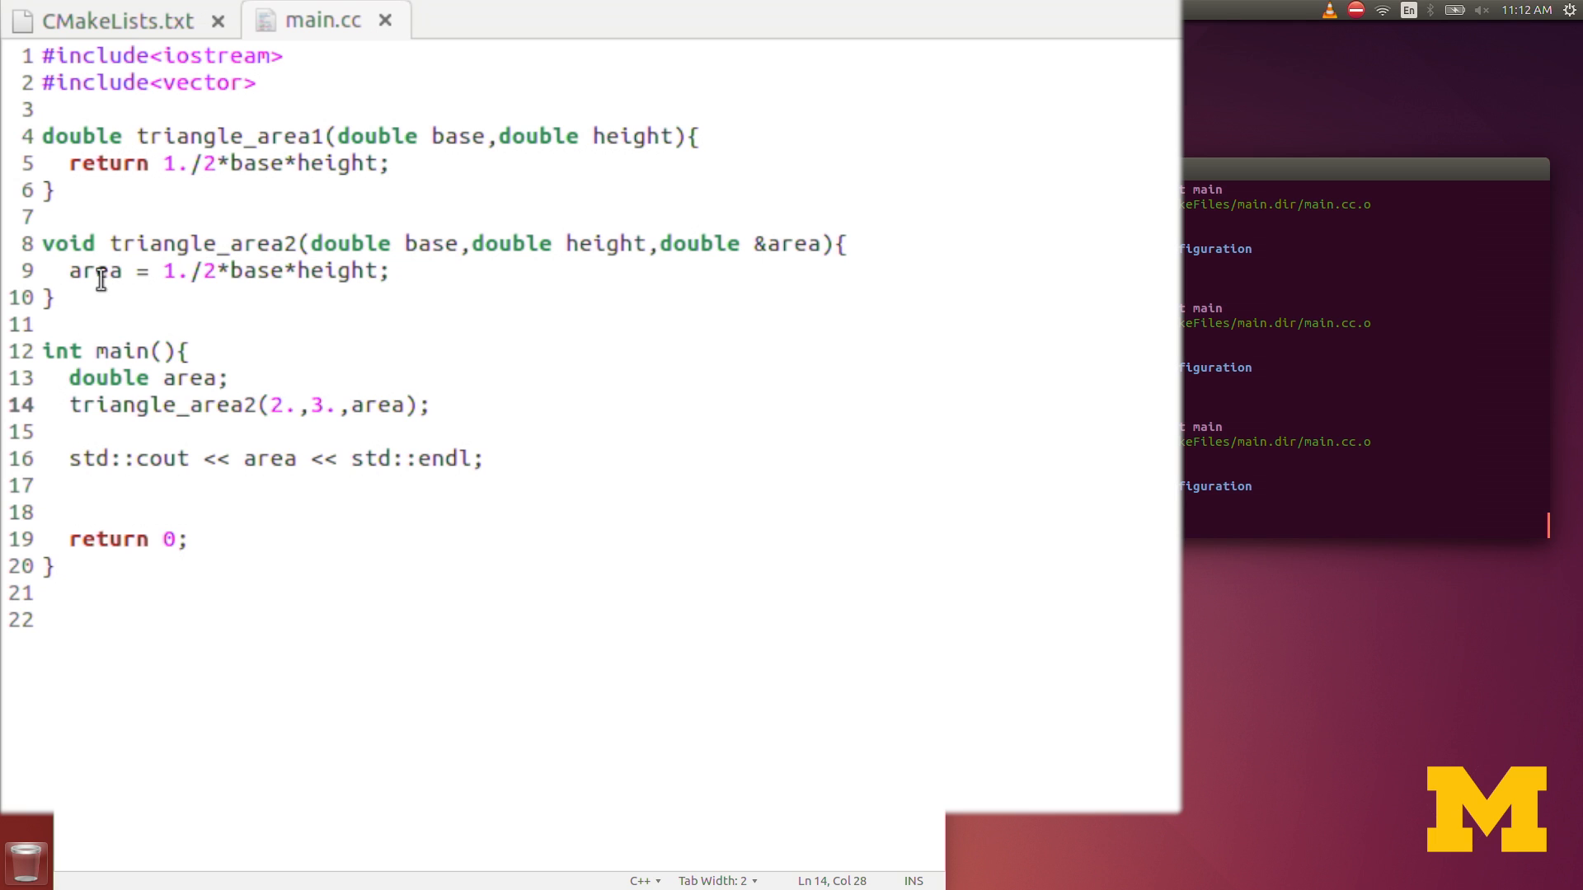
Step: Duplicate triangle_area2 and rename the copy square_info
{"action": "left_click_drag", "start_coordinate": [46, 243], "coordinate": [57, 296]}
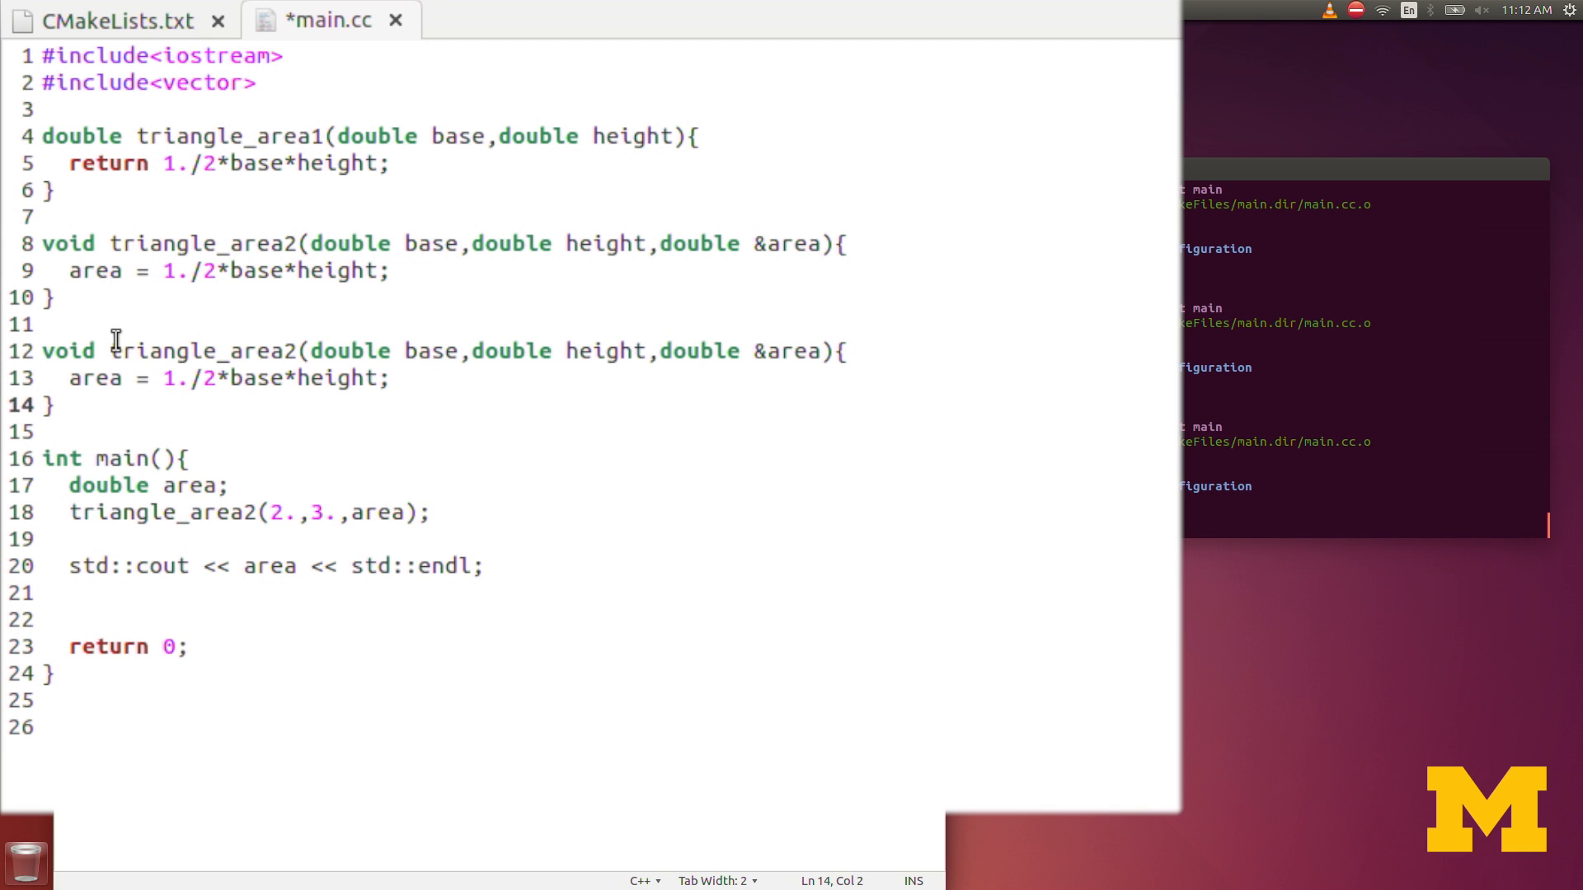
{"action": "double_click", "coordinate": [202, 351]}
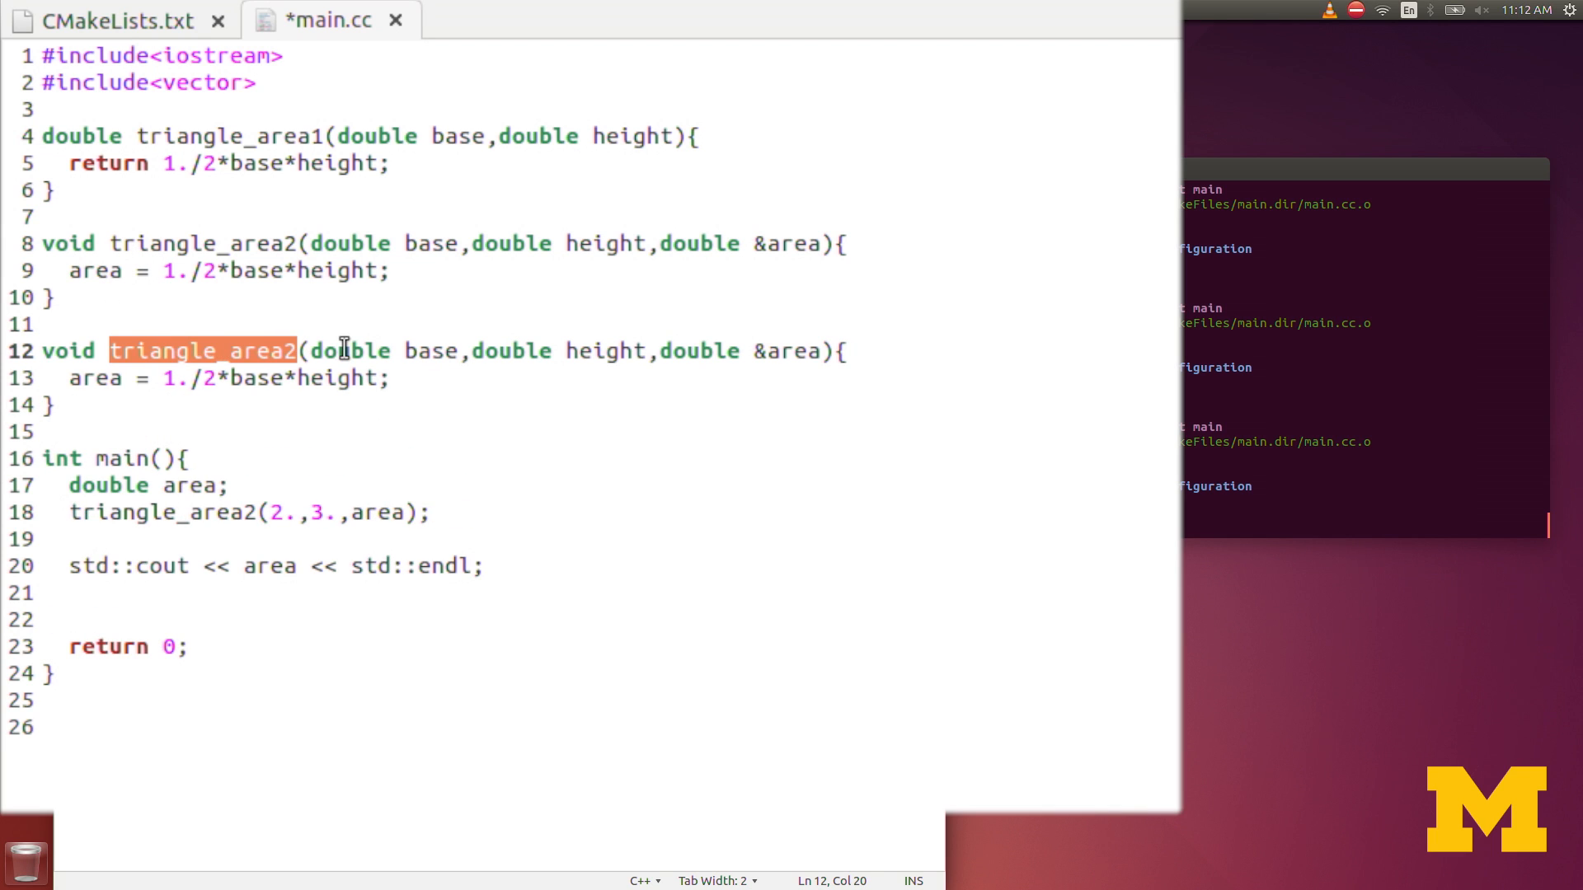
{"action": "type", "text": "squ"}
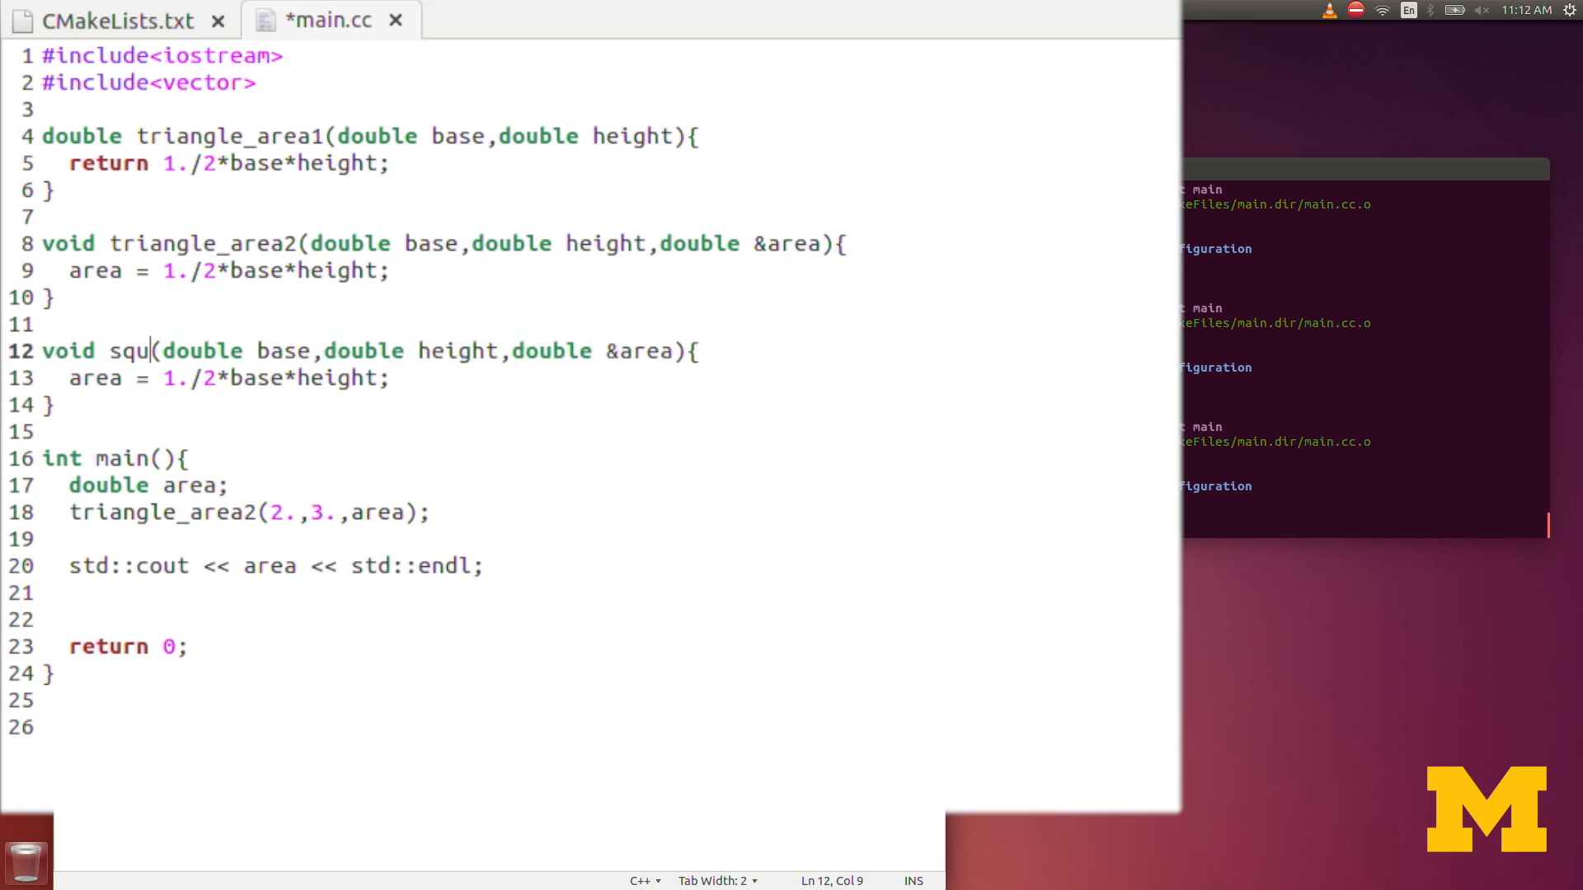
{"action": "type", "text": "are_"}
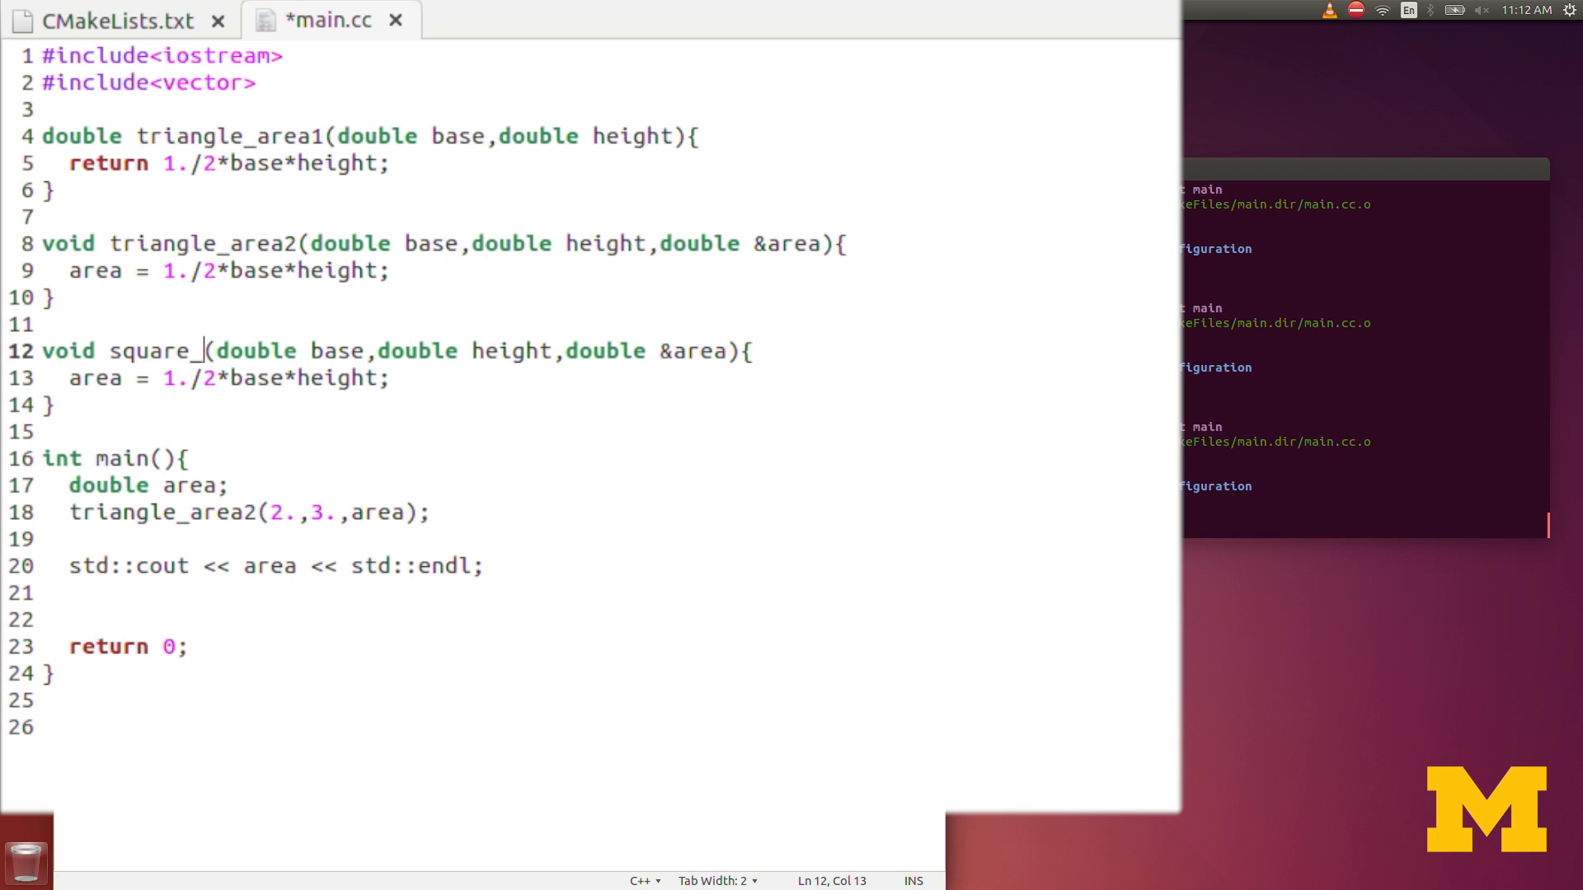
{"action": "type", "text": "info"}
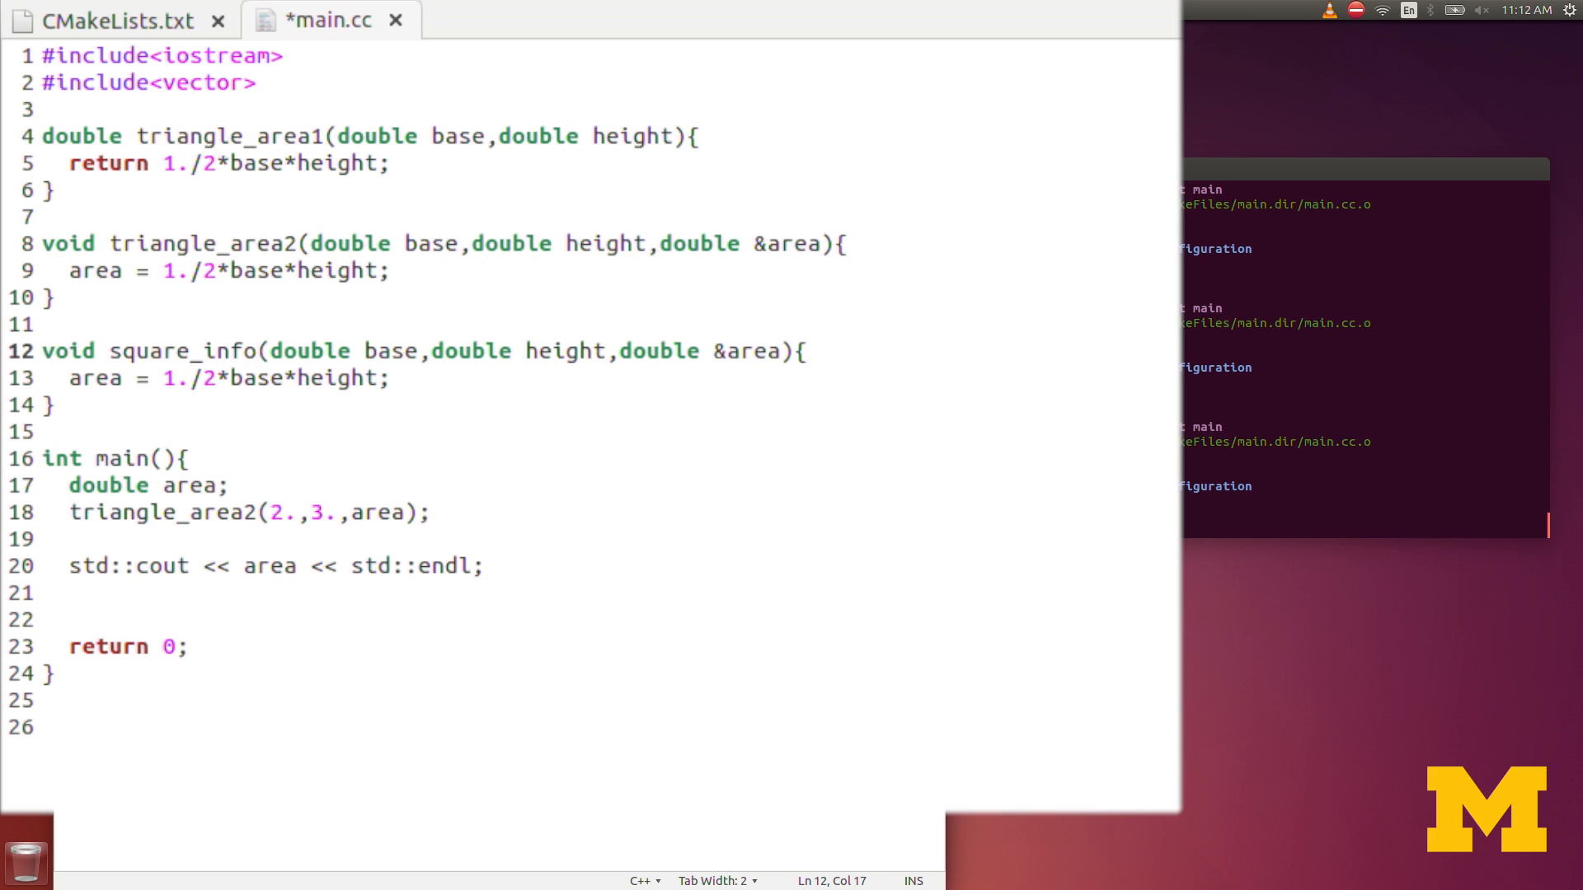
Step: Give square_info the parameters length, double &area and double &perimeter
{"action": "left_click", "coordinate": [262, 352]}
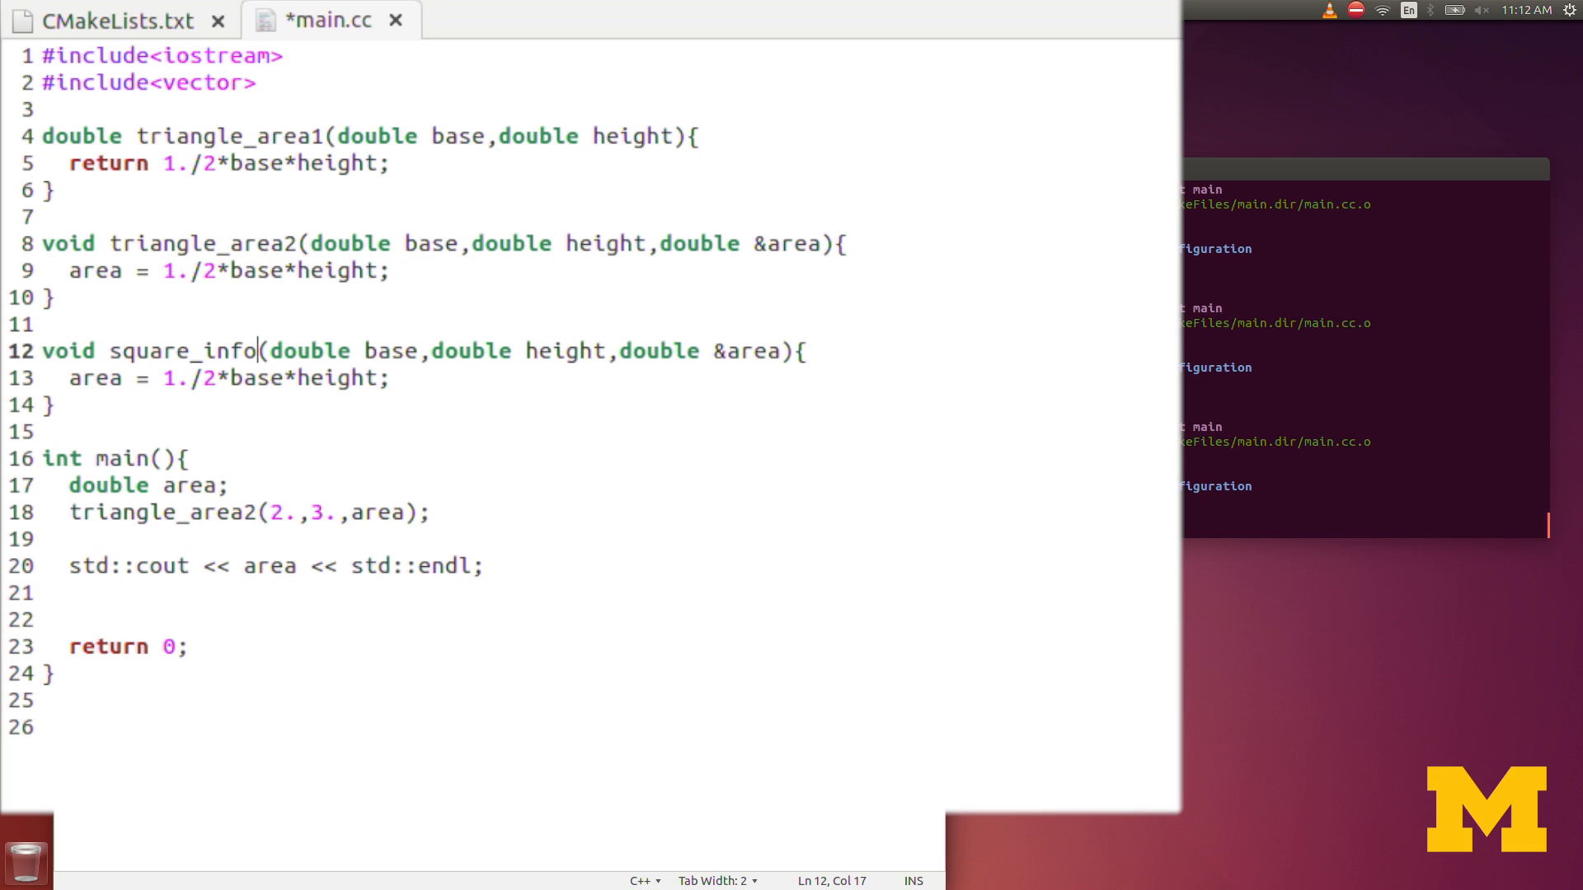
{"action": "mouse_move", "coordinate": [324, 350]}
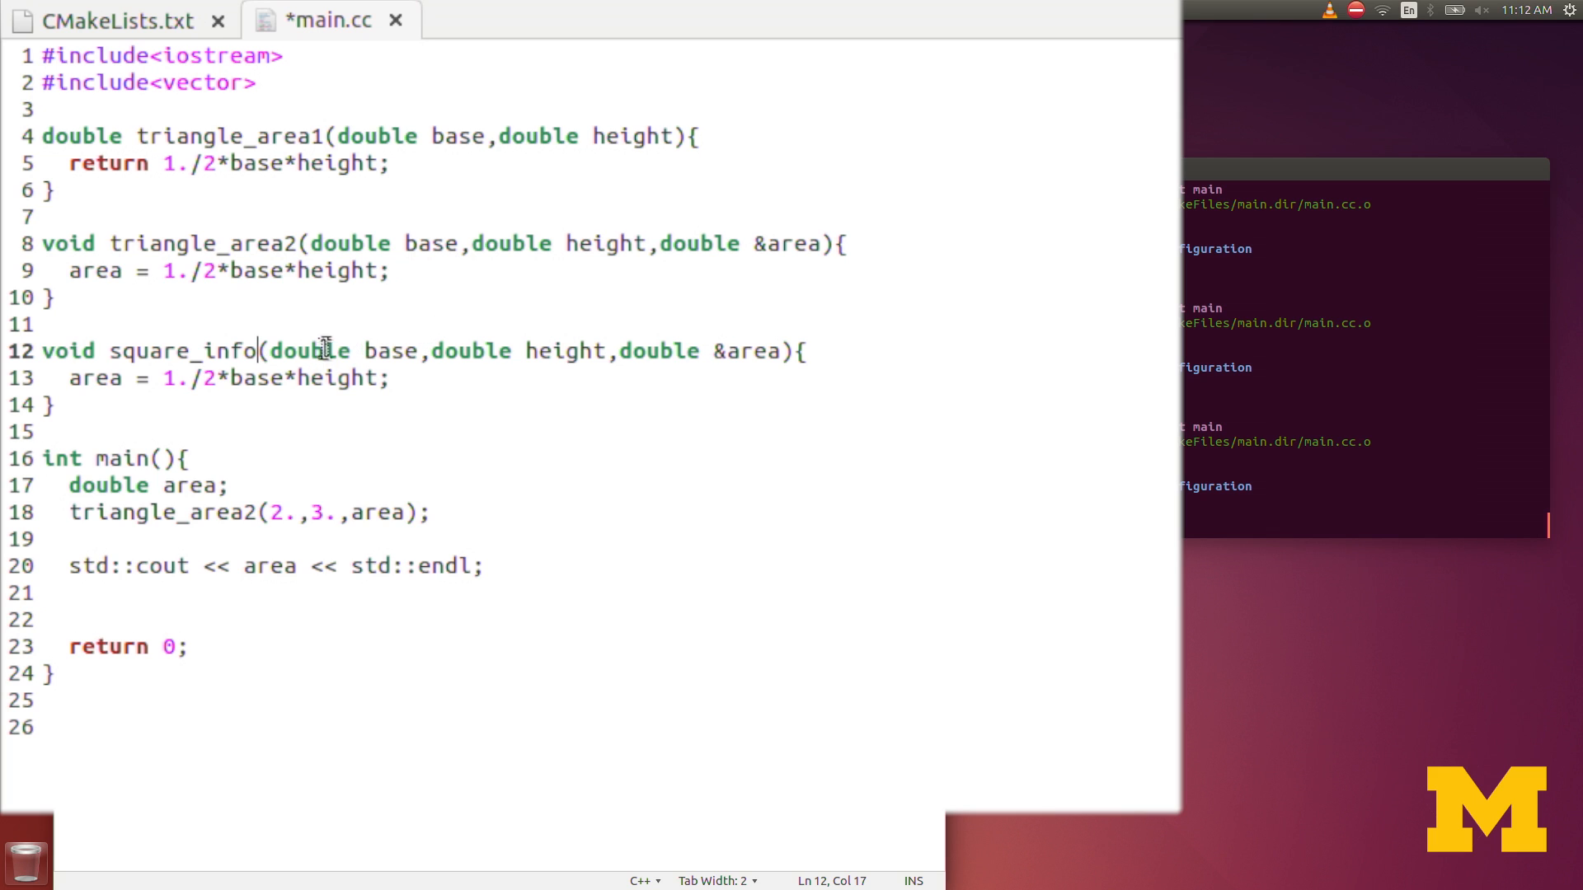
{"action": "left_click_drag", "start_coordinate": [264, 351], "coordinate": [558, 351]}
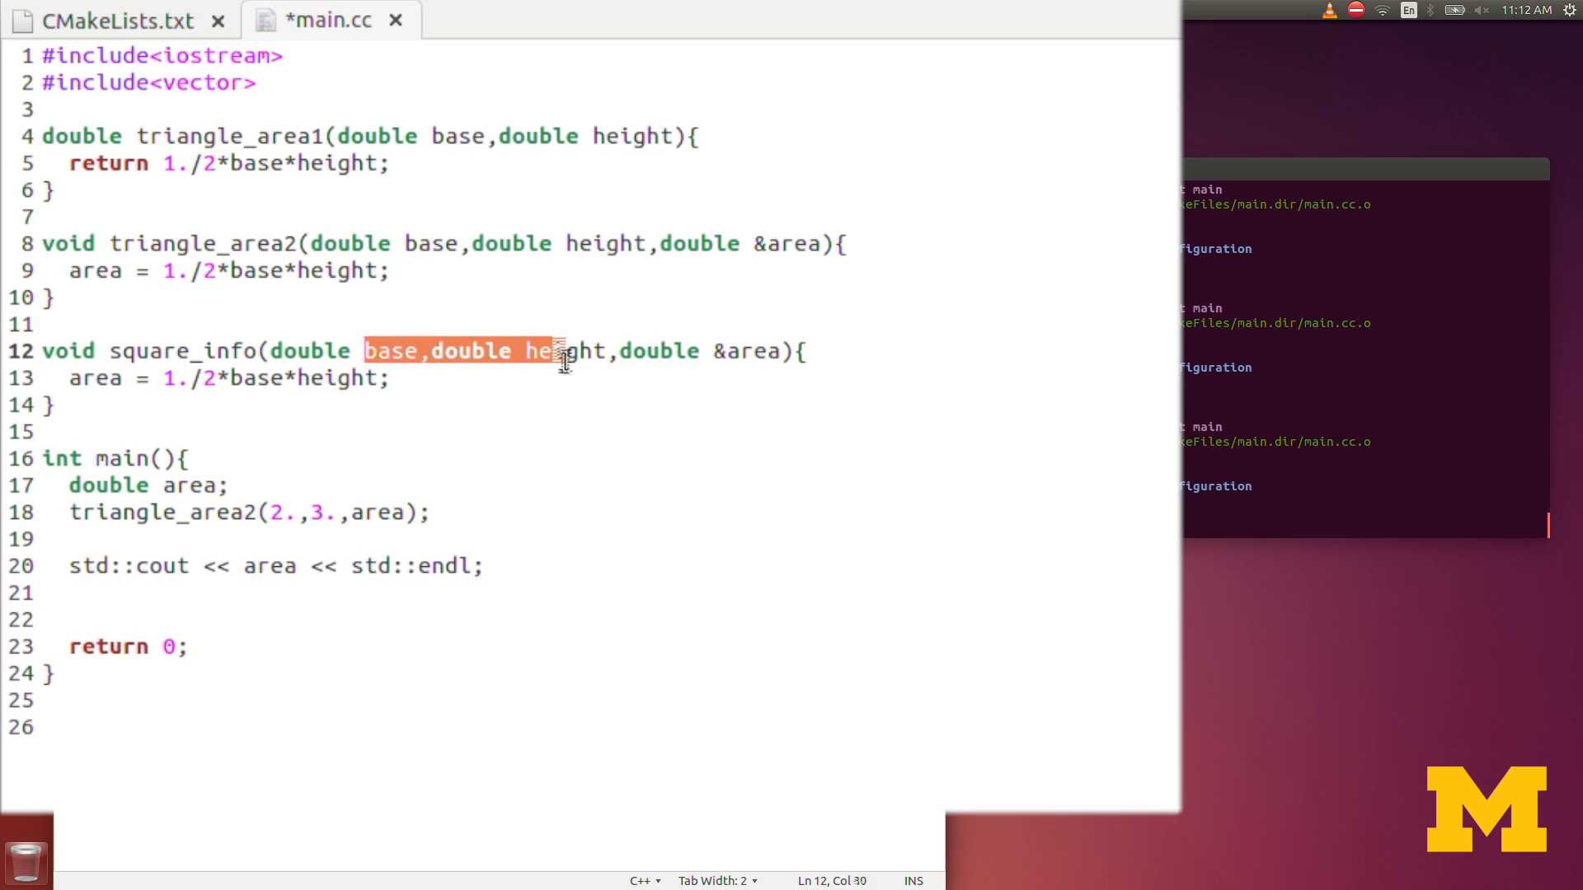
{"action": "type", "text": "lenght"}
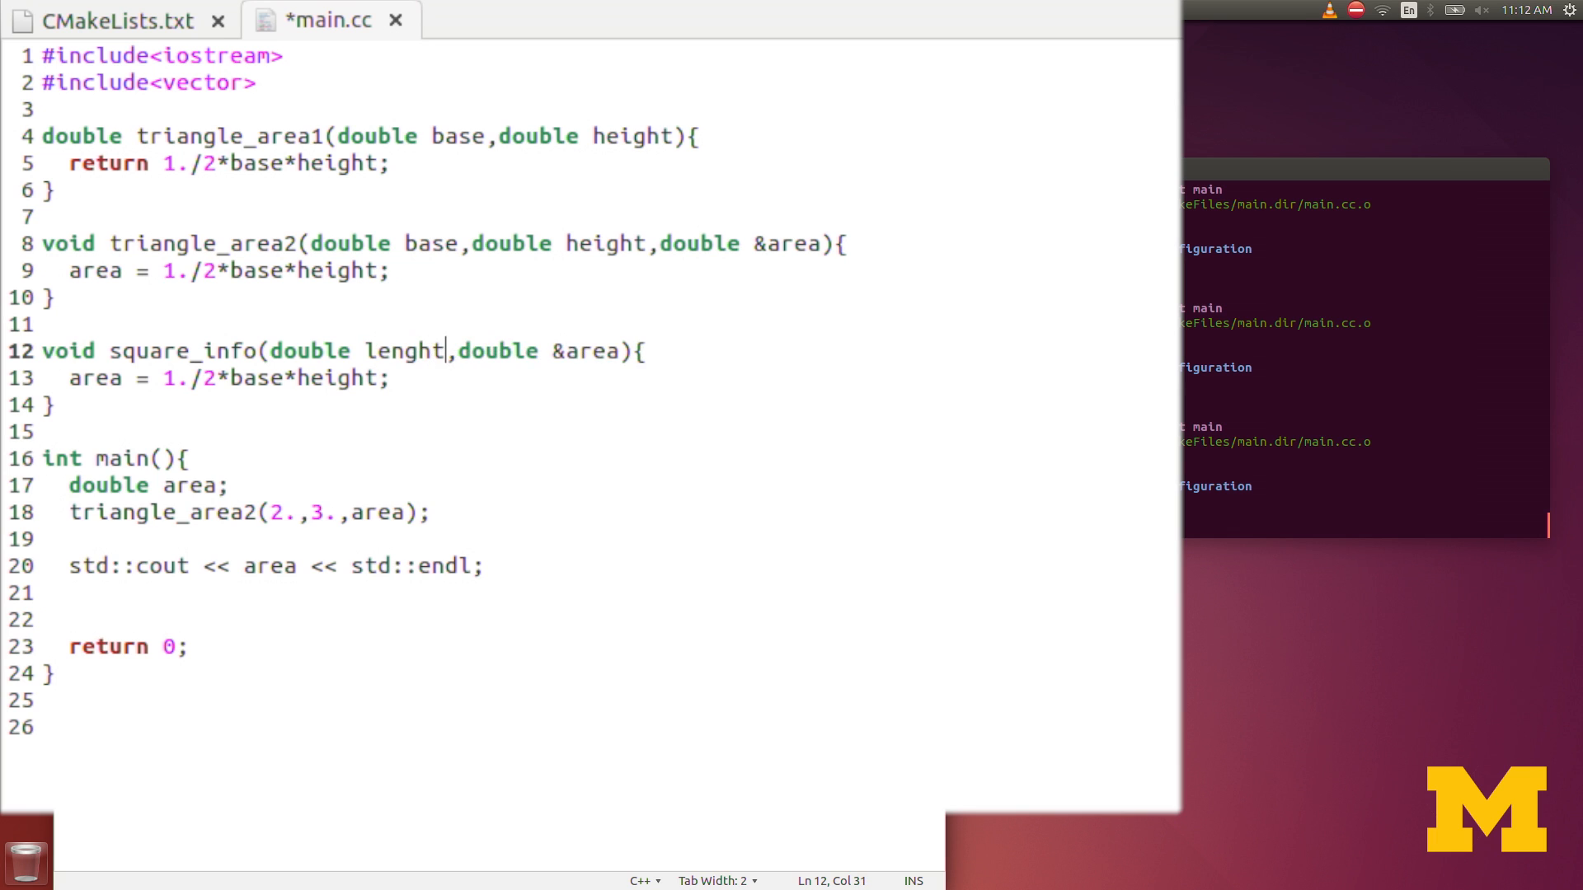
{"action": "type", "text": "length"}
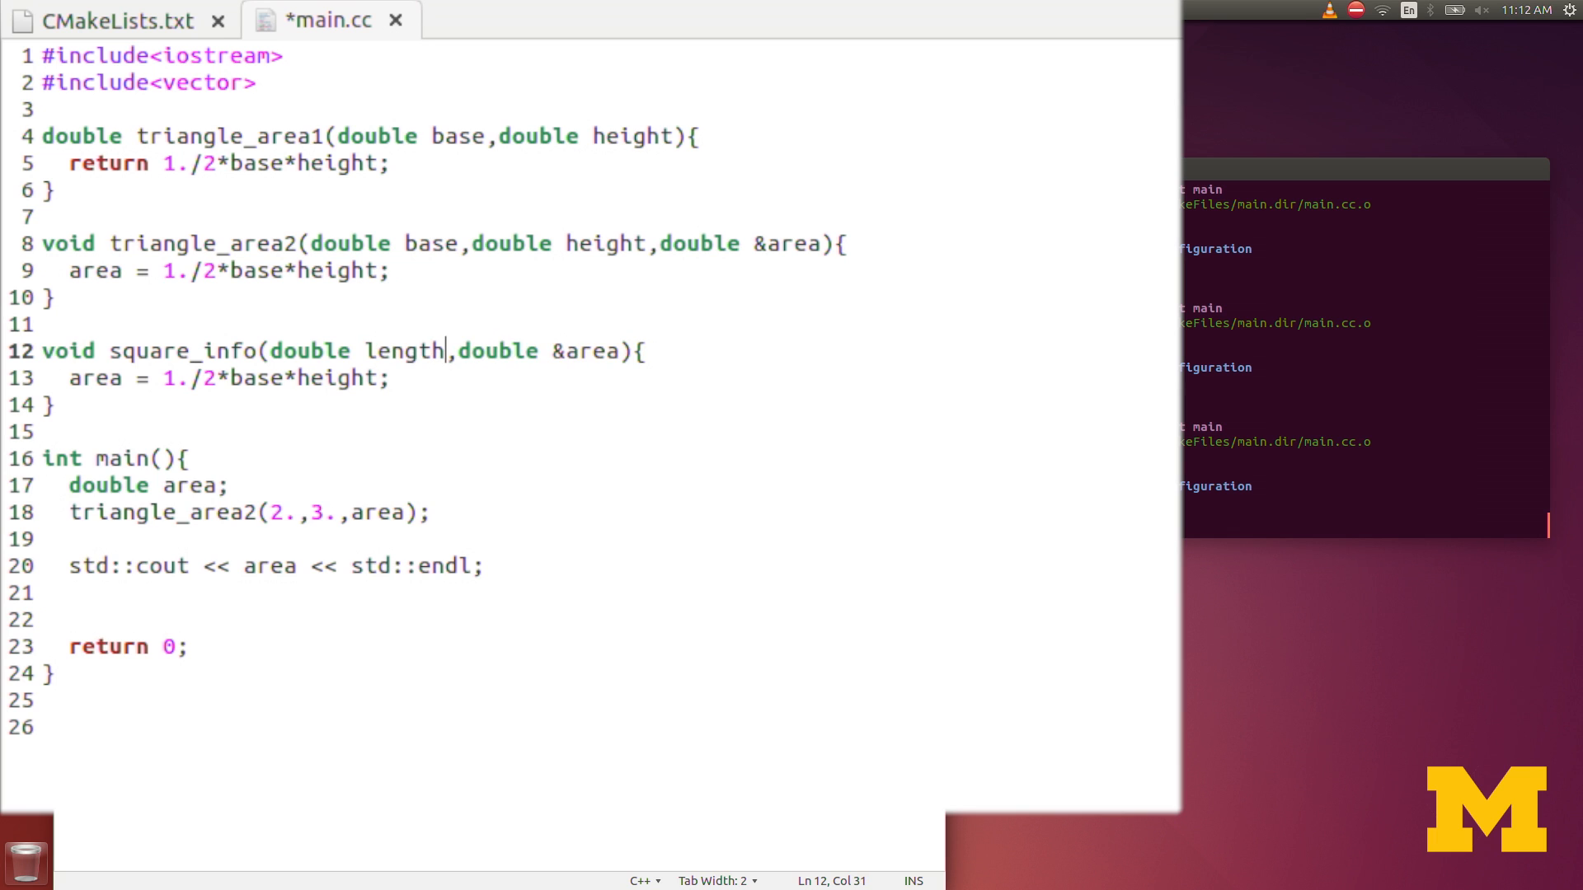
{"action": "left_click_drag", "start_coordinate": [465, 351], "coordinate": [580, 351]}
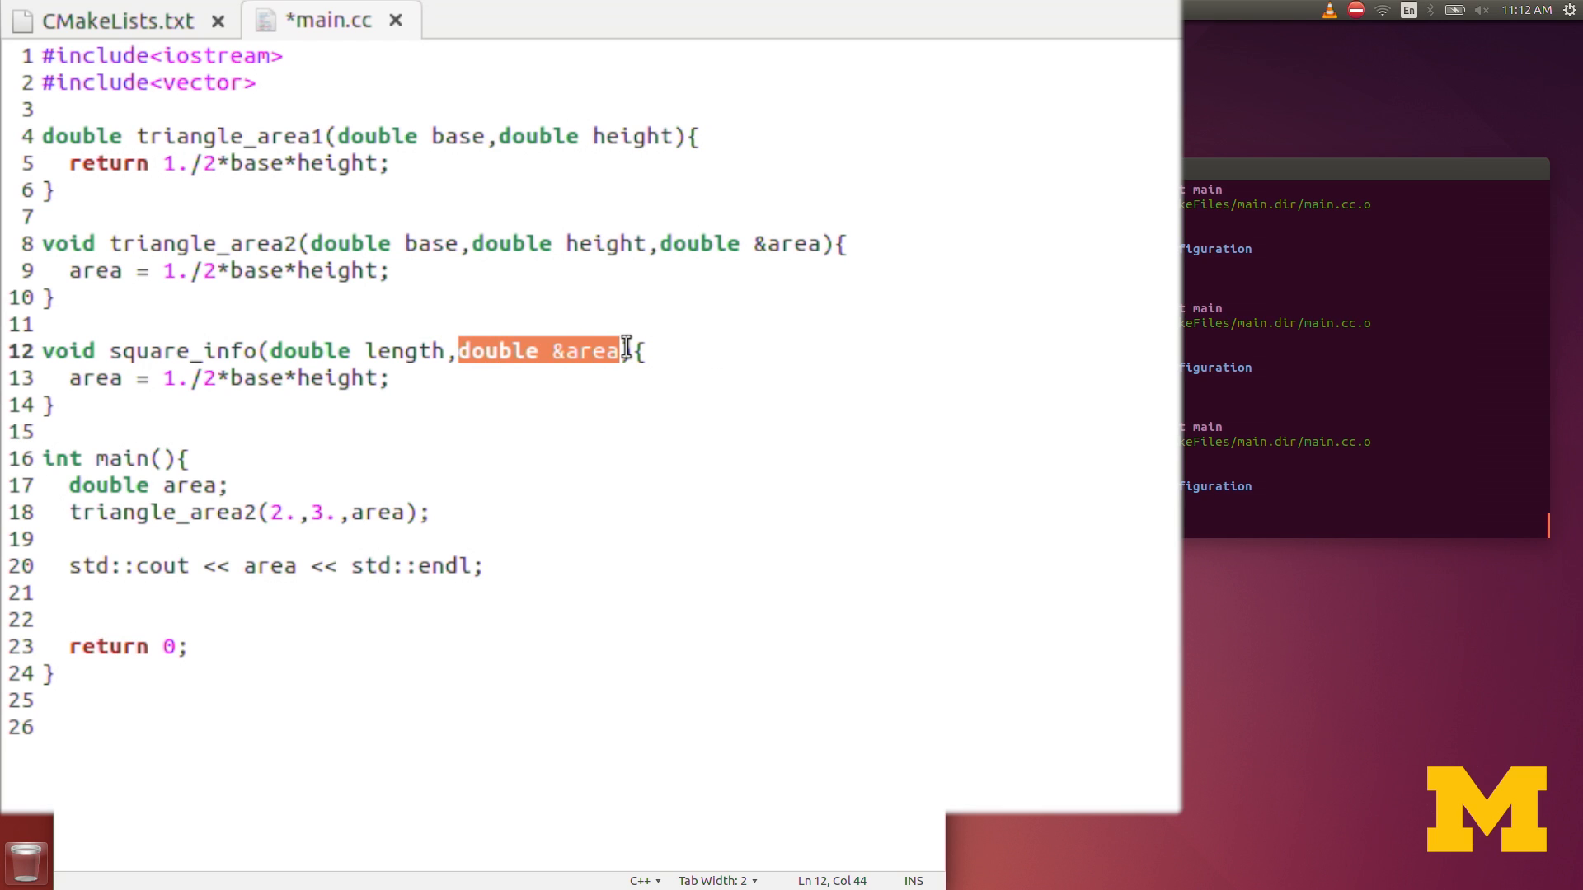
{"action": "type", "text": ",double &area"}
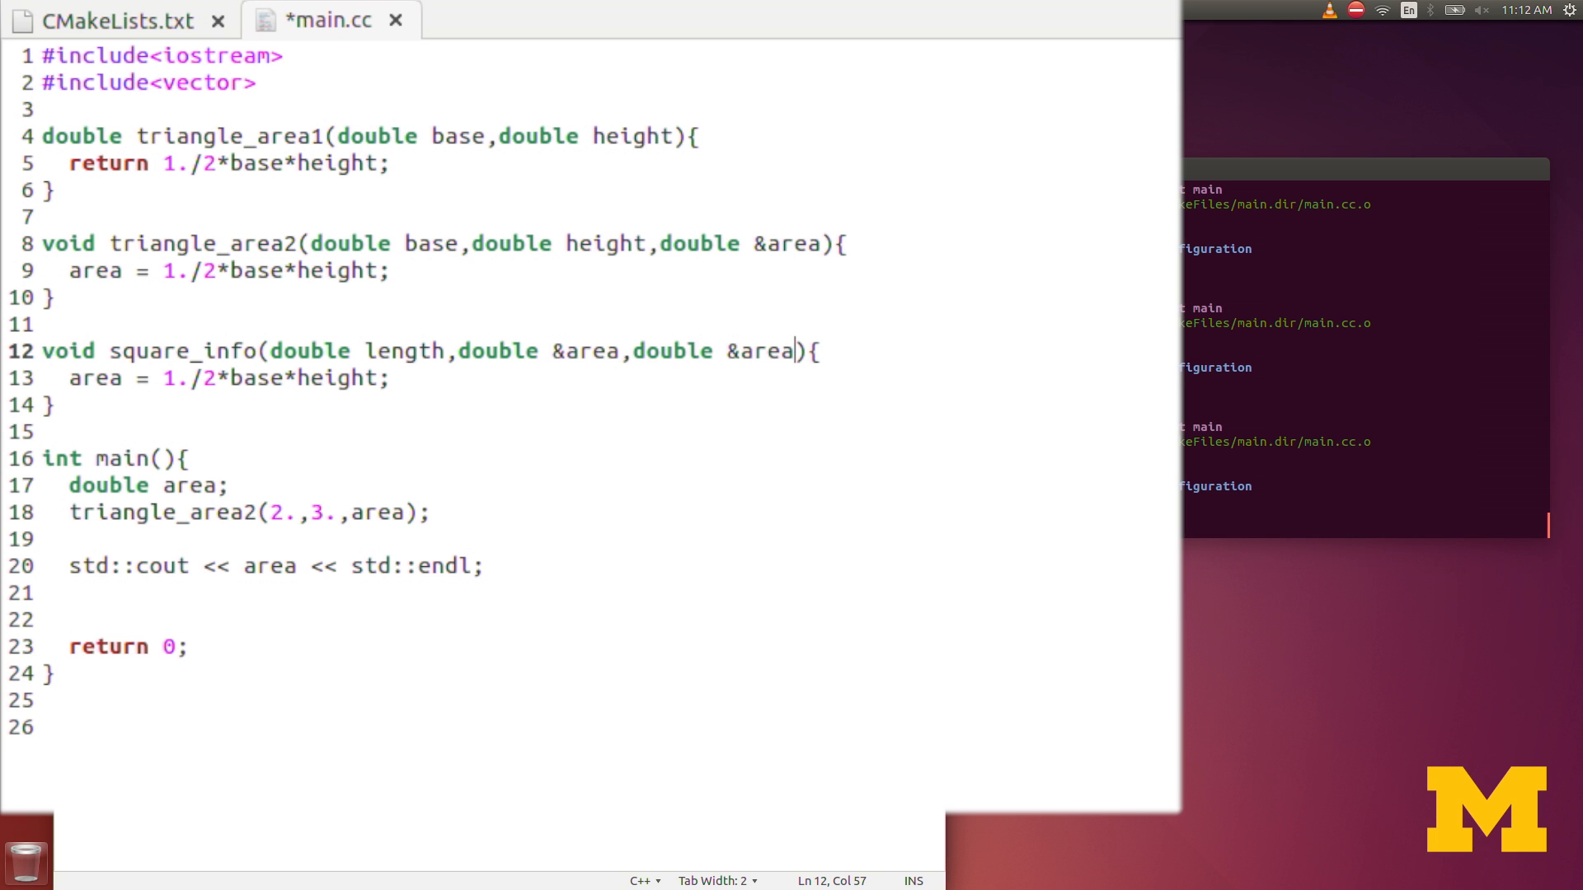
{"action": "left_click", "coordinate": [642, 351]}
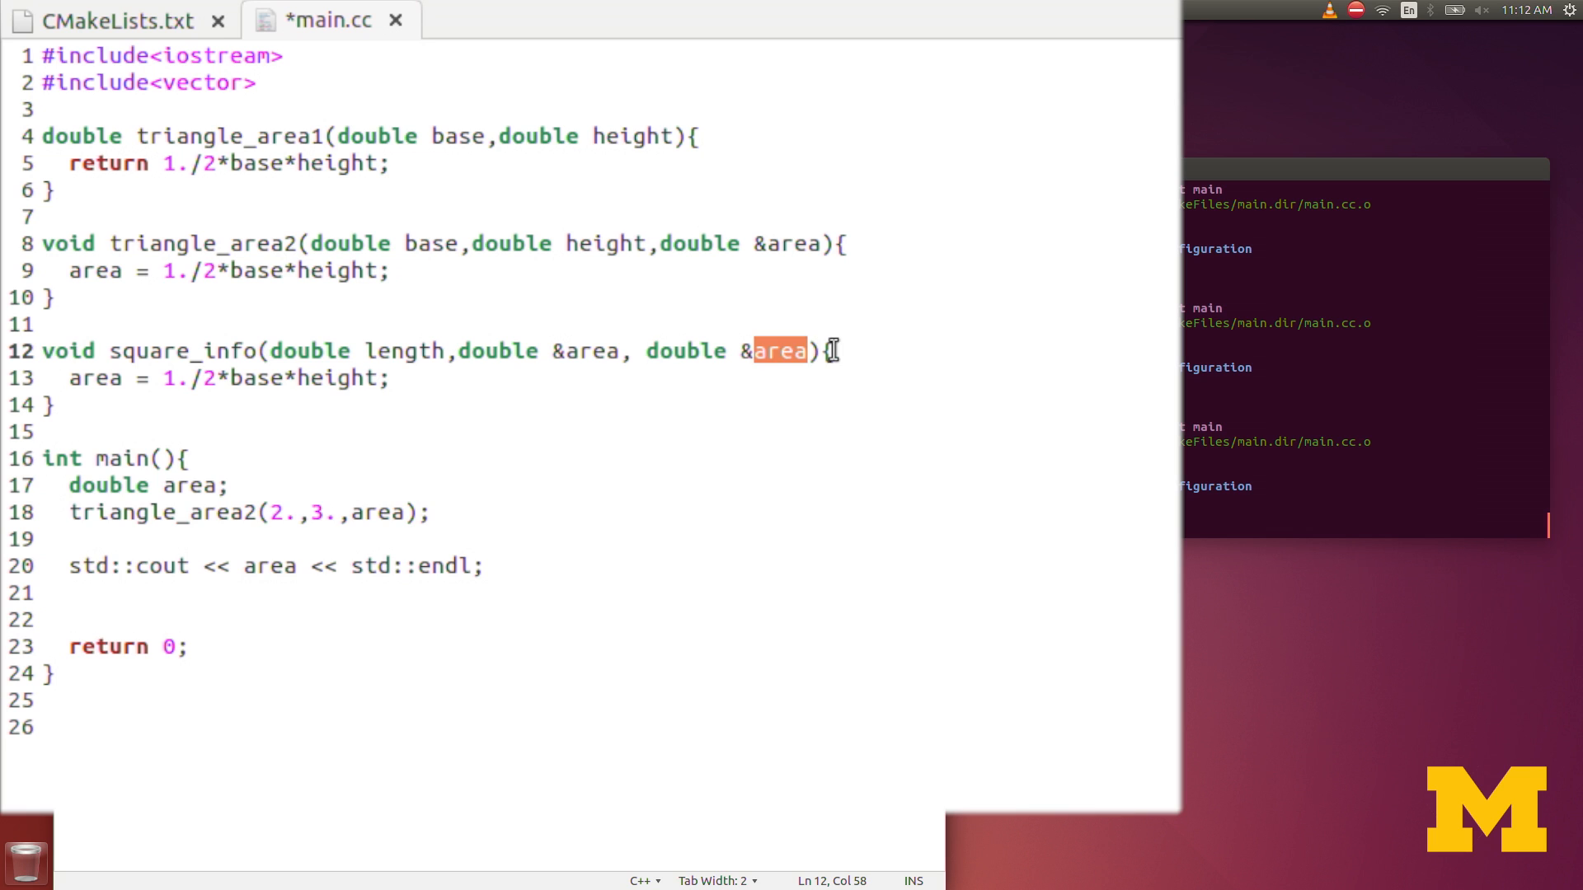
{"action": "type", "text": "perimeter"}
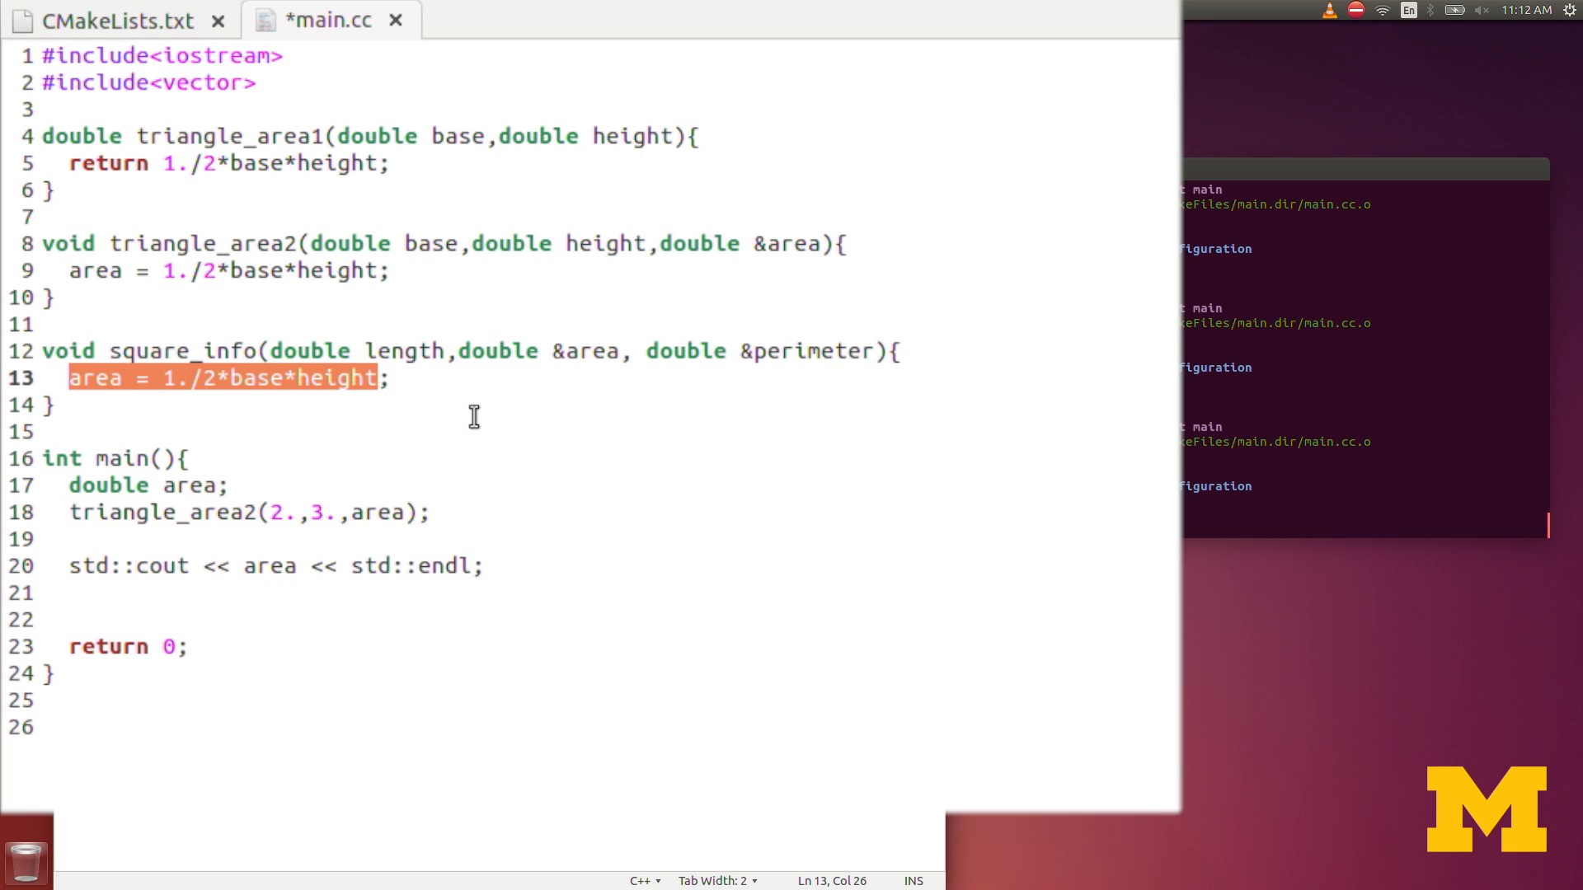
Step: Set the body to area = length*length and perimeter = 4*lenght, then save
{"action": "key", "text": "Delete"}
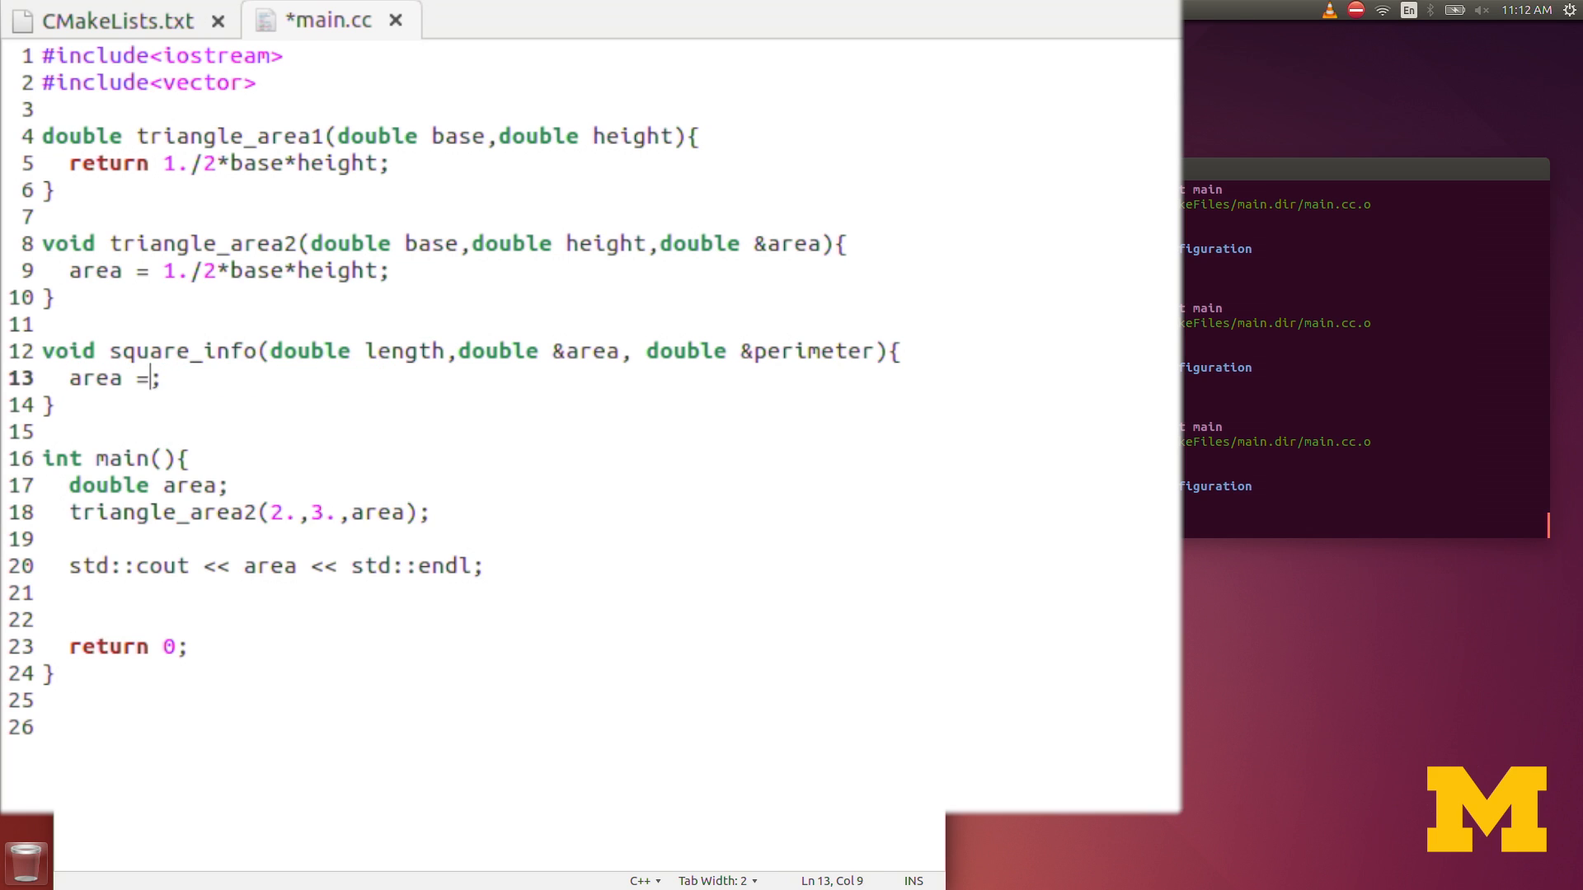
{"action": "type", "text": "length"}
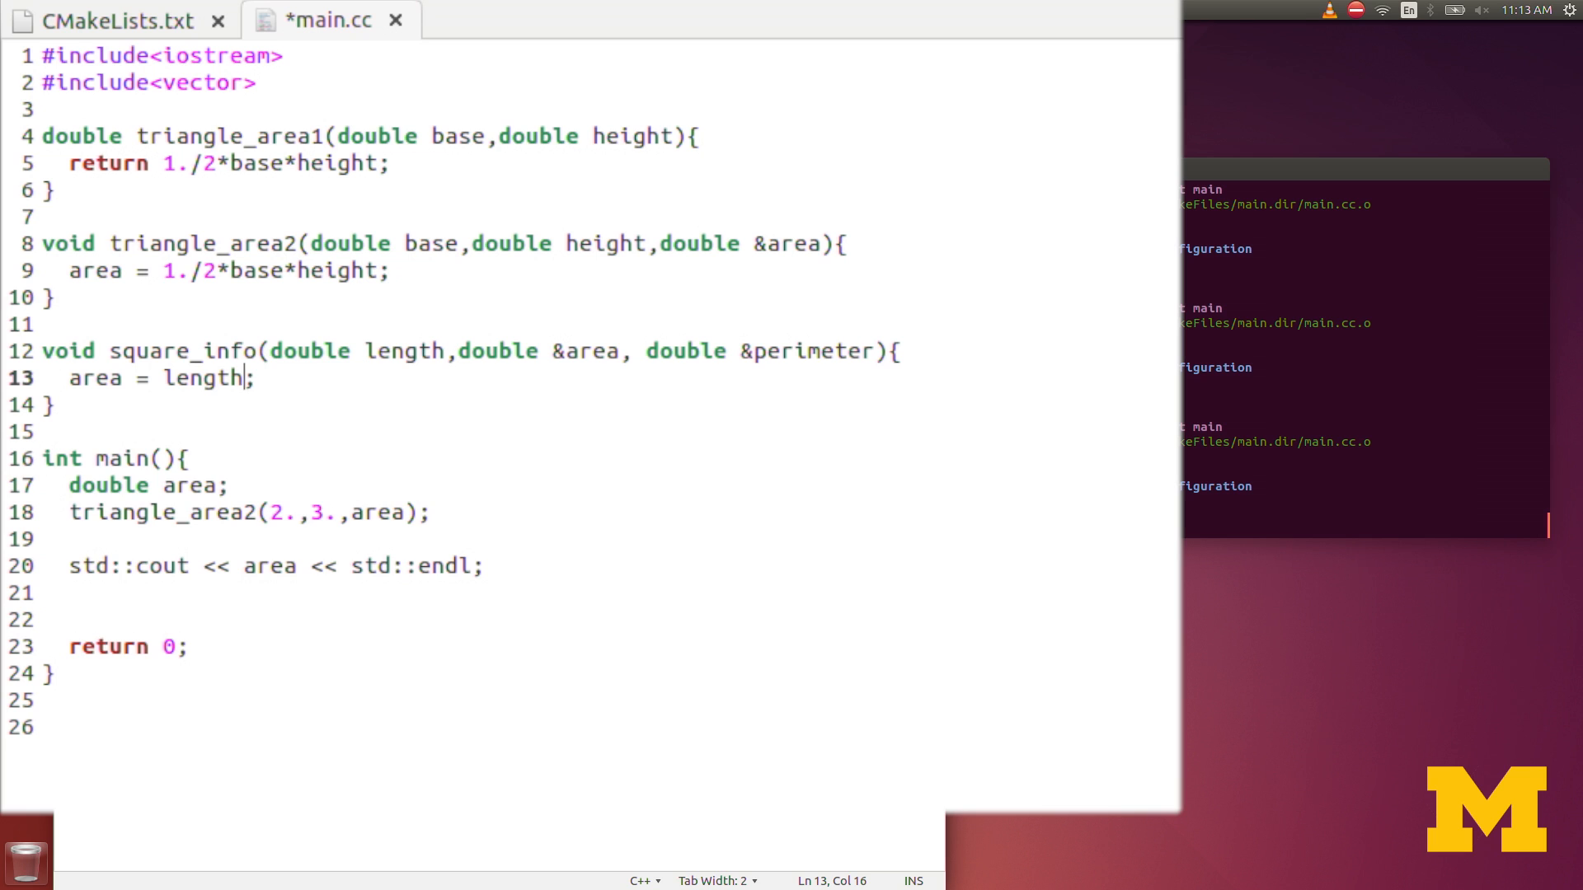
{"action": "type", "text": "*length"}
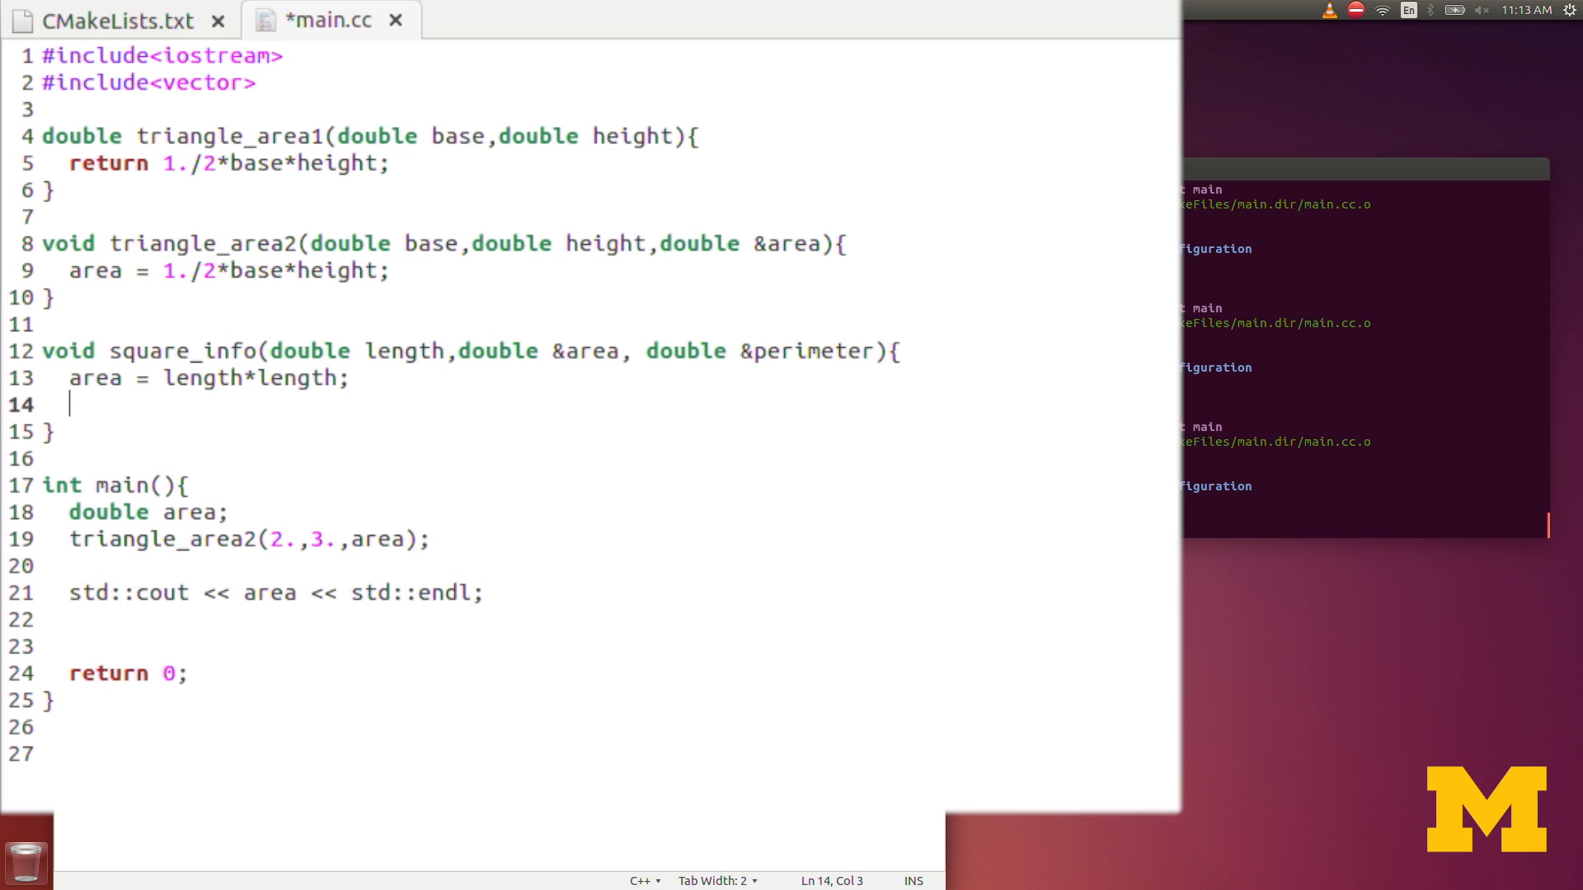
{"action": "type", "text": "perimete"}
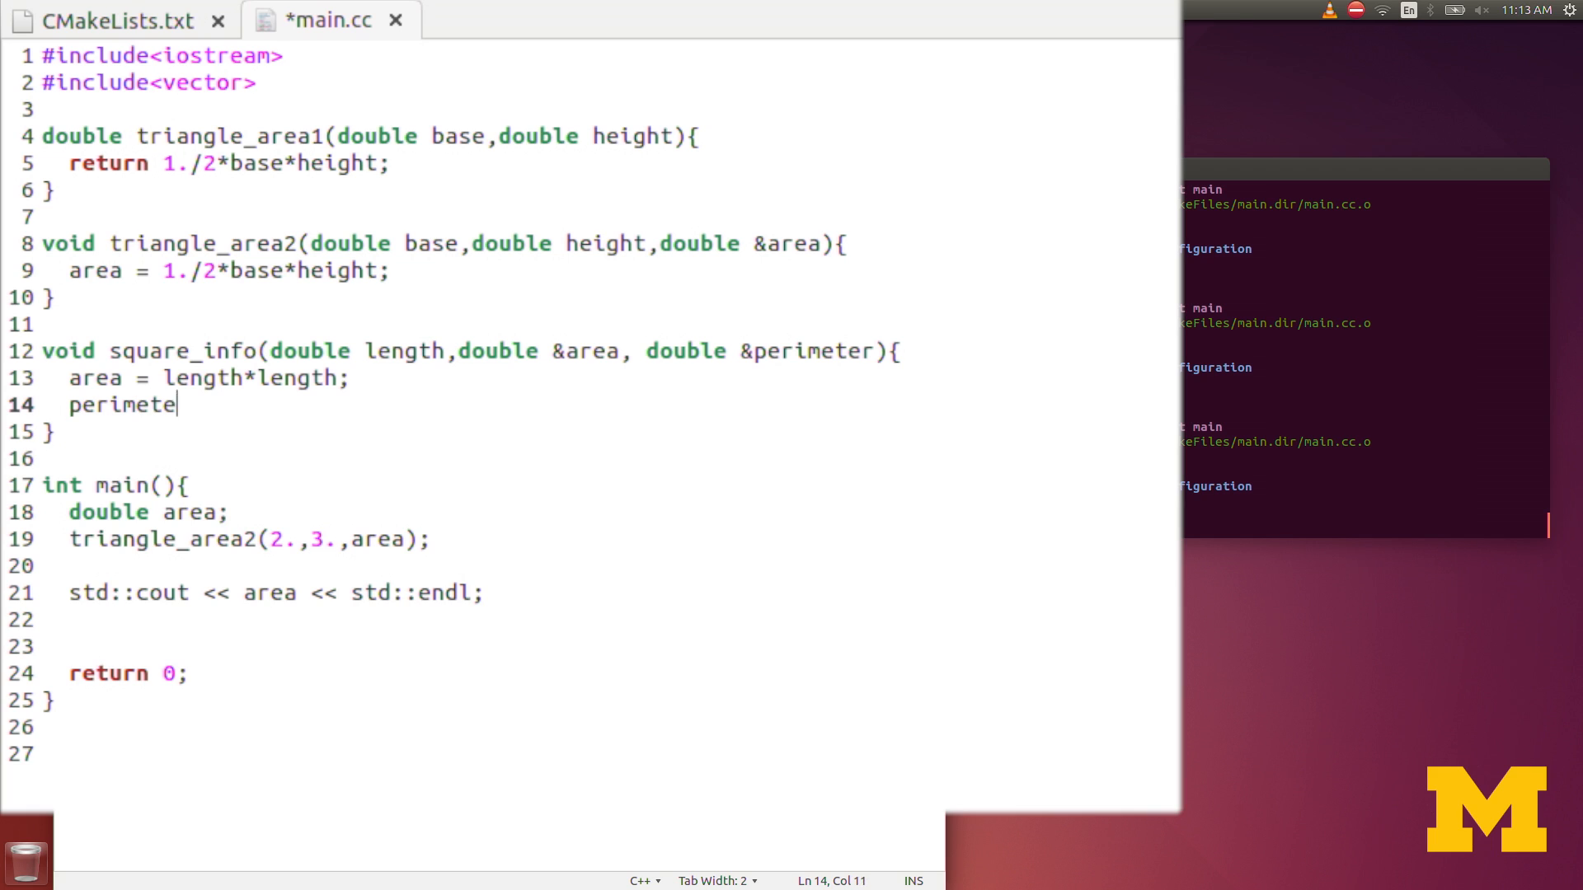
{"action": "type", "text": "r ="}
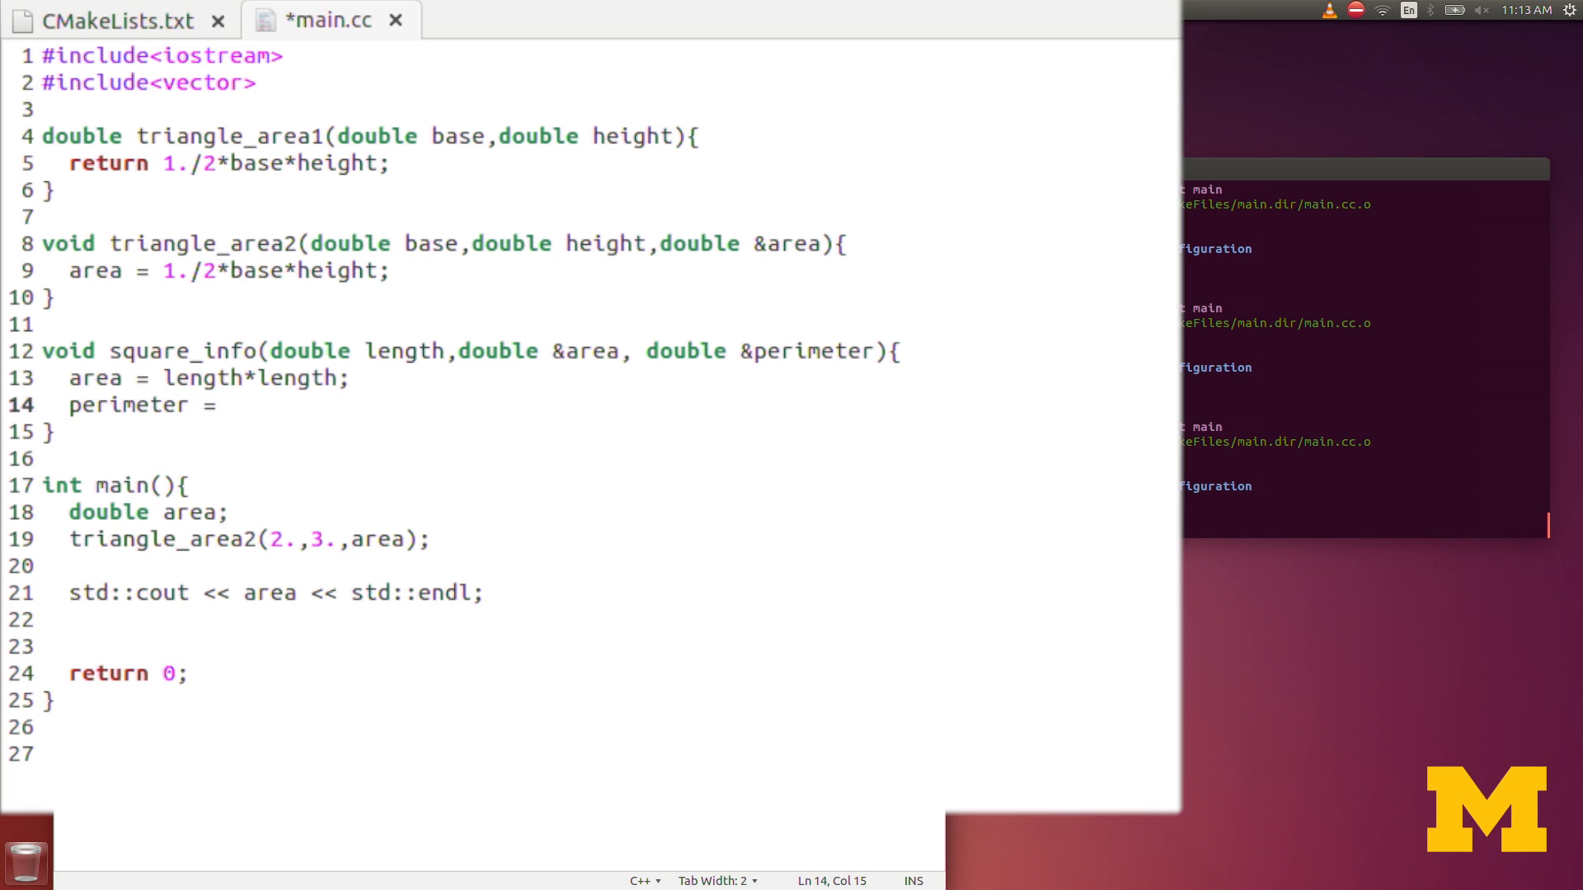
{"action": "type", "text": "4*lenght;"}
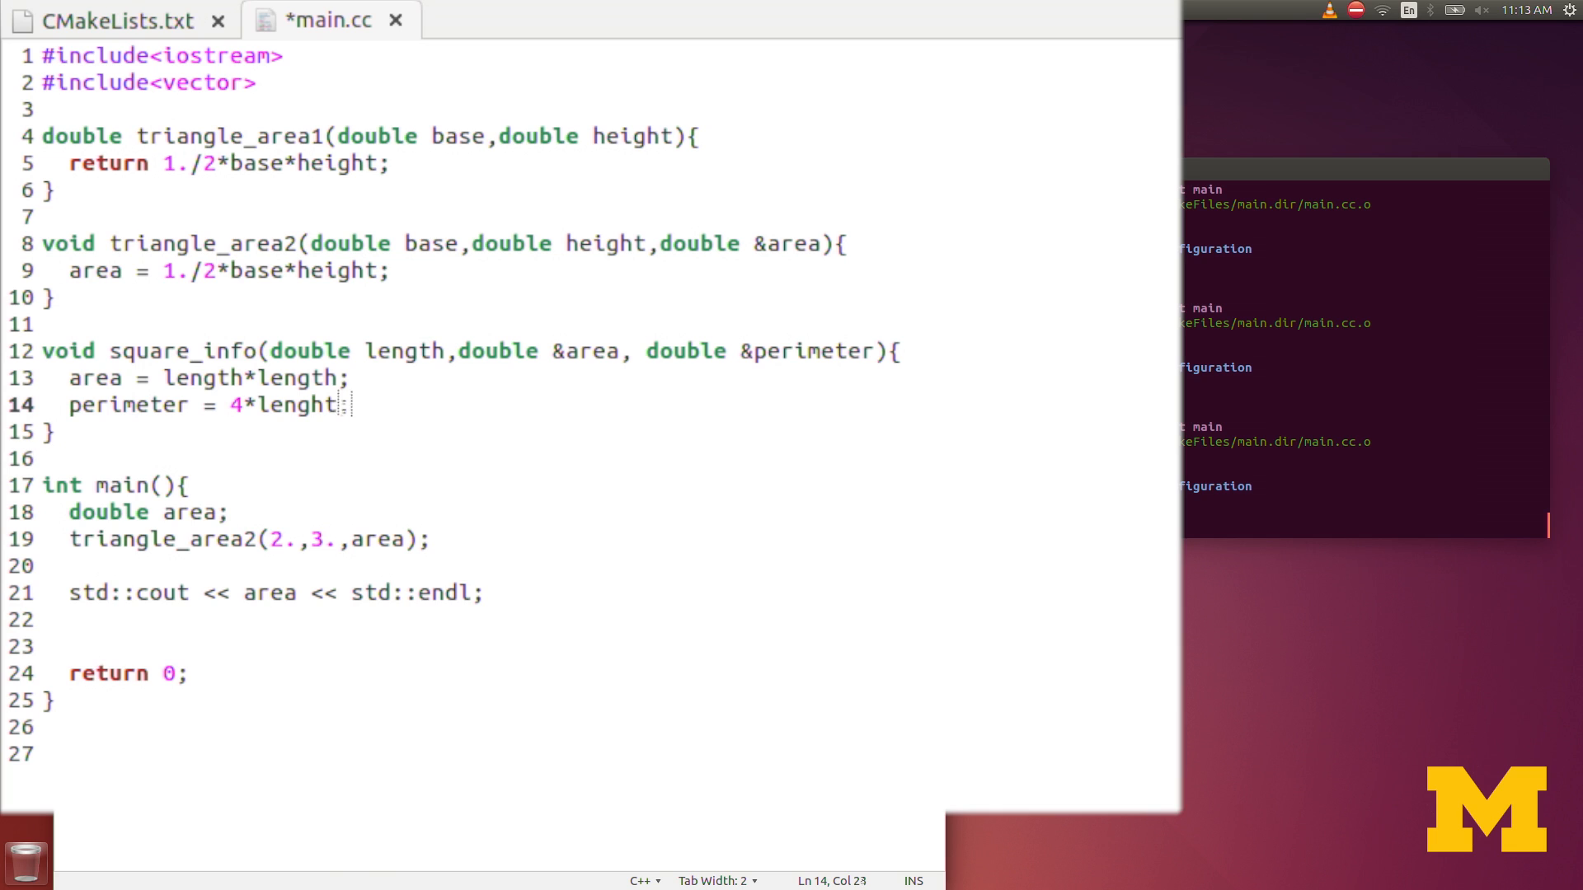
{"action": "key", "text": "ctrl+s"}
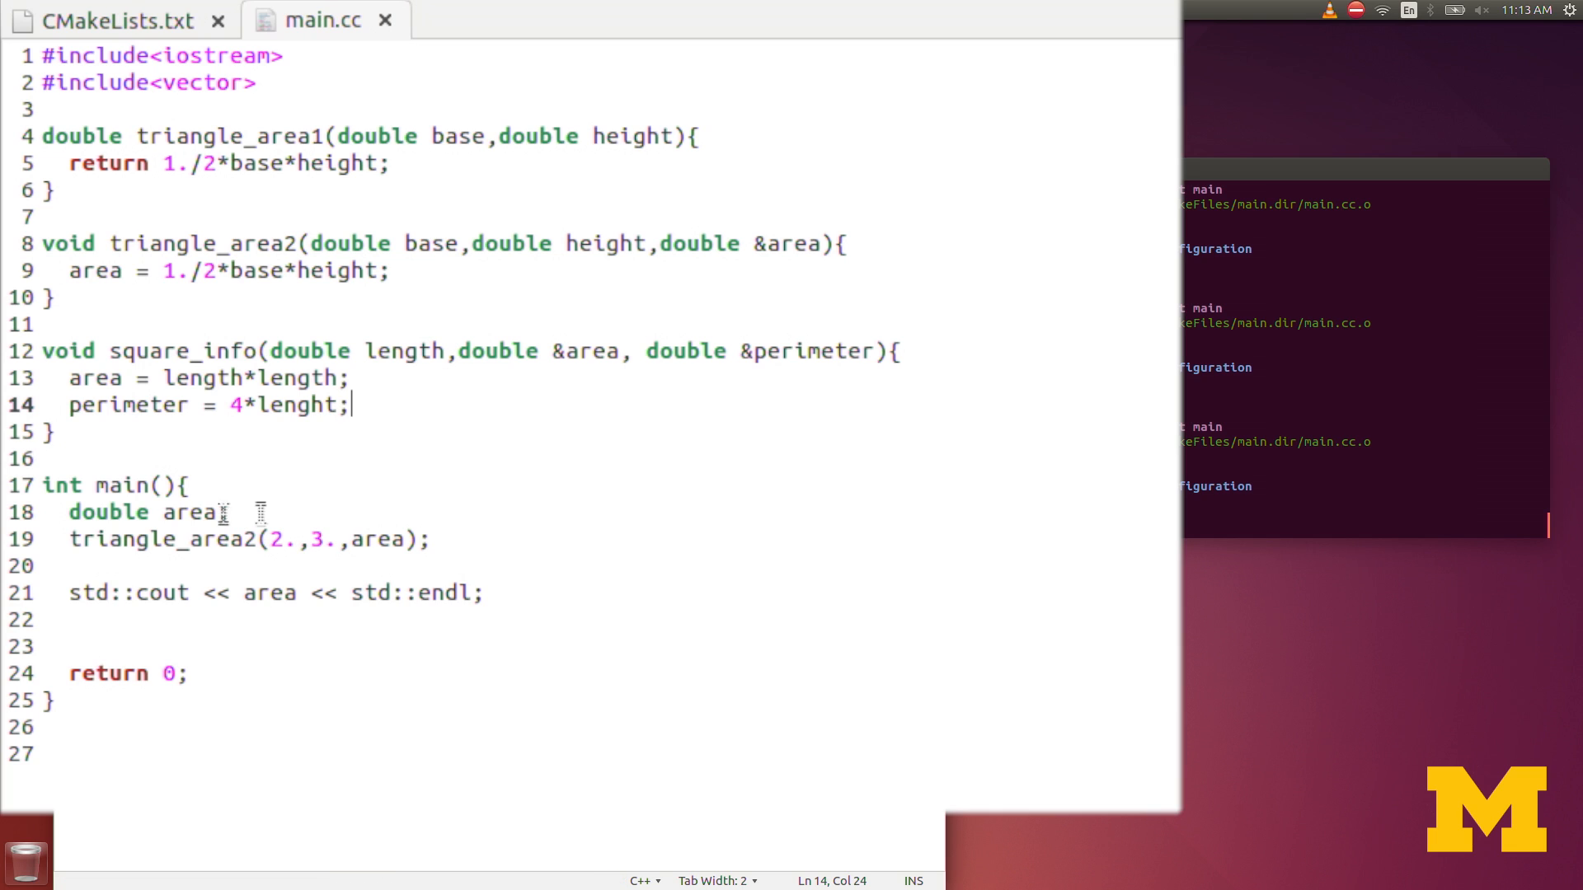
Step: Change main's declaration to declare Area1 and Perimeter1
{"action": "left_click_drag", "start_coordinate": [230, 512], "coordinate": [428, 539]}
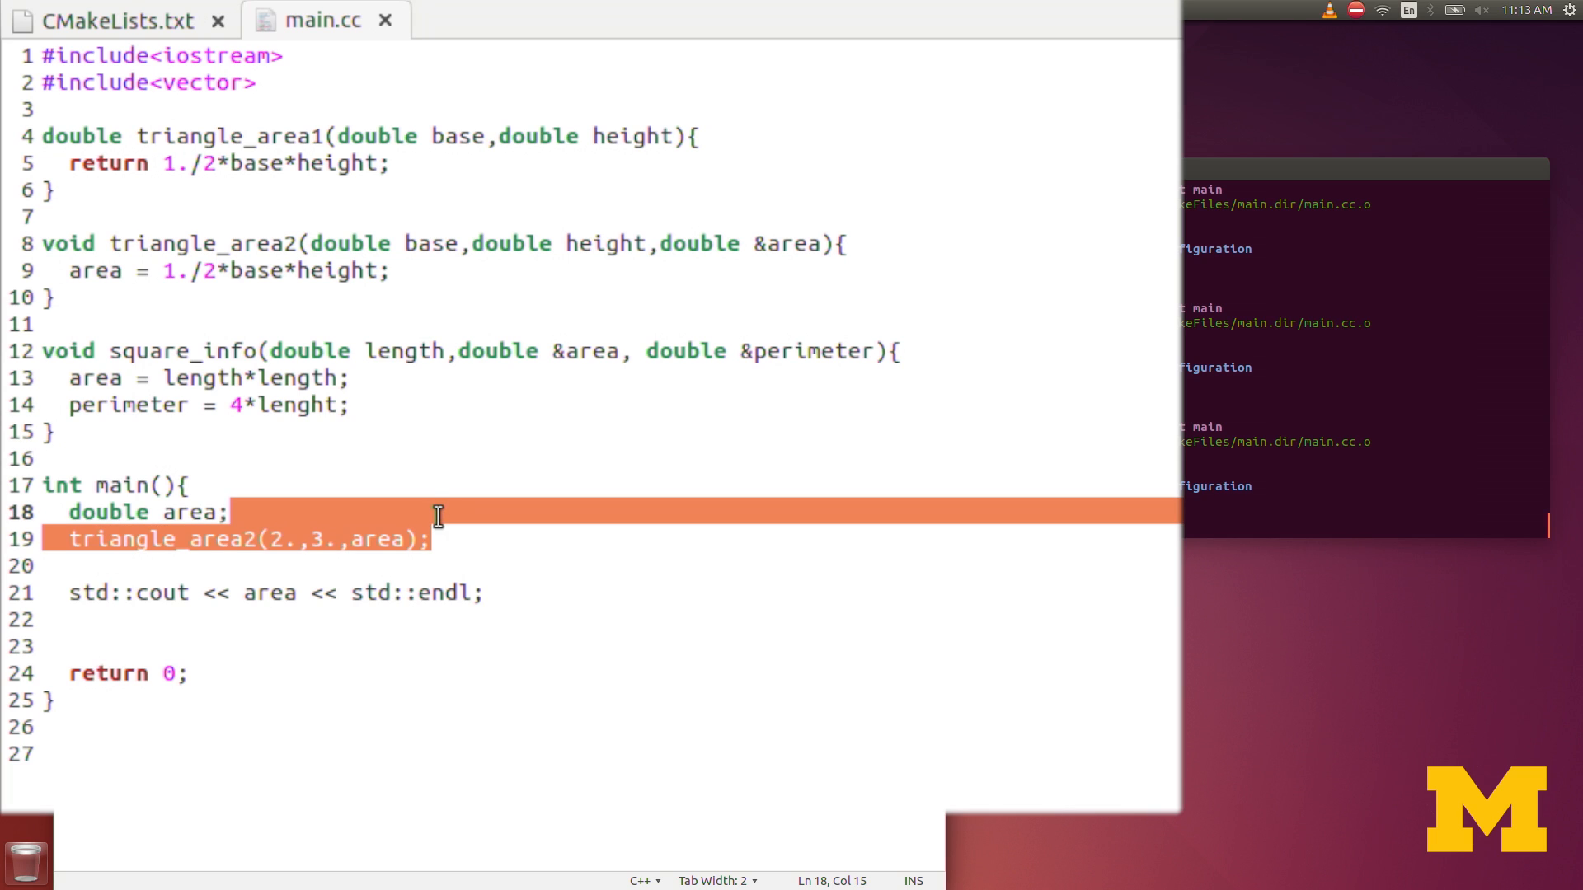
{"action": "left_click", "coordinate": [383, 540]}
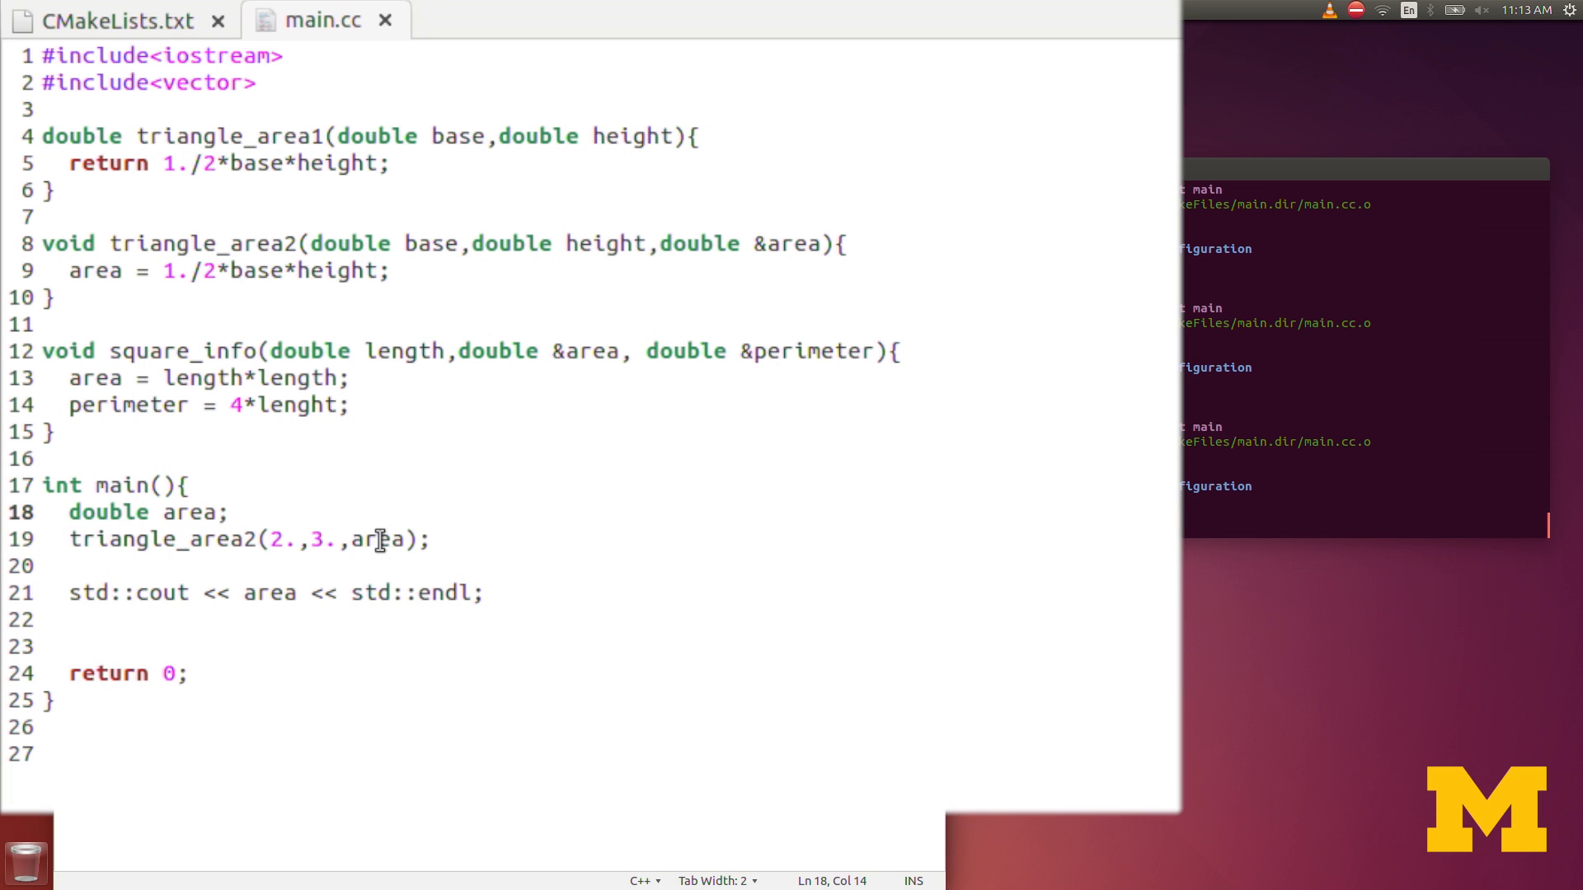
{"action": "type", "text": ", perim"}
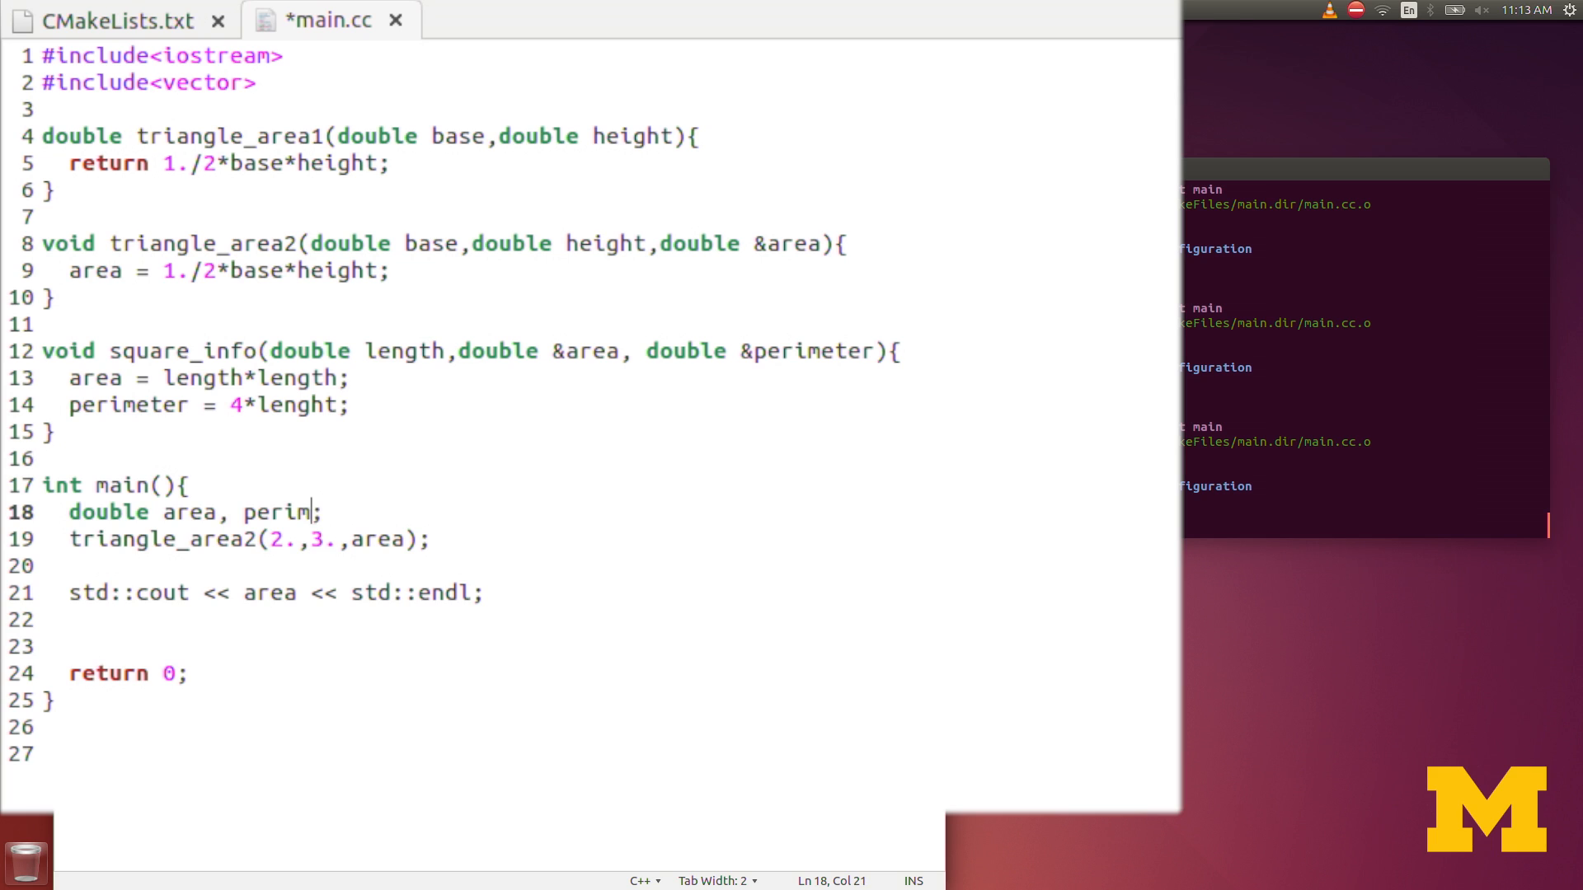
{"action": "type", "text": "eter"}
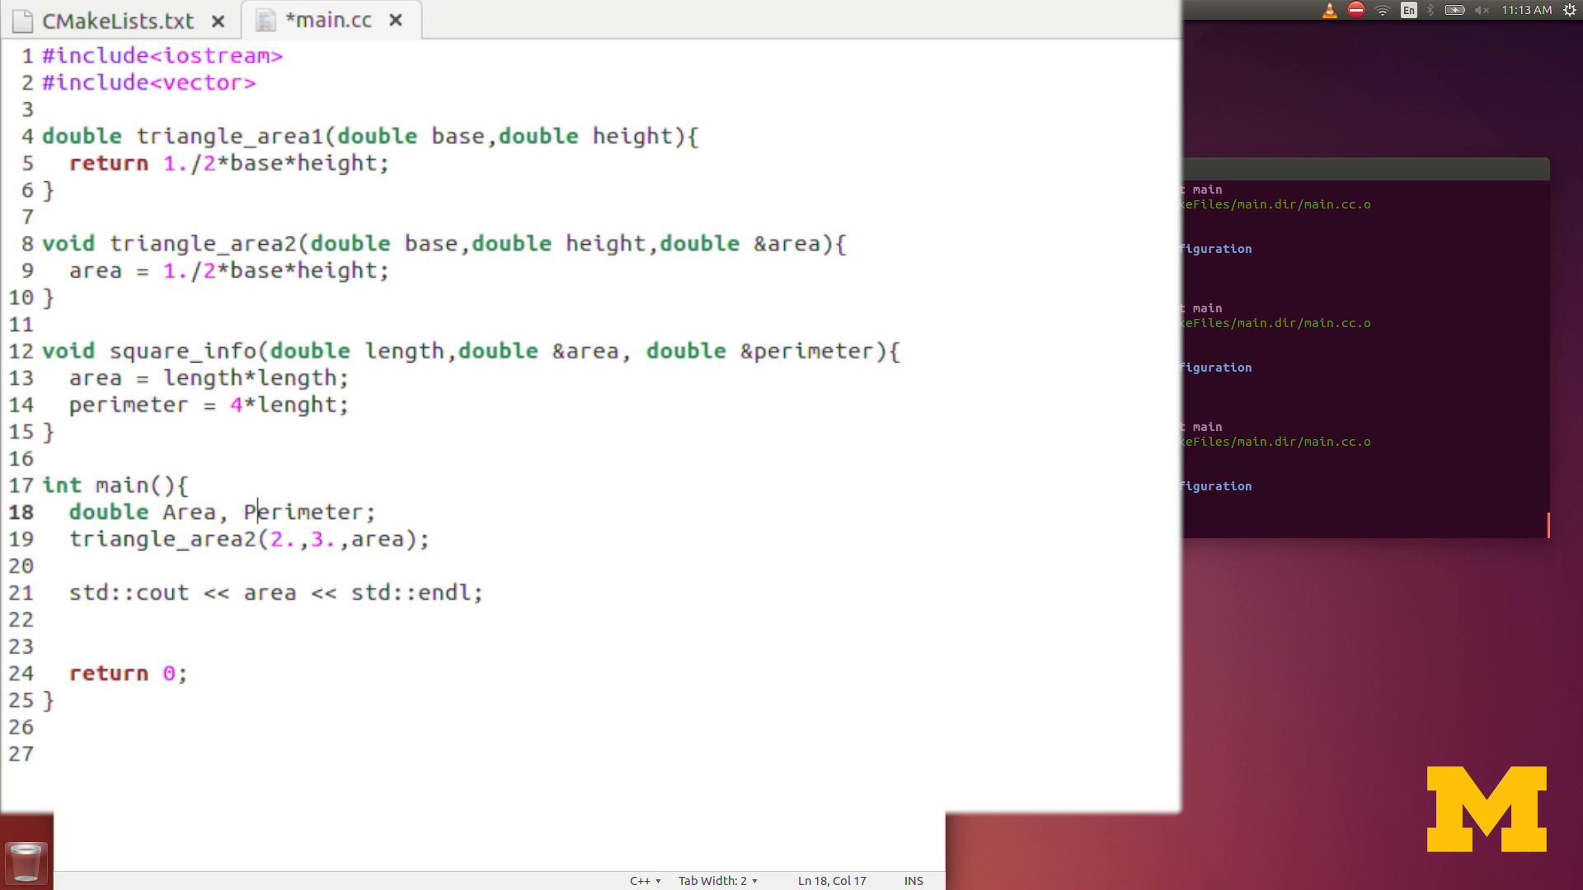
{"action": "mouse_move", "coordinate": [125, 540]}
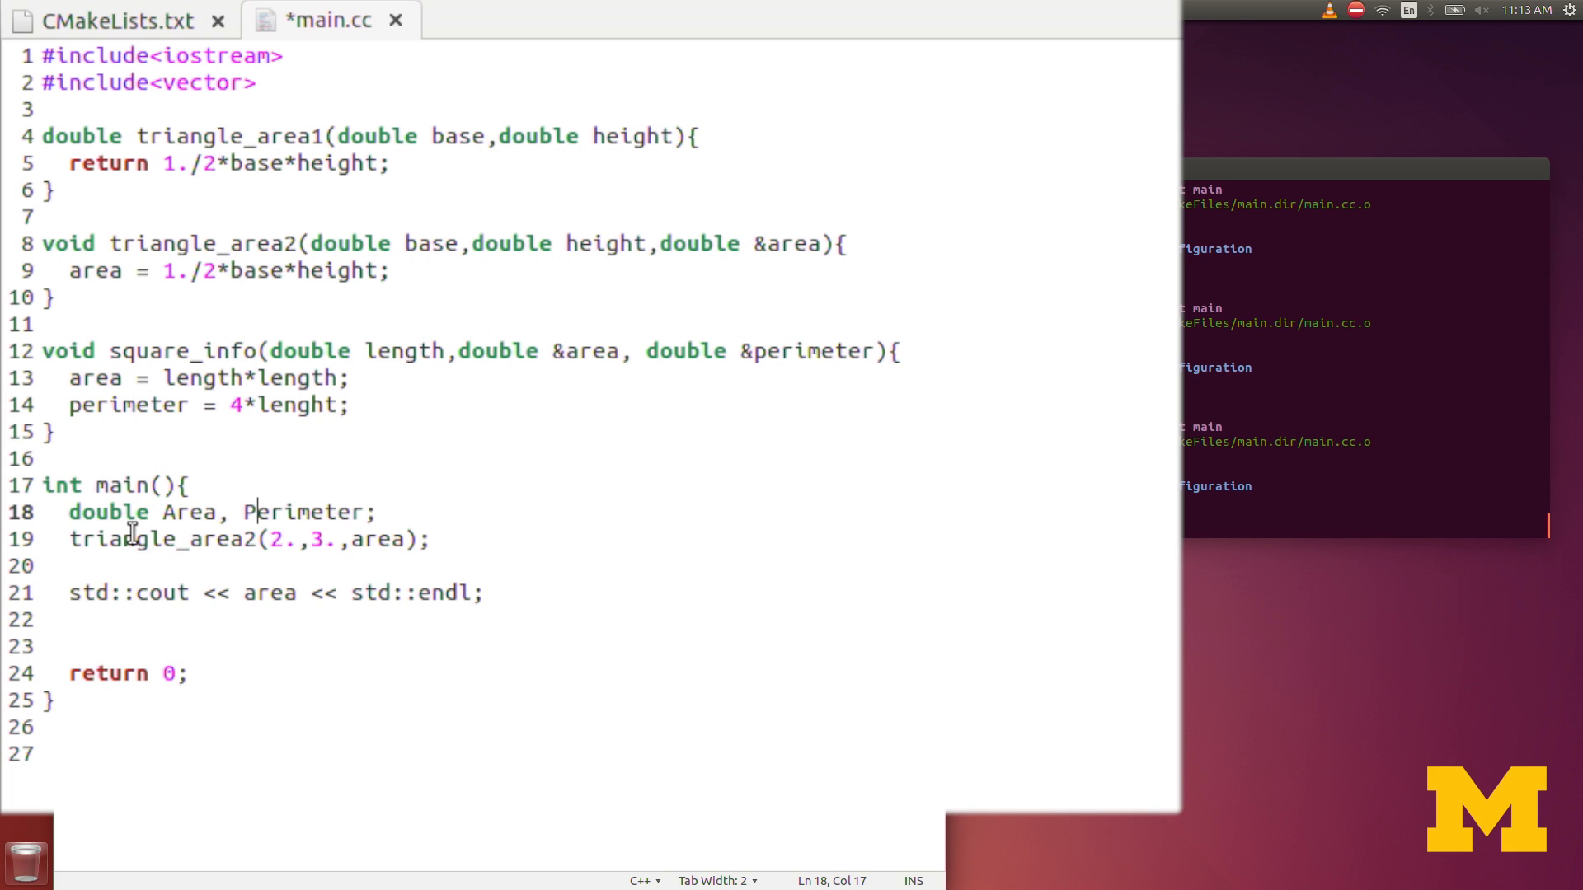
{"action": "mouse_move", "coordinate": [600, 381]}
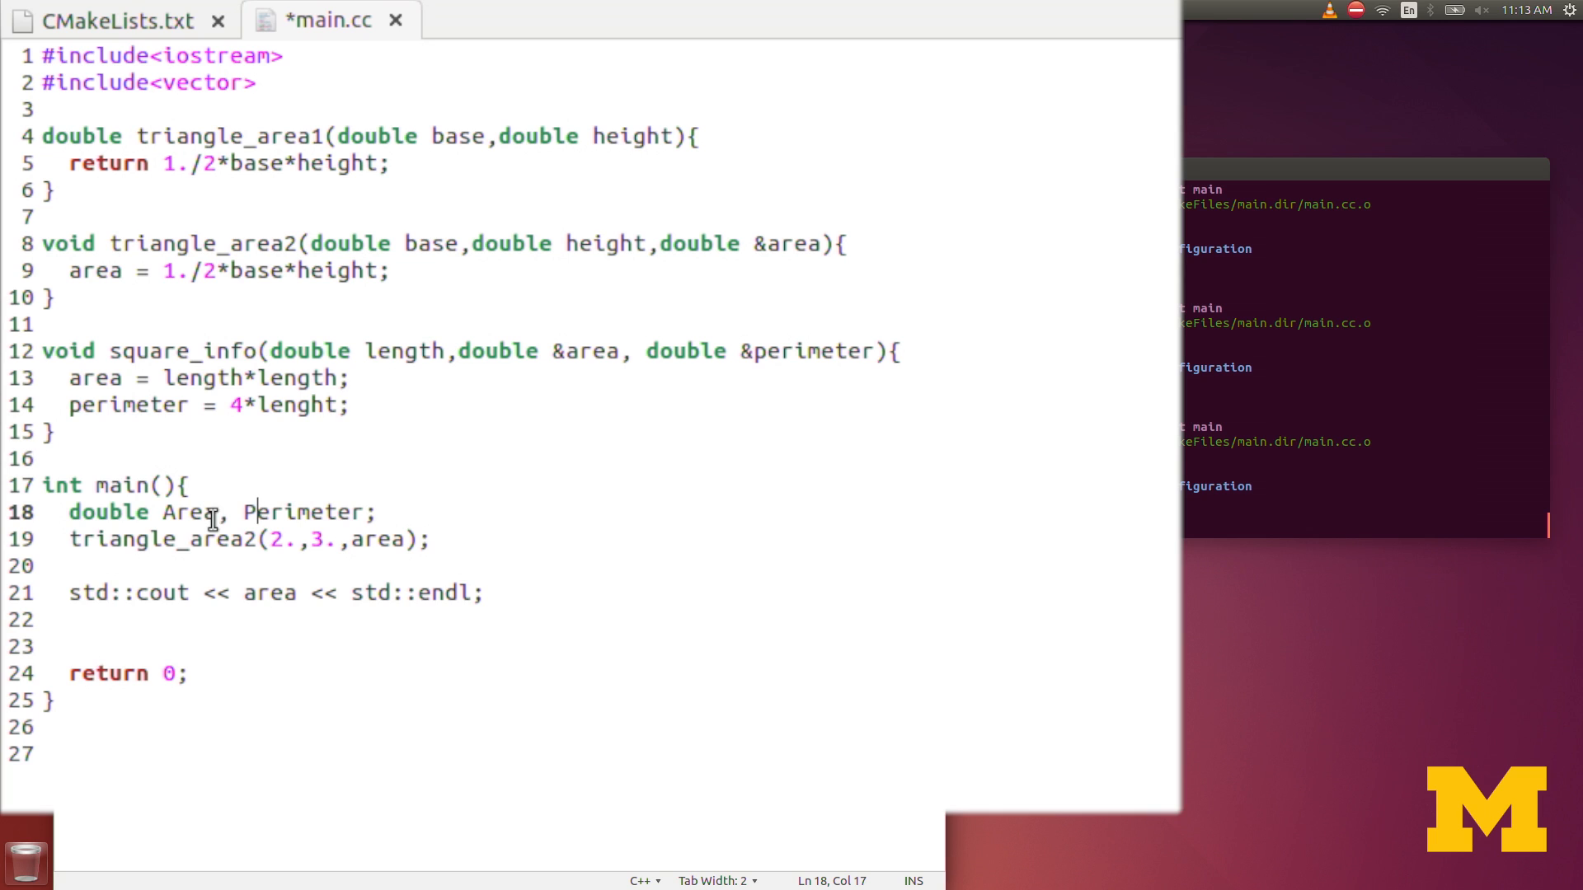
{"action": "type", "text": "1"}
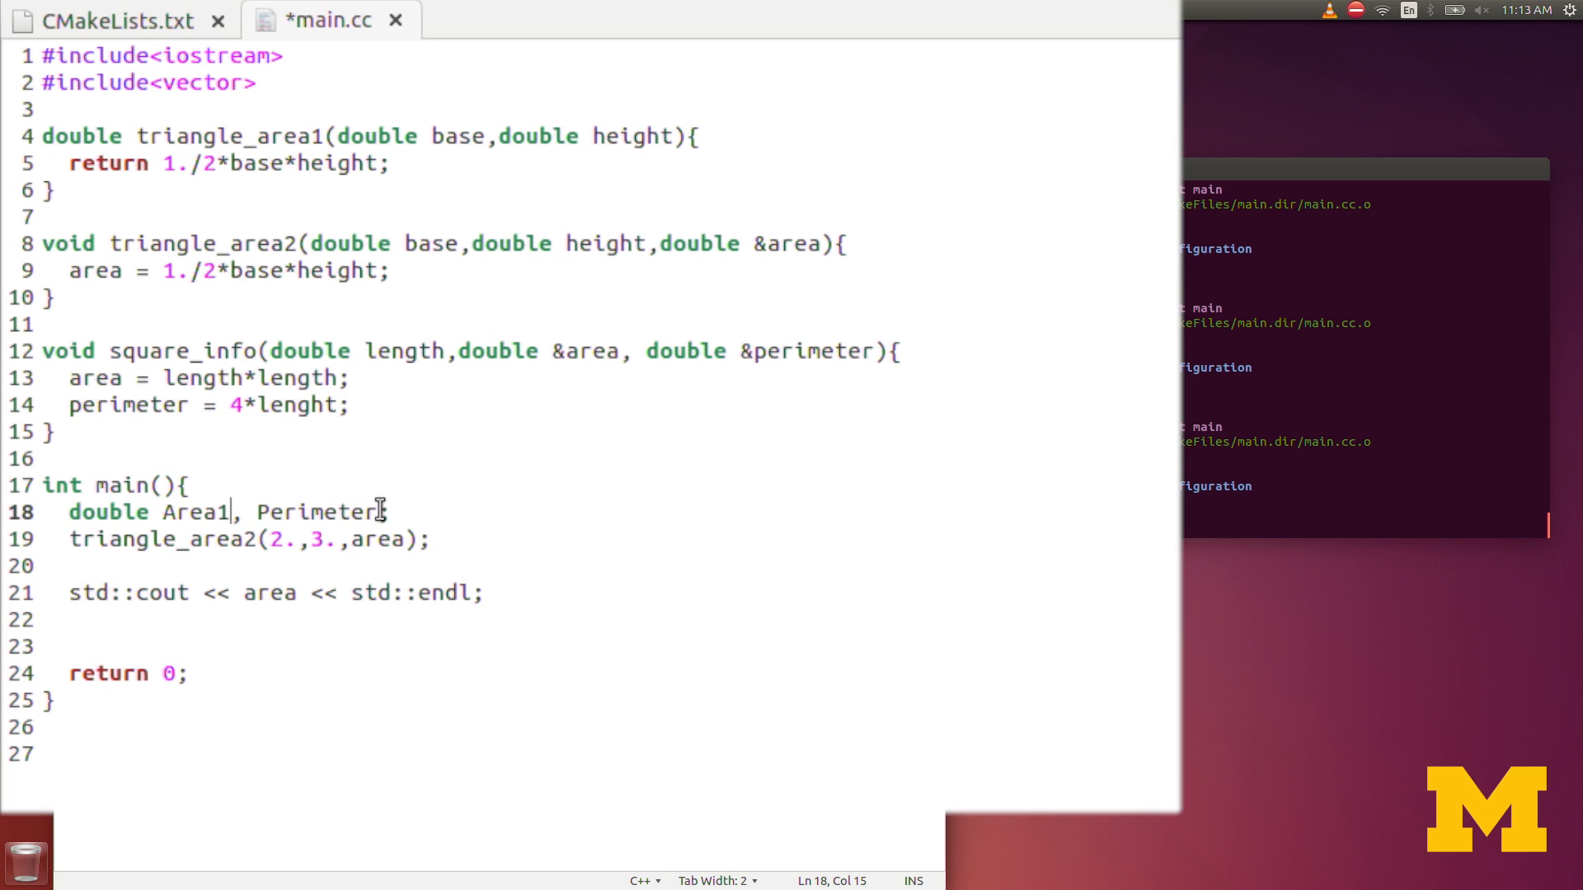
{"action": "type", "text": "1"}
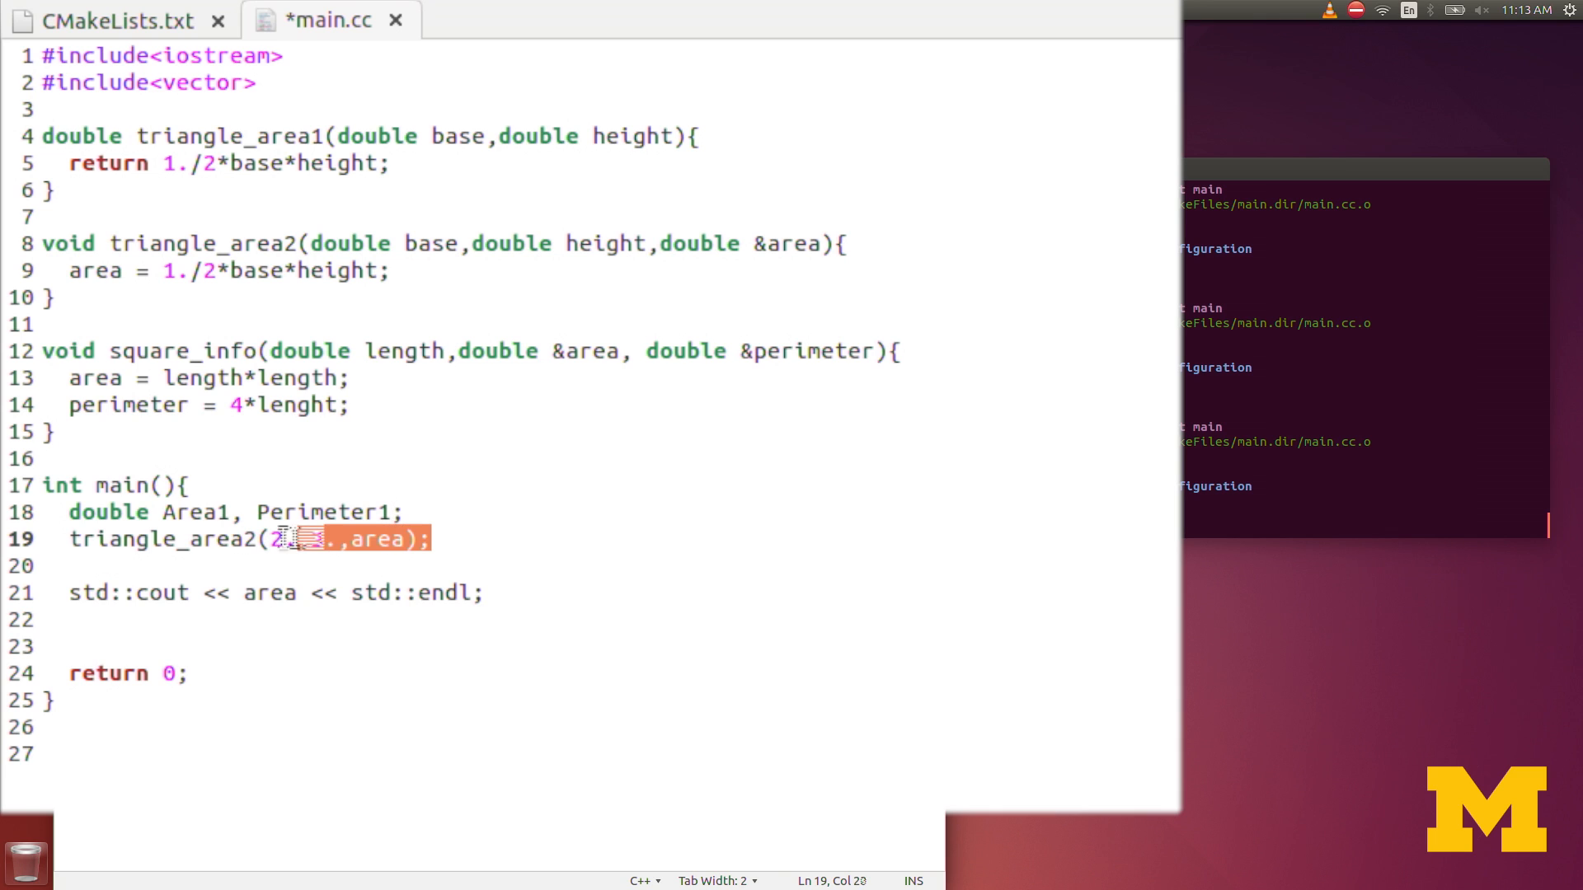
Step: Replace the triangle_area2 call with square_info(3.,Area1,Perimter1);
{"action": "type", "text": "sq"}
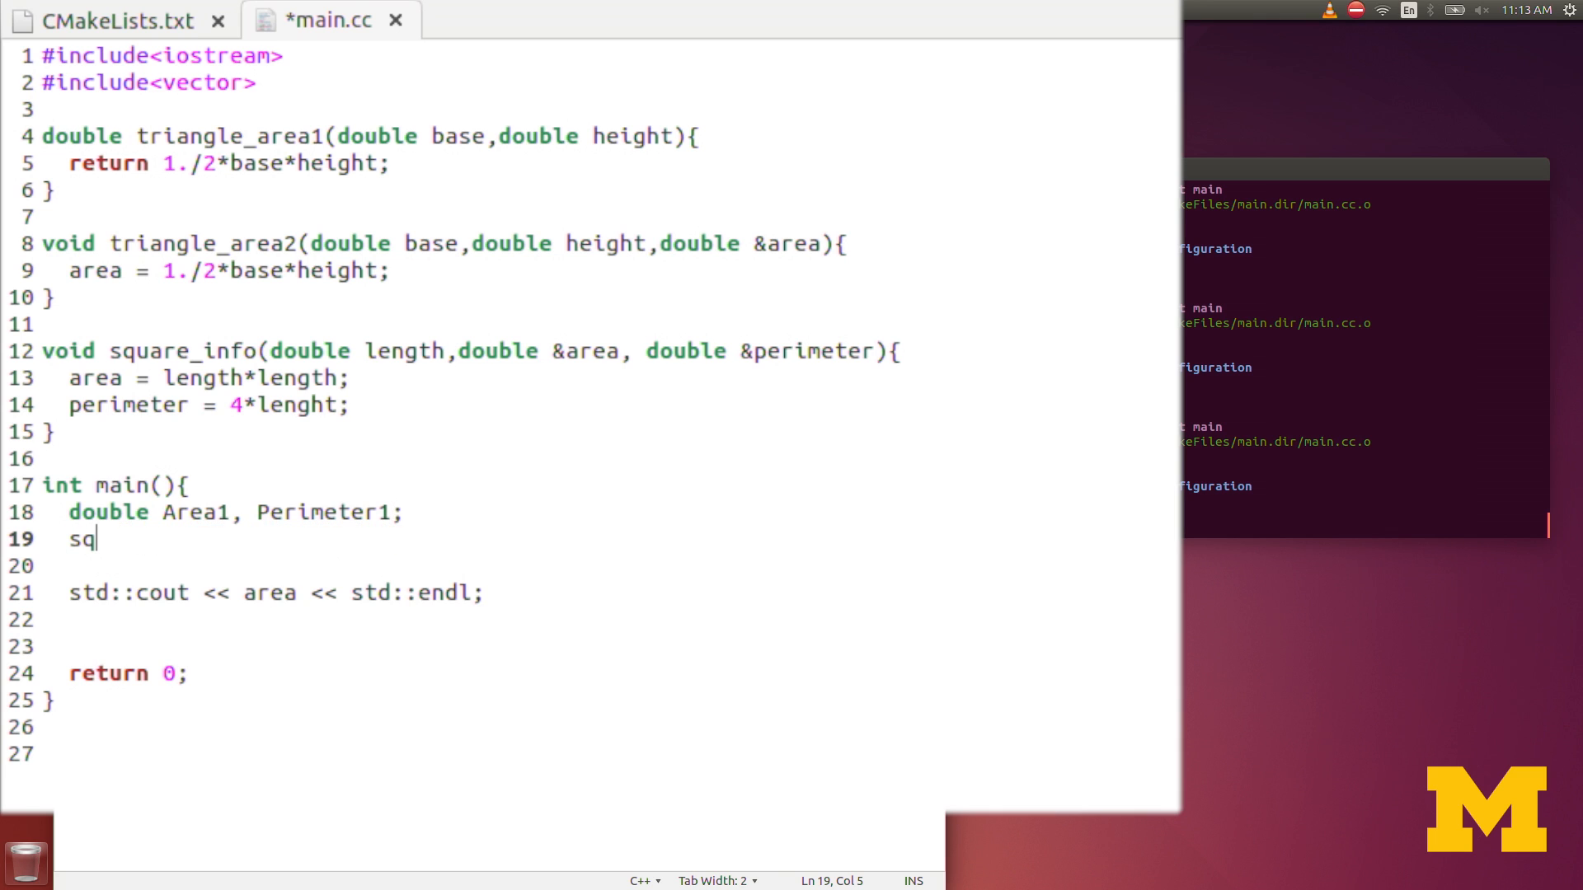
{"action": "type", "text": "uare_in"}
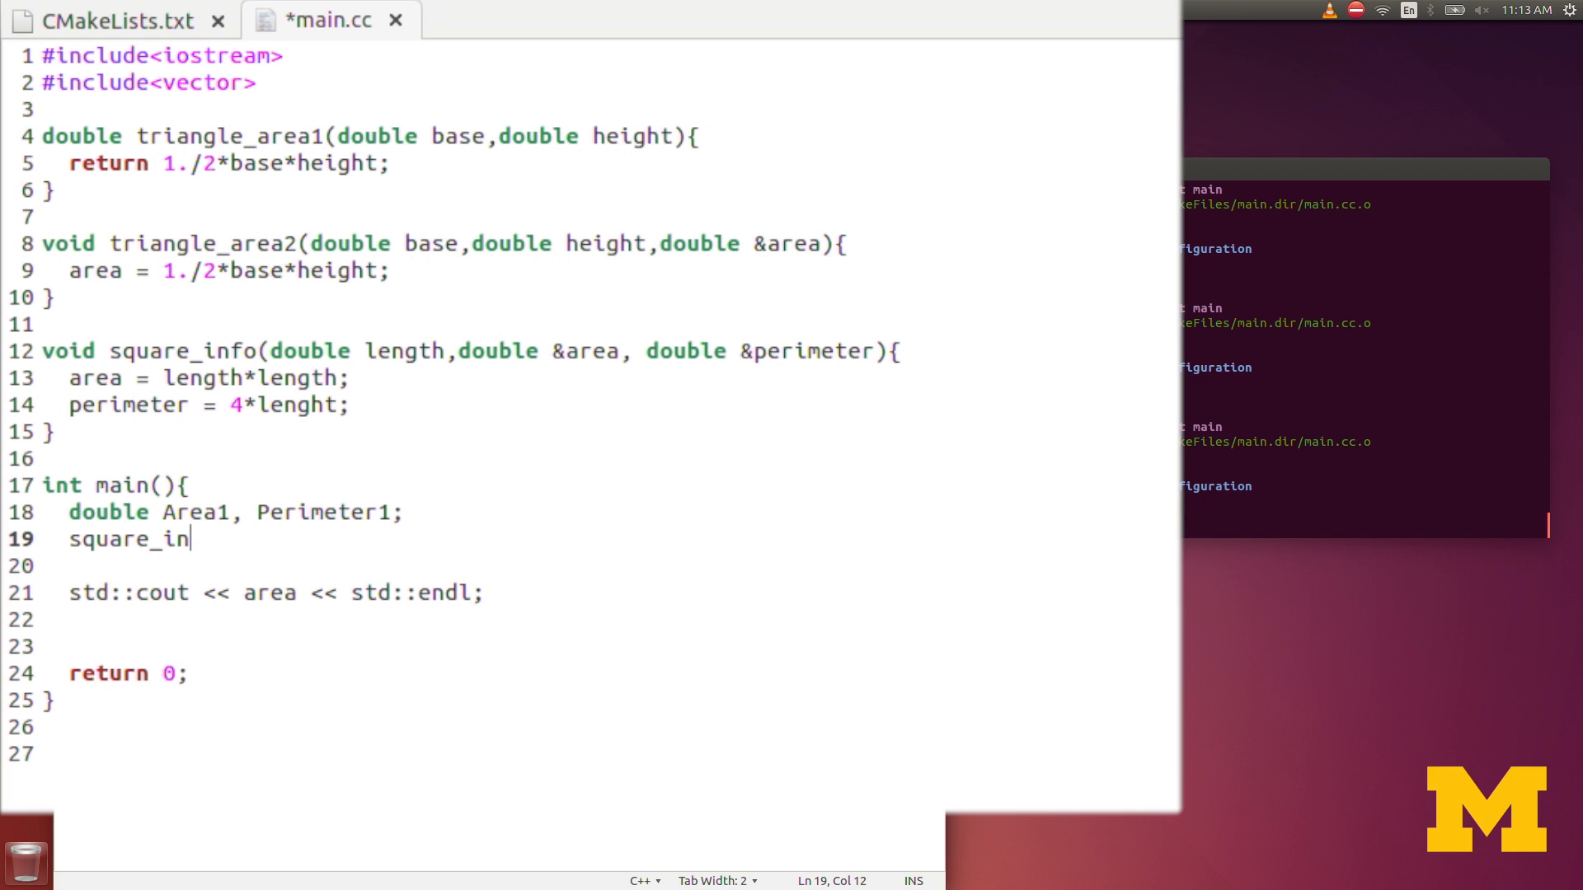
{"action": "type", "text": "fo("}
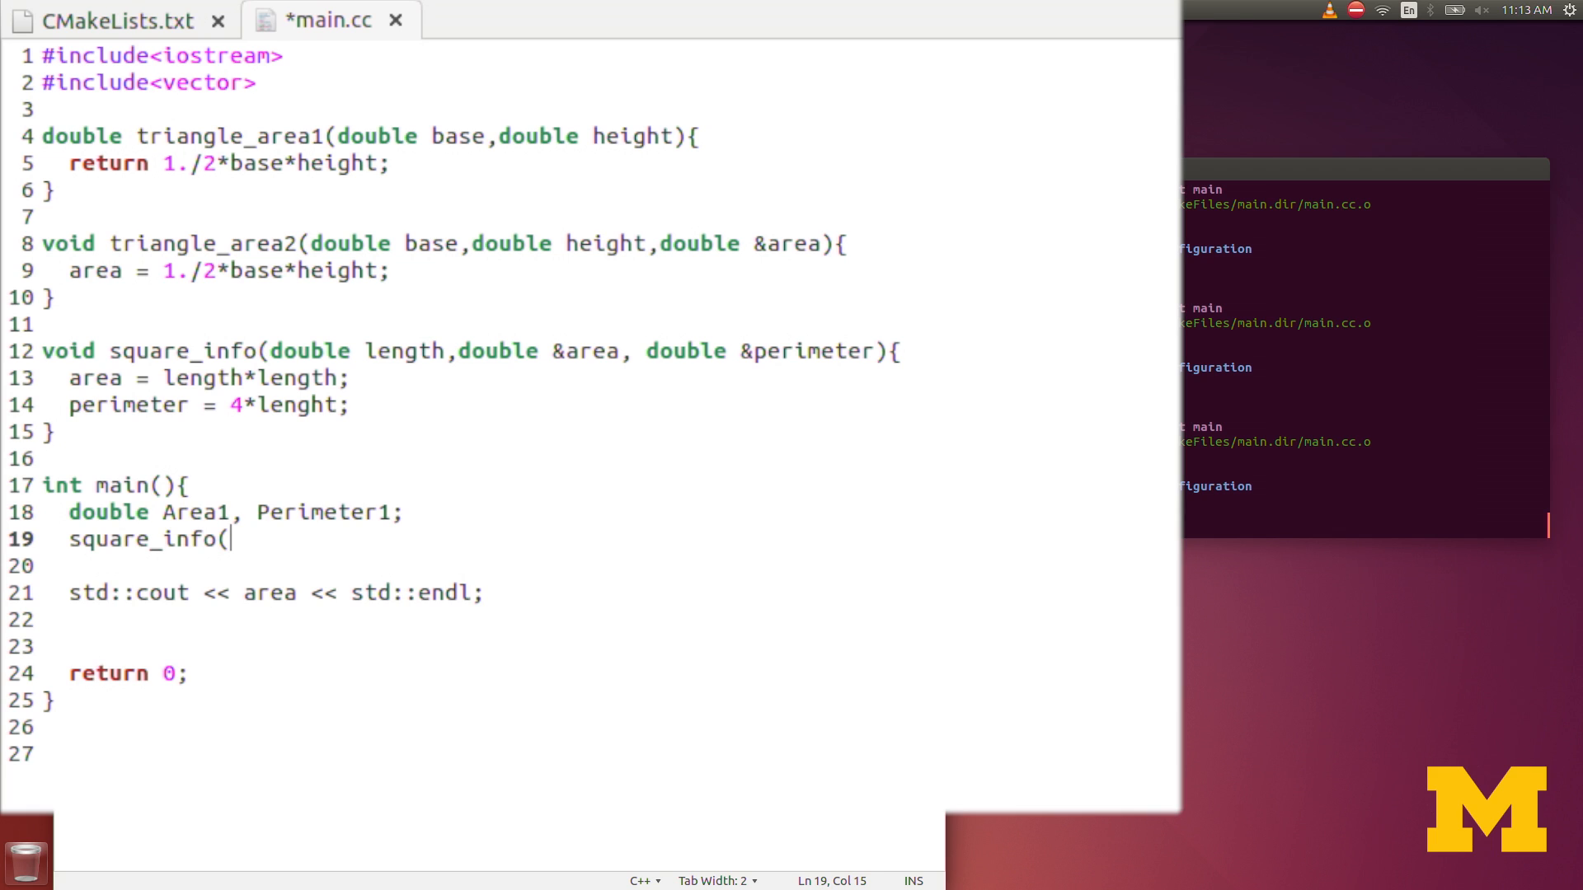
{"action": "type", "text": "3.,"}
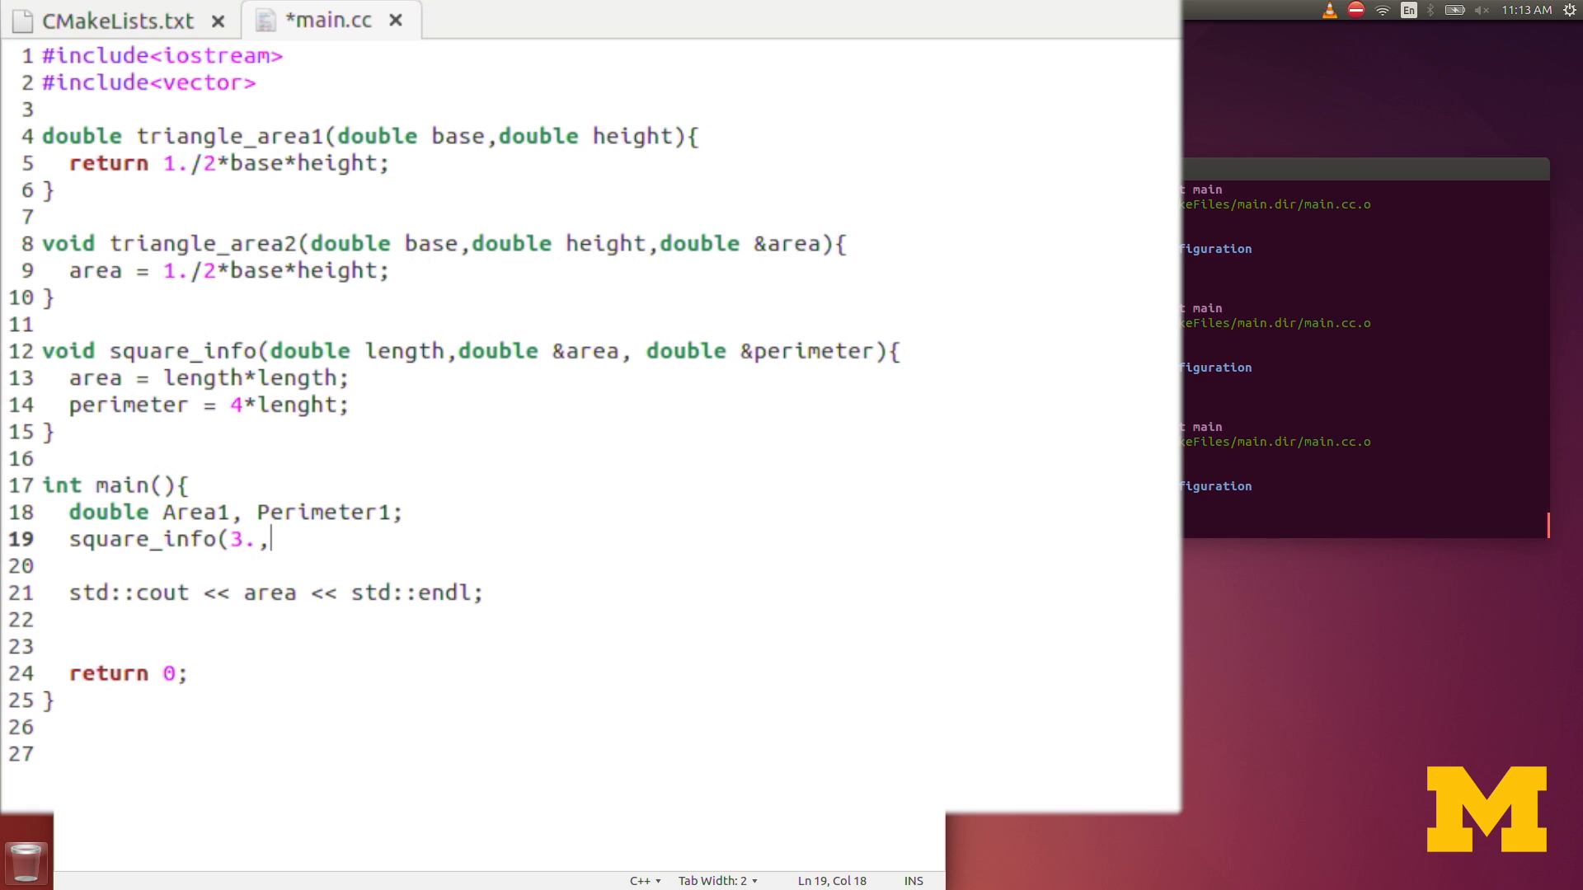
{"action": "type", "text": "Area"}
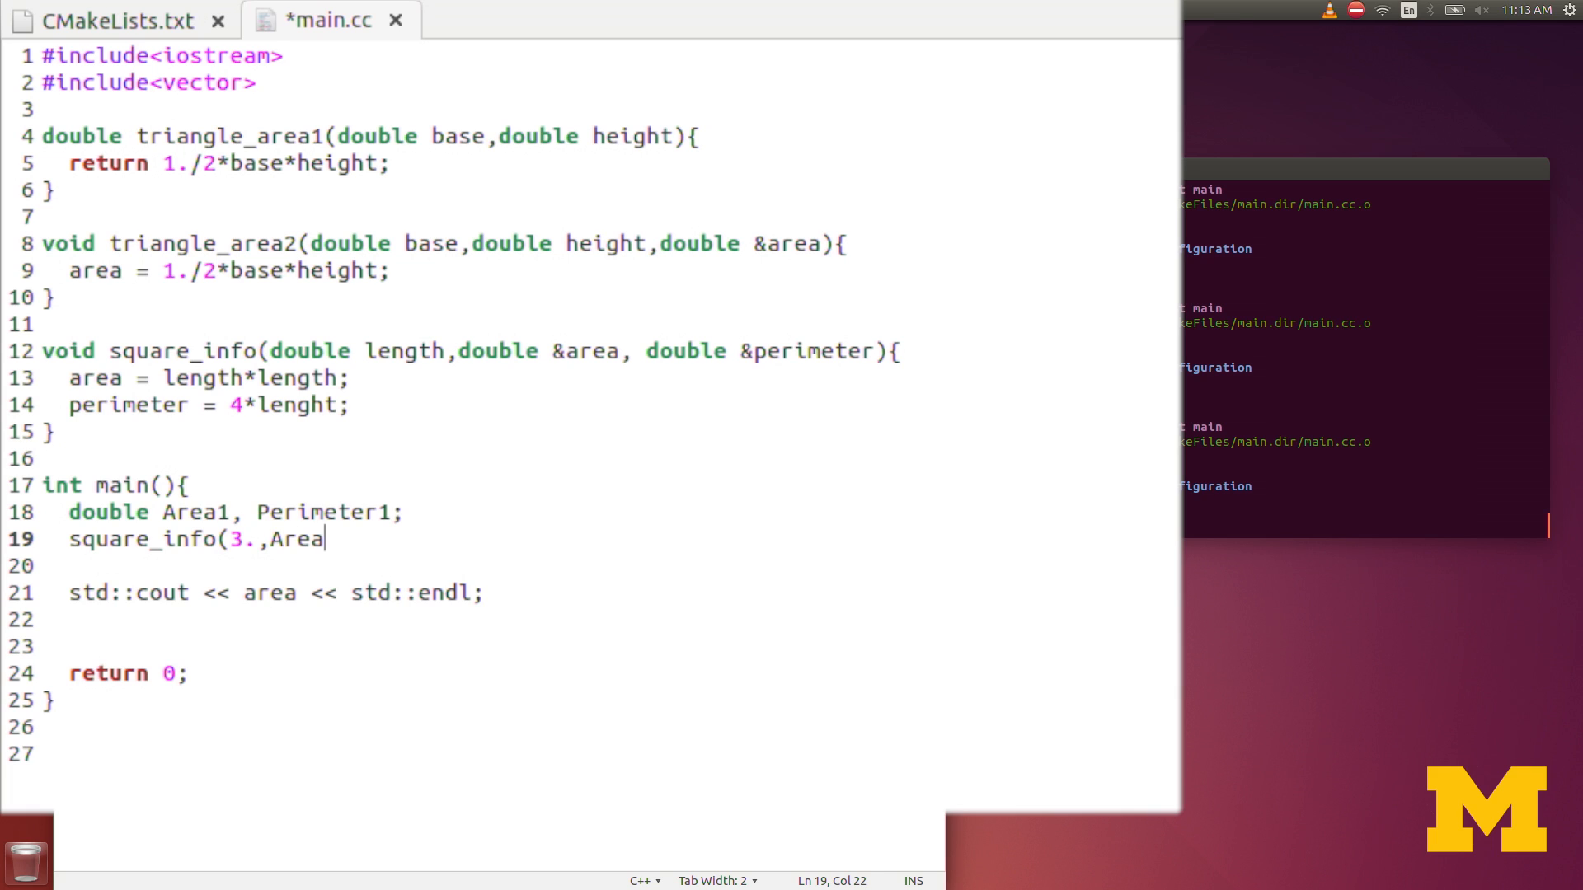
{"action": "type", "text": "1,P"}
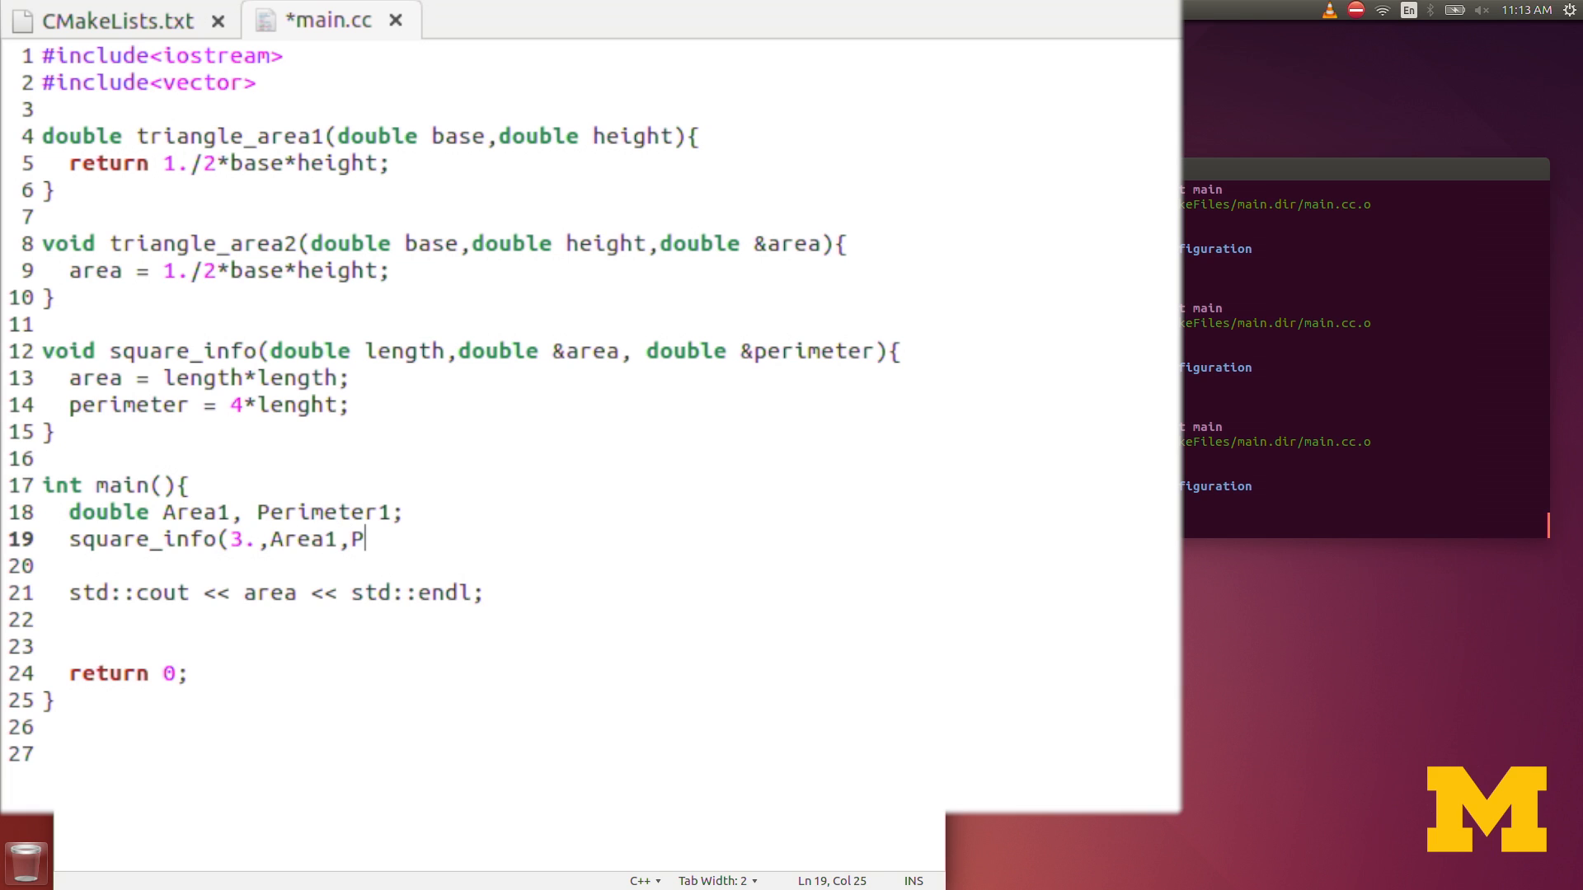
{"action": "type", "text": "er"}
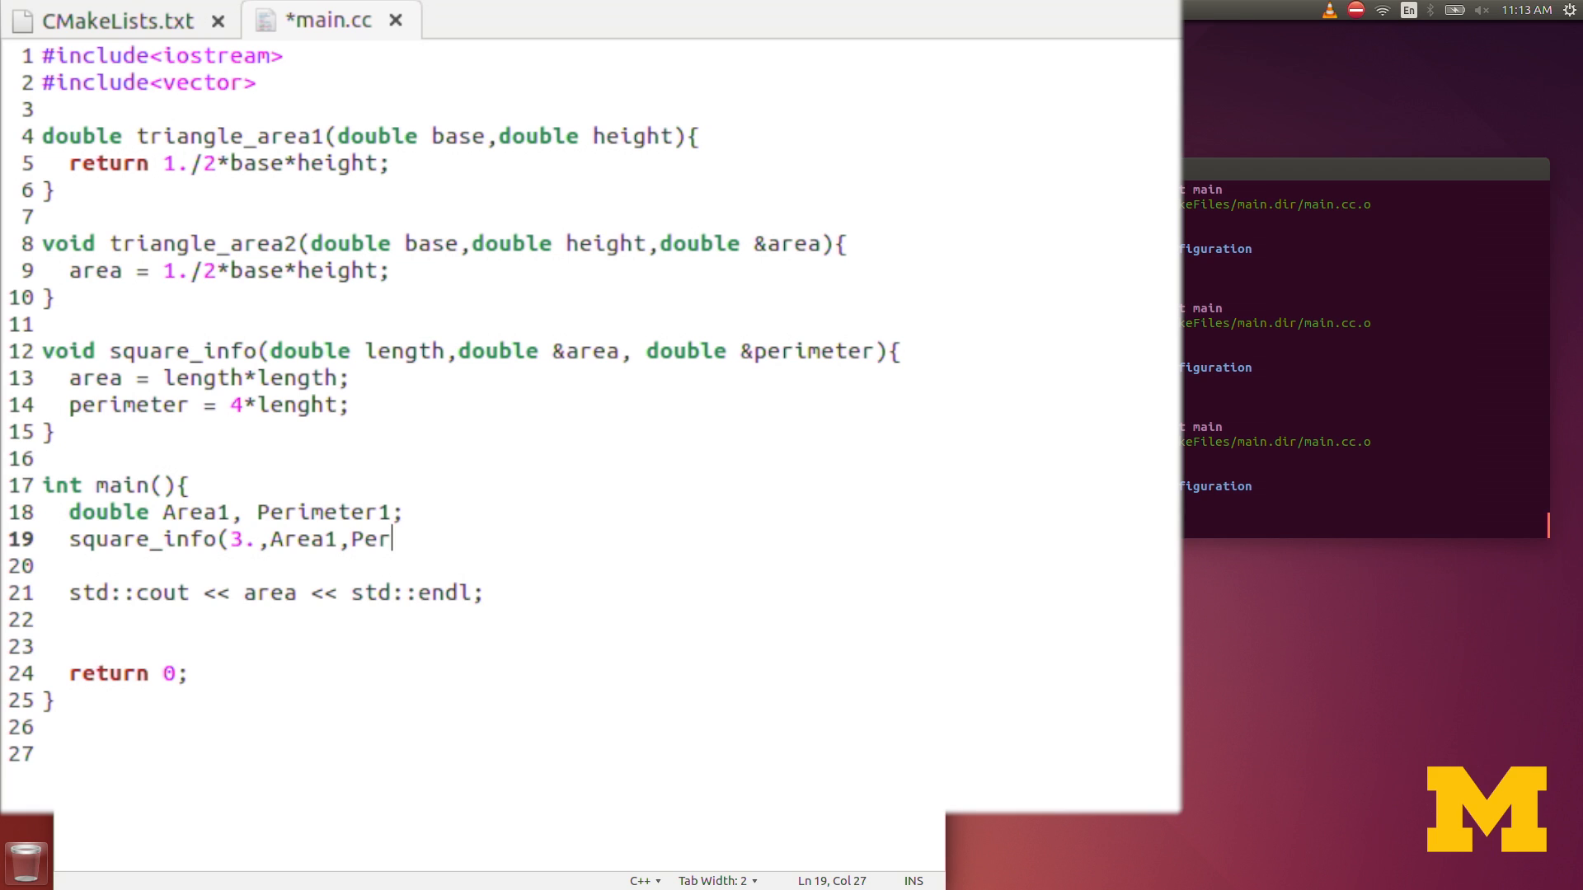
{"action": "type", "text": "imter"}
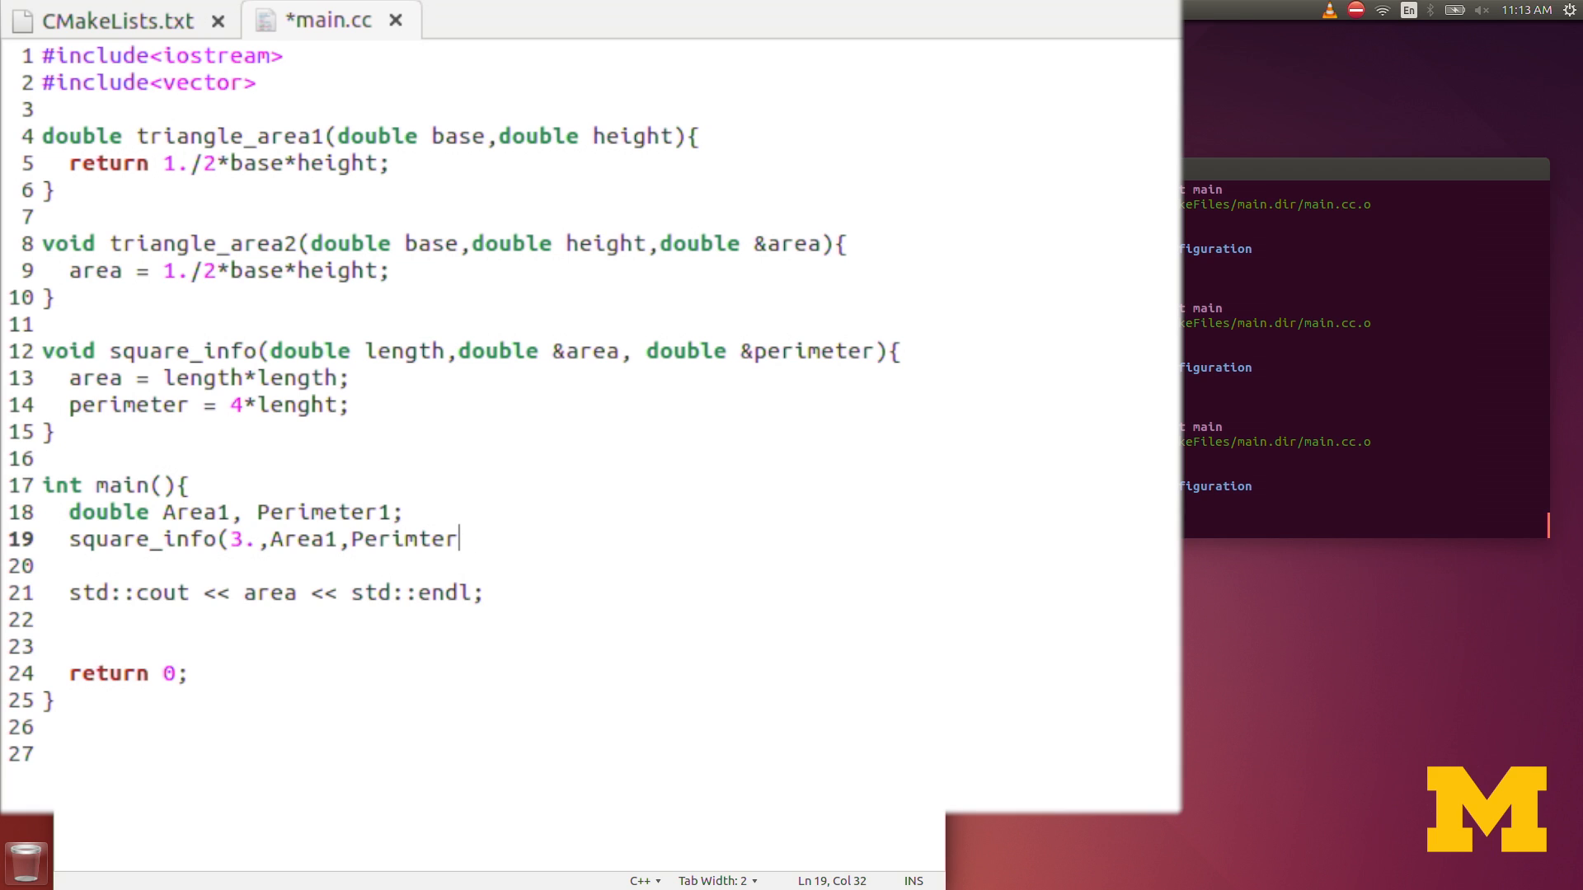
{"action": "type", "text": "1);"}
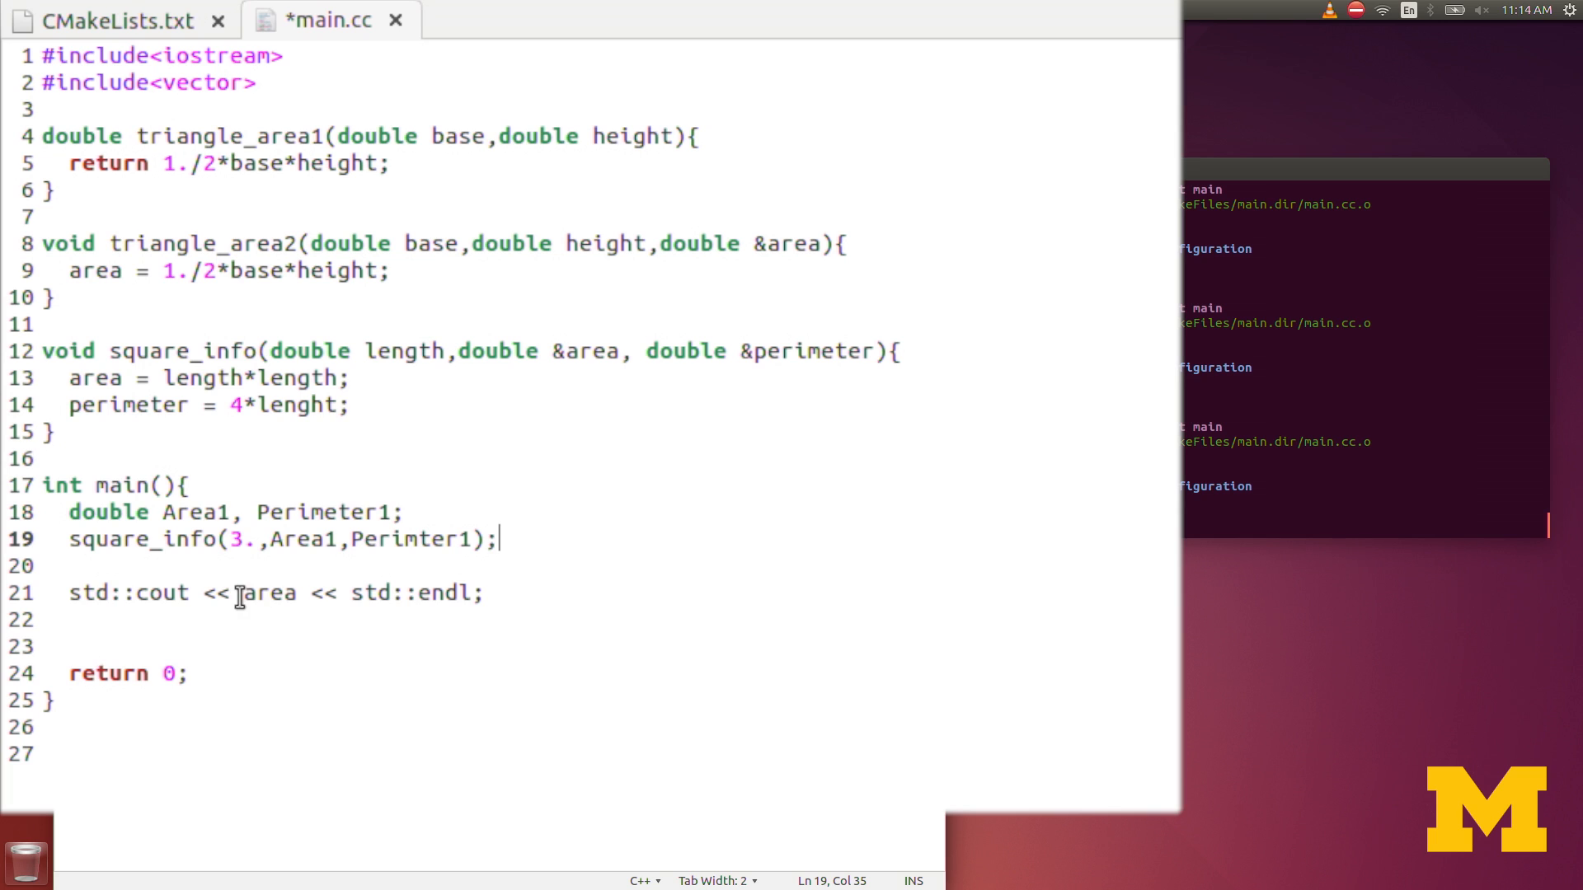
Step: Update the cout statement to print Area1 and Perimeter
{"action": "double_click", "coordinate": [271, 593]}
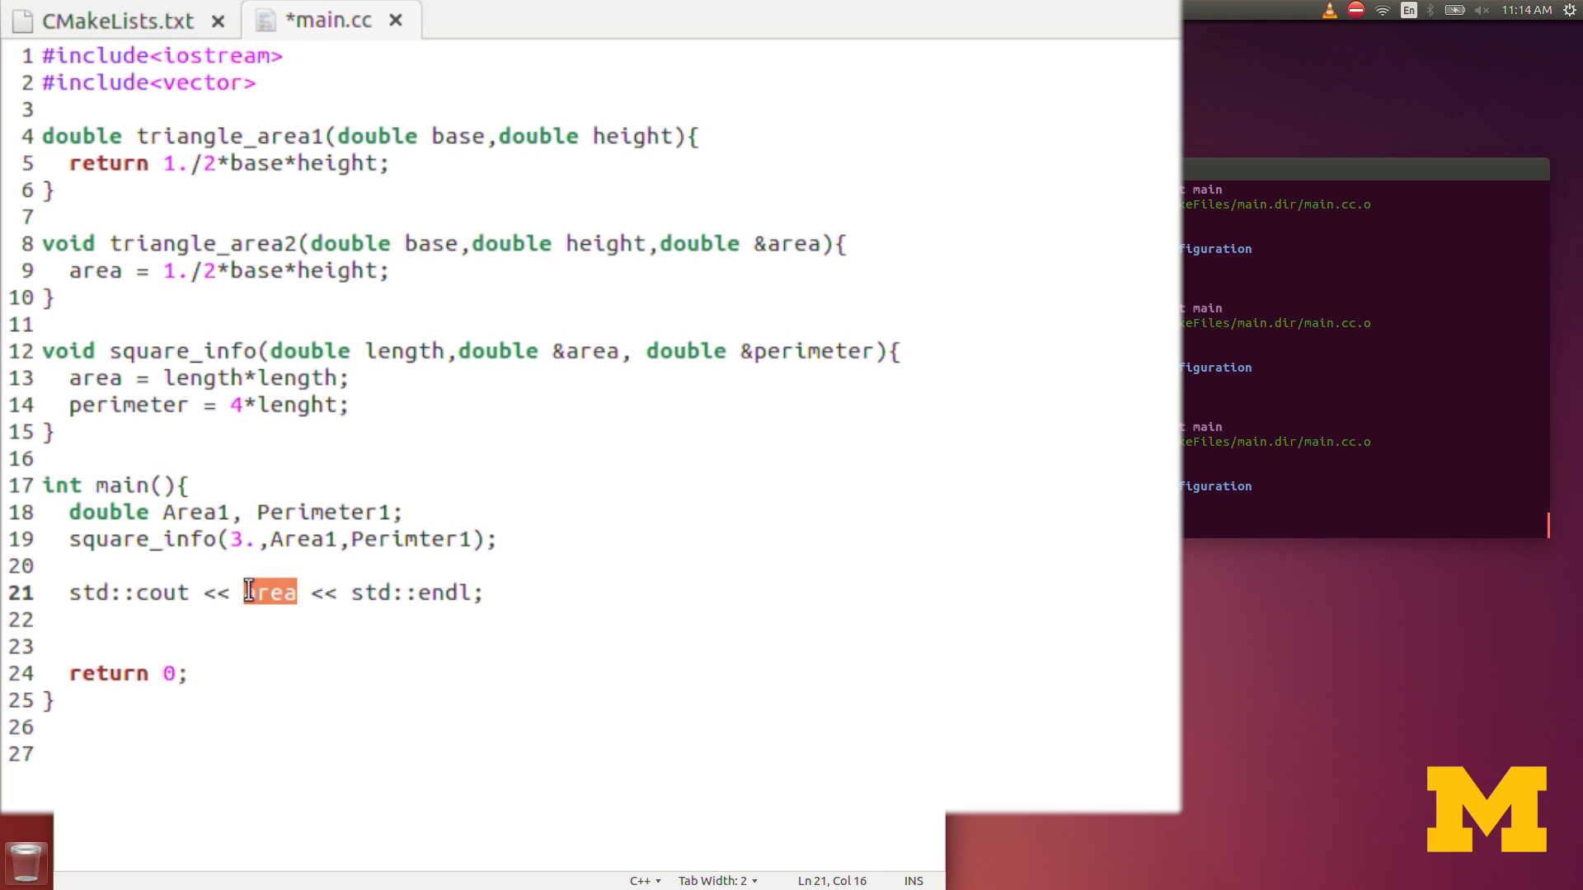
{"action": "type", "text": "Area1 << \" \" <<"}
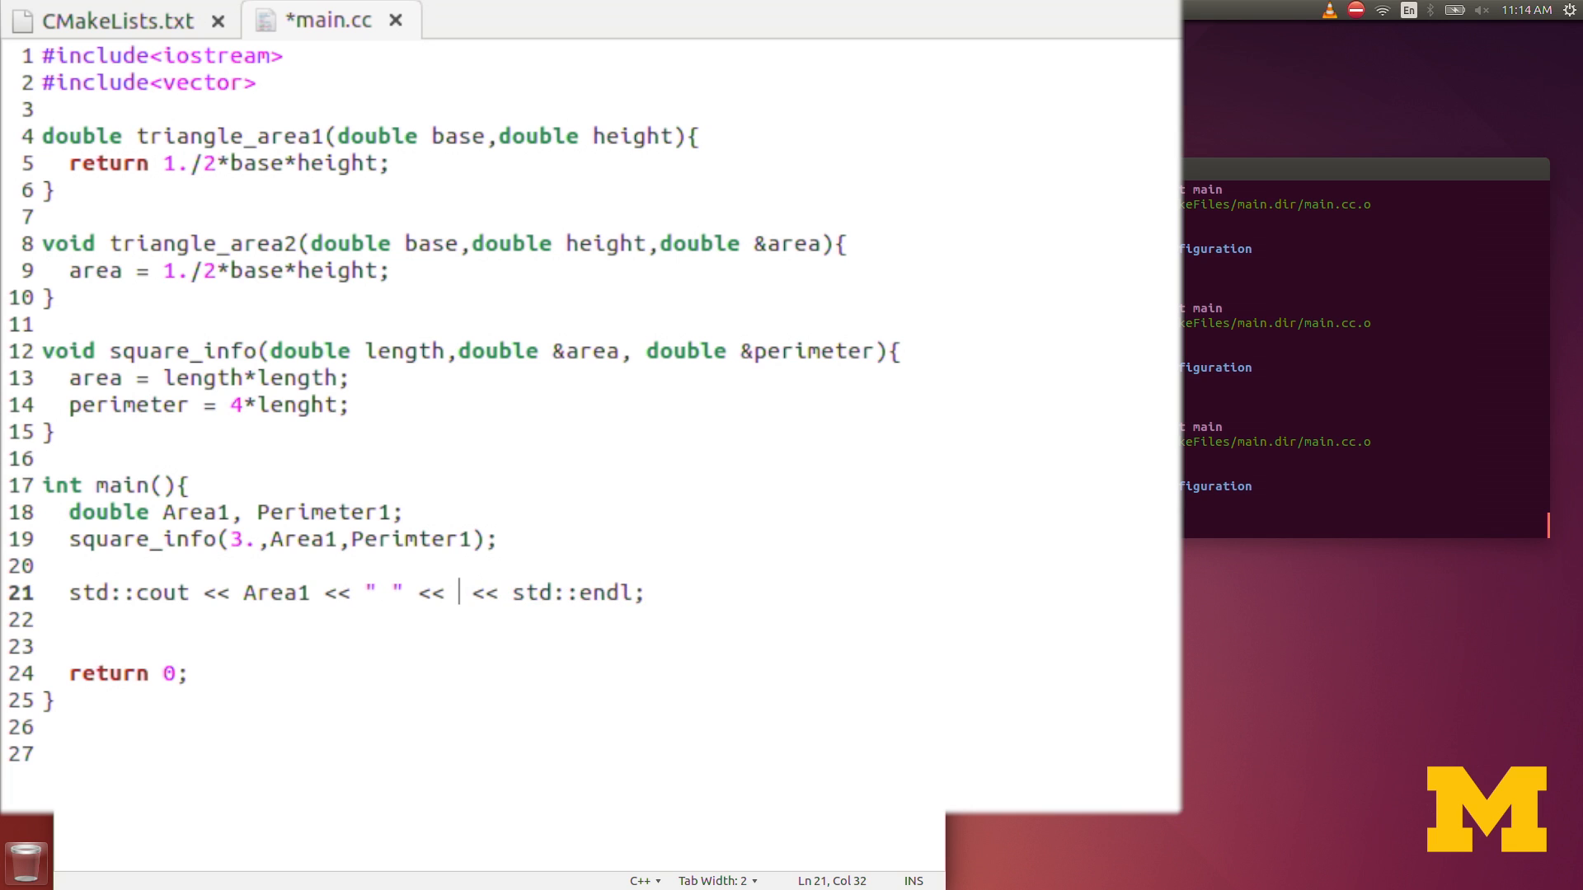
{"action": "type", "text": "Perimeter1"}
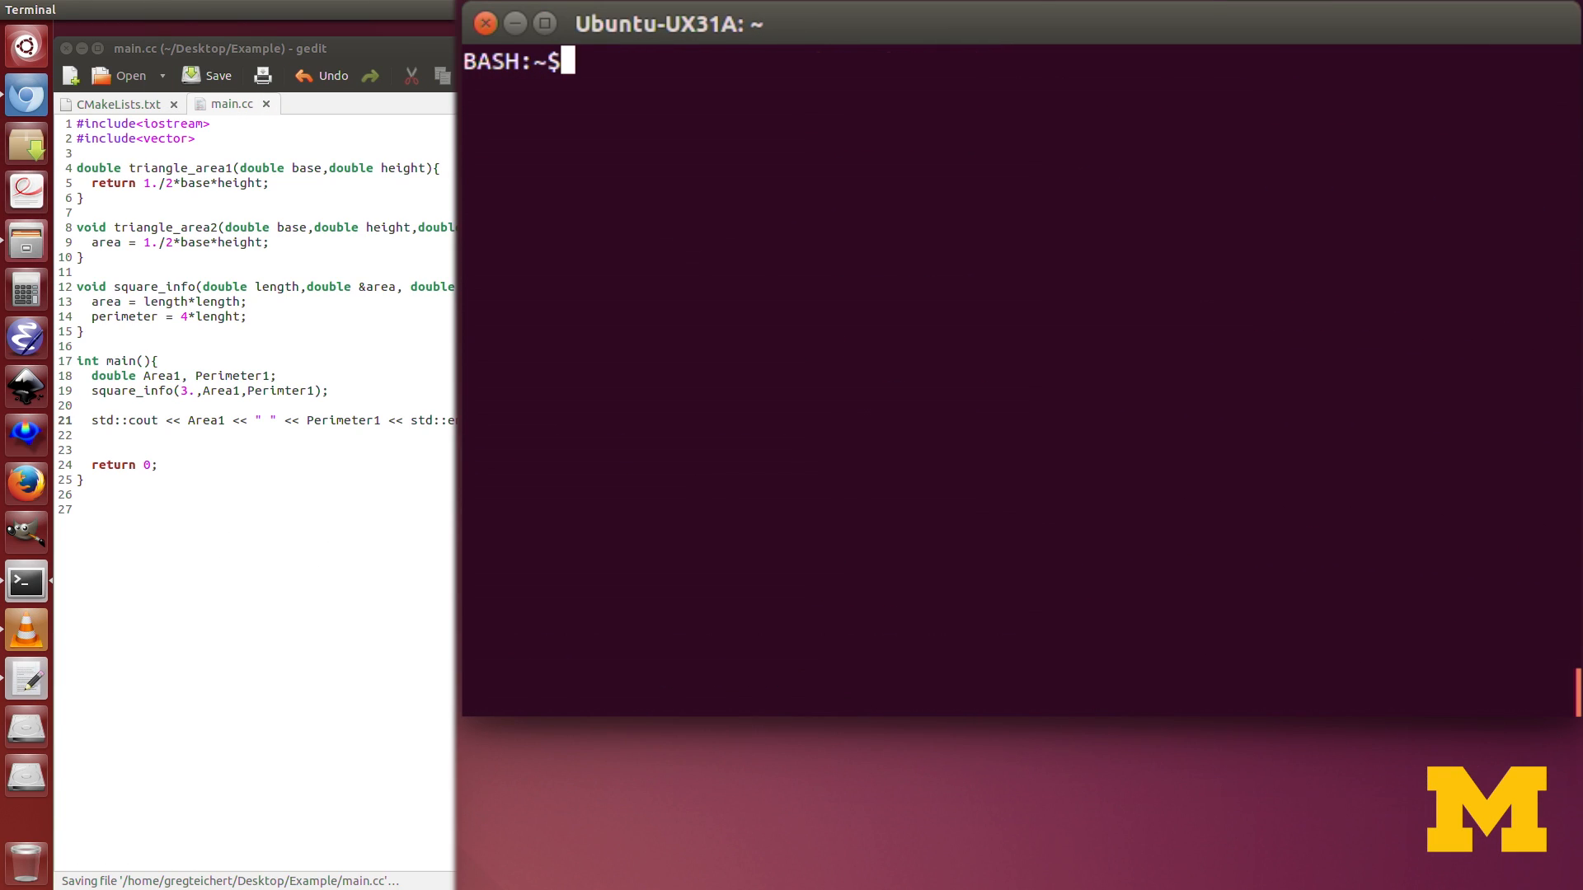
Step: Run 'make run' in the Terminal, which reports 'lenght' and 'Perimter1' as undeclared
{"action": "type", "text": "make run"}
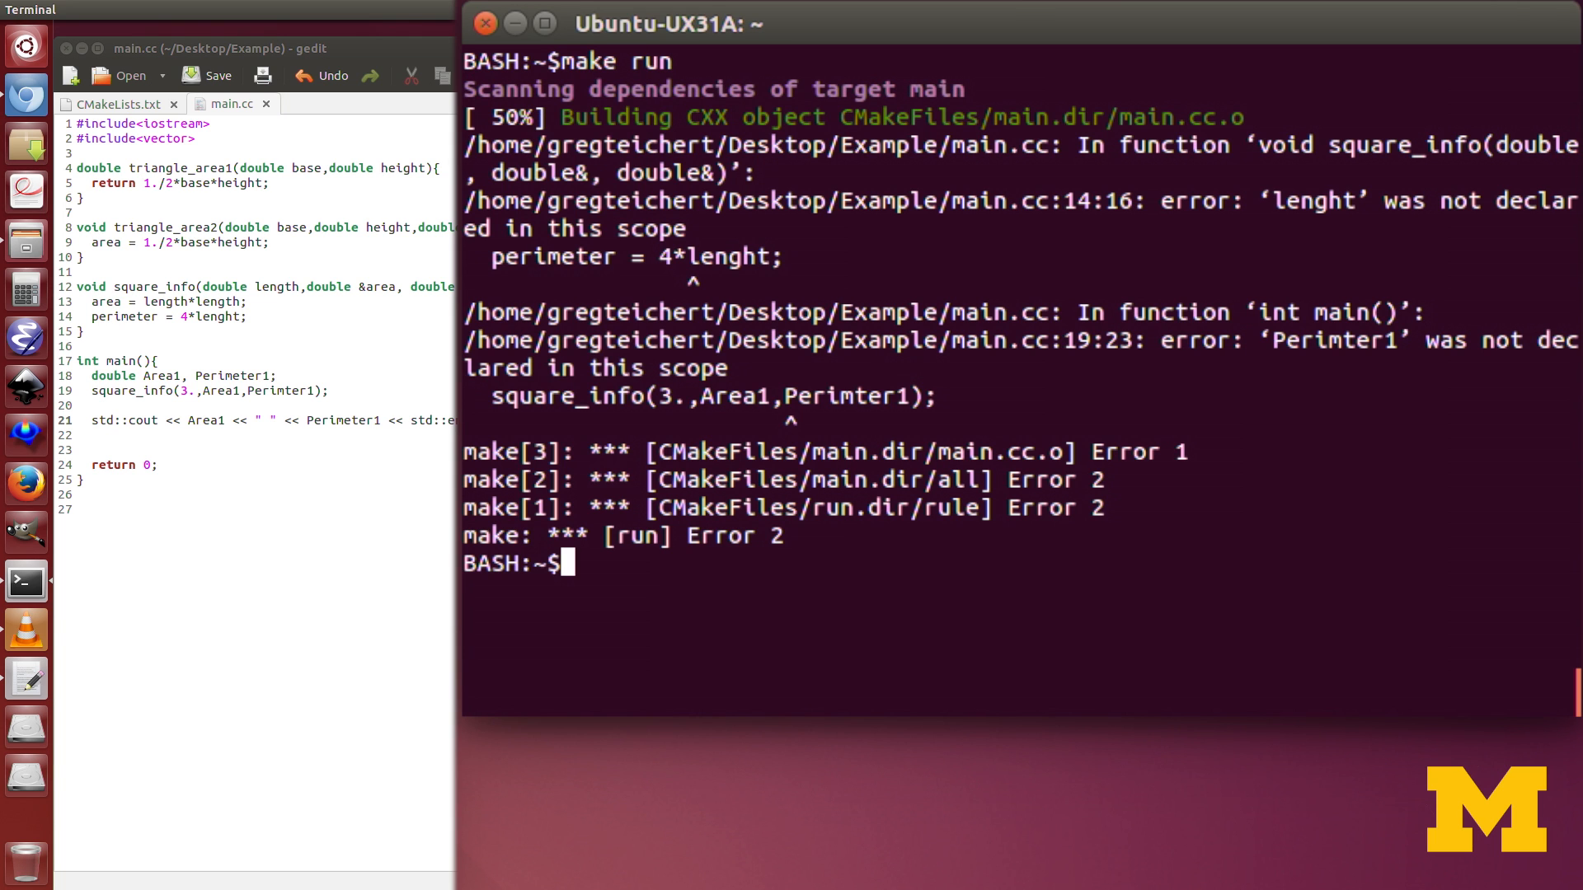
{"action": "mouse_move", "coordinate": [1513, 361]}
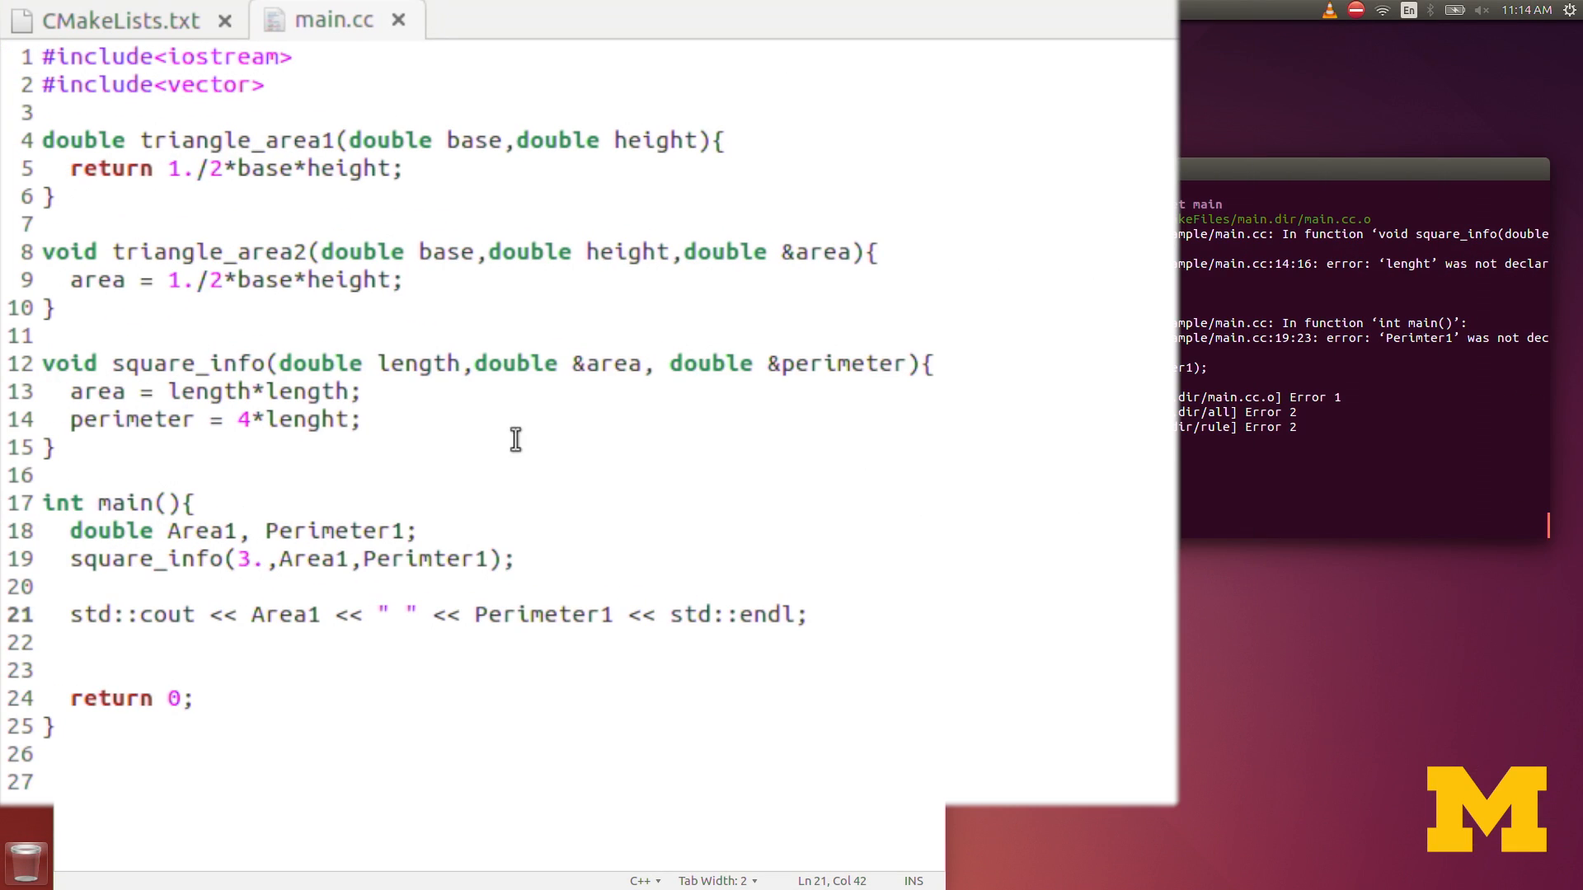
Step: Fix 'lenght' to 'length' in square_info's 4*length perimeter line and save main.cc
{"action": "left_click", "coordinate": [334, 419]}
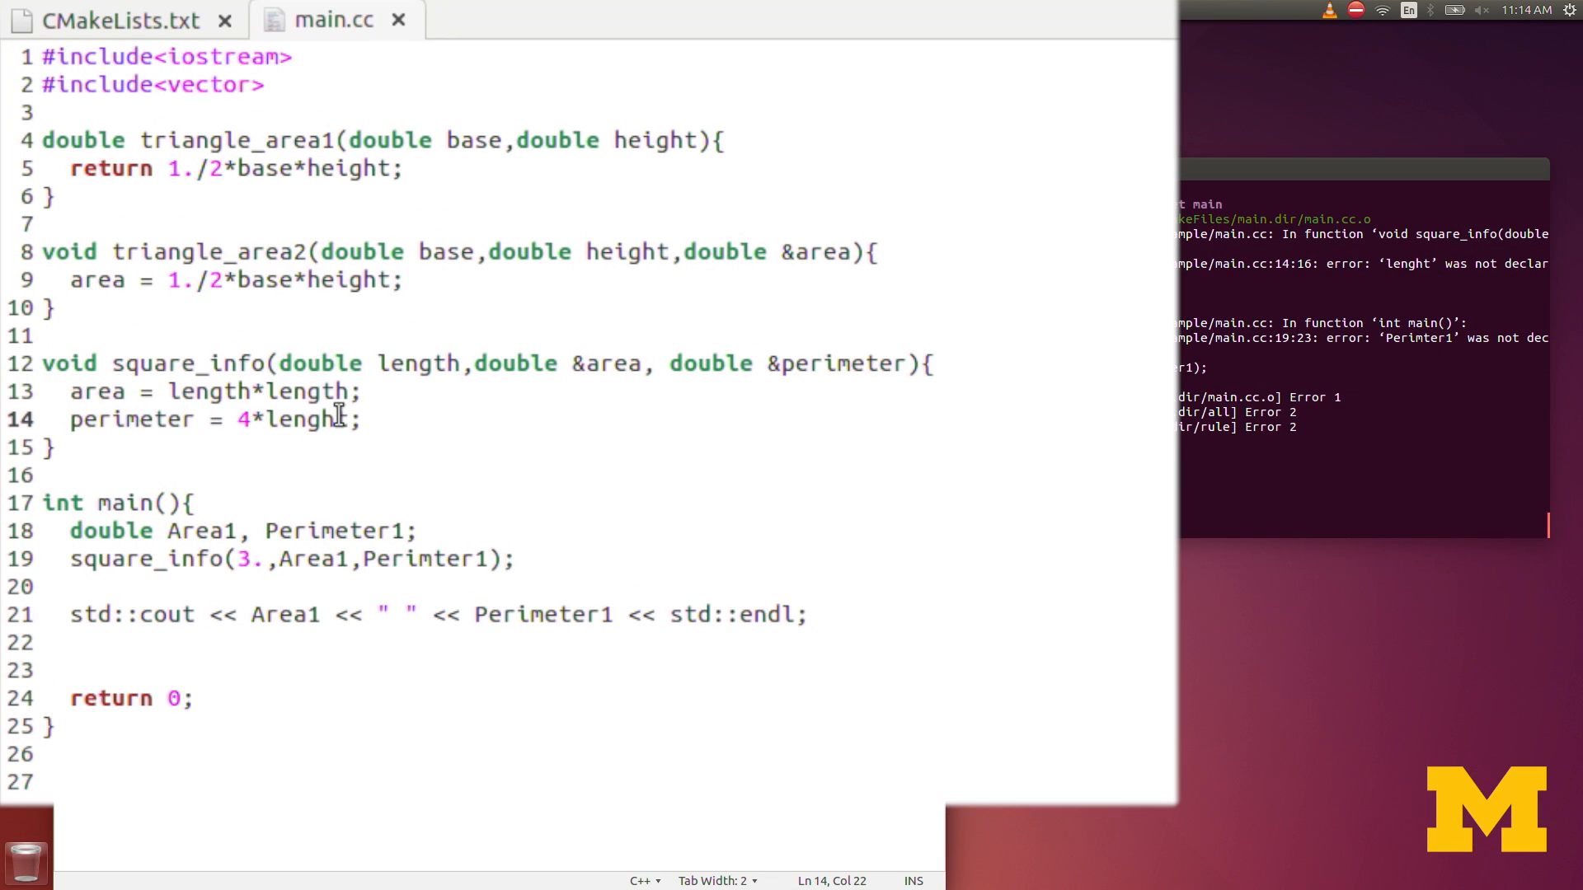
{"action": "key", "text": "BackSpace"}
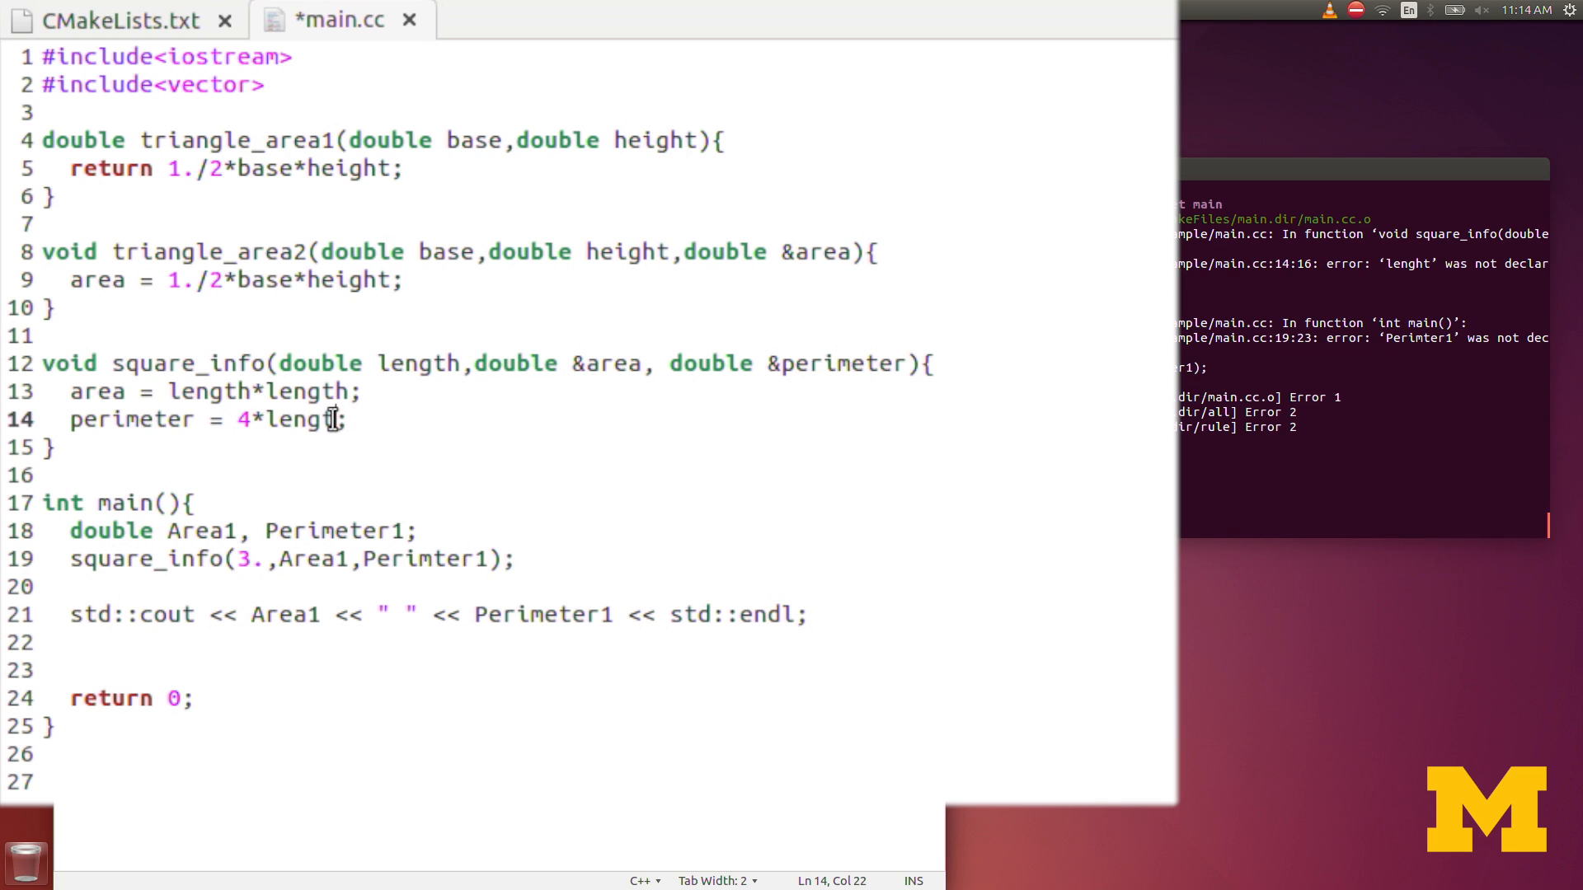
{"action": "type", "text": "h"}
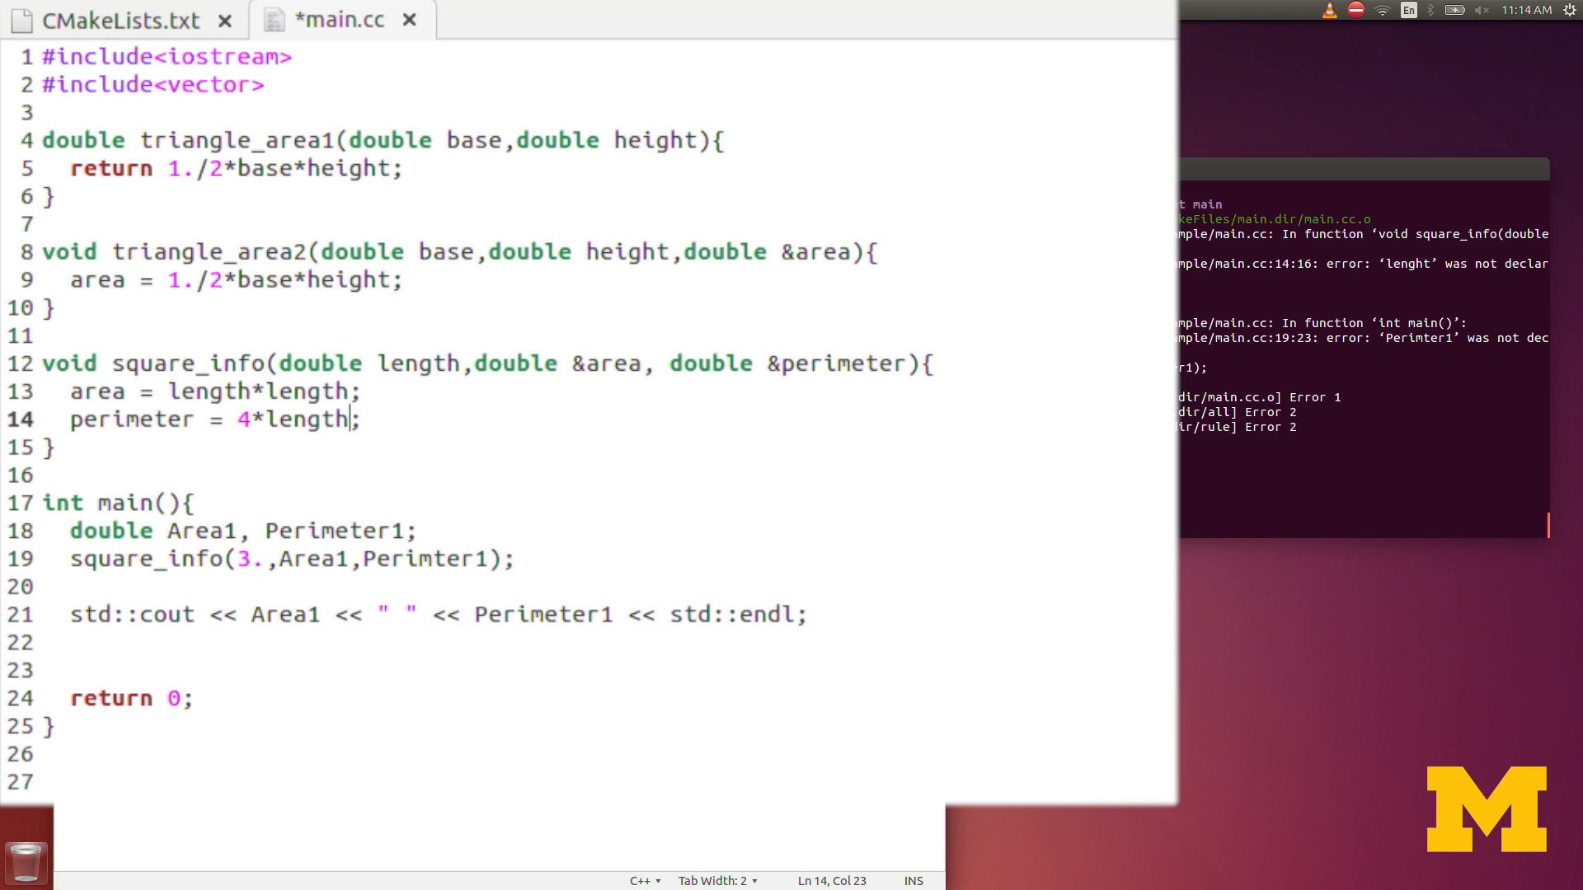
{"action": "key", "text": "ctrl+s"}
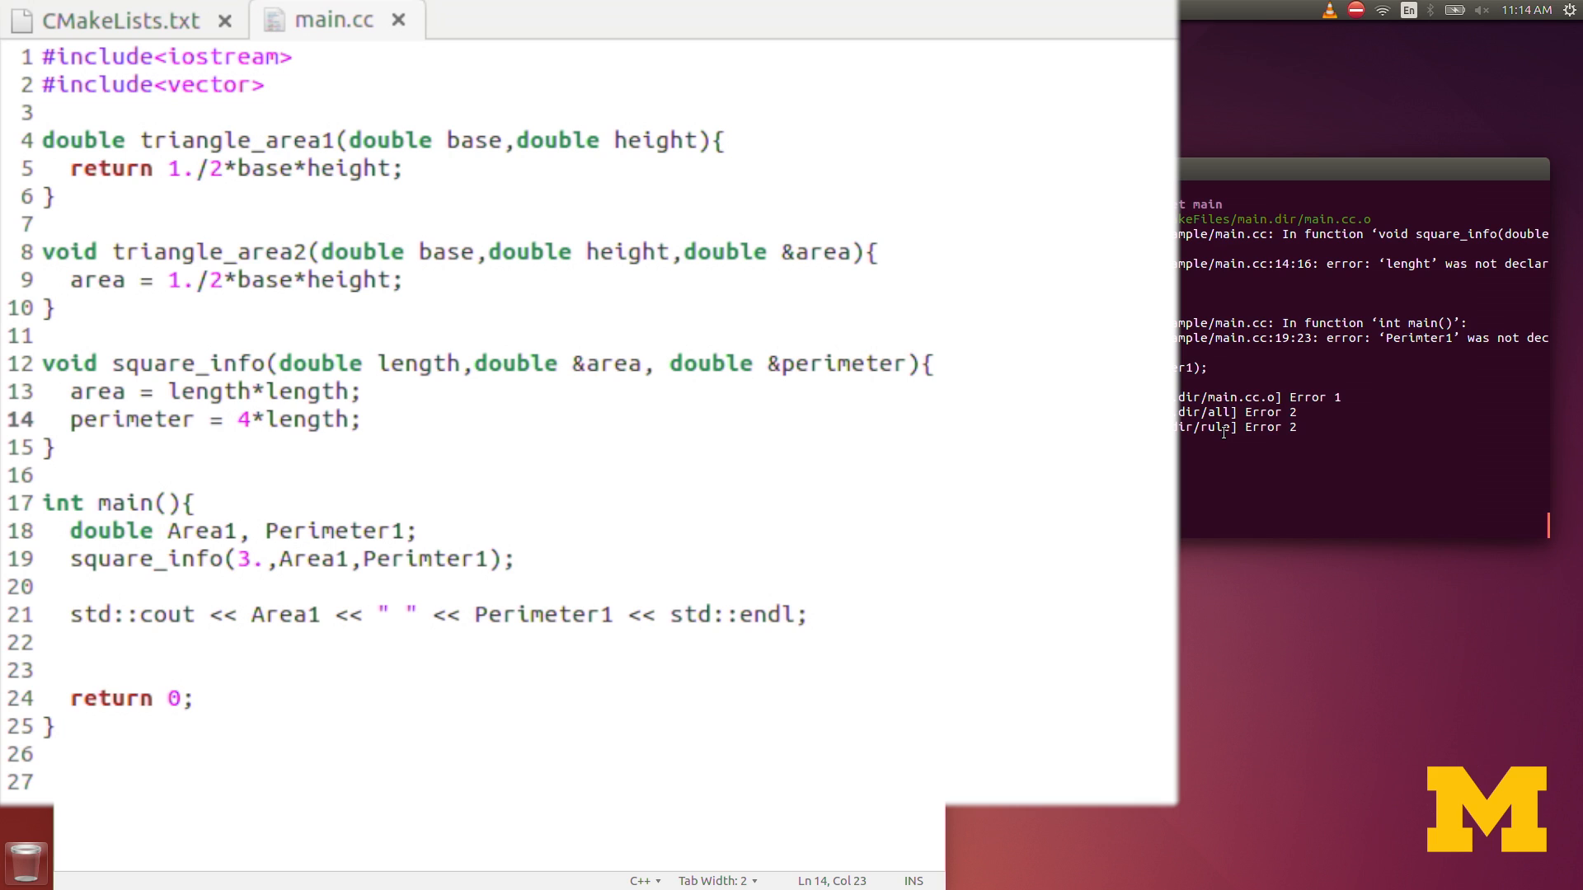
{"action": "mouse_move", "coordinate": [1053, 749]}
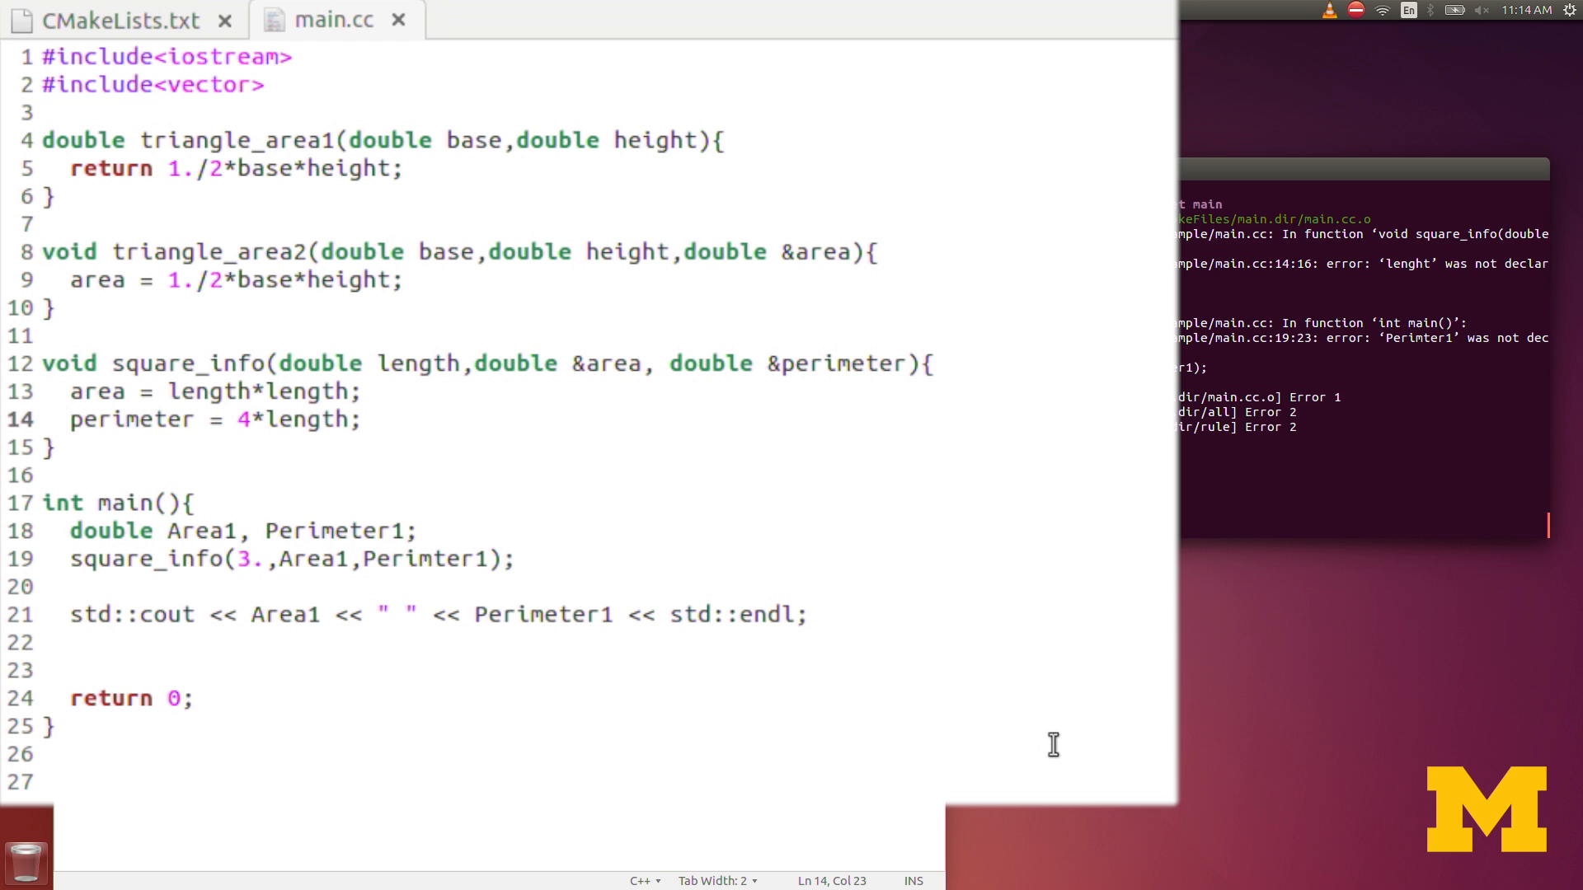
{"action": "left_click", "coordinate": [435, 559]}
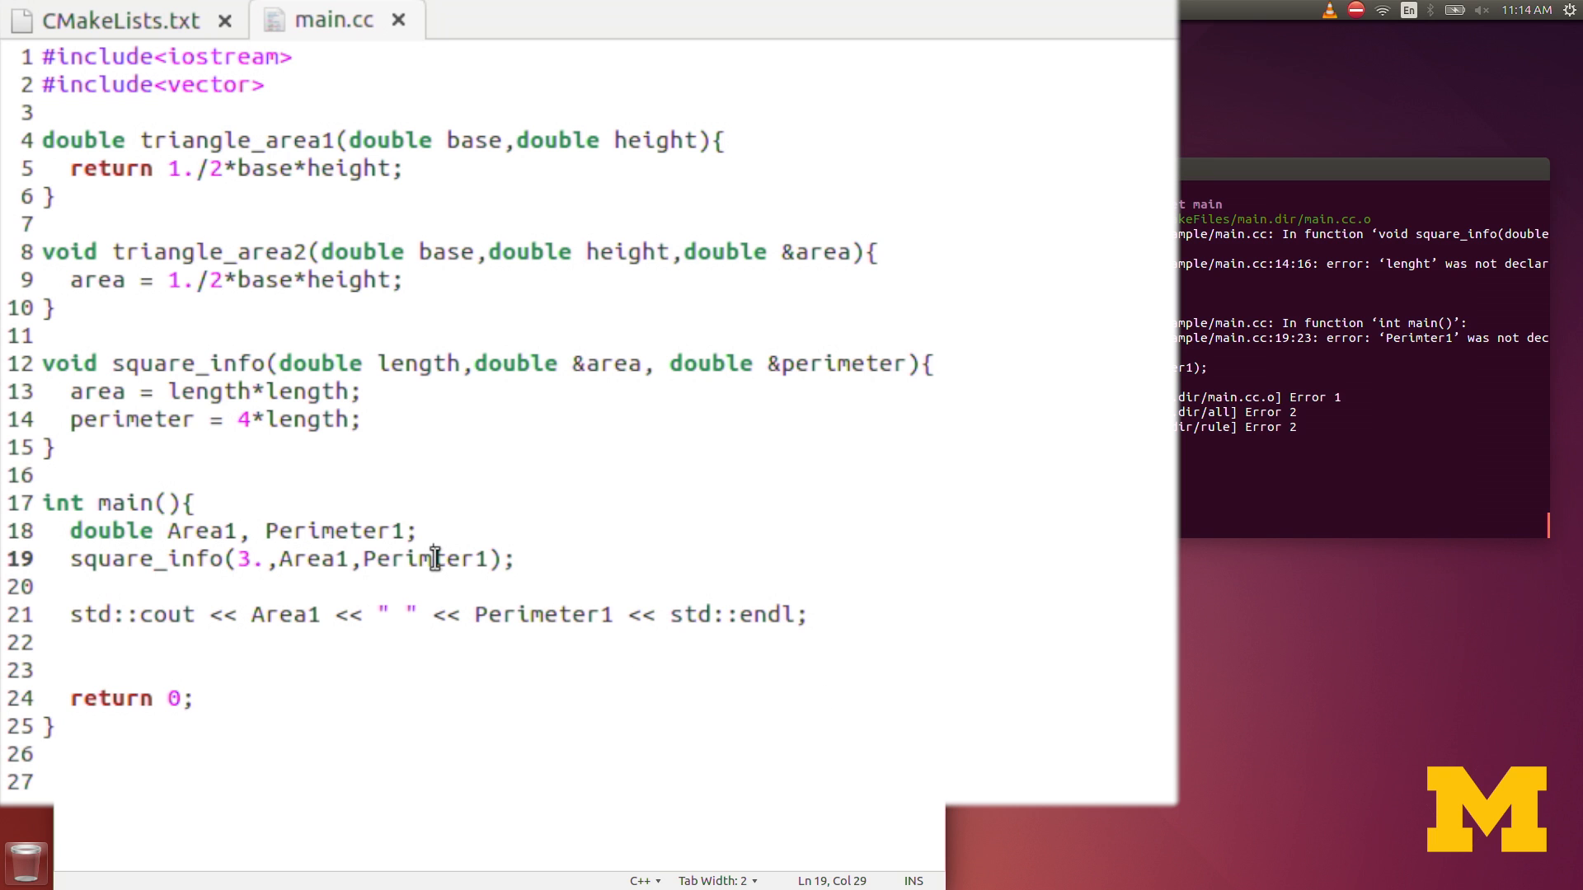